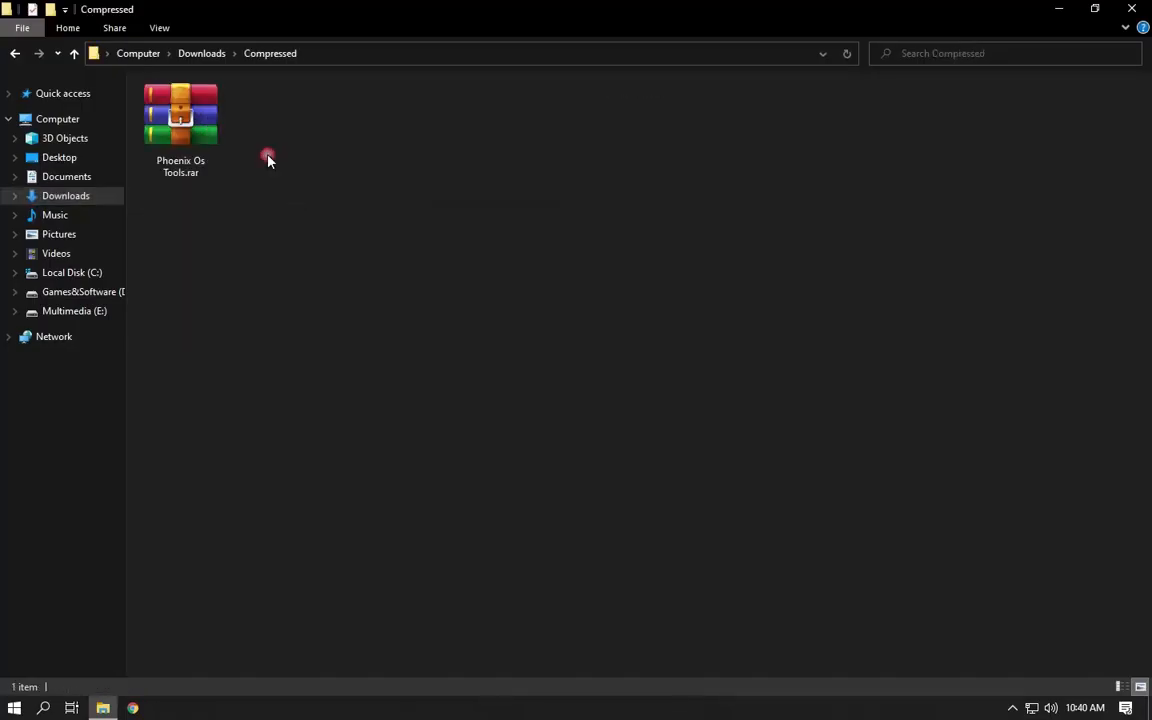
Extract Phoenix Os Tools.rar to its default folder, open it, and view as large icons.
{"action": "left_click", "coordinate": [180, 115]}
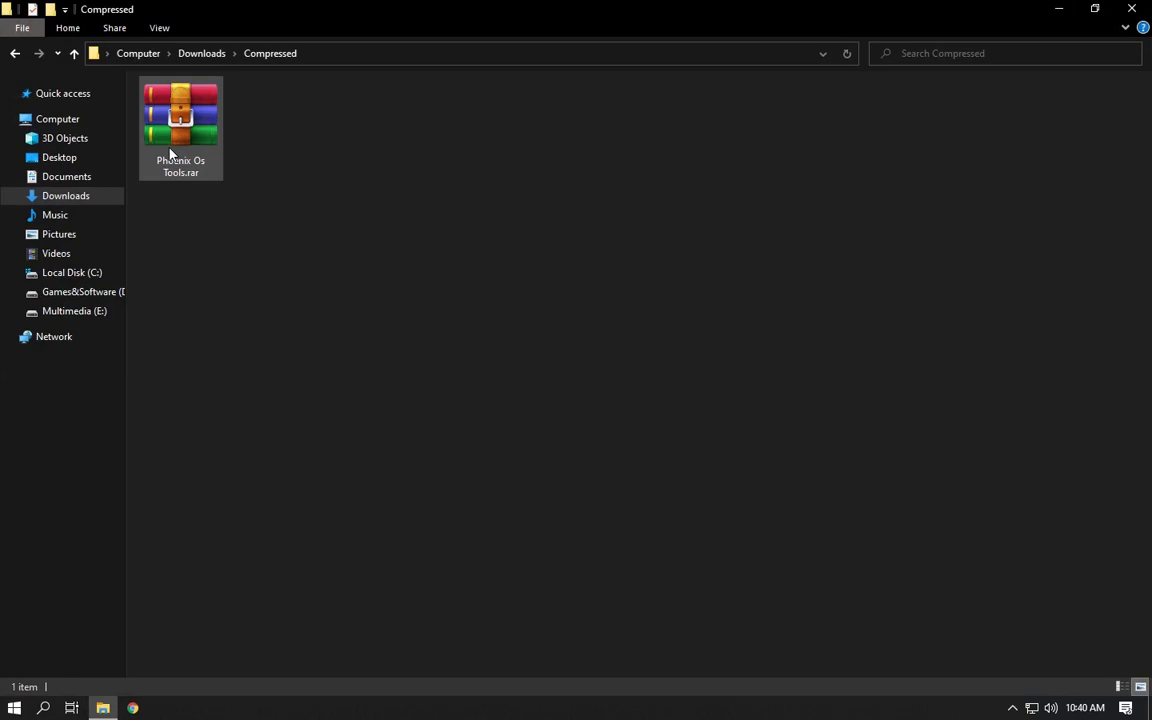
{"action": "right_click", "coordinate": [180, 115]}
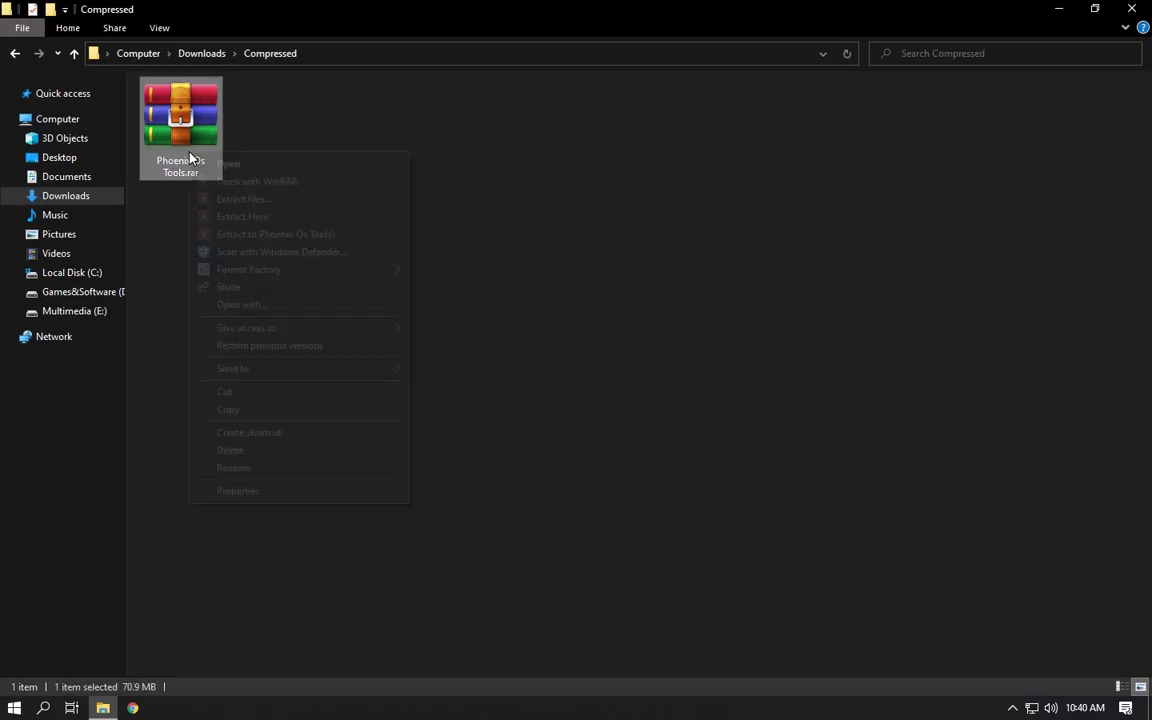
{"action": "left_click", "coordinate": [244, 198]}
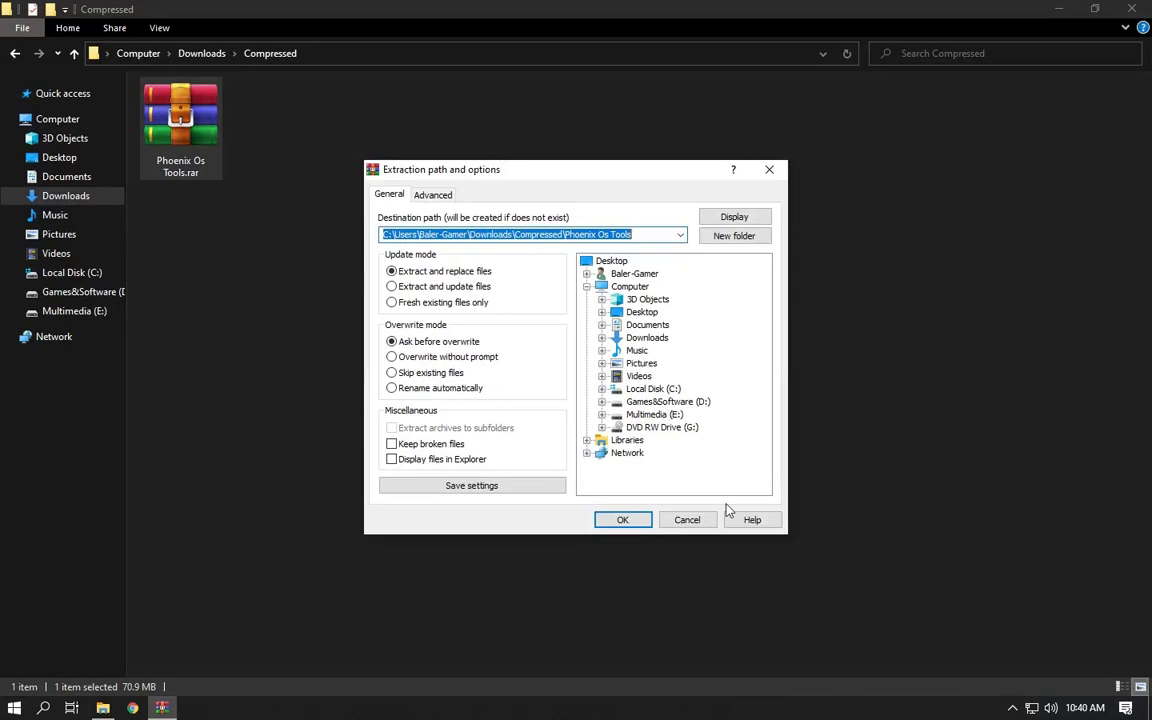
{"action": "left_click", "coordinate": [687, 519]}
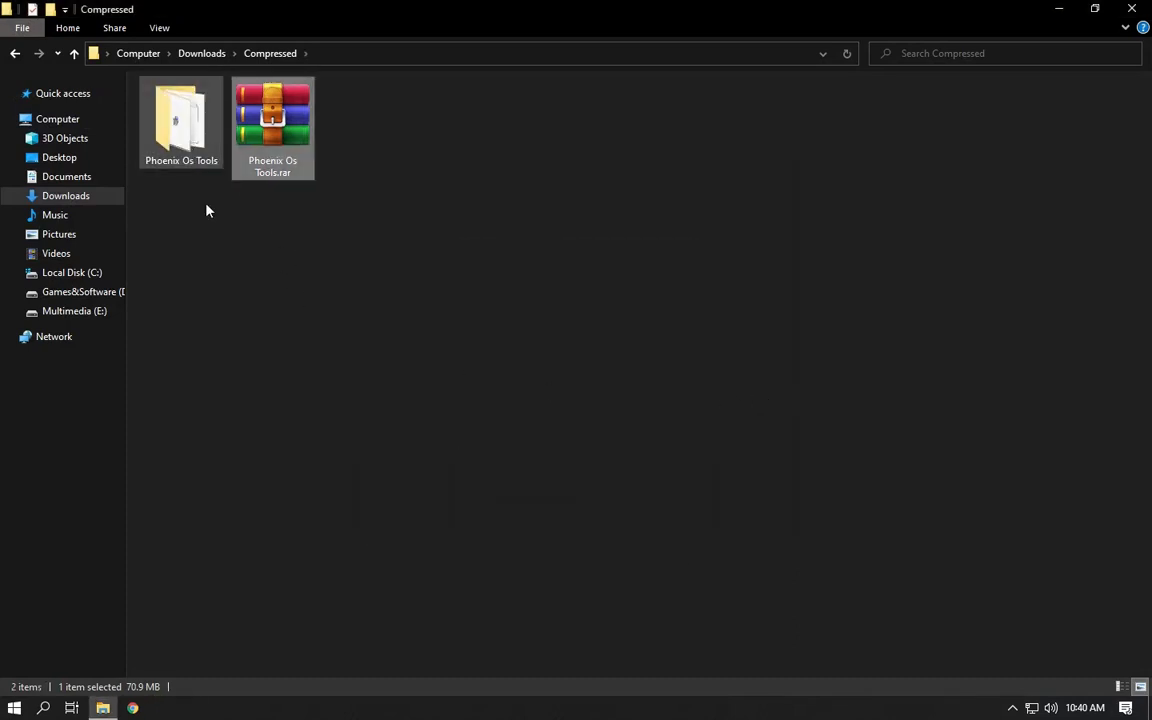
{"action": "double_click", "coordinate": [181, 120]}
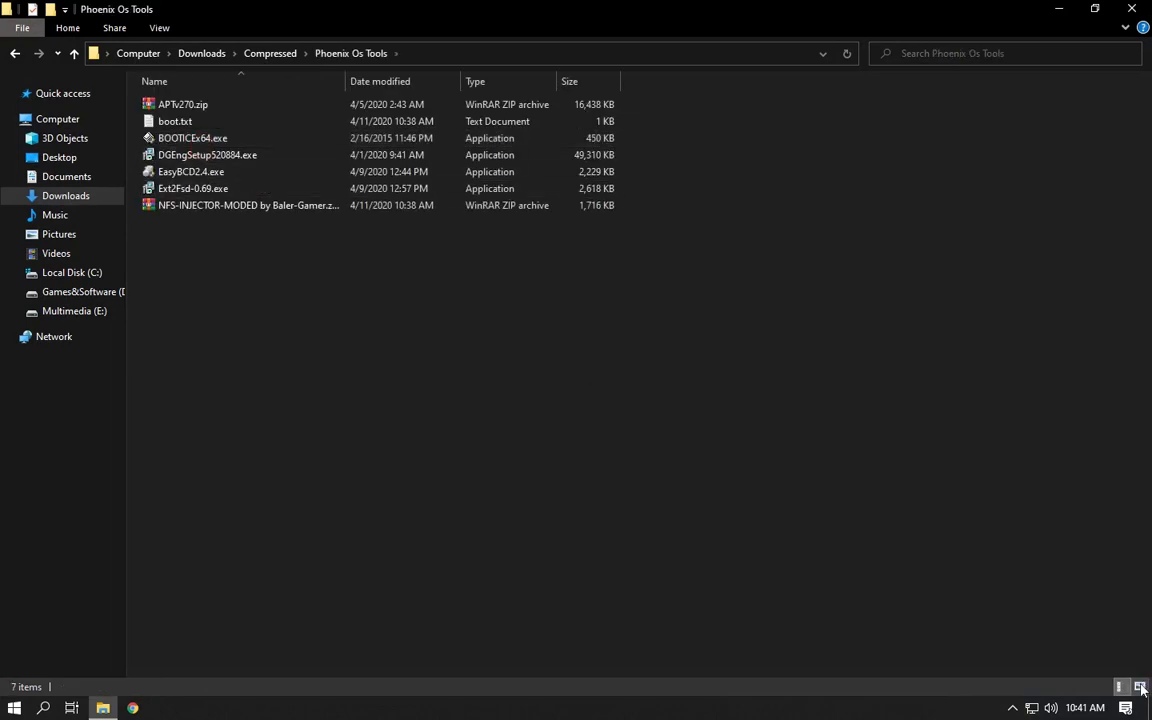
{"action": "left_click", "coordinate": [1139, 687]}
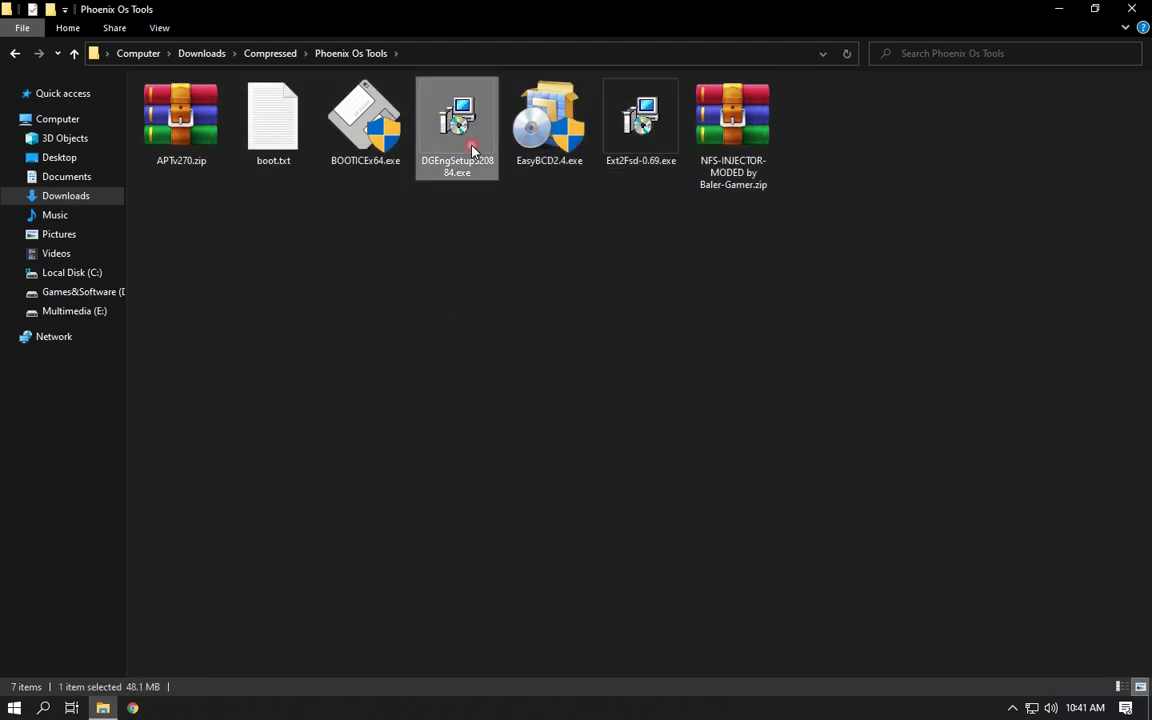
Run DGEngSetup520884.exe through setup and launch DiskGenius 5.2.0.
{"action": "left_click", "coordinate": [457, 115]}
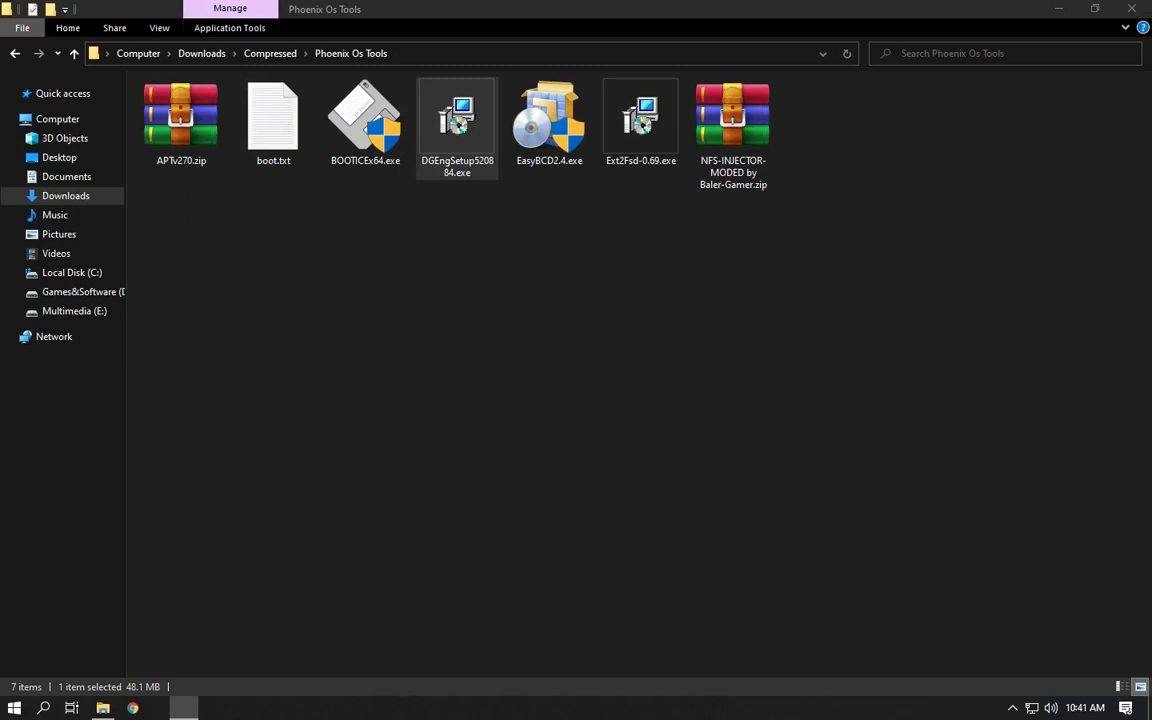
{"action": "double_click", "coordinate": [457, 117]}
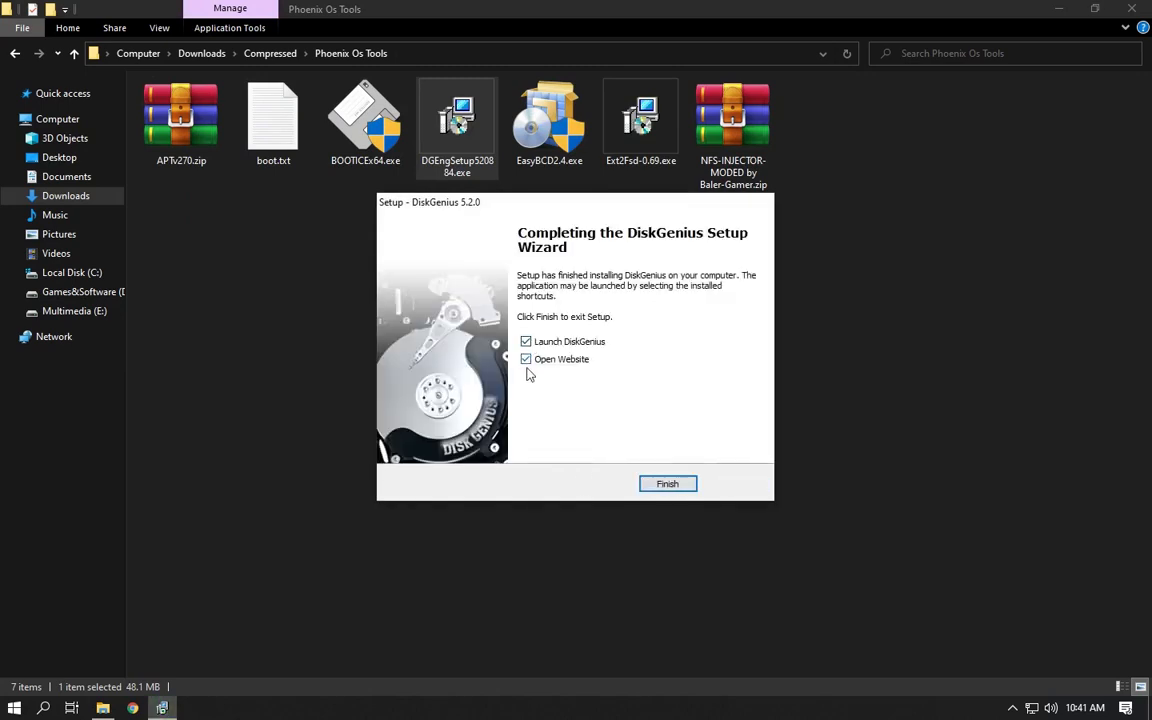
{"action": "left_click", "coordinate": [667, 483]}
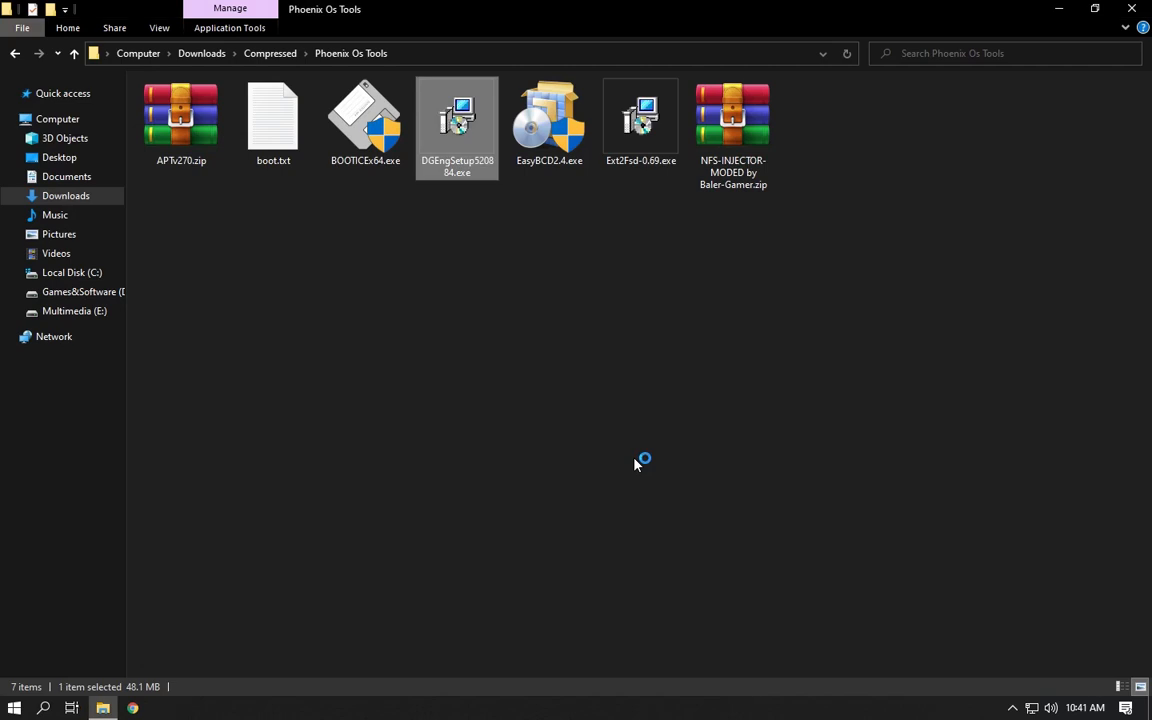
{"action": "double_click", "coordinate": [457, 115]}
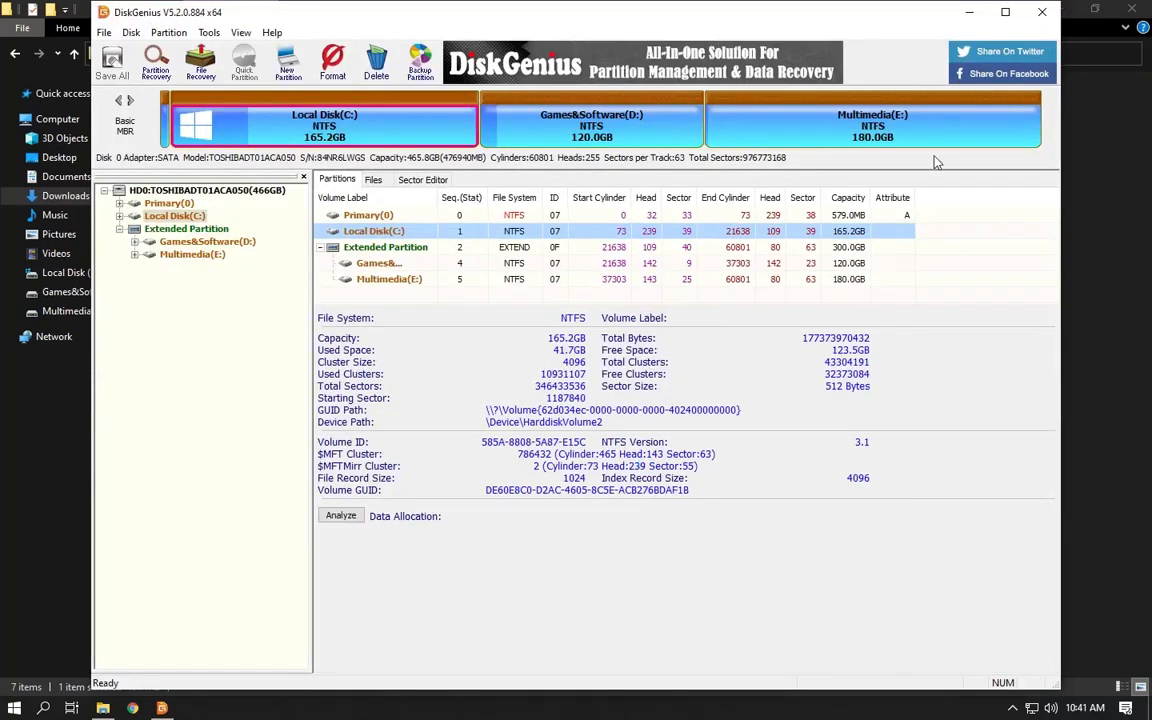
Resize Multimedia(E:) to 150 GB, creating a new 30 GB partition from the rear space.
{"action": "left_click", "coordinate": [872, 125]}
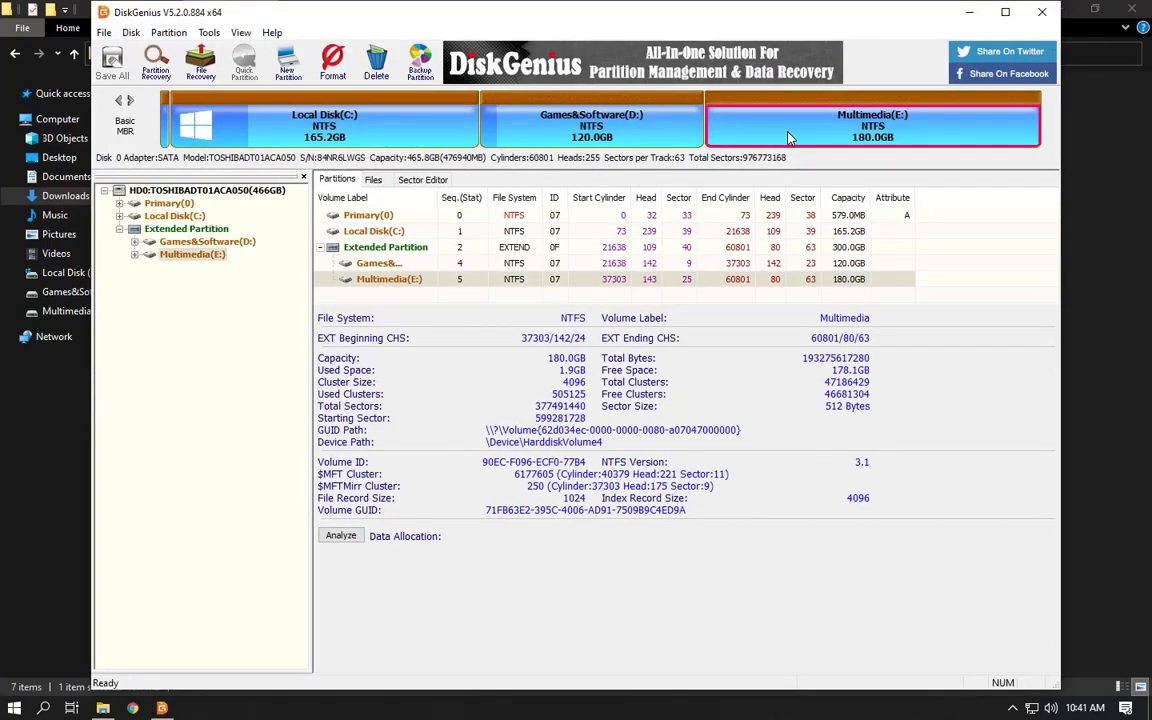
{"action": "right_click", "coordinate": [872, 125]}
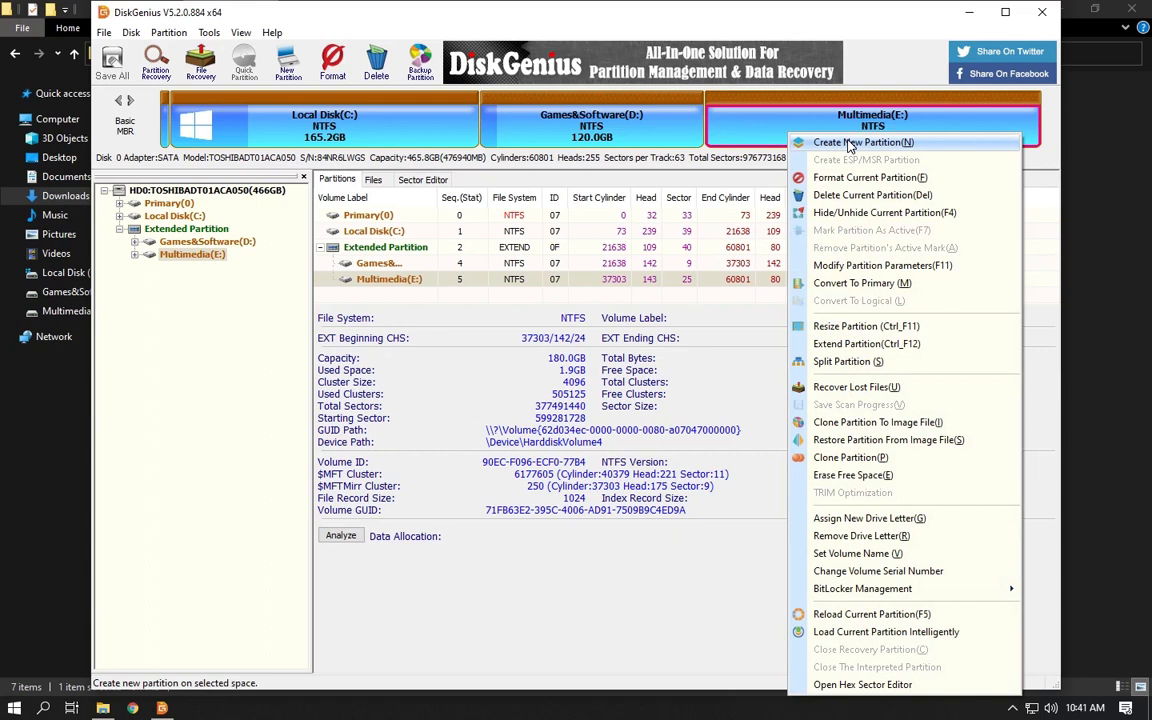
{"action": "left_click", "coordinate": [866, 325]}
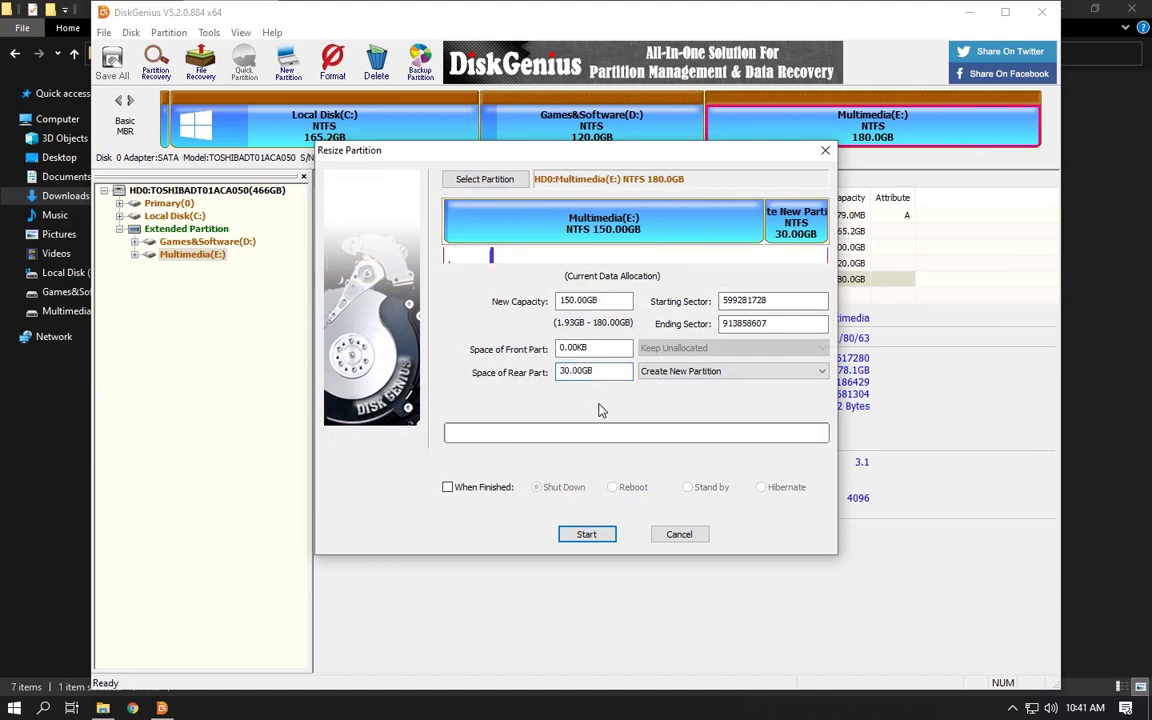
{"action": "left_click", "coordinate": [586, 533]}
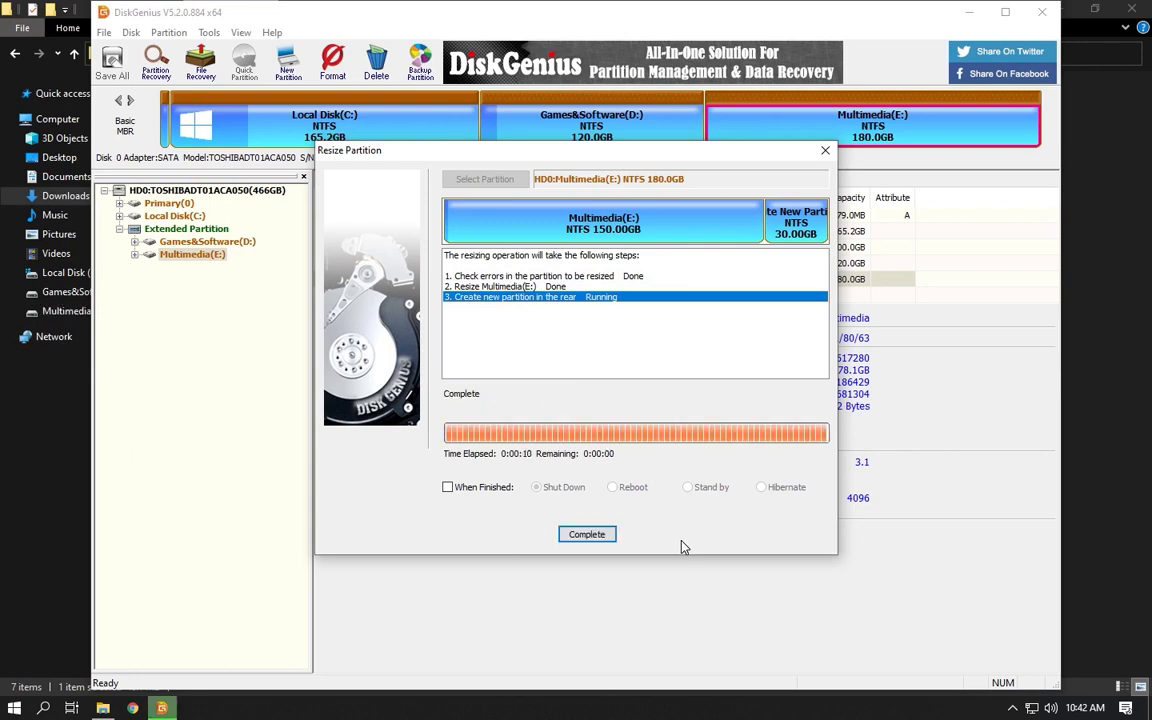
{"action": "left_click", "coordinate": [587, 533]}
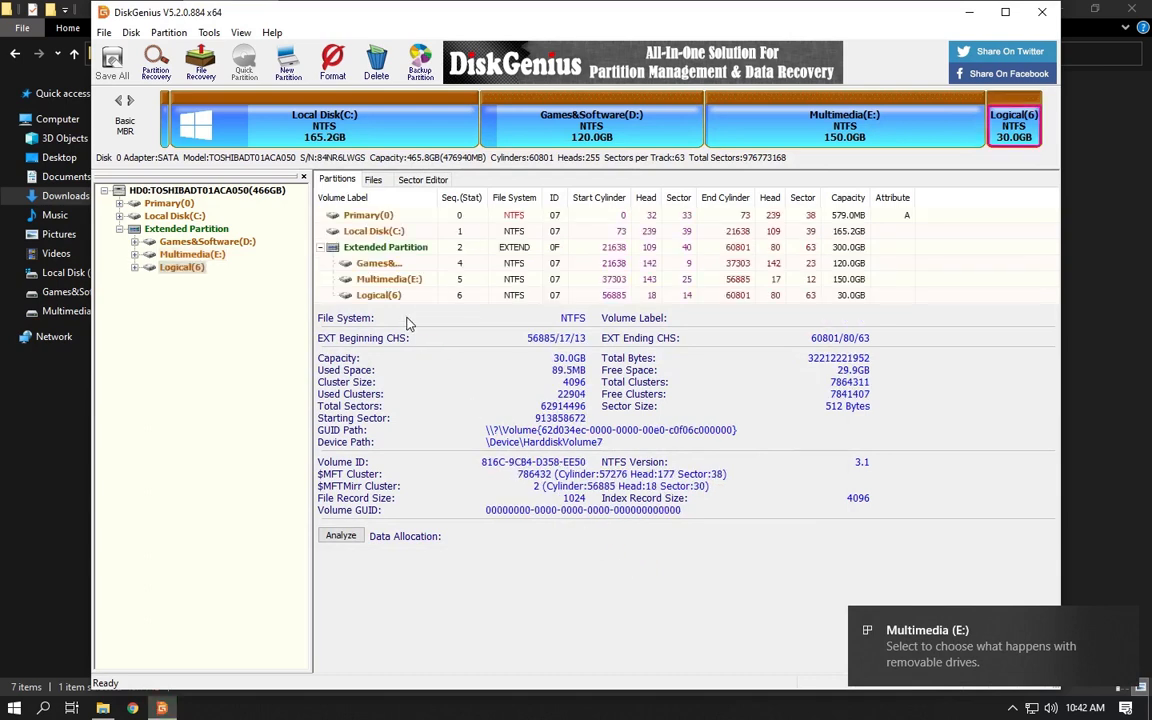
Format Logical(6) as Ext4 with volume label 'Phoenix OS' and close the format window.
{"action": "left_click", "coordinate": [378, 295]}
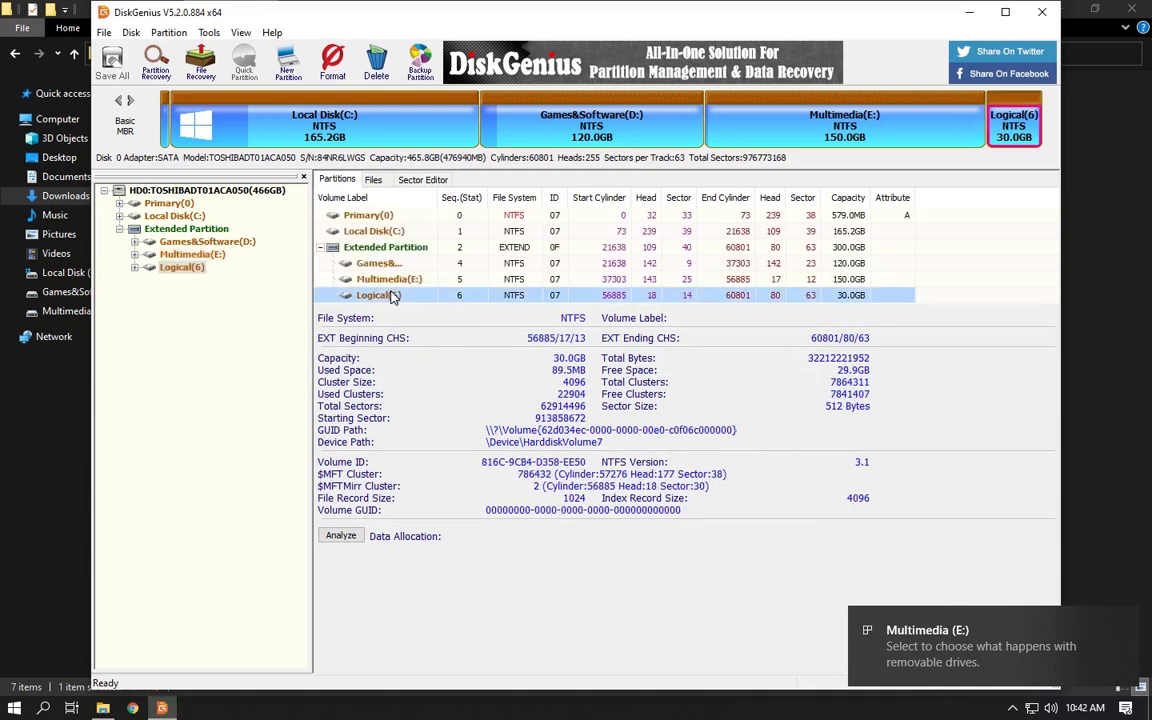
{"action": "right_click", "coordinate": [377, 294]}
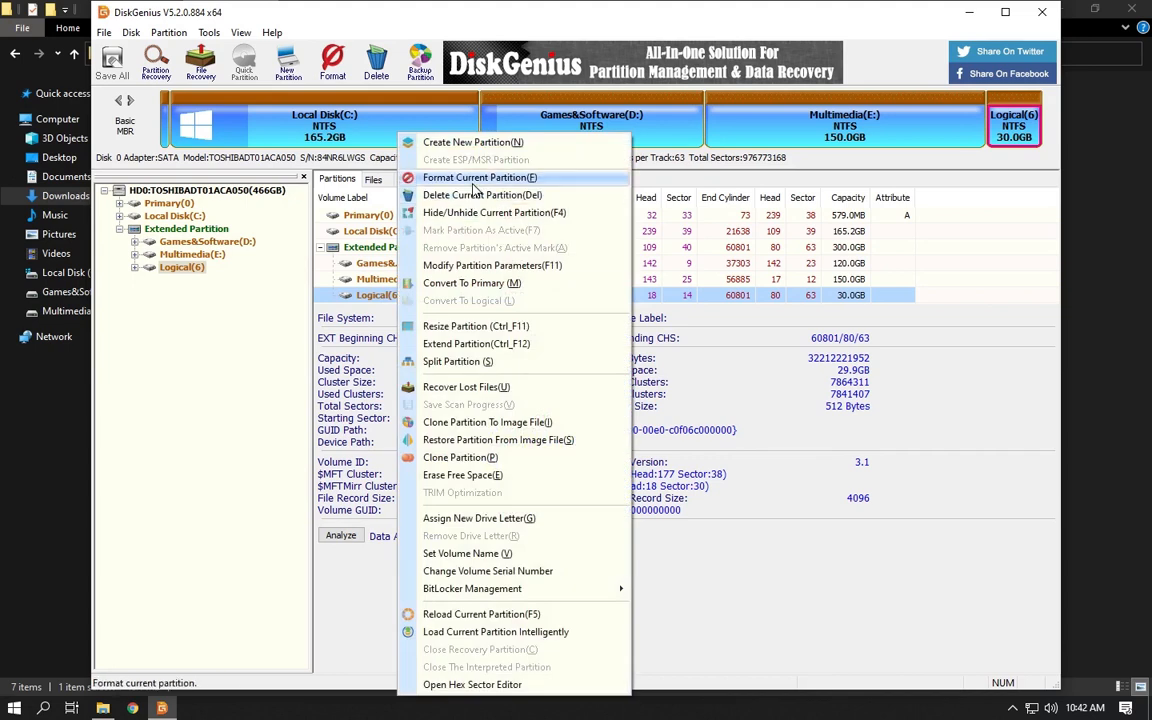
{"action": "left_click", "coordinate": [478, 177]}
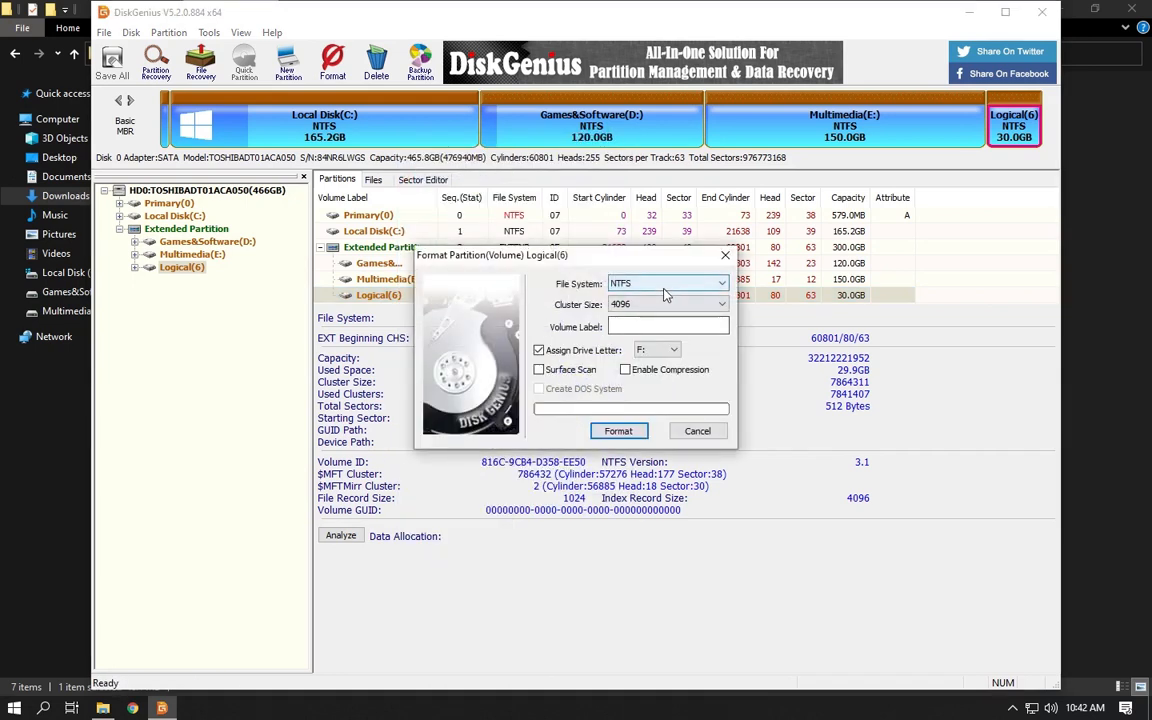
{"action": "left_click", "coordinate": [720, 283]}
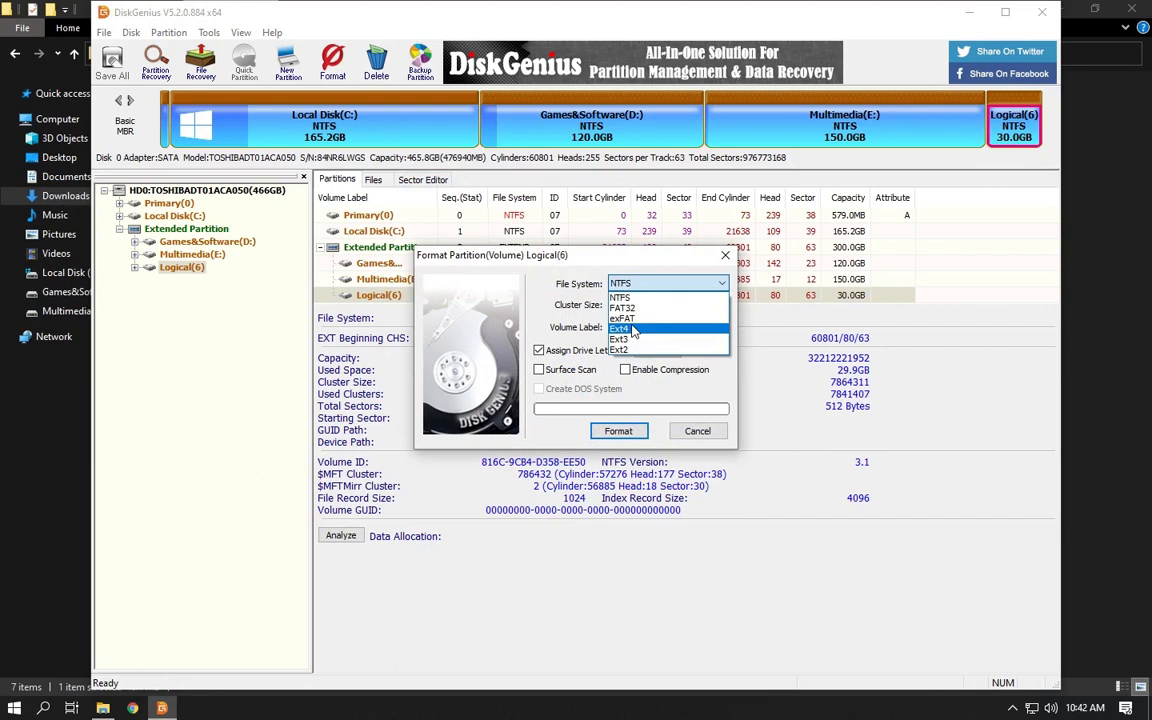
{"action": "left_click", "coordinate": [619, 328]}
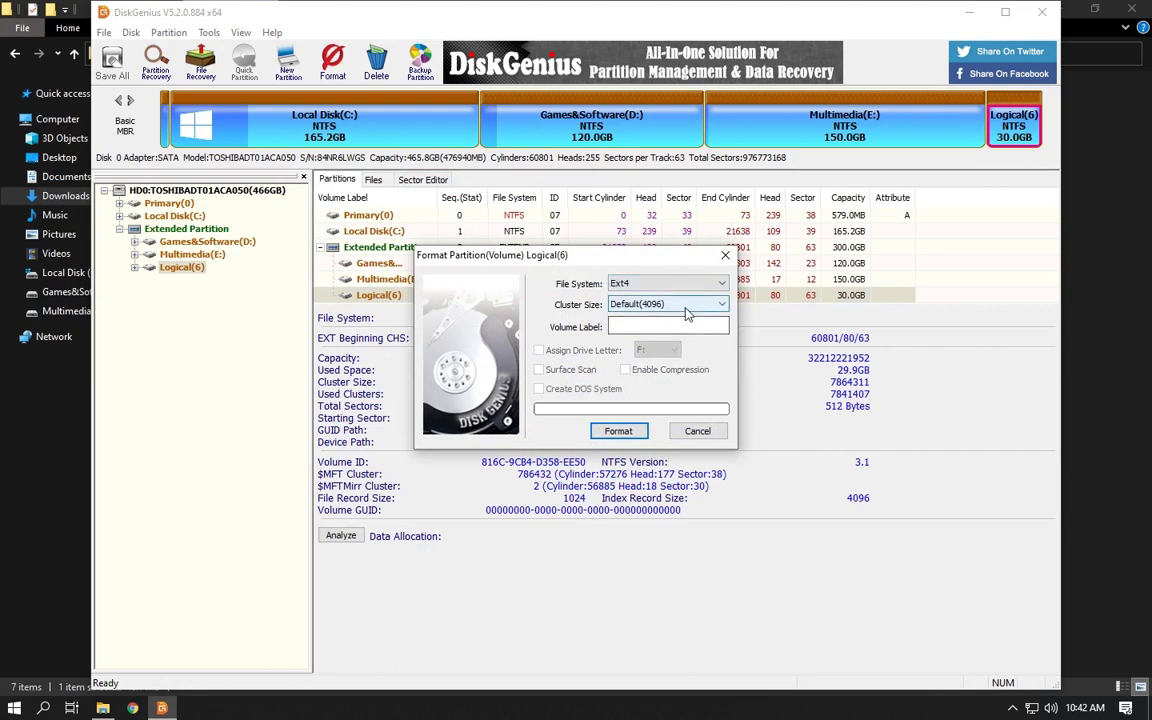
{"action": "type", "text": "Phoeni"}
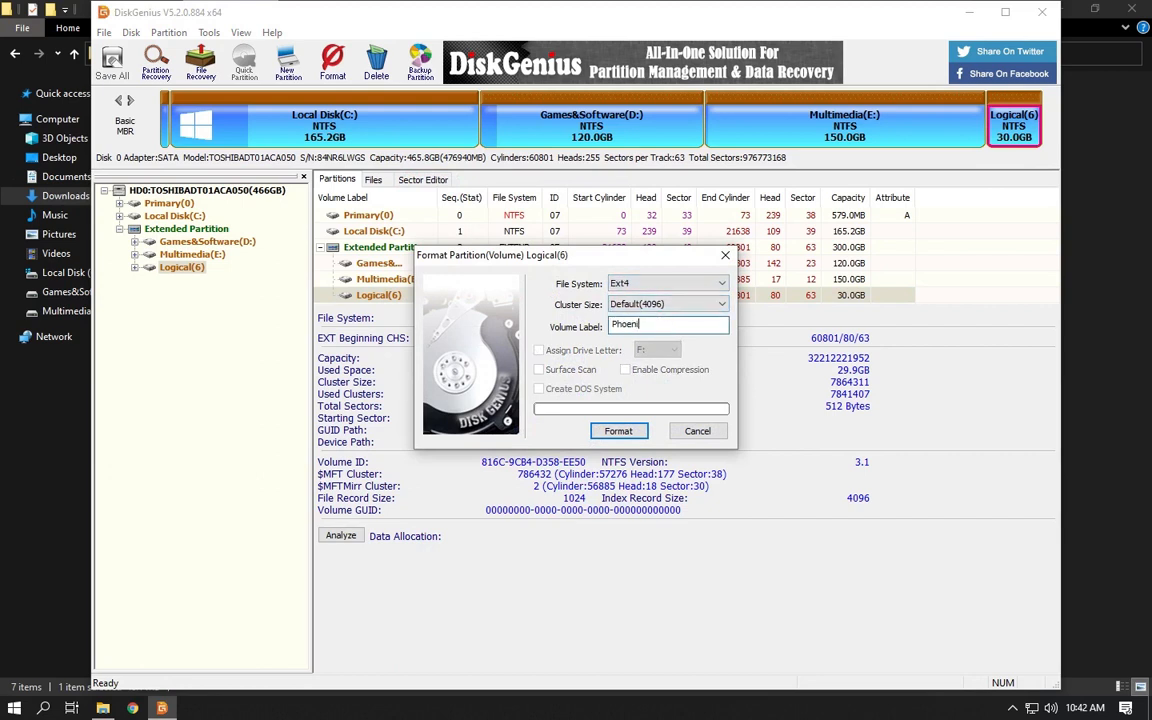
{"action": "type", "text": "x OS"}
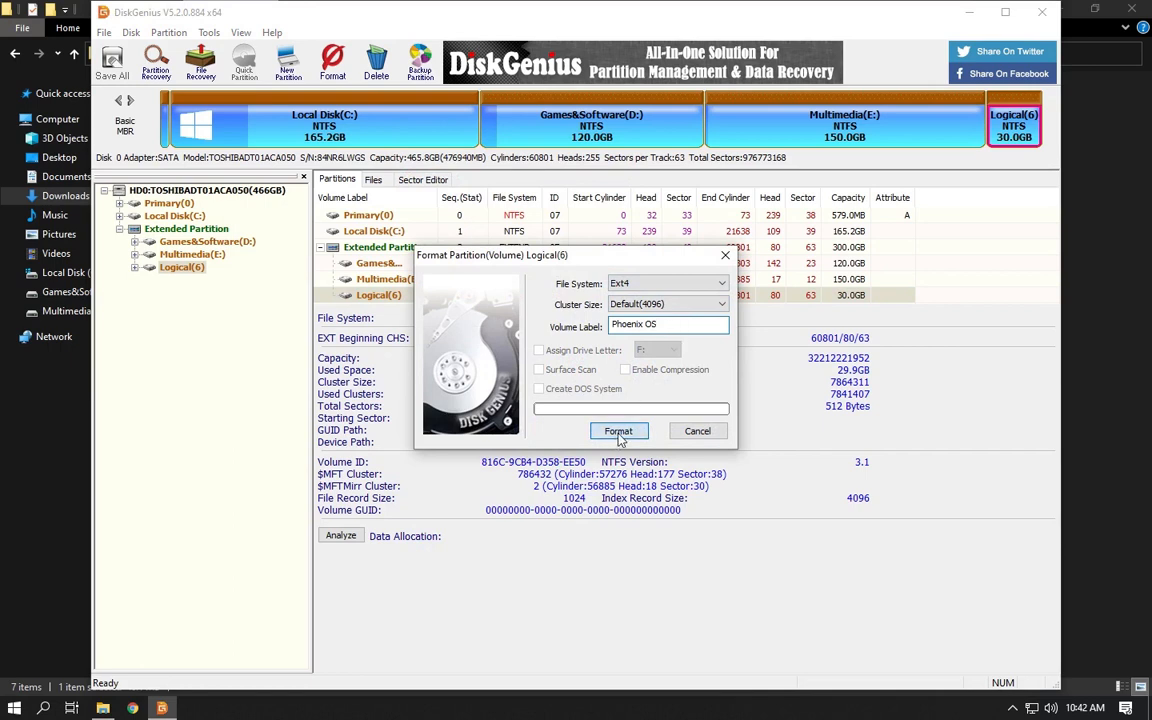
{"action": "left_click", "coordinate": [618, 430]}
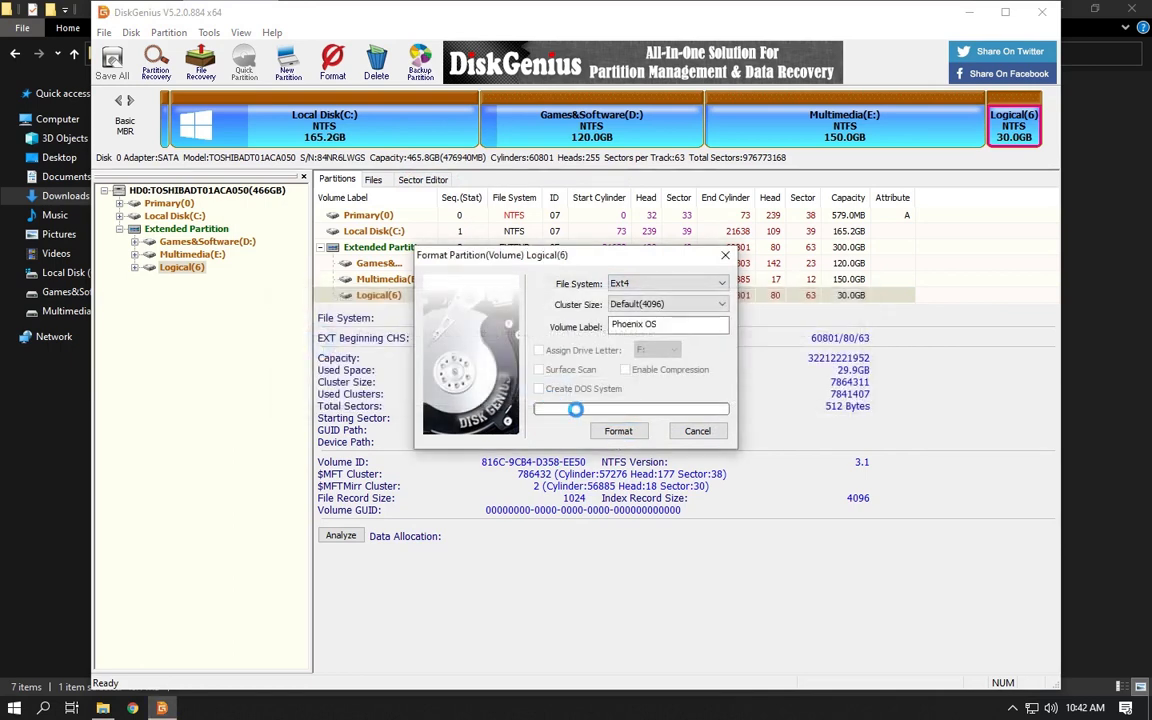
{"action": "left_click", "coordinate": [618, 431]}
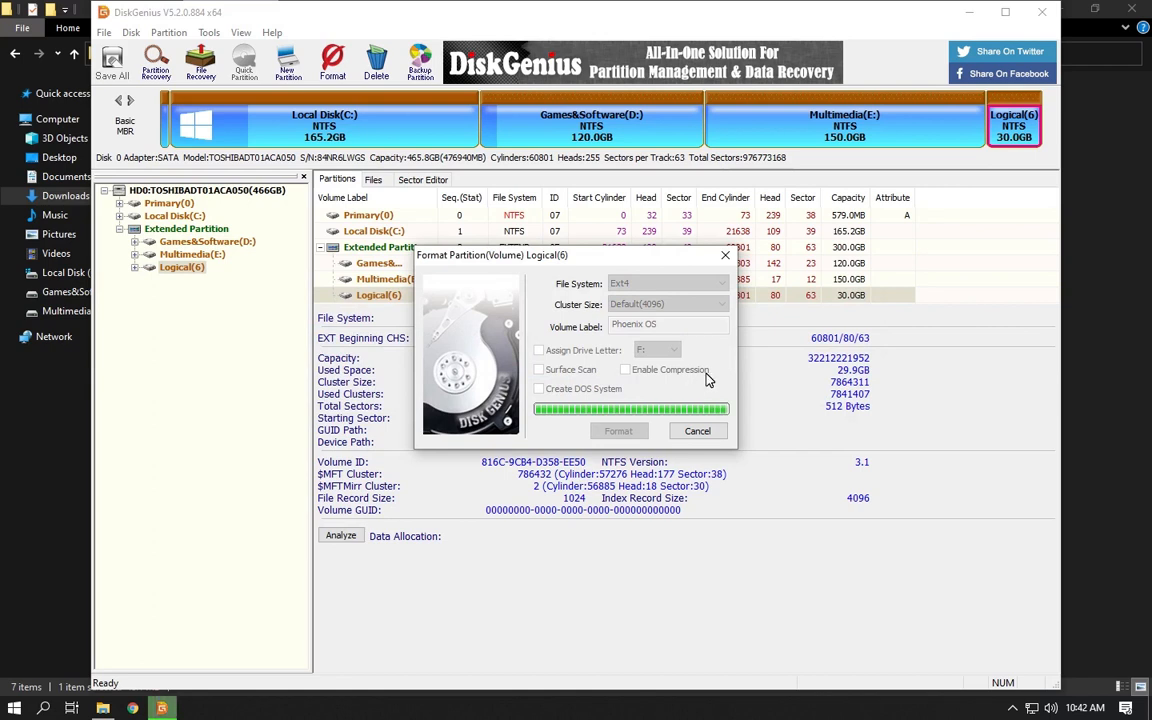
{"action": "left_click", "coordinate": [618, 431]}
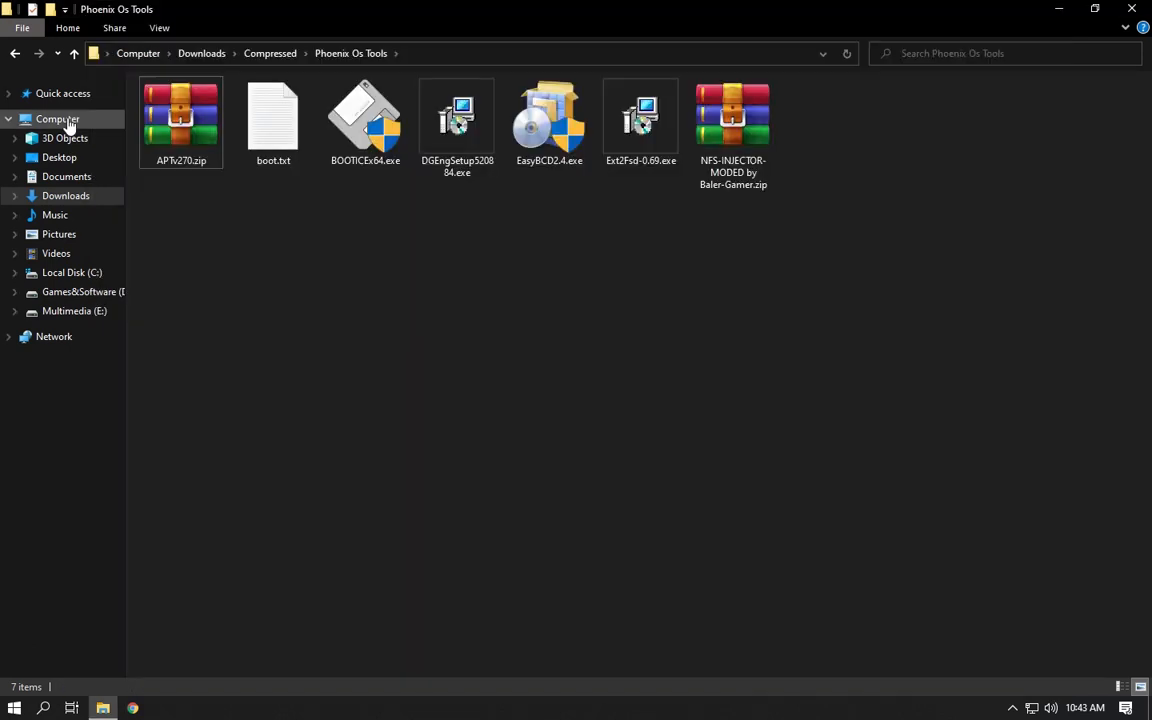
Run the Ext2Fsd-0.69 installer, accepting the default installation folder.
{"action": "left_click", "coordinate": [57, 118]}
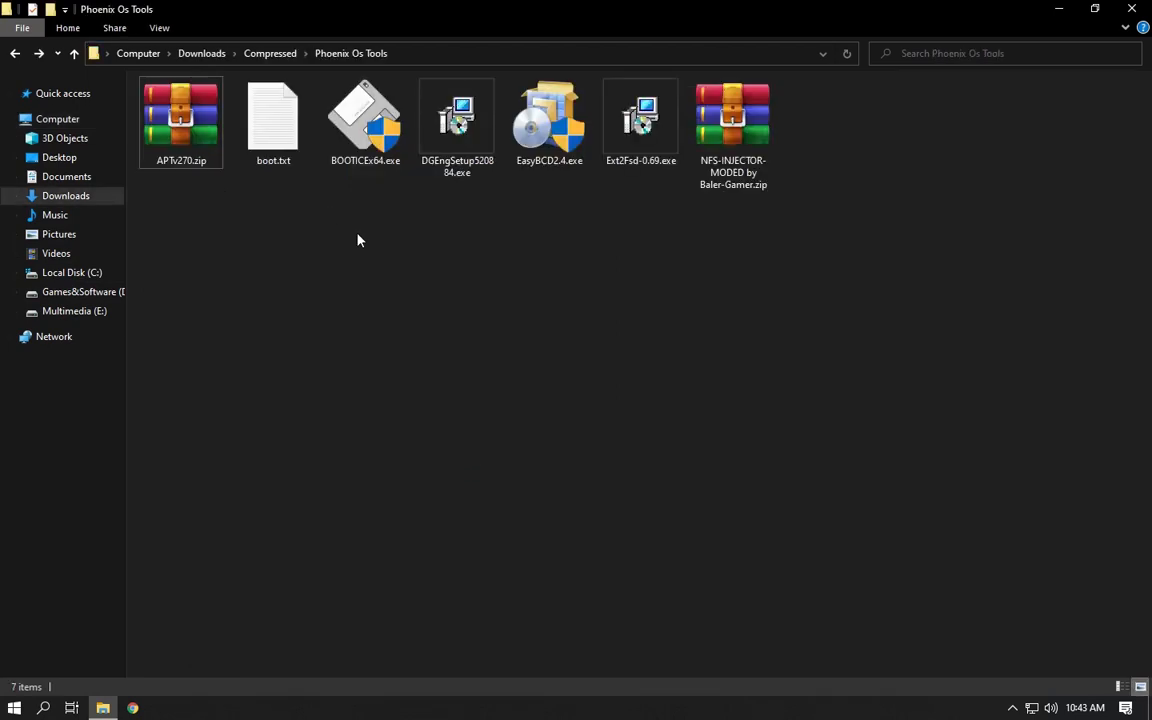
{"action": "left_click", "coordinate": [641, 118]}
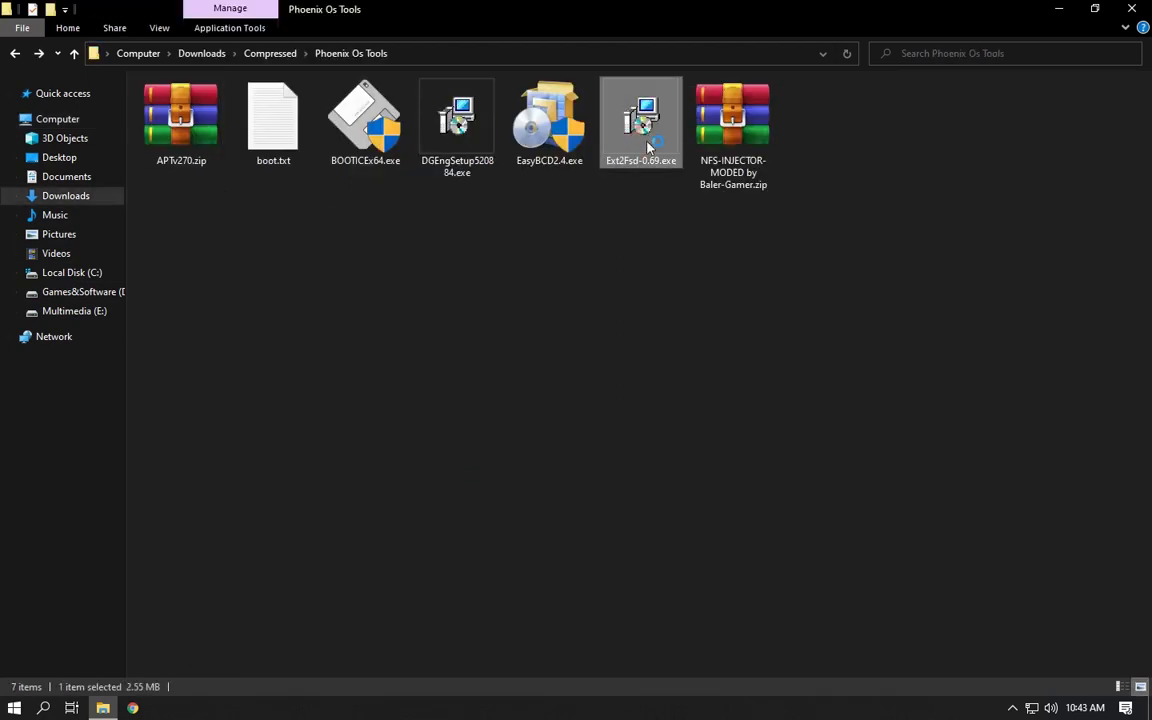
{"action": "double_click", "coordinate": [641, 118]}
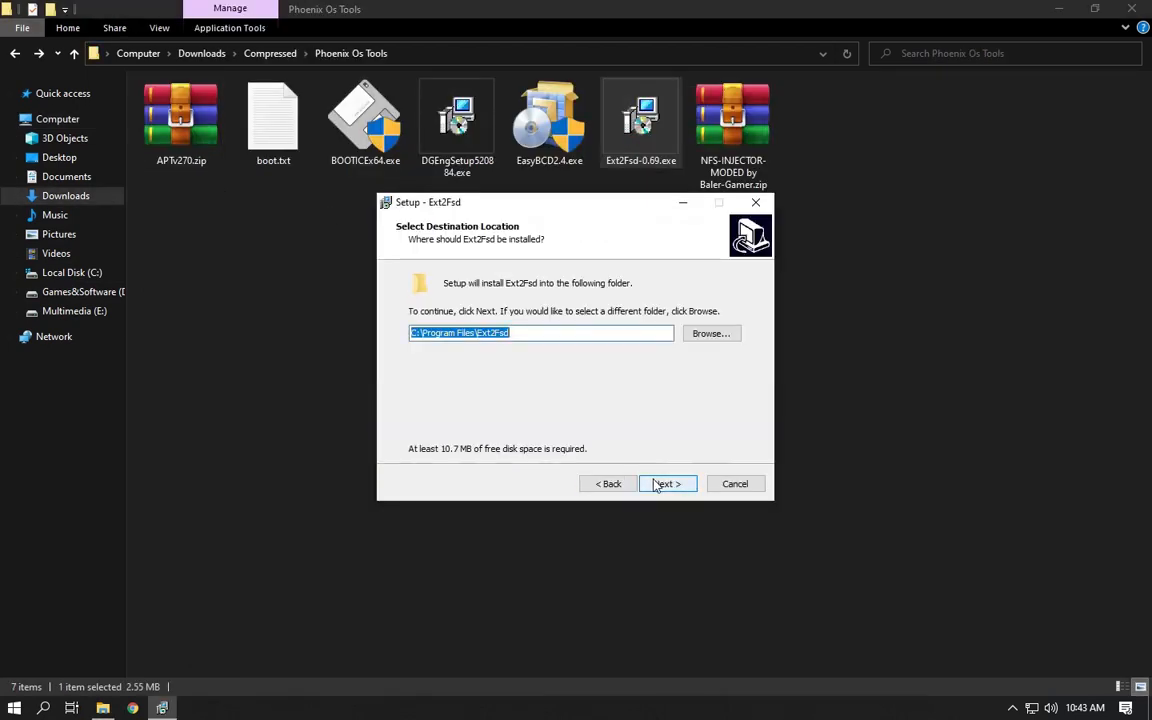
{"action": "left_click", "coordinate": [666, 484]}
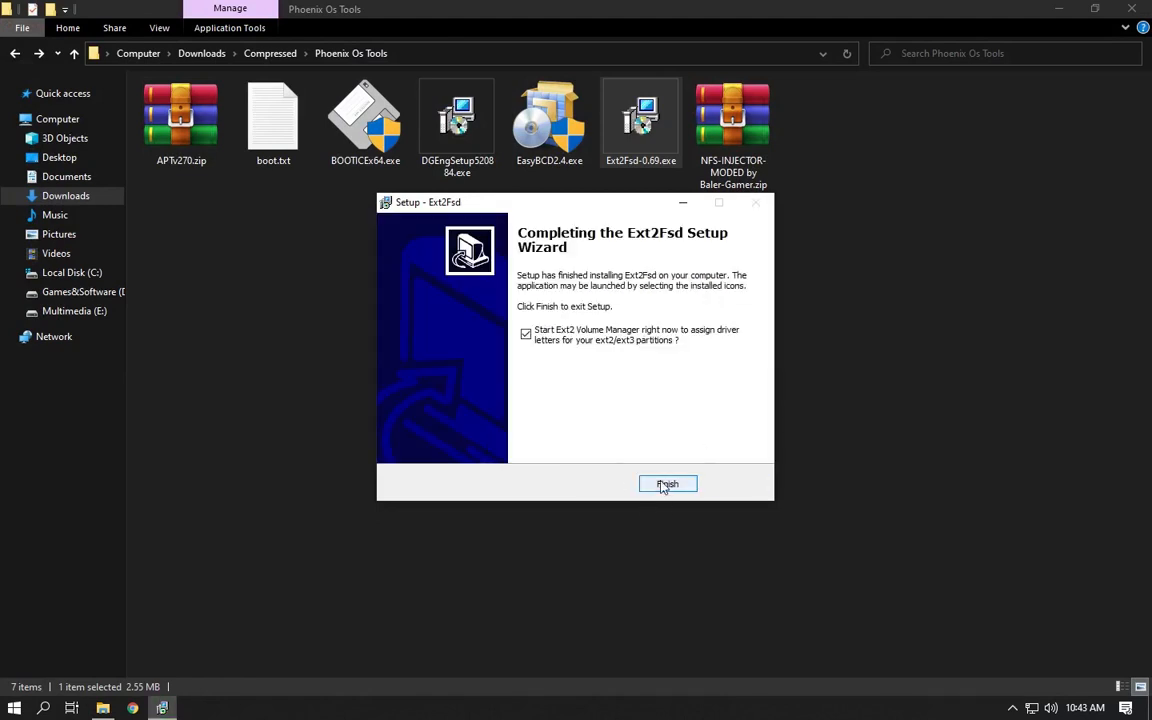
Launch Ext2 Volume Manager, assign F: to the 29 GB EXT4 partition, then close it.
{"action": "left_click", "coordinate": [667, 484]}
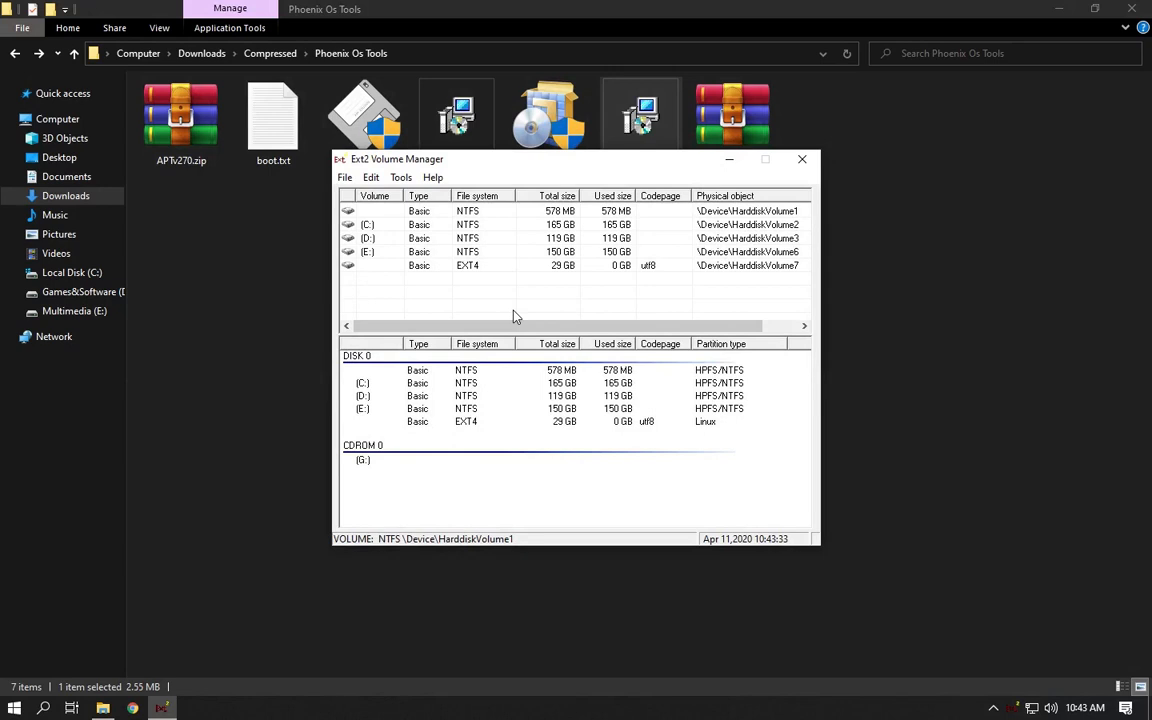
{"action": "left_click", "coordinate": [467, 265]}
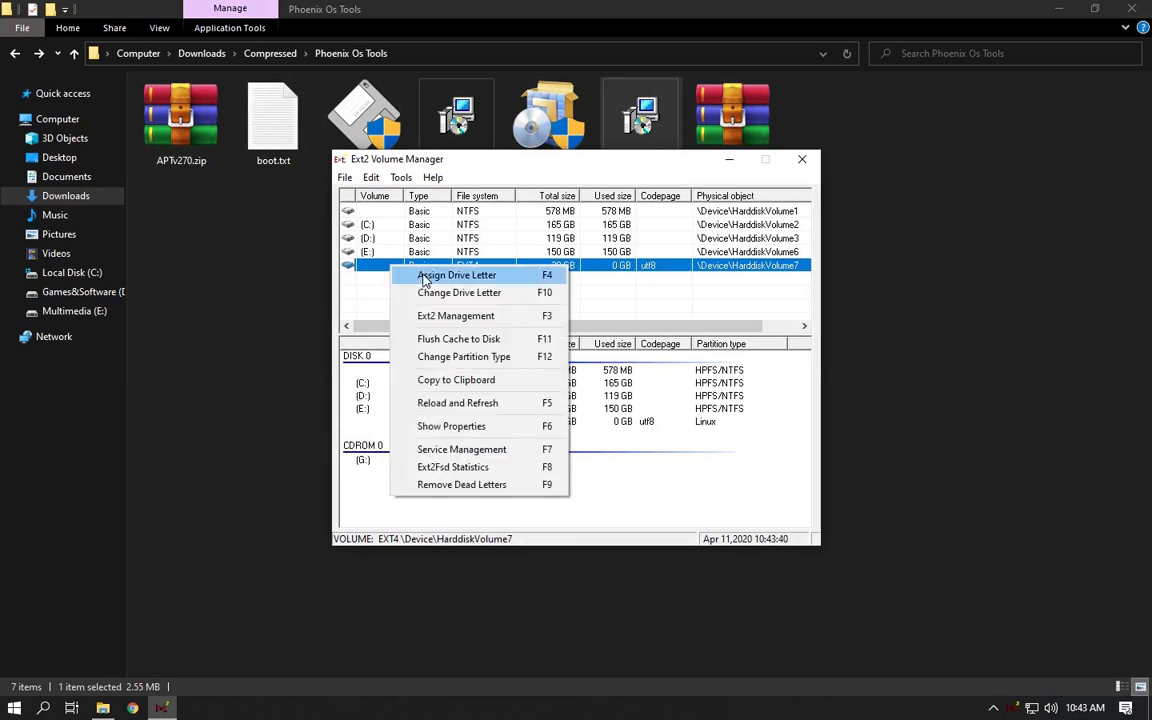
{"action": "left_click", "coordinate": [455, 275]}
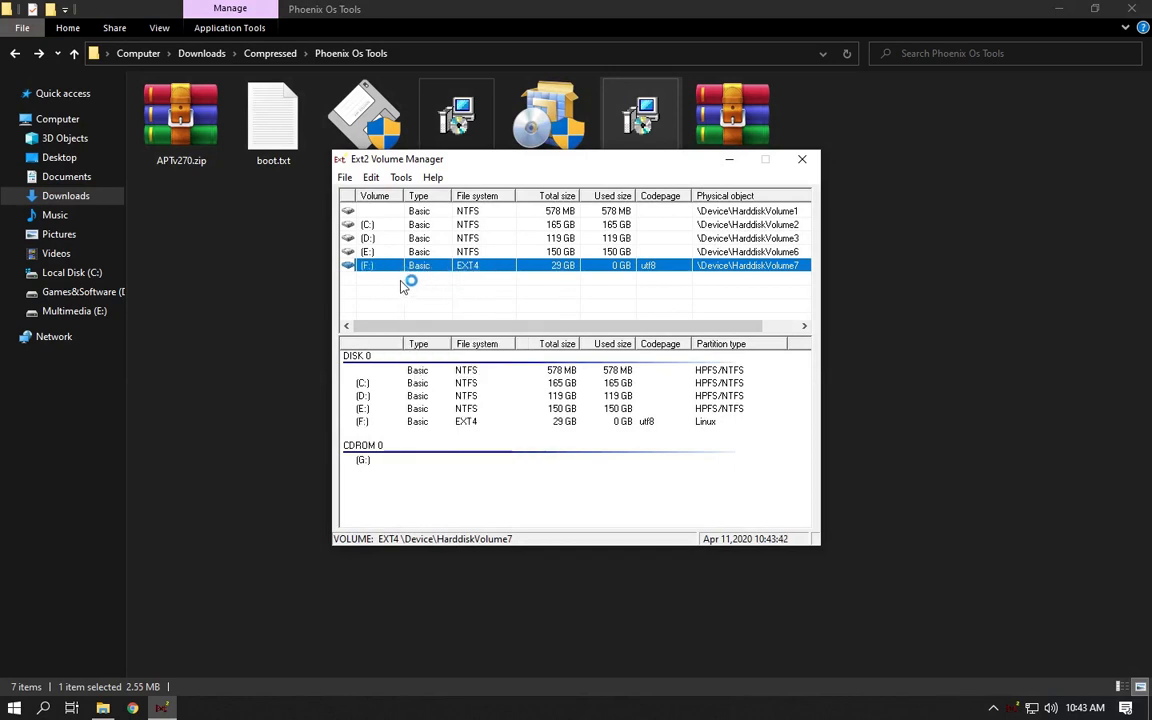
{"action": "mouse_move", "coordinate": [270, 343]}
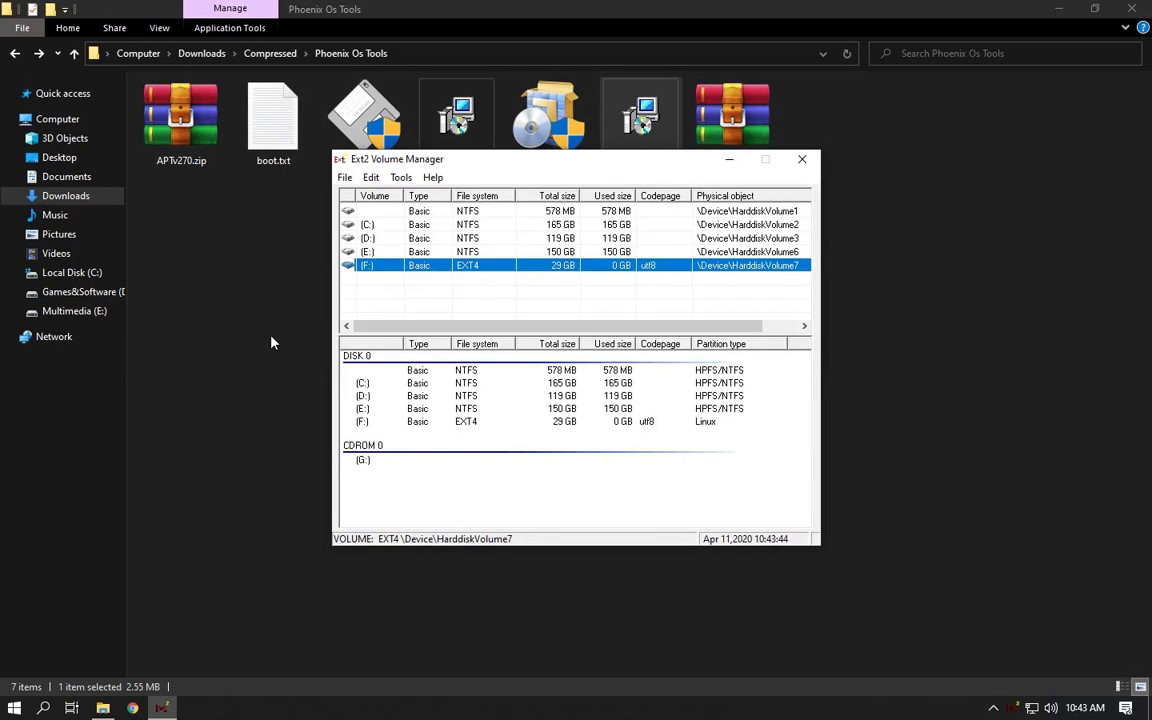
{"action": "left_click", "coordinate": [801, 158]}
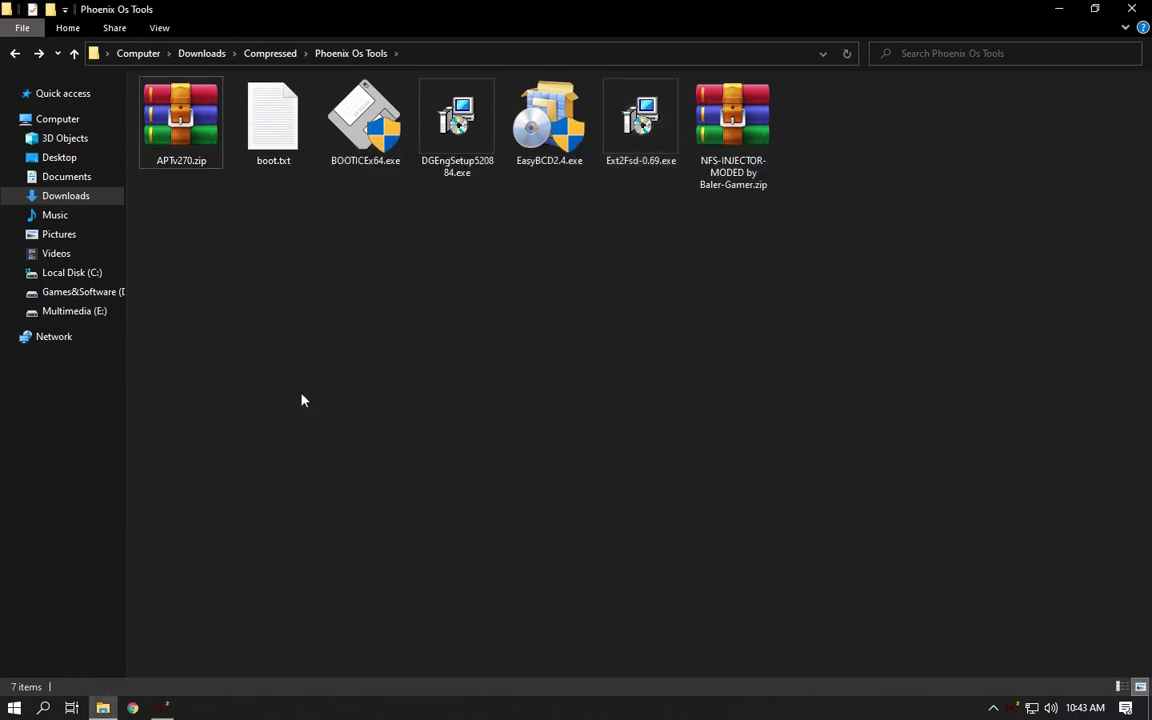
Open the Phoenix OS (F:) drive from the Computer view.
{"action": "left_click", "coordinate": [57, 118]}
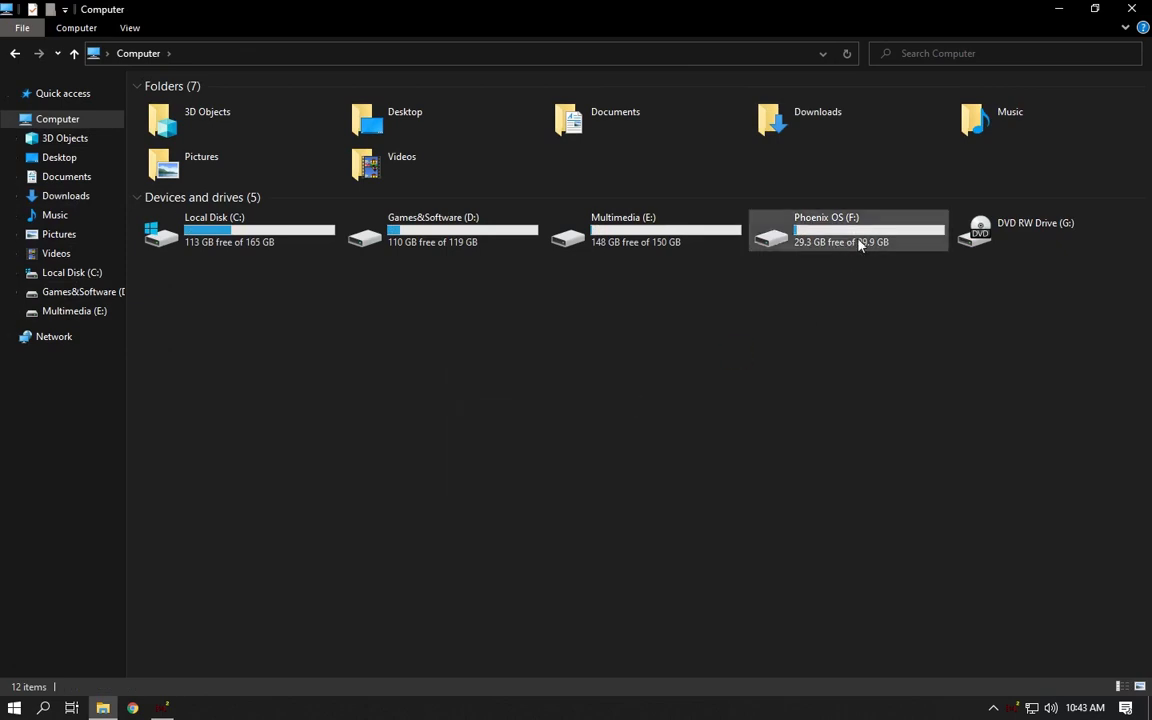
{"action": "left_click", "coordinate": [847, 230]}
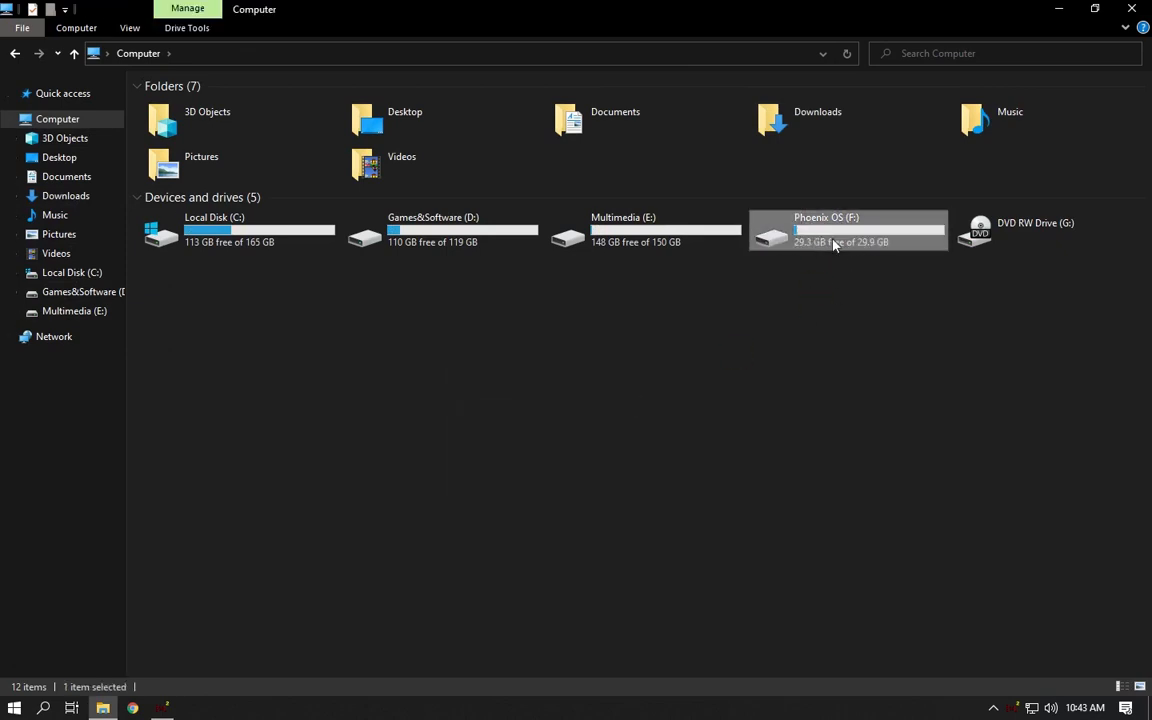
{"action": "double_click", "coordinate": [848, 231]}
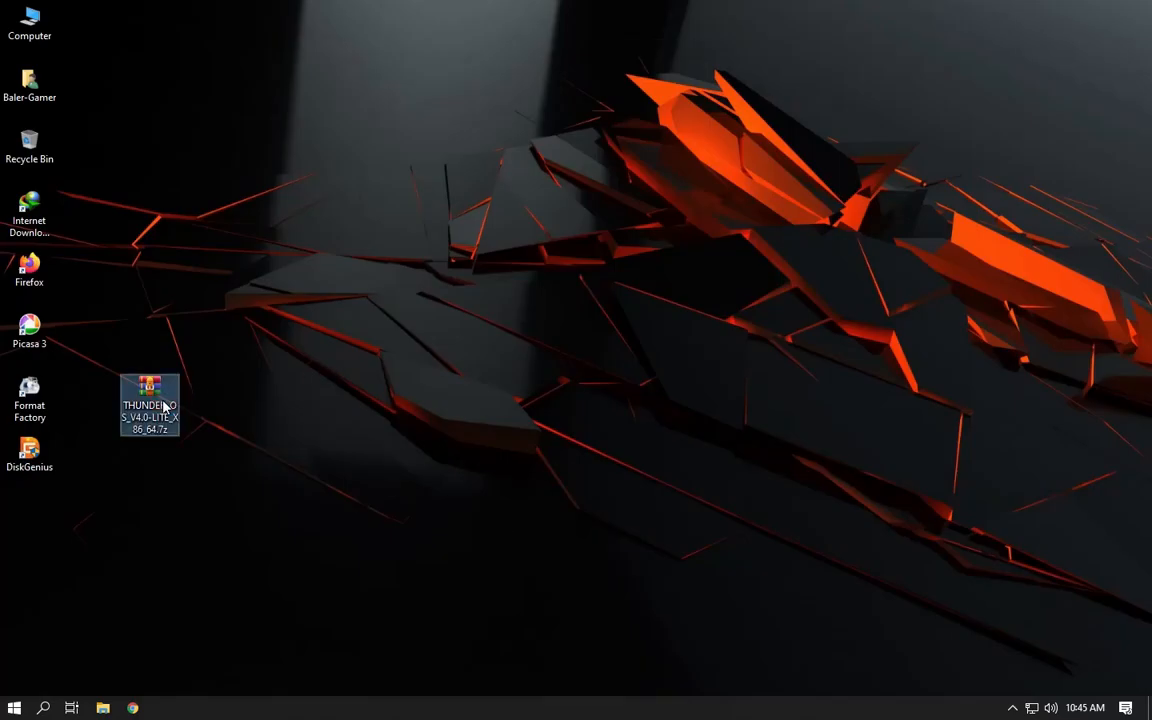
Extract the ThunderOS ISO from the 7z archive onto the desktop.
{"action": "double_click", "coordinate": [149, 405]}
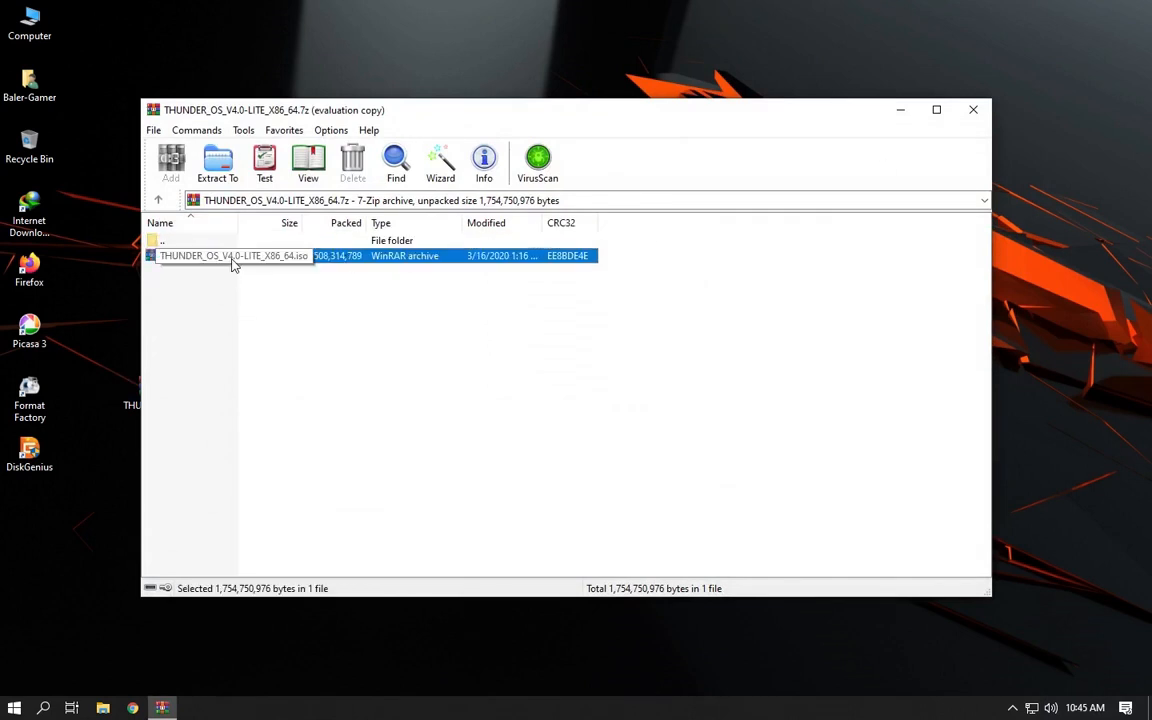
{"action": "left_click", "coordinate": [217, 163]}
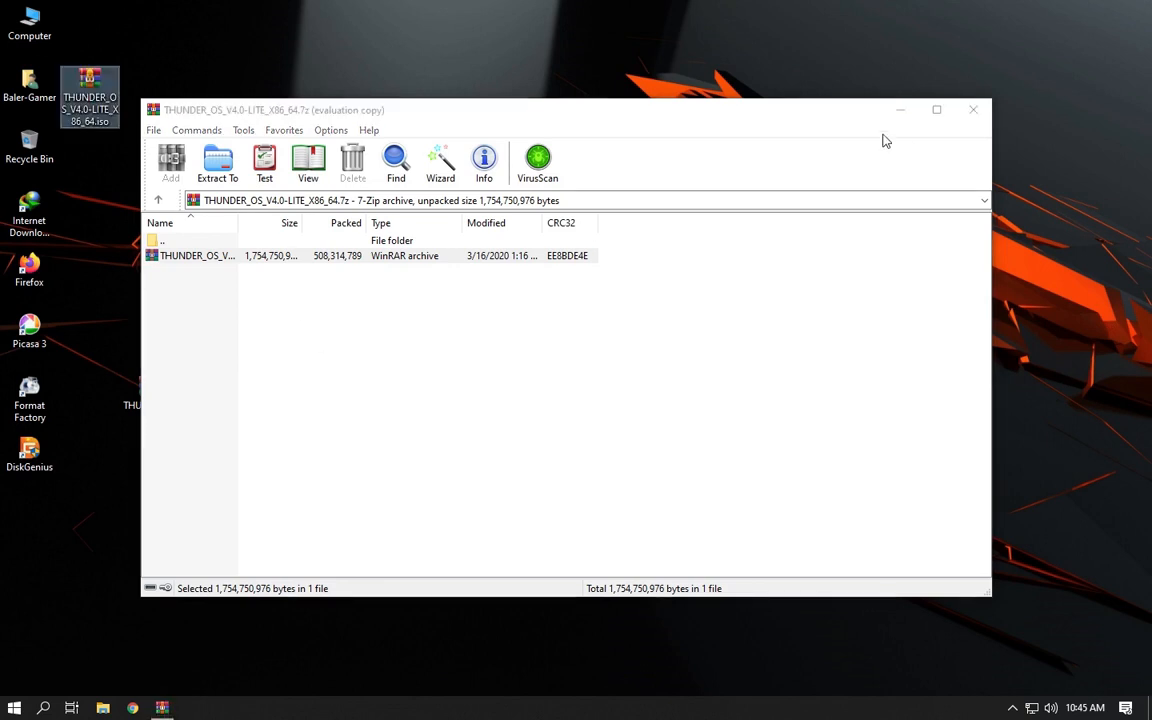
{"action": "left_click", "coordinate": [972, 109]}
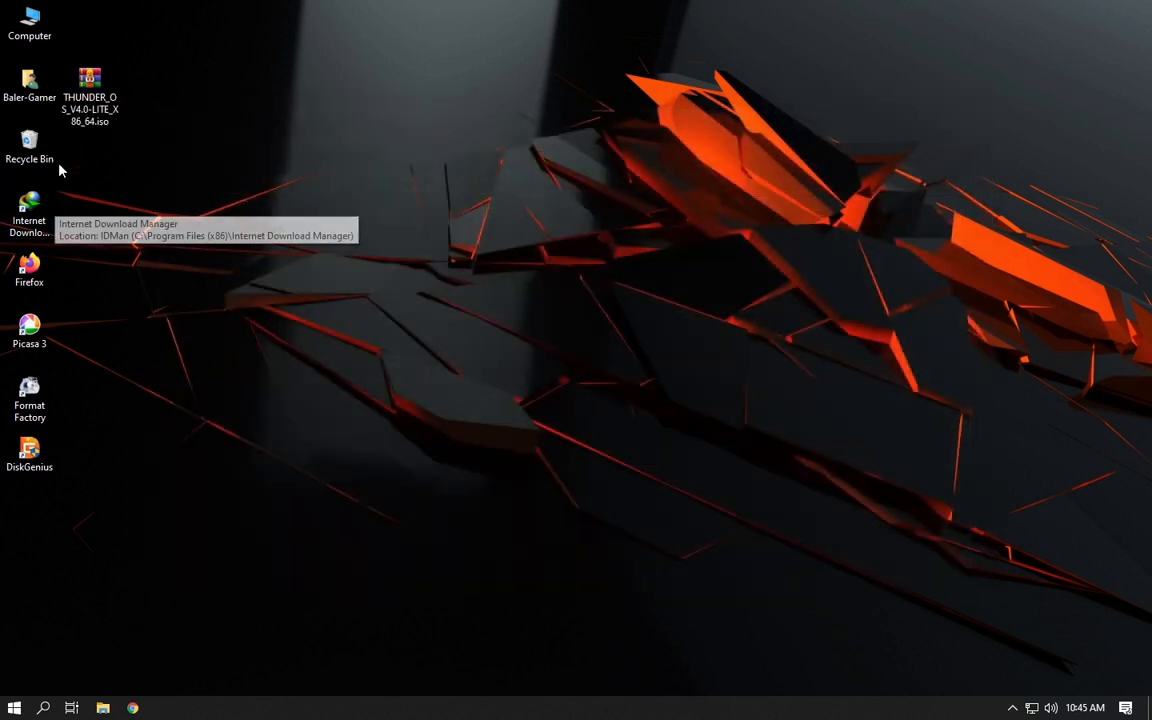
Open the ThunderOS ISO and select its image files, including system.img.
{"action": "double_click", "coordinate": [90, 85]}
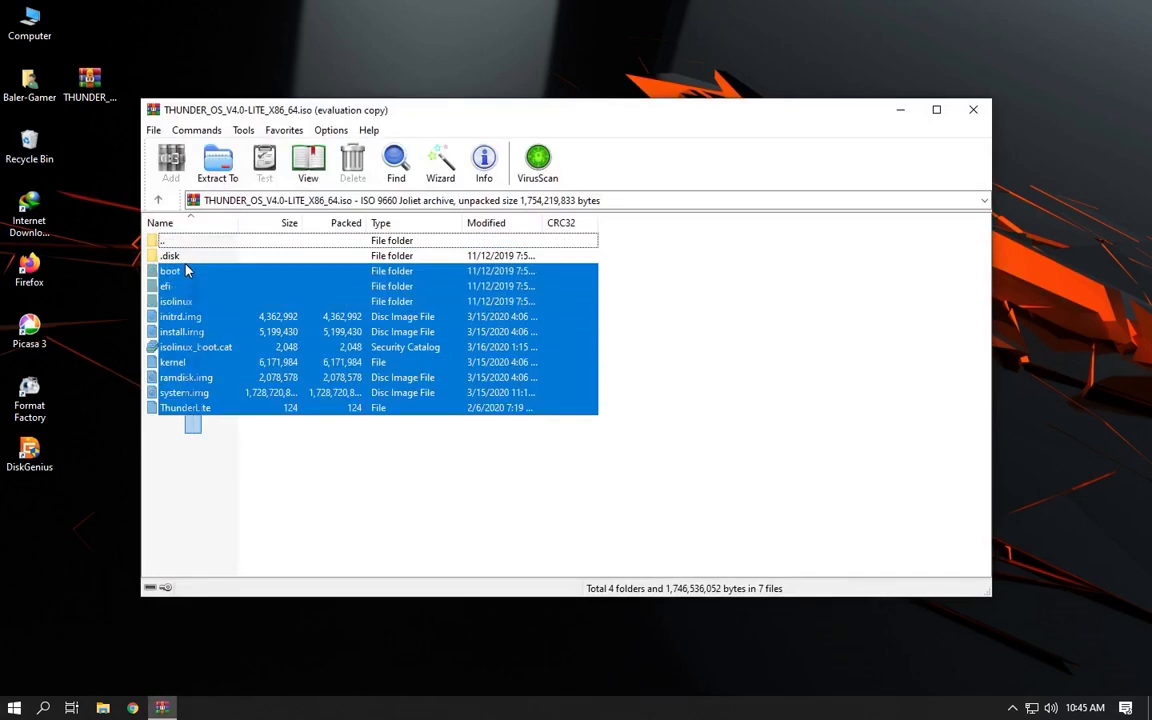
{"action": "left_click", "coordinate": [184, 392]}
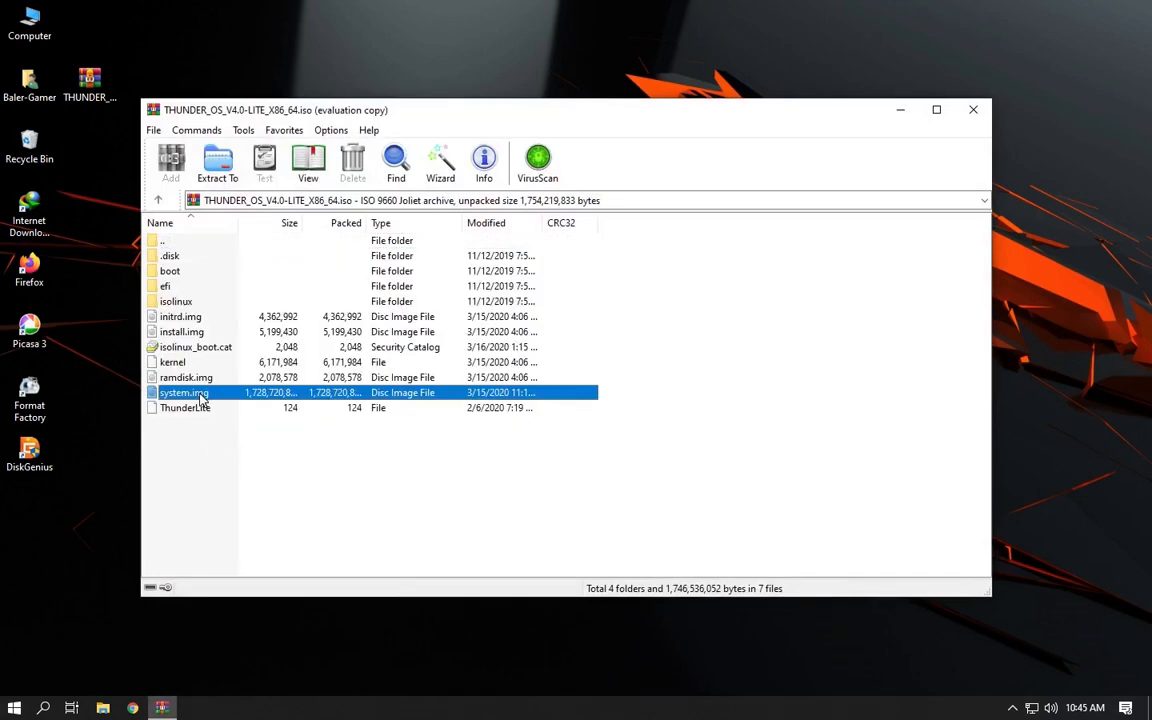
{"action": "left_click", "coordinate": [172, 362]}
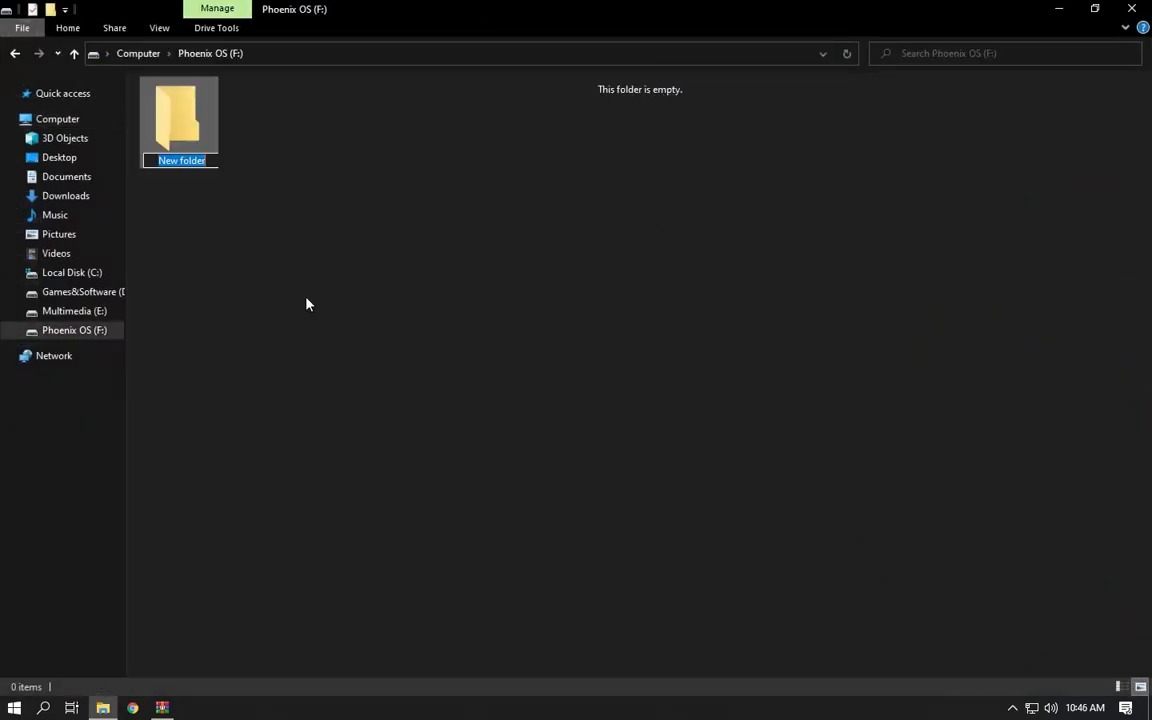
Name the new F: folder 'Phoenix OS' and move the five boot files into it.
{"action": "type", "text": "Phoenix OS"}
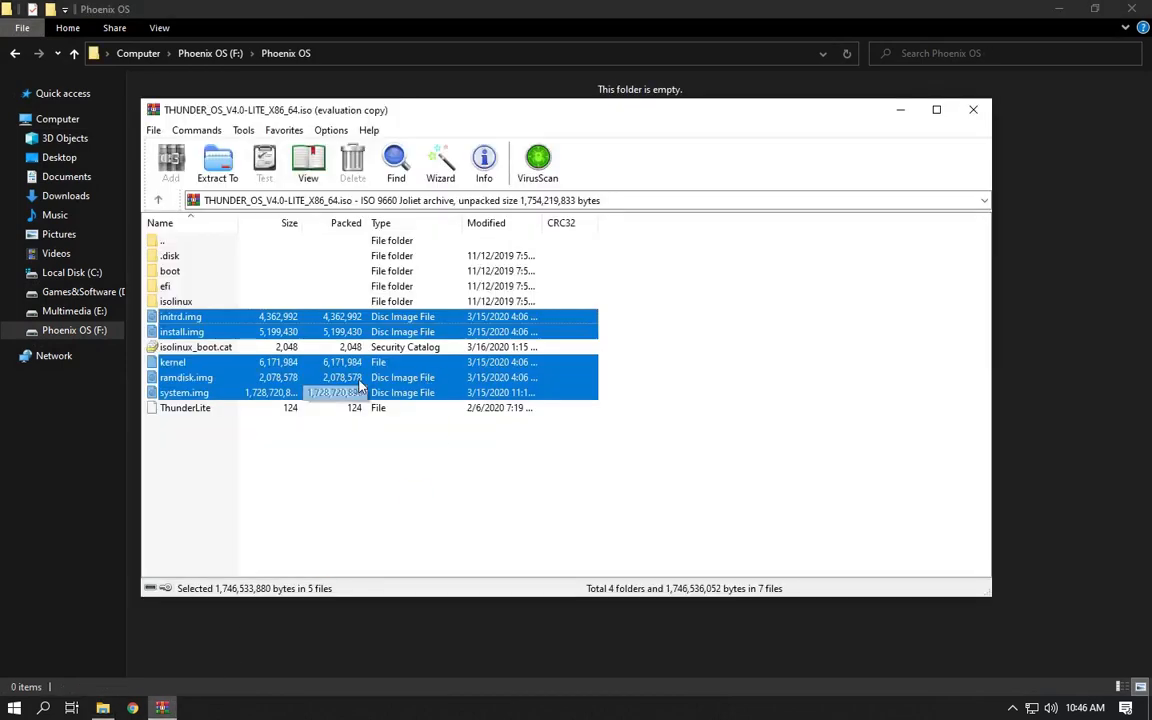
{"action": "left_click", "coordinate": [217, 163]}
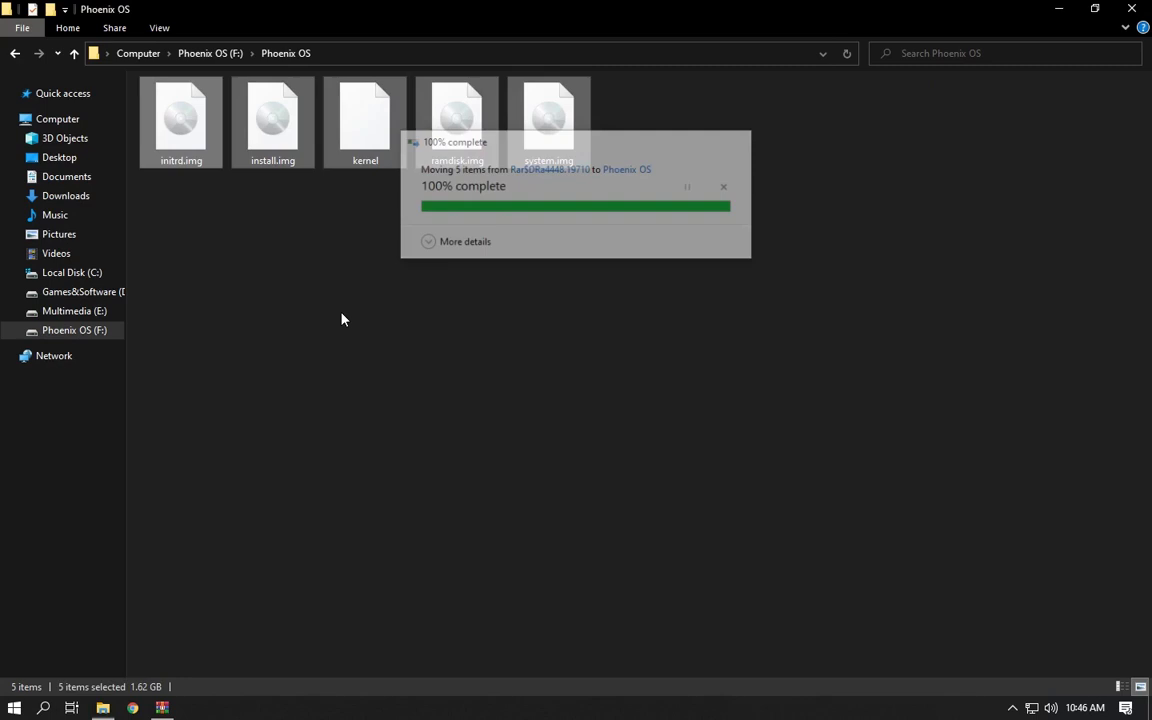
{"action": "left_click", "coordinate": [65, 195]}
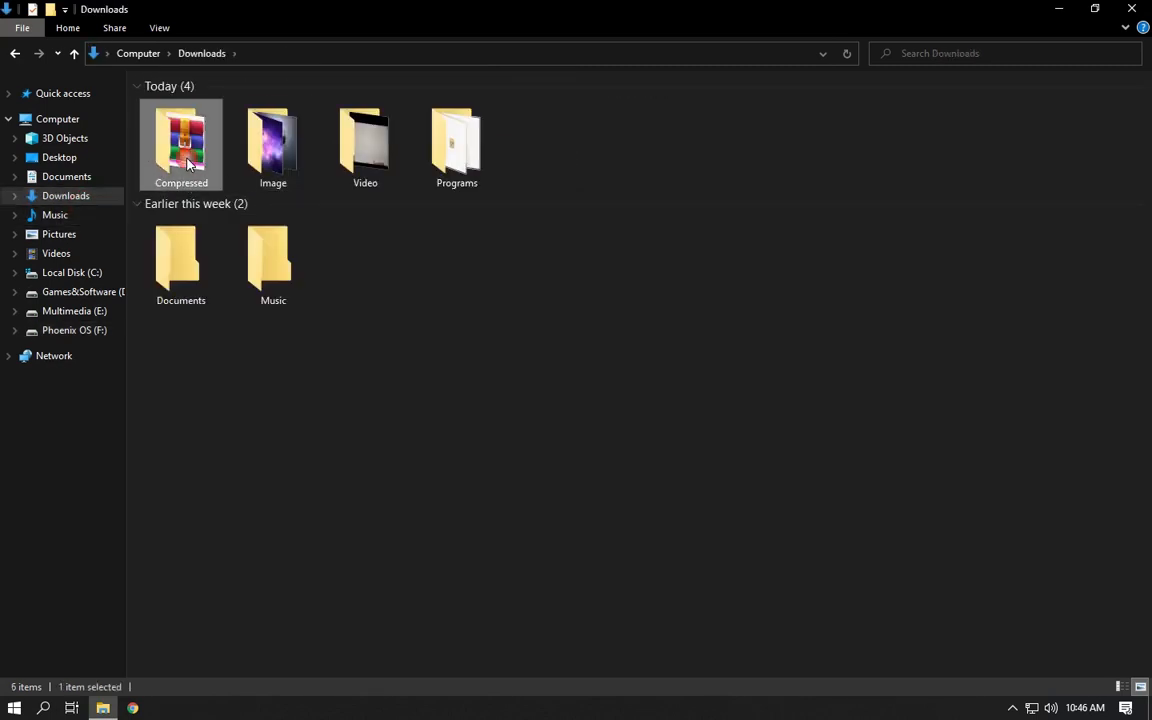
{"action": "double_click", "coordinate": [181, 140]}
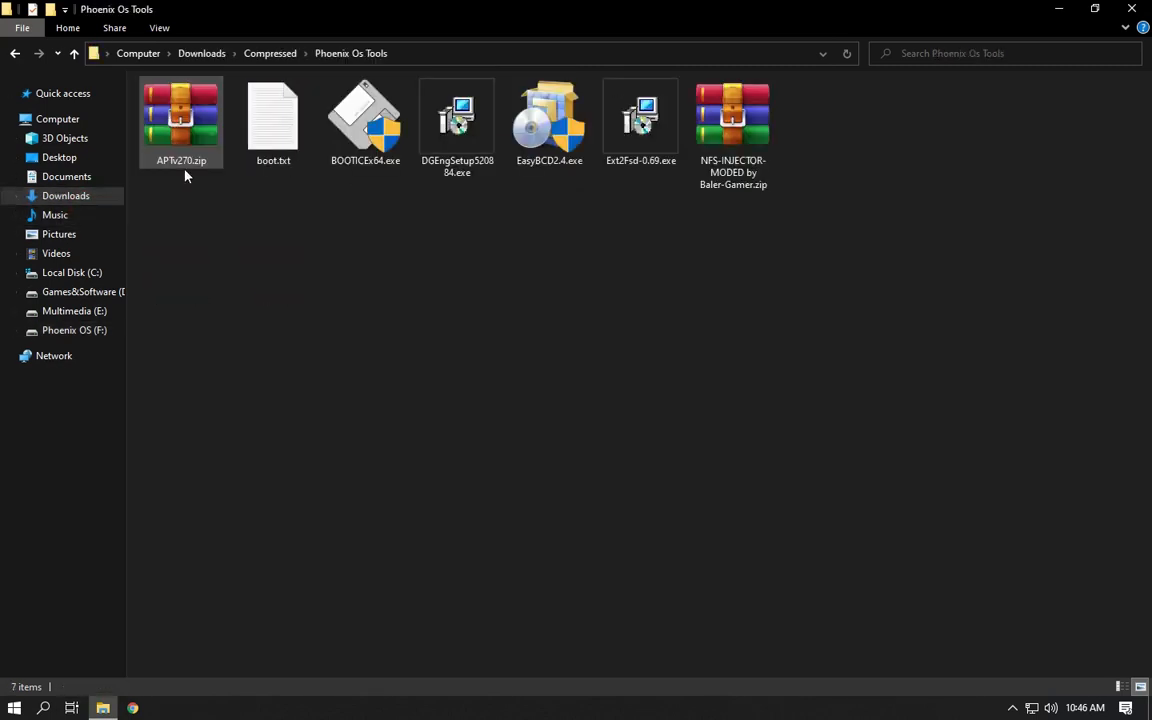
{"action": "left_click", "coordinate": [181, 120]}
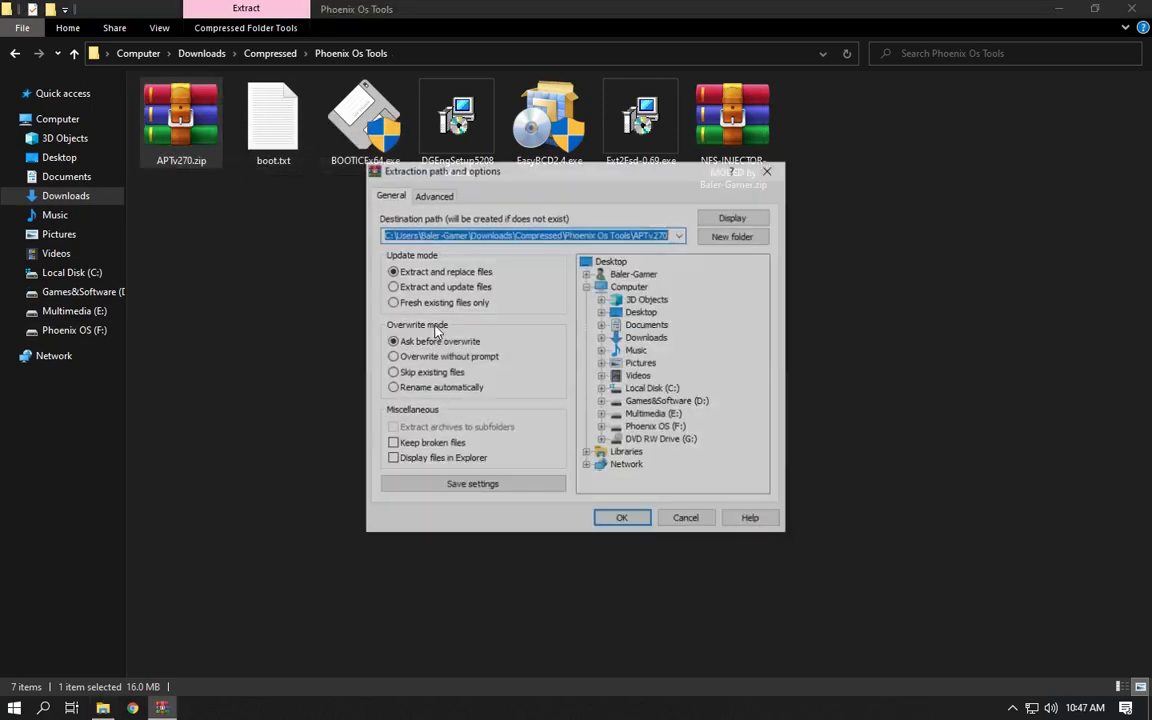
{"action": "left_click", "coordinate": [621, 517]}
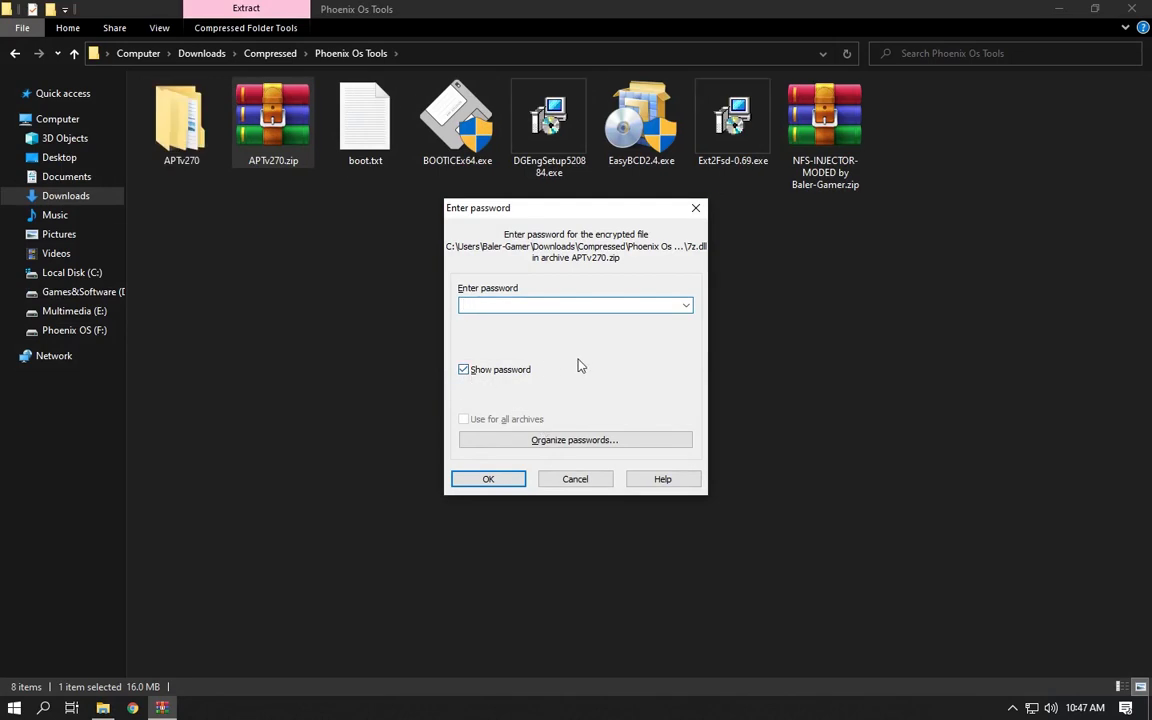
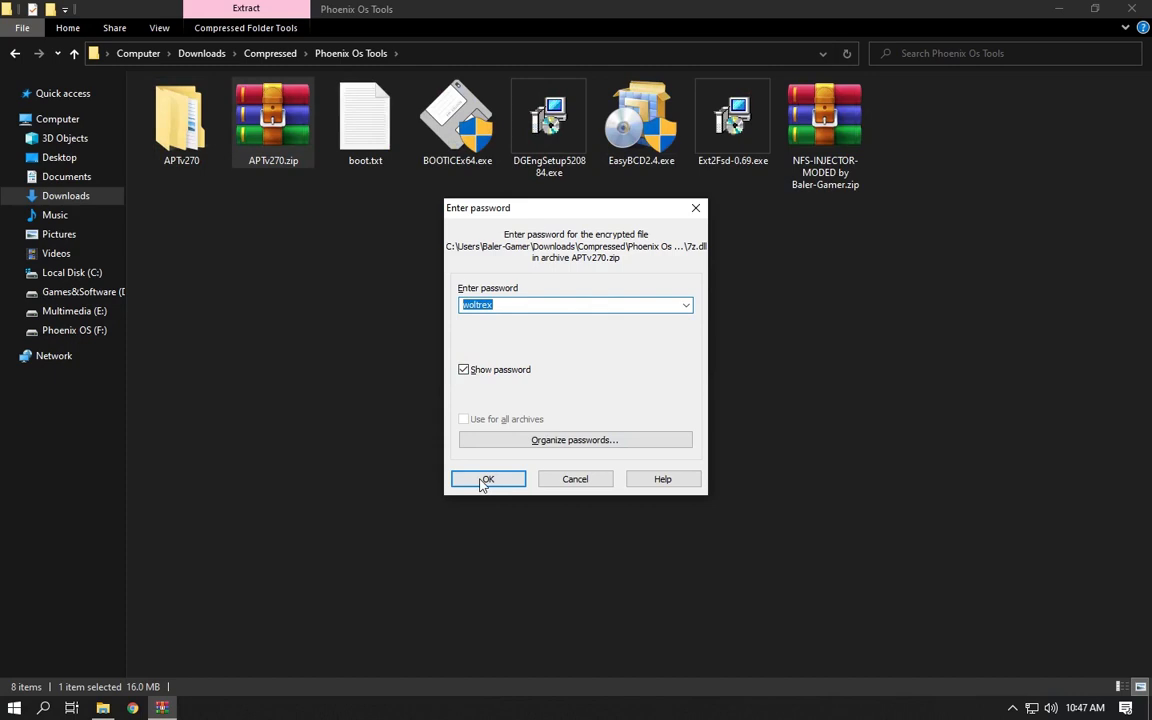
{"action": "left_click", "coordinate": [487, 479]}
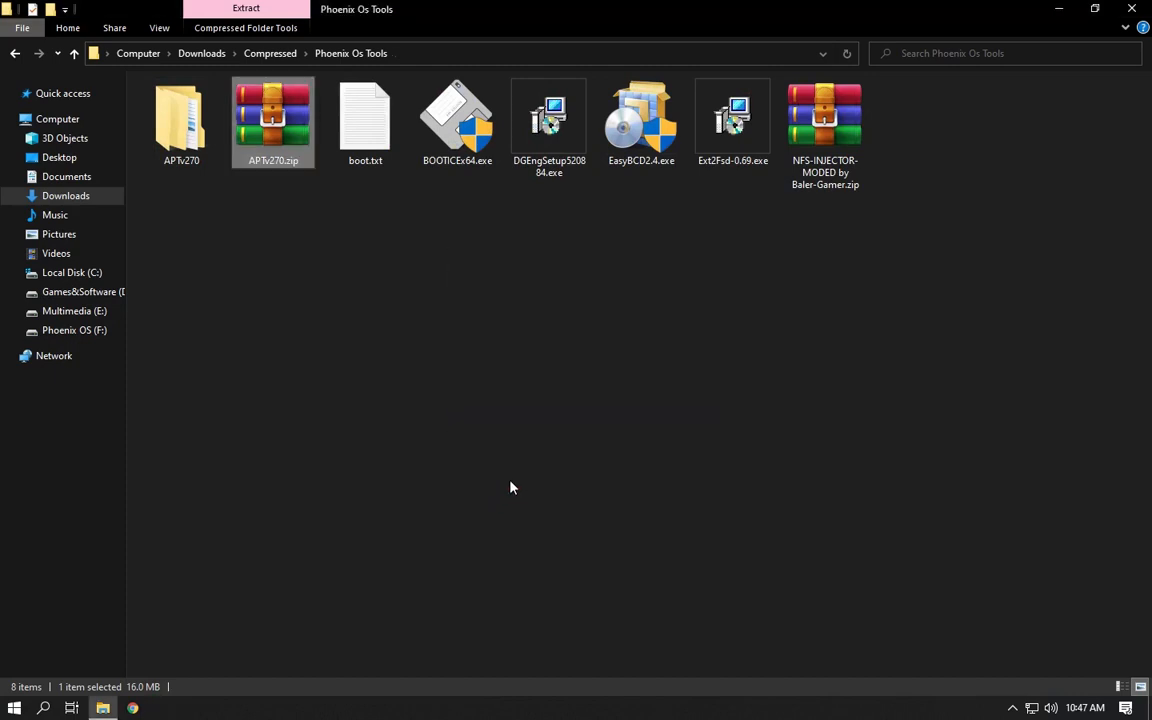
Cut the APTv270 folder from Phoenix Os Tools and paste it onto the desktop.
{"action": "right_click", "coordinate": [181, 120]}
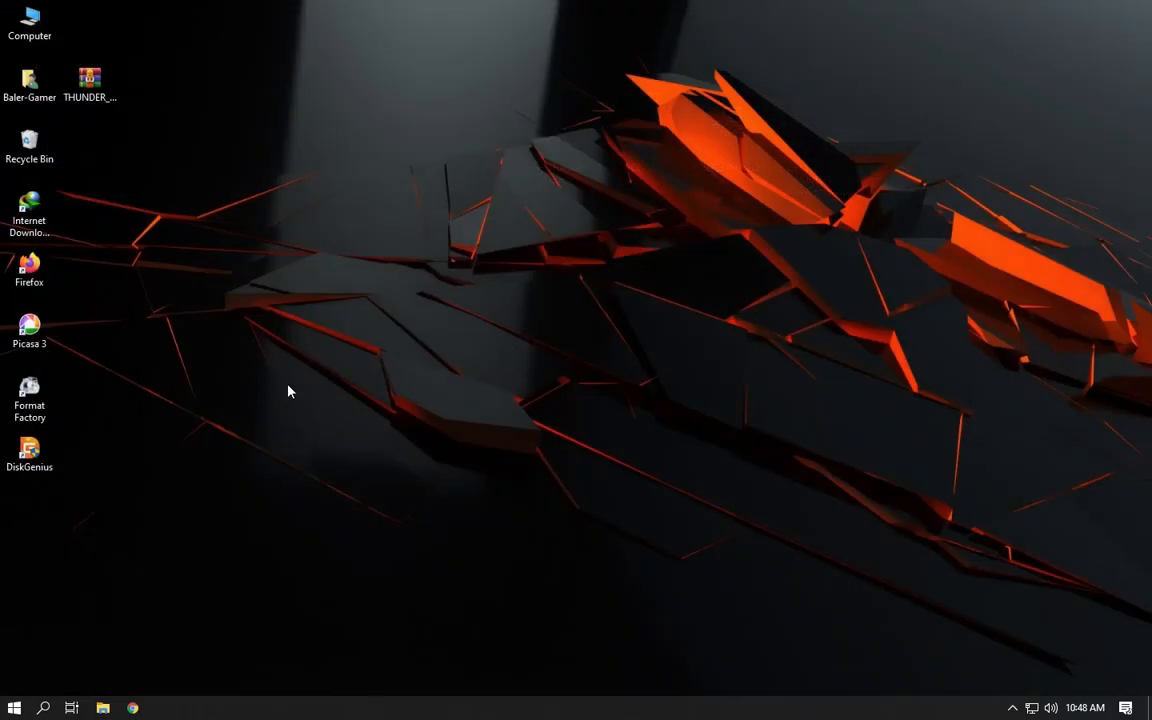
{"action": "right_click", "coordinate": [290, 391]}
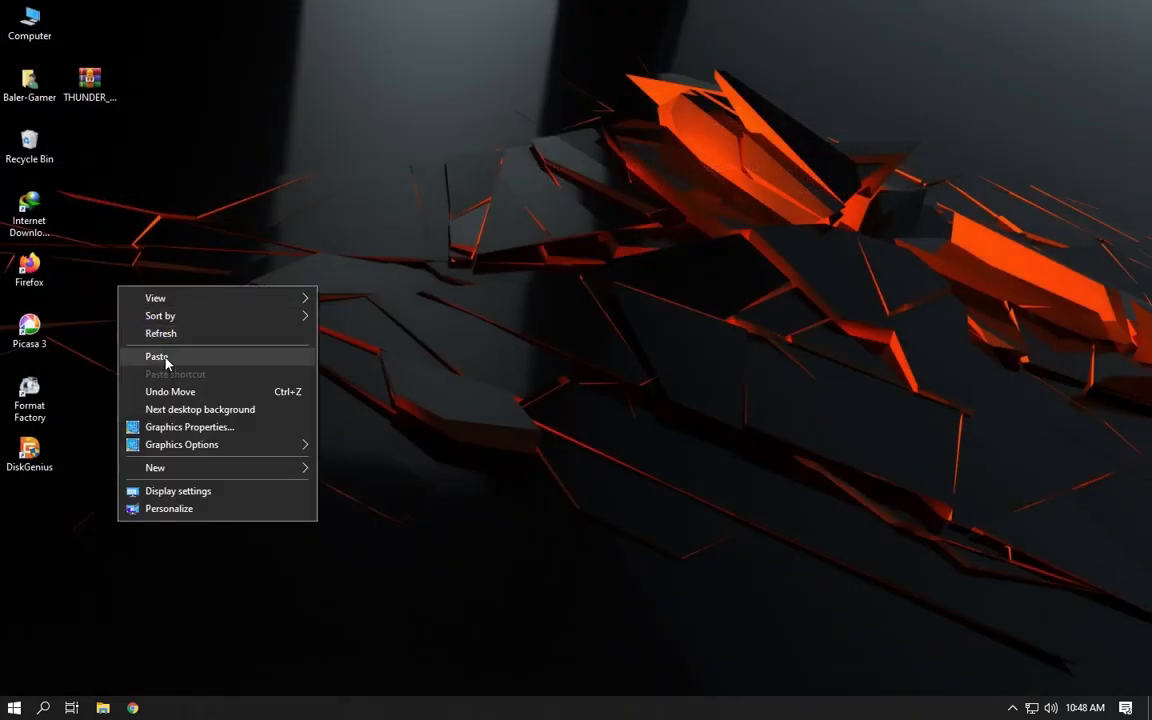
{"action": "left_click", "coordinate": [157, 356]}
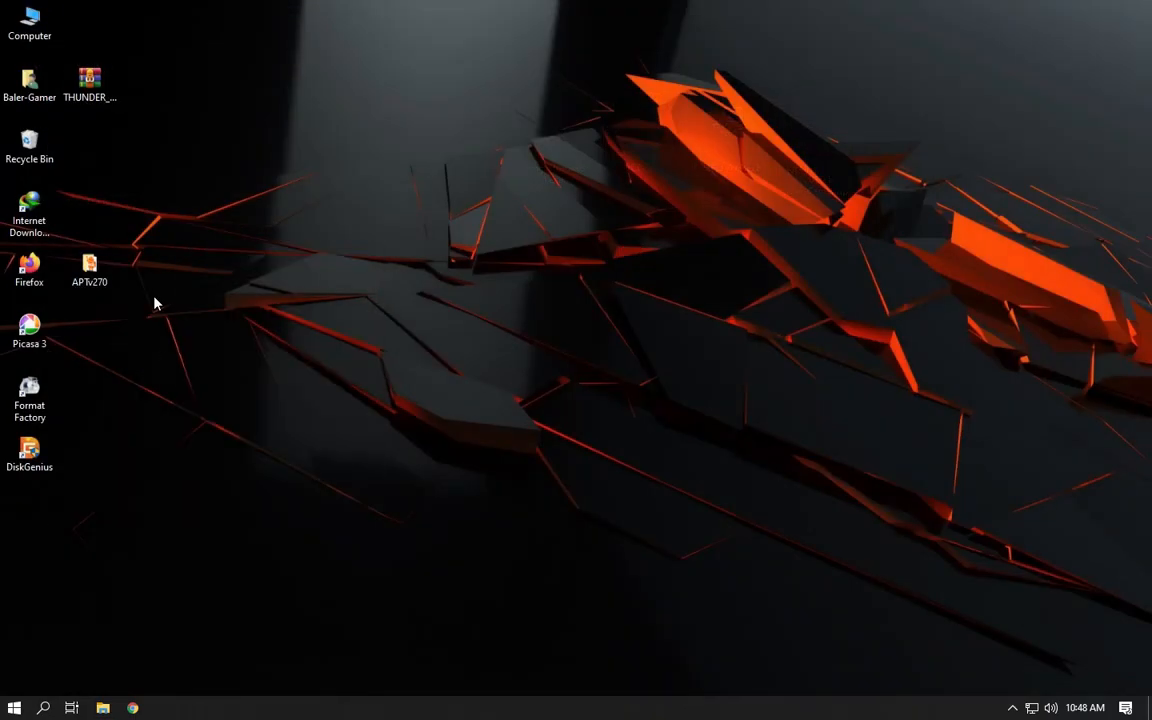
Run ToolBox v2.7.0 from the desktop APTv270 folder and build an 8 GB empty data.img.
{"action": "double_click", "coordinate": [89, 270]}
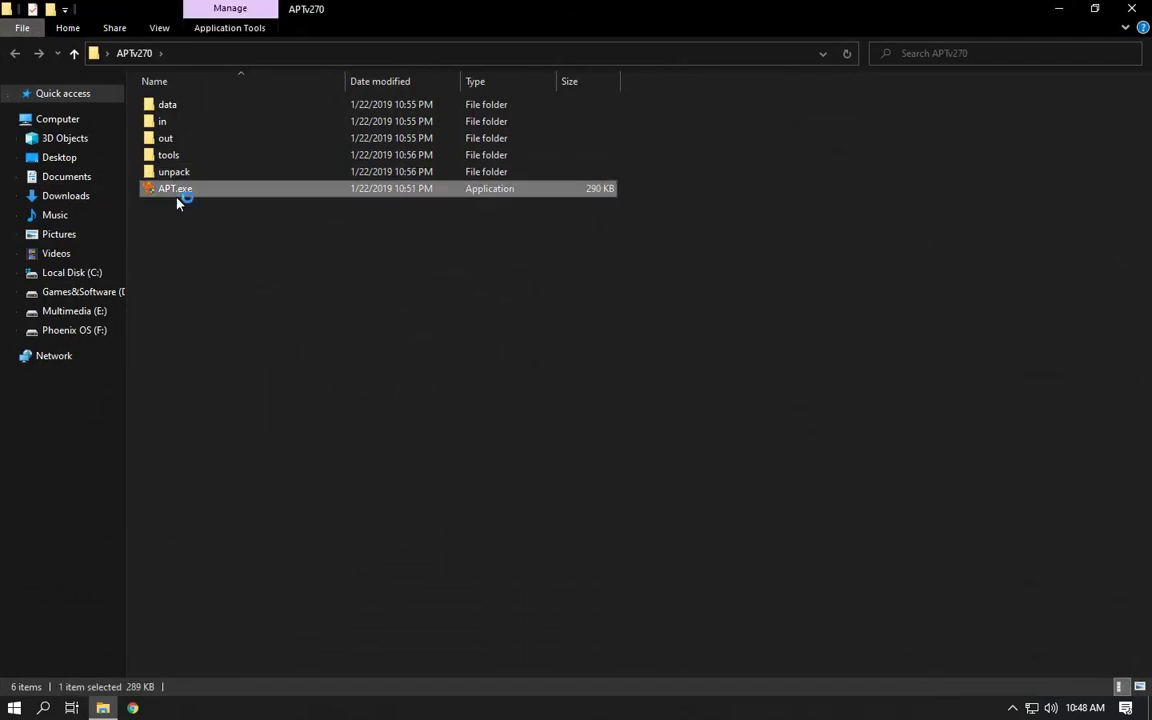
{"action": "double_click", "coordinate": [175, 188]}
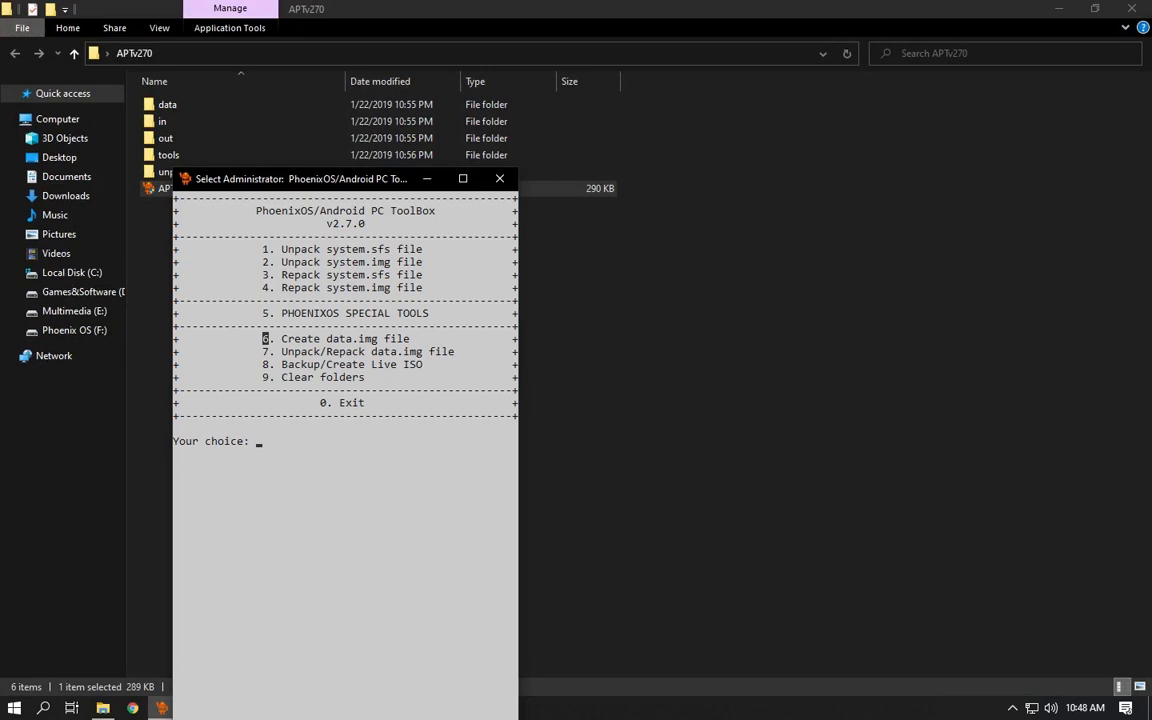
{"action": "type", "text": "6"}
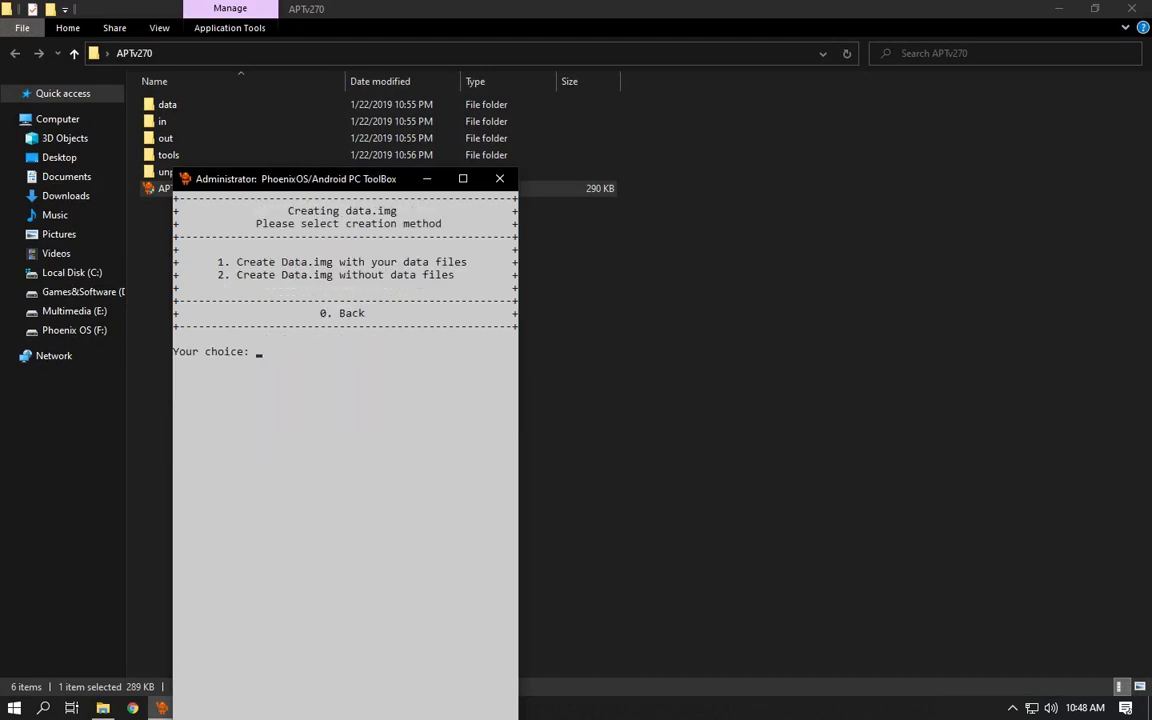
{"action": "type", "text": "2"}
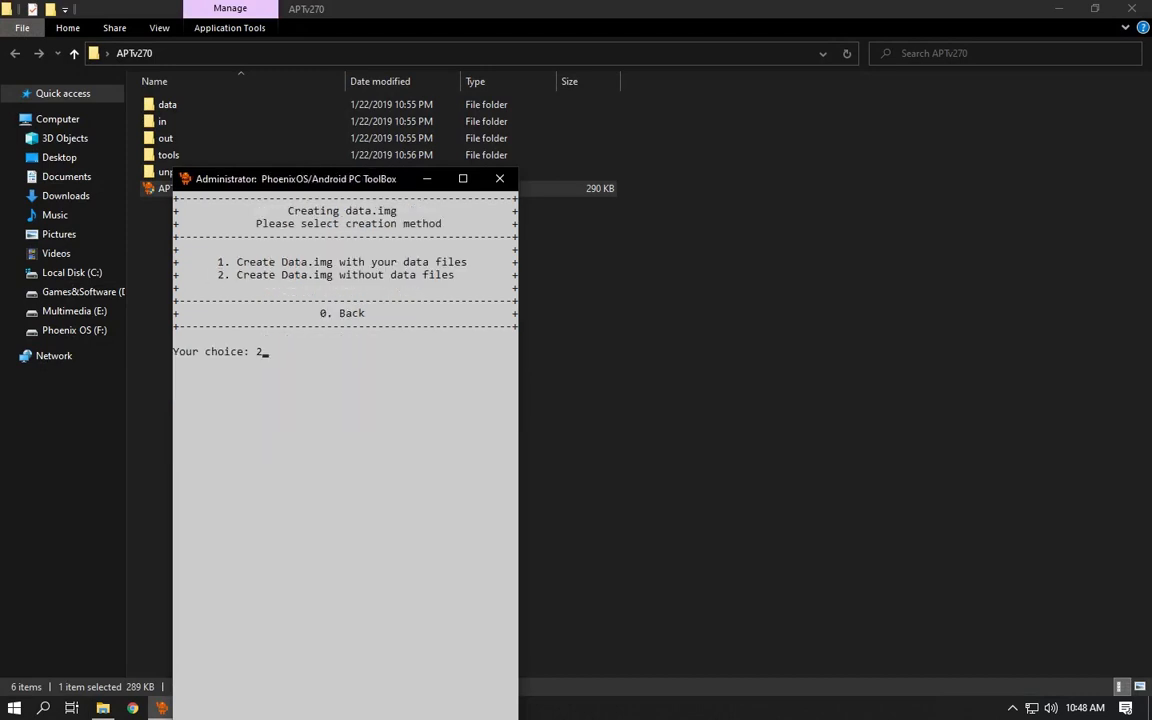
{"action": "key", "text": "Return"}
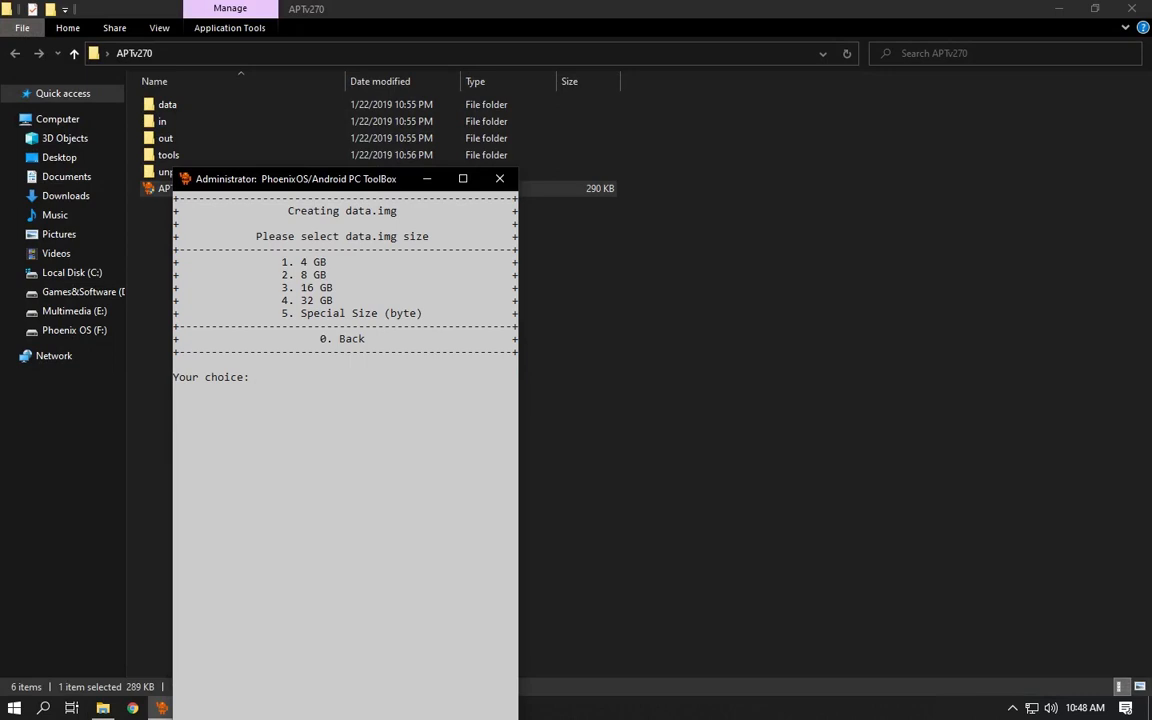
{"action": "type", "text": "2"}
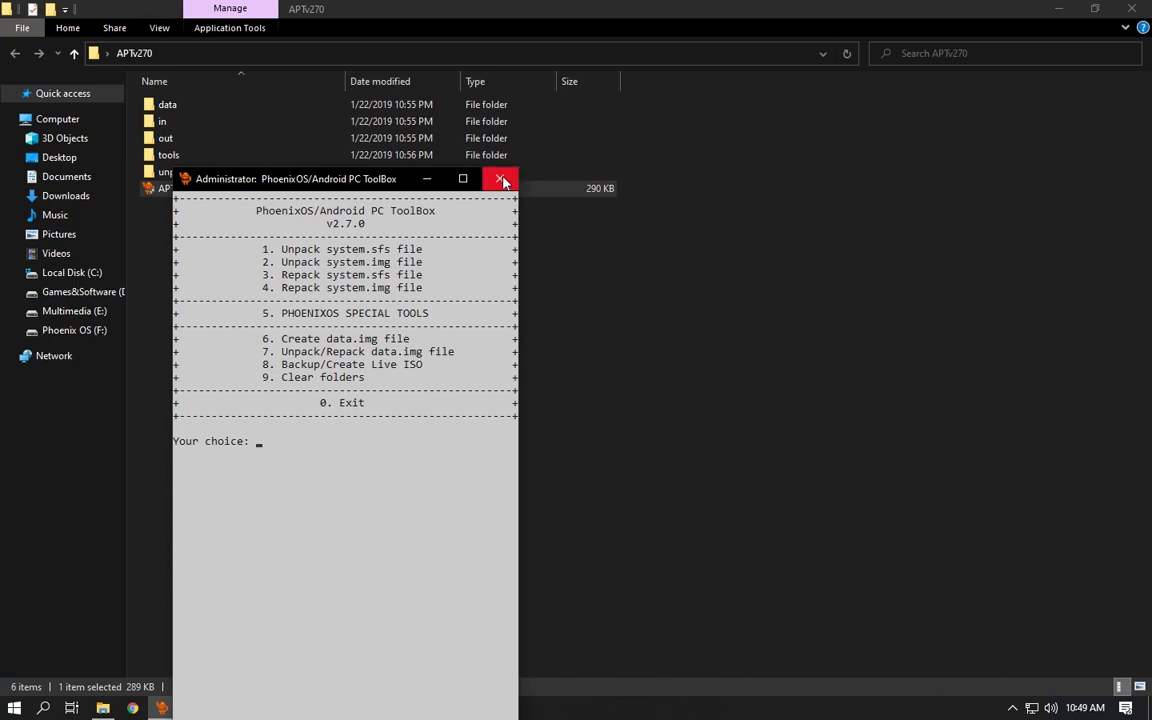
Close the ToolBox and copy data.img from the out folder into F:\Phoenix OS.
{"action": "left_click", "coordinate": [503, 179]}
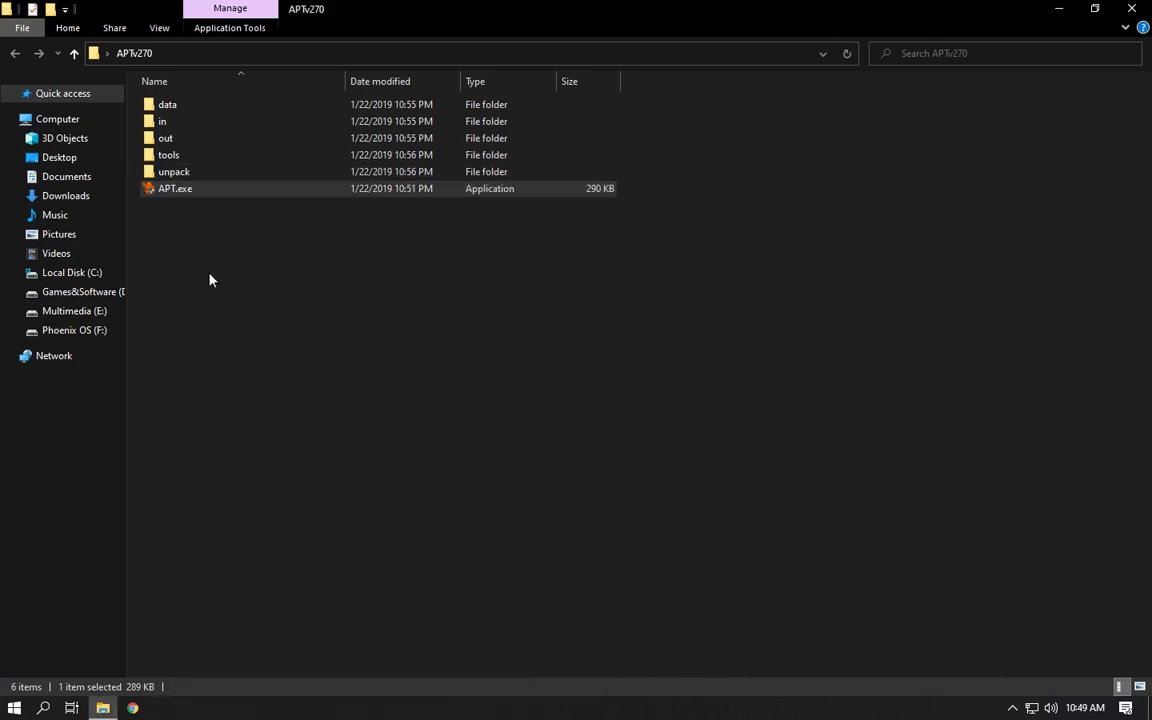
{"action": "double_click", "coordinate": [164, 138]}
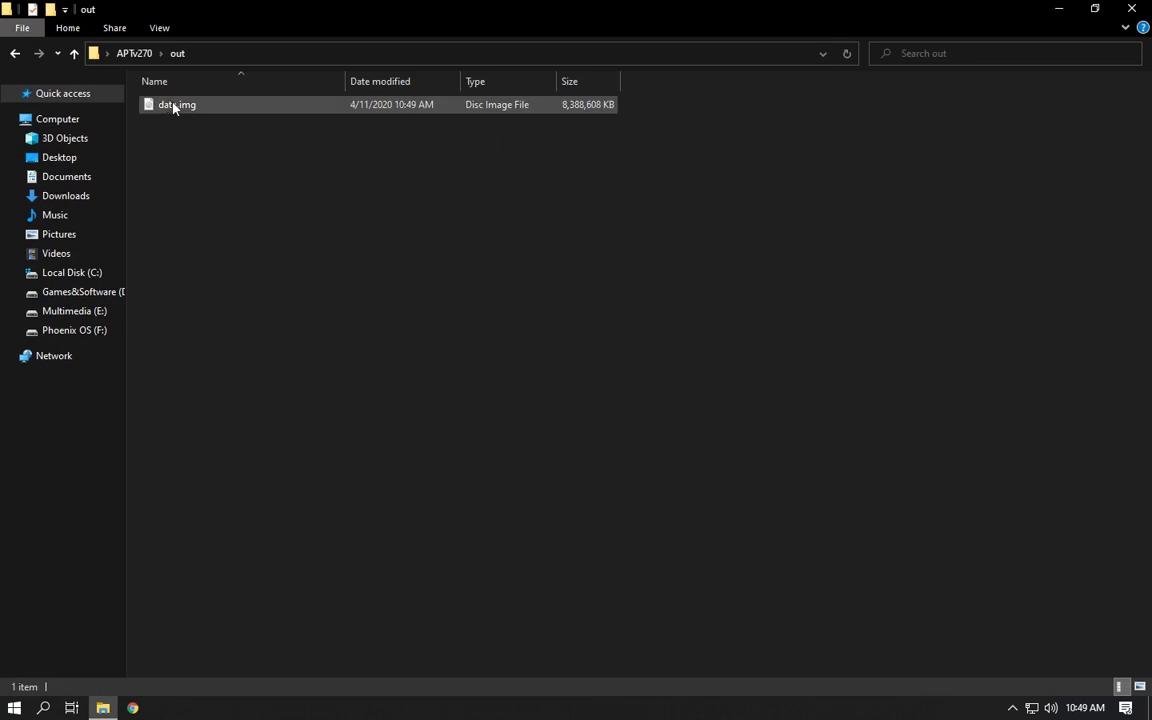
{"action": "right_click", "coordinate": [177, 104]}
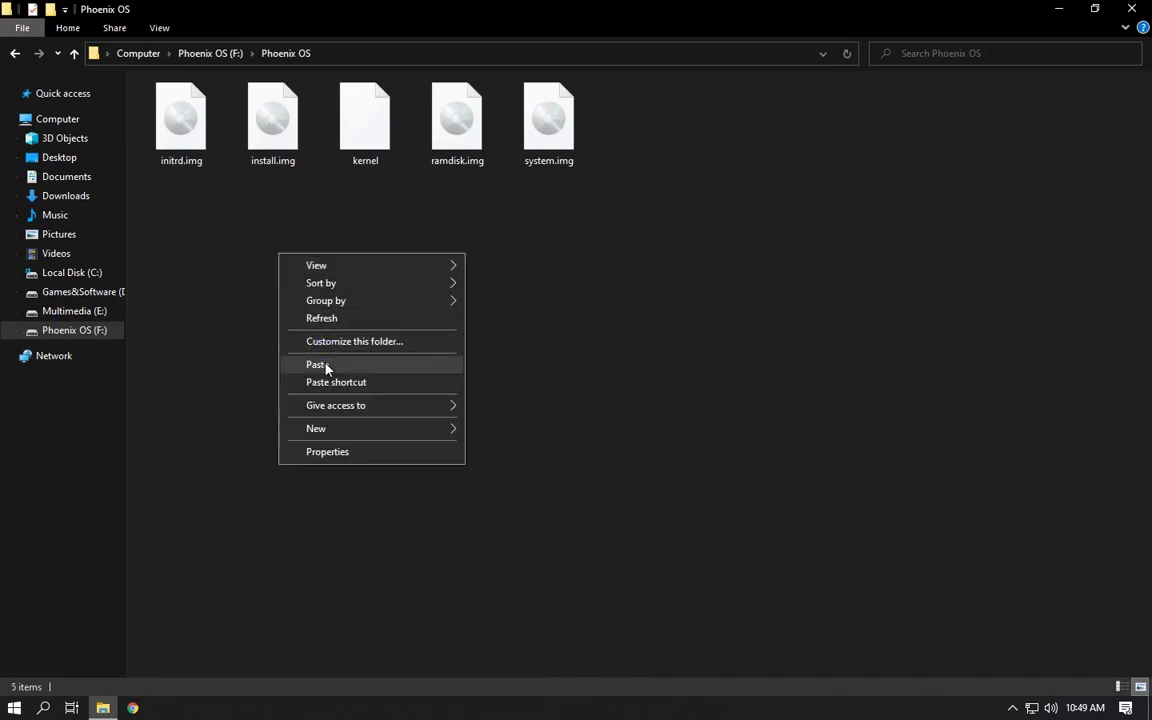
{"action": "left_click", "coordinate": [318, 364]}
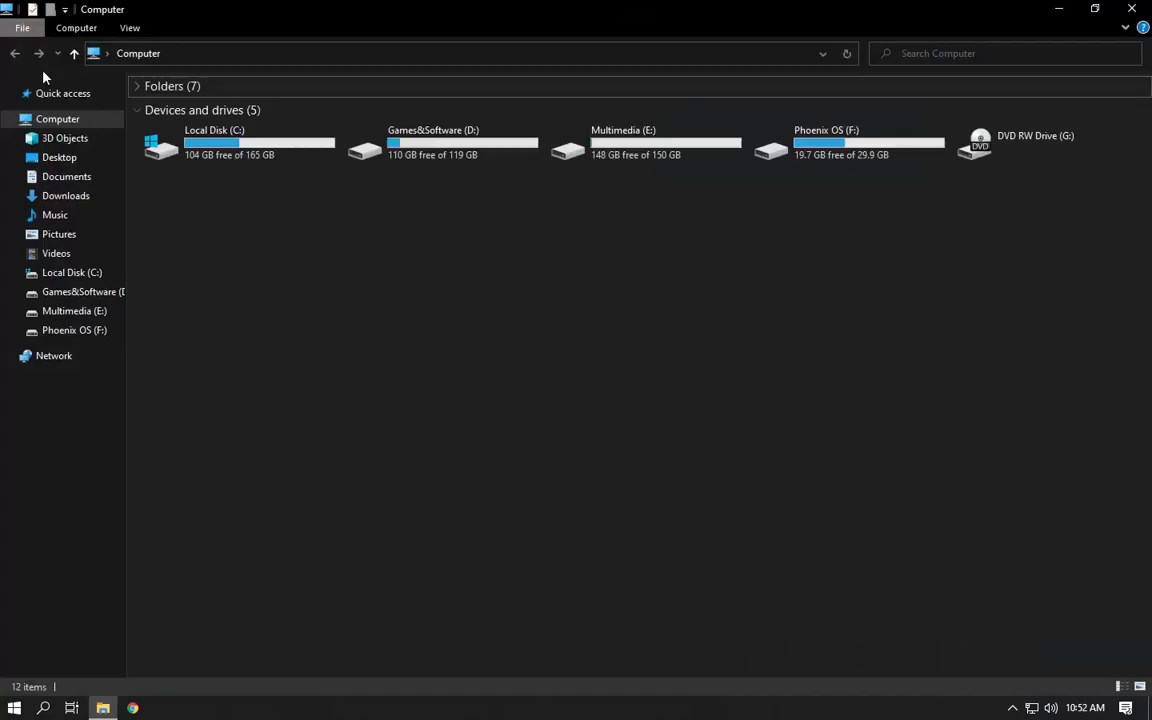
Browse to Downloads > Compressed > Phoenix Os Tools.
{"action": "left_click", "coordinate": [65, 195]}
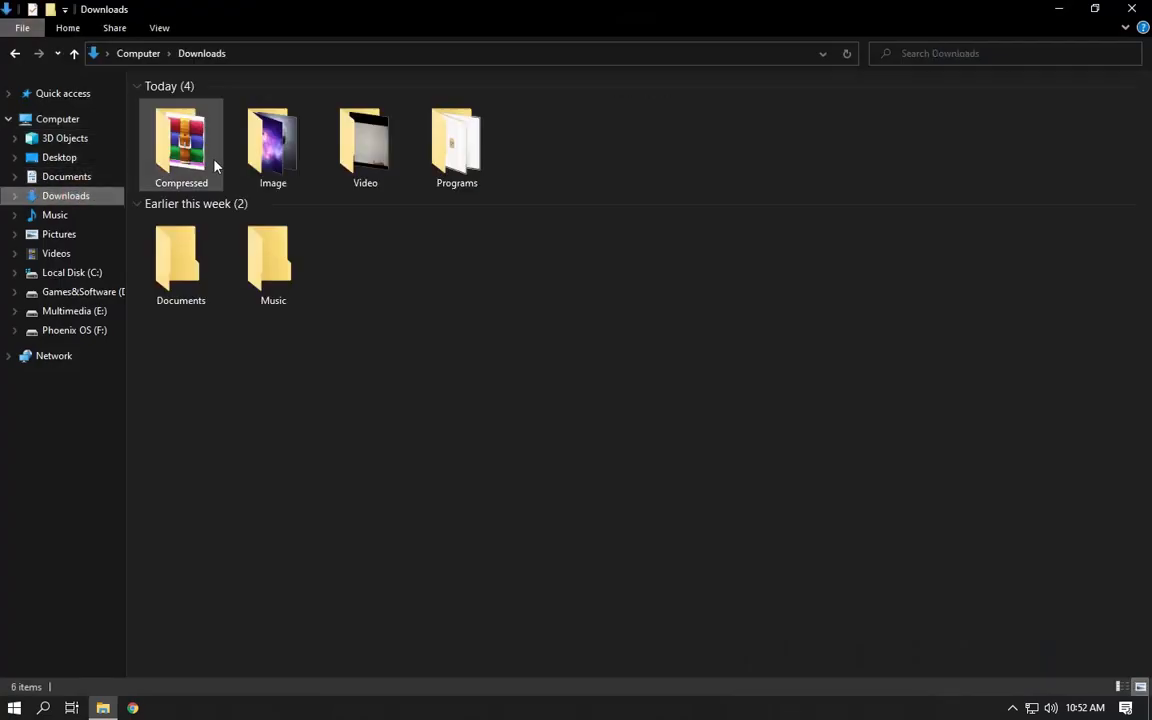
{"action": "double_click", "coordinate": [181, 140]}
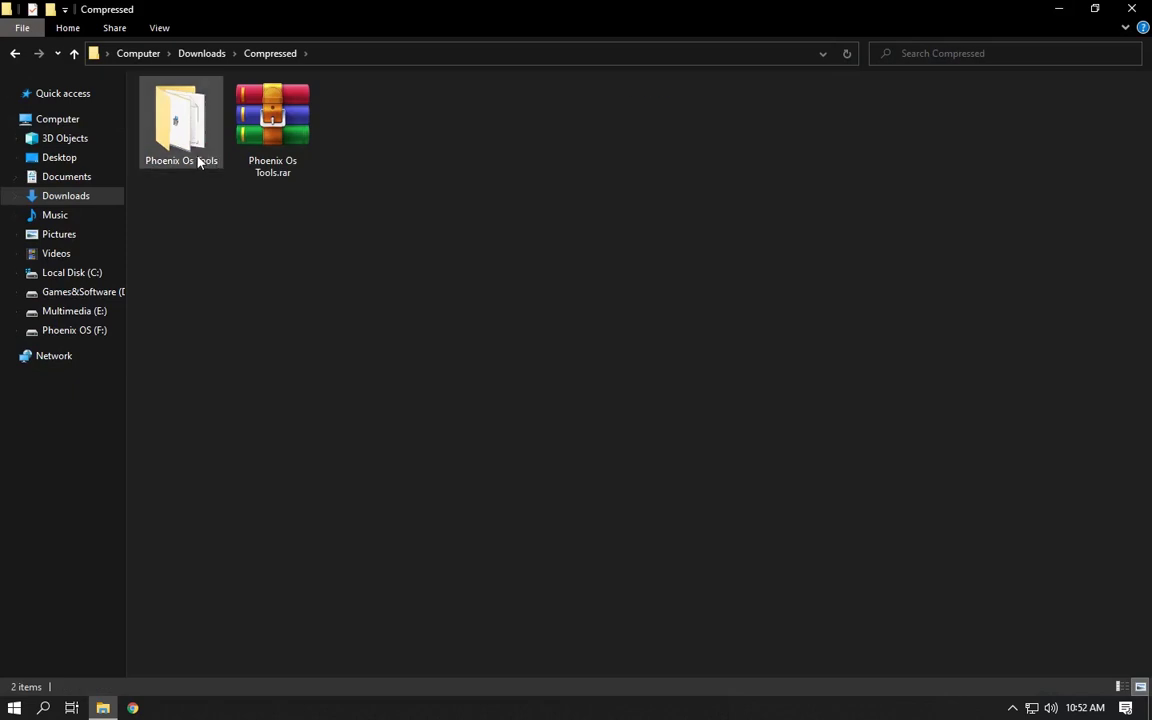
{"action": "double_click", "coordinate": [181, 120]}
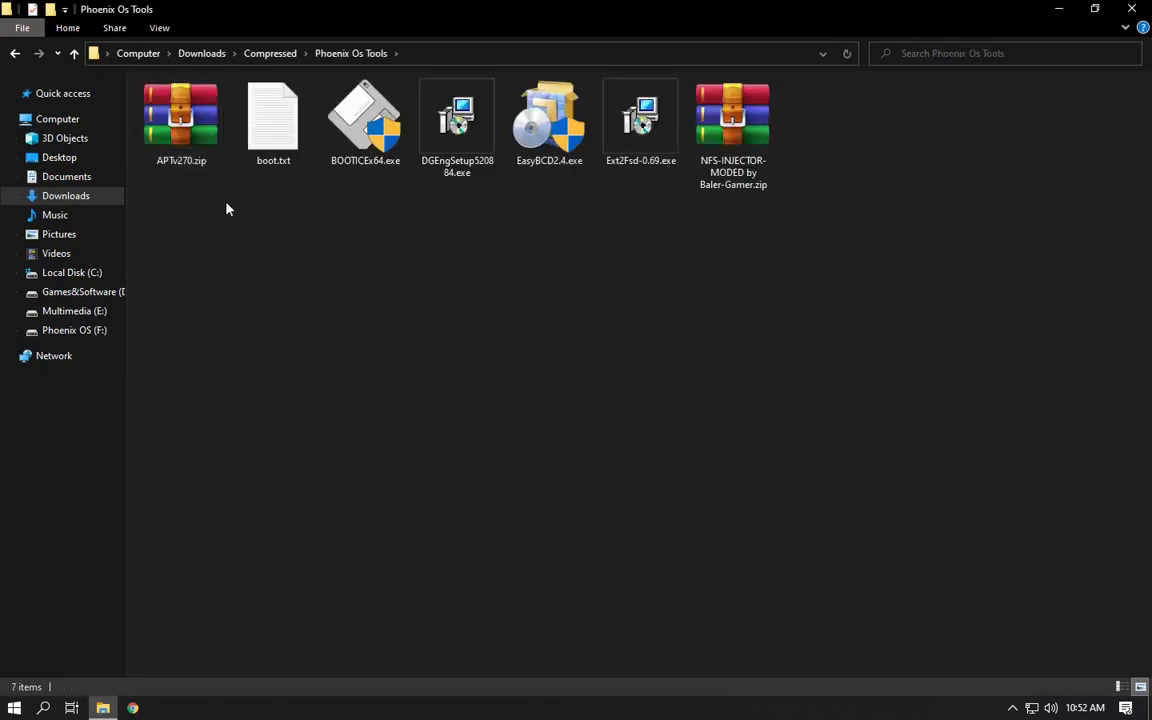
{"action": "left_click", "coordinate": [457, 125]}
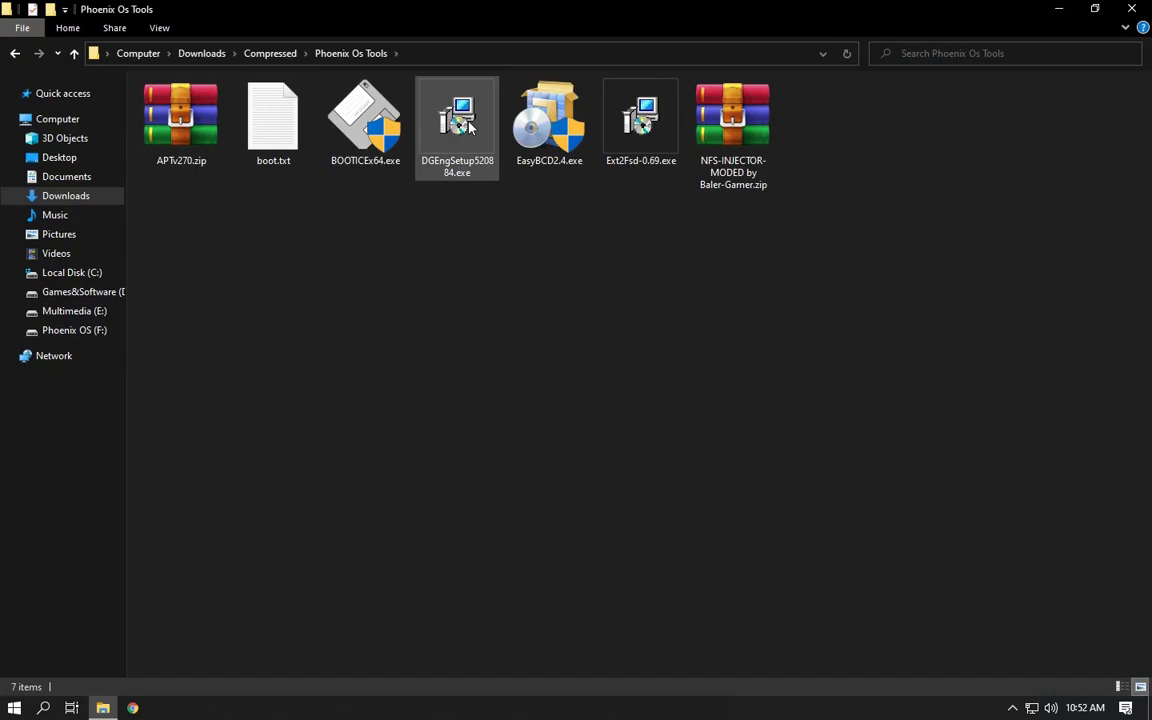
Run EasyBCD2.4.exe, install to the default folder, and finish with EasyBCD launching.
{"action": "left_click", "coordinate": [549, 120]}
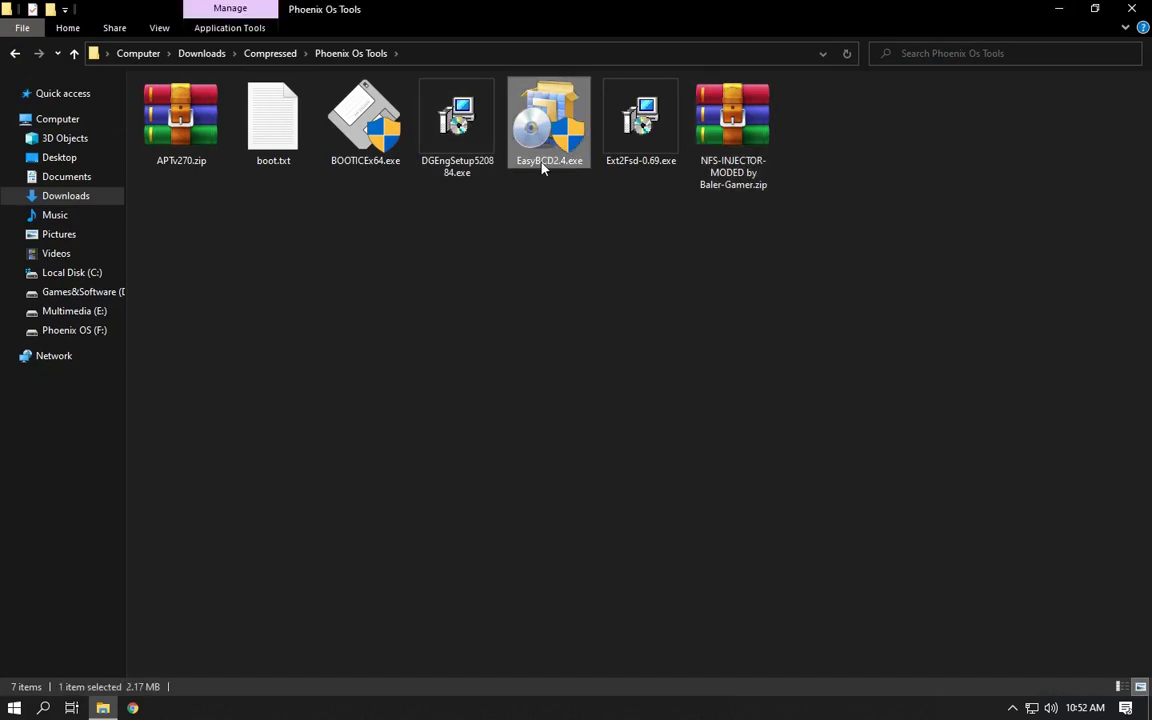
{"action": "double_click", "coordinate": [549, 120]}
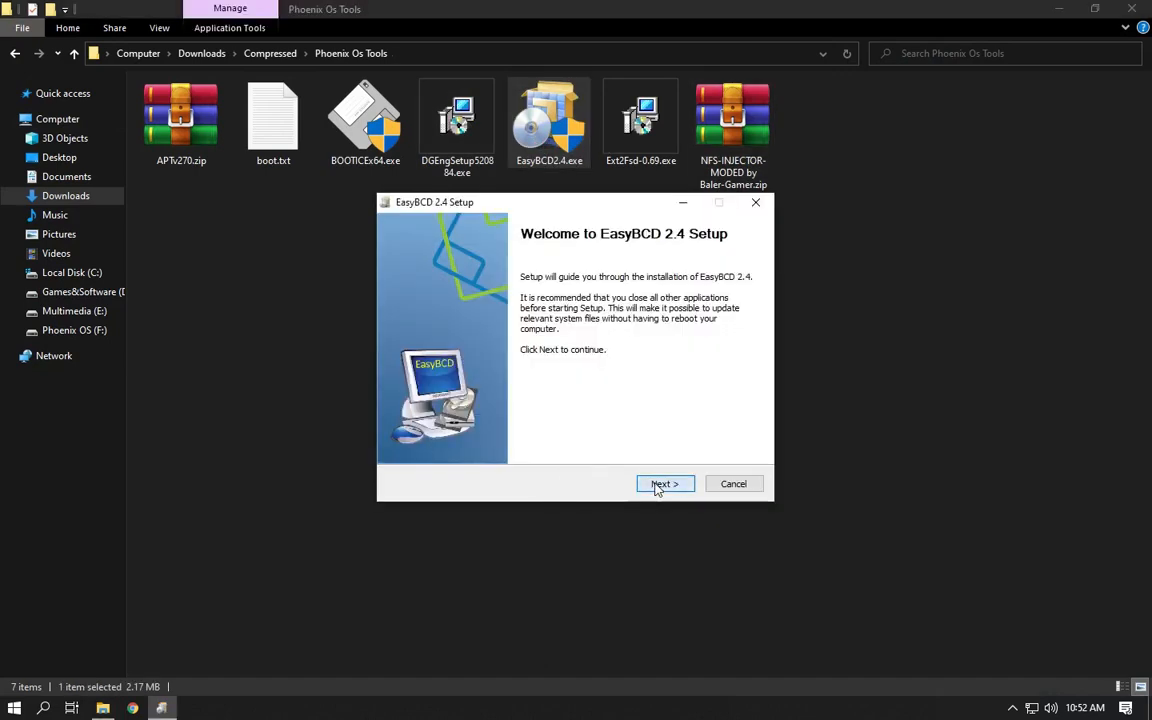
{"action": "left_click", "coordinate": [664, 484]}
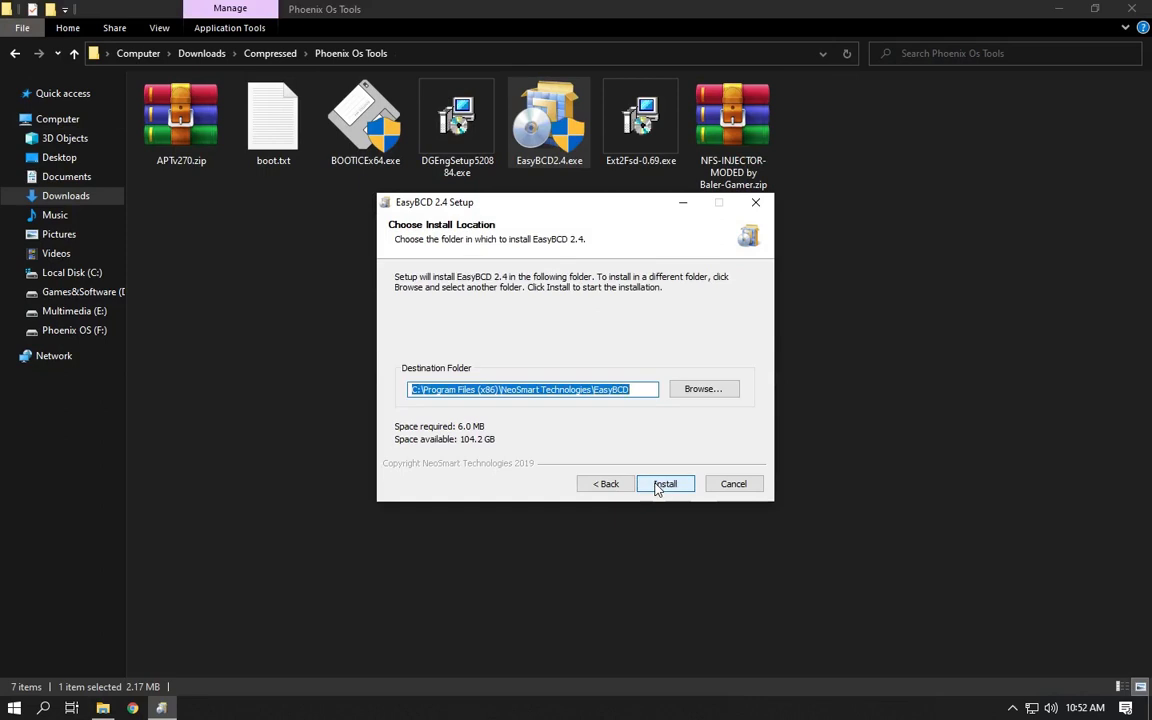
{"action": "left_click", "coordinate": [664, 484]}
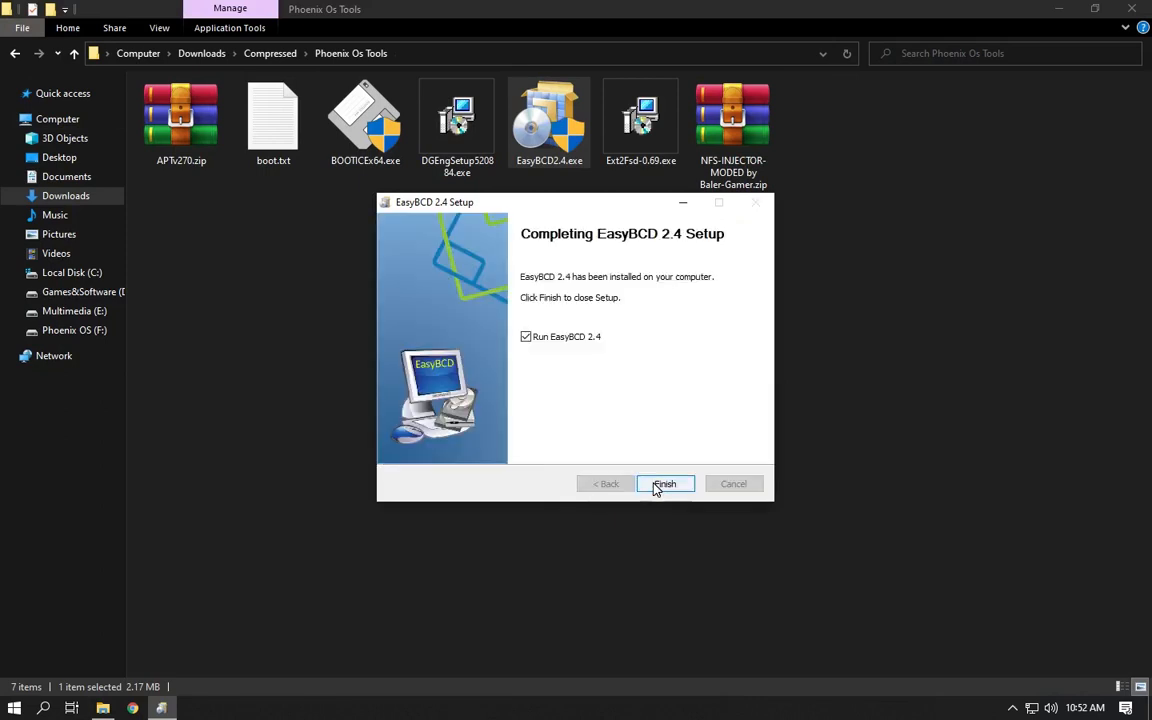
{"action": "left_click", "coordinate": [665, 484]}
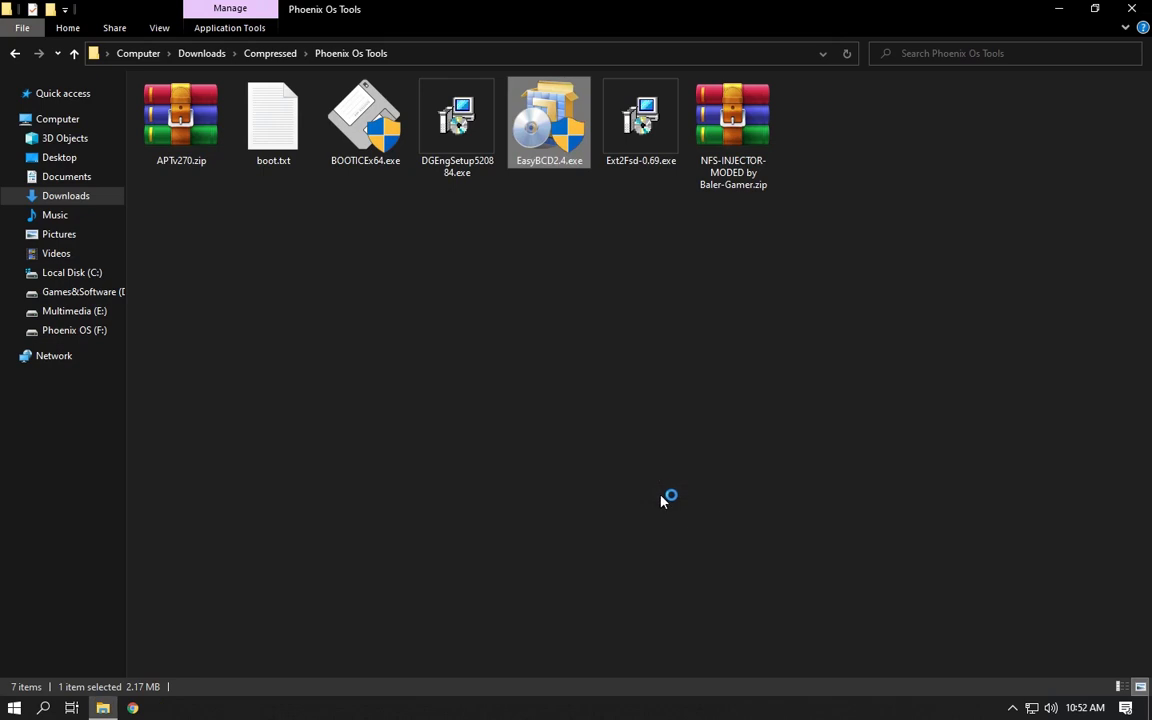
{"action": "mouse_move", "coordinate": [663, 497]}
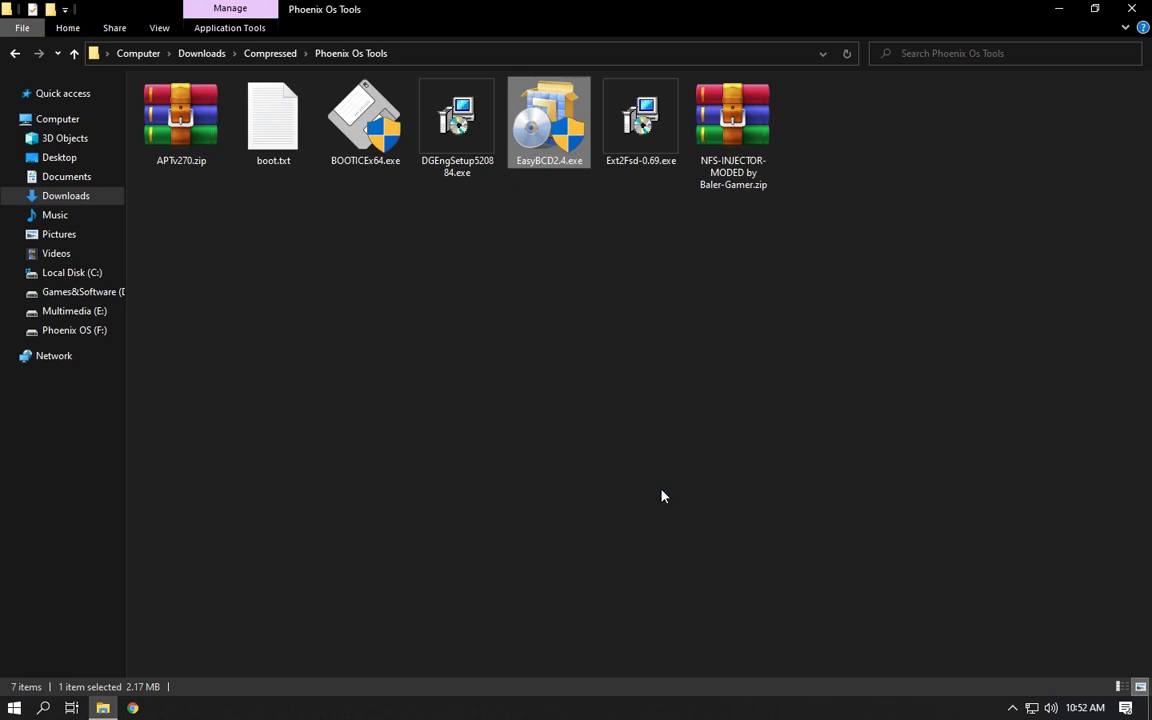
Install a NeoGrub bootloader entry through Add New Entry.
{"action": "double_click", "coordinate": [549, 115]}
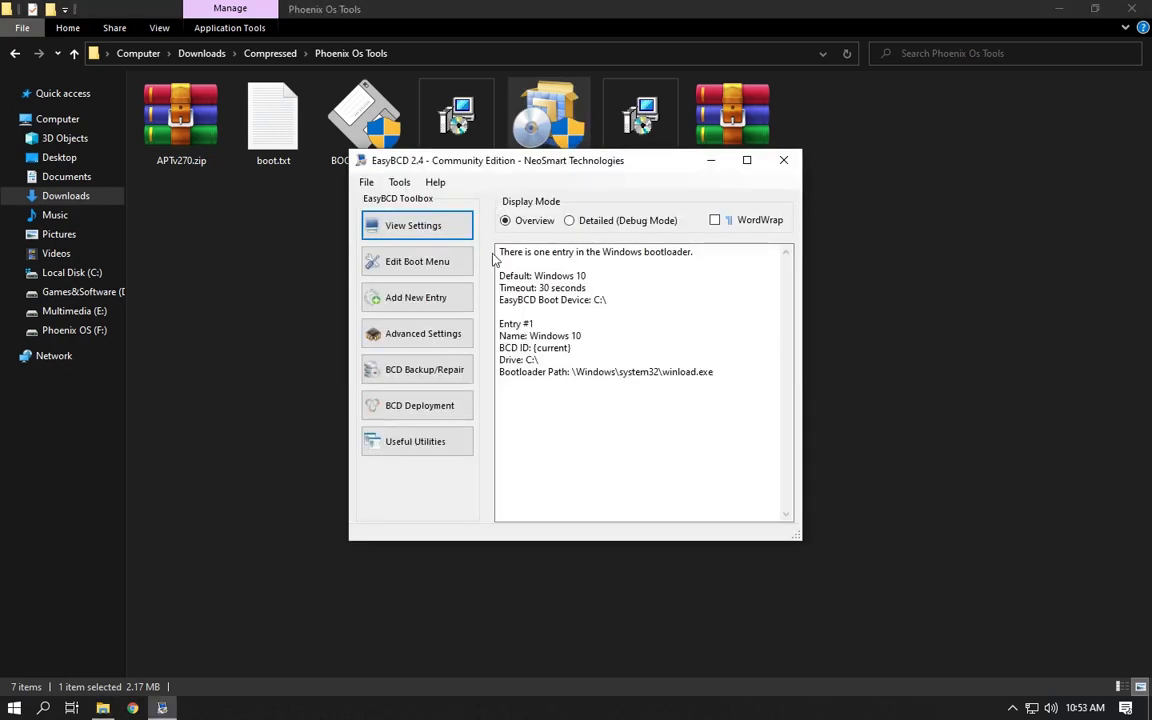
{"action": "left_click", "coordinate": [416, 297]}
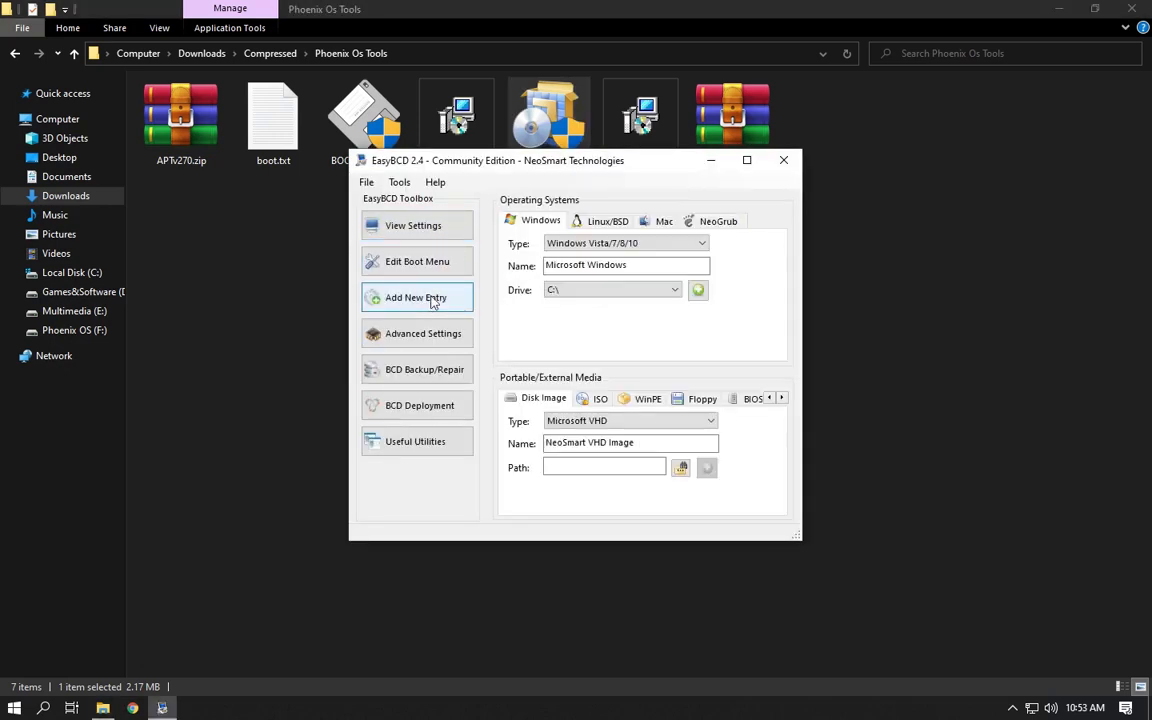
{"action": "left_click", "coordinate": [417, 261]}
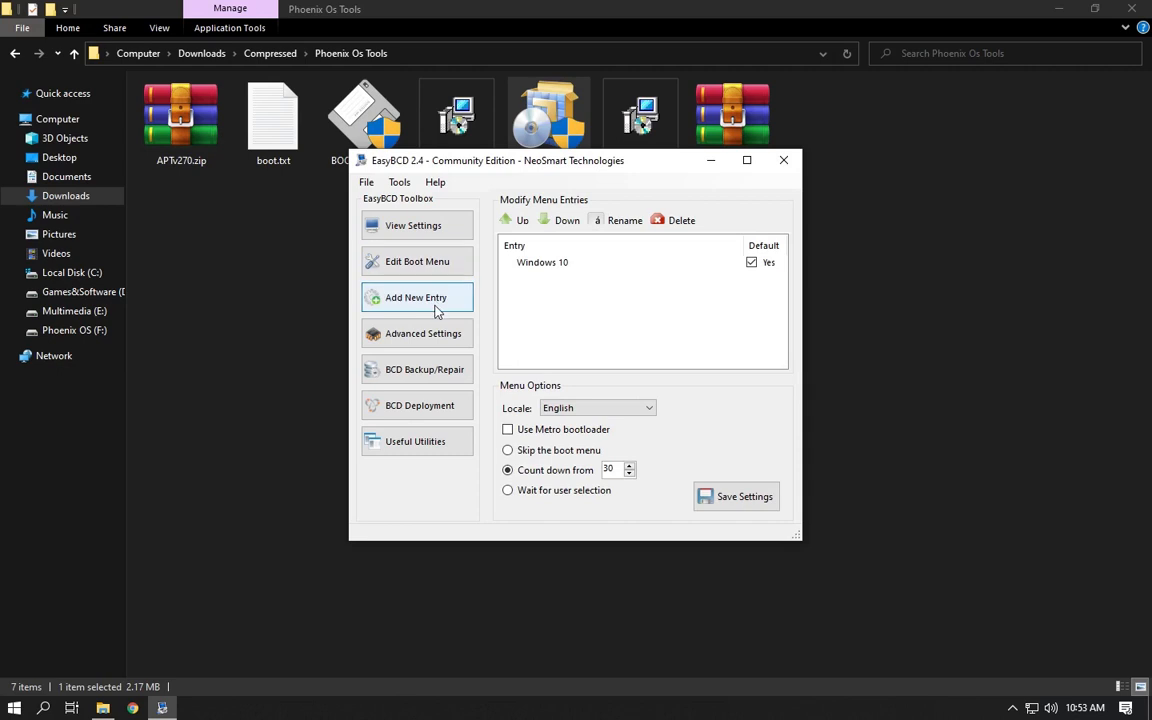
{"action": "left_click", "coordinate": [415, 297]}
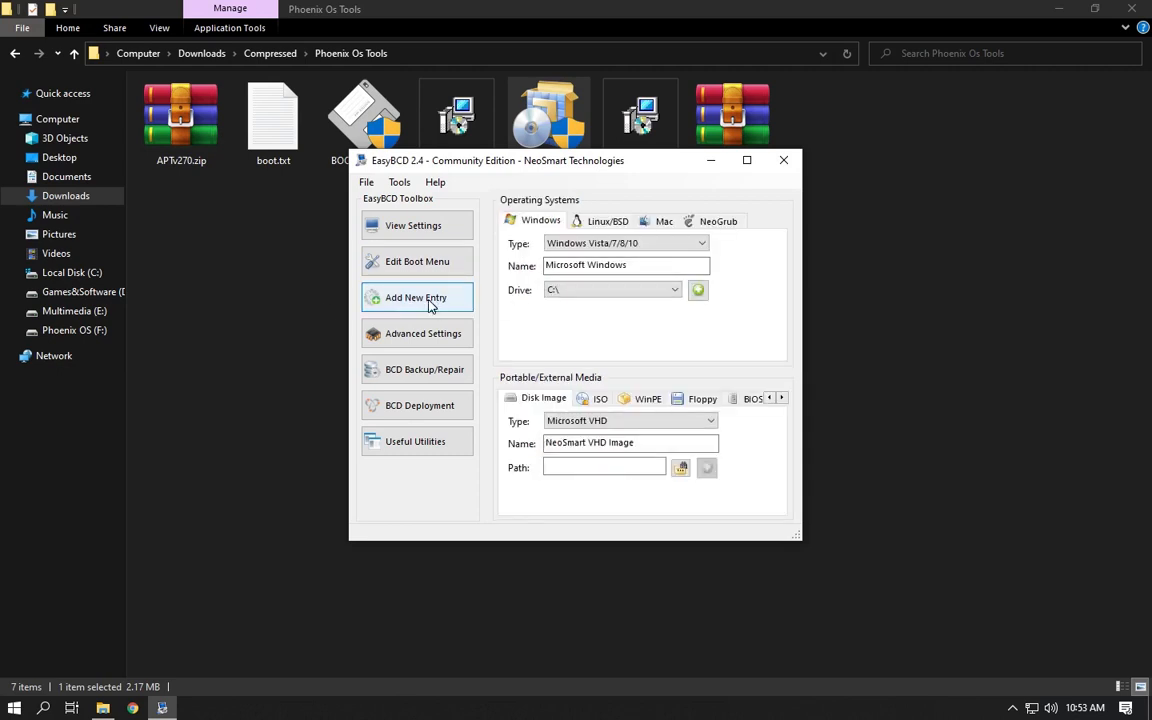
{"action": "left_click", "coordinate": [718, 221]}
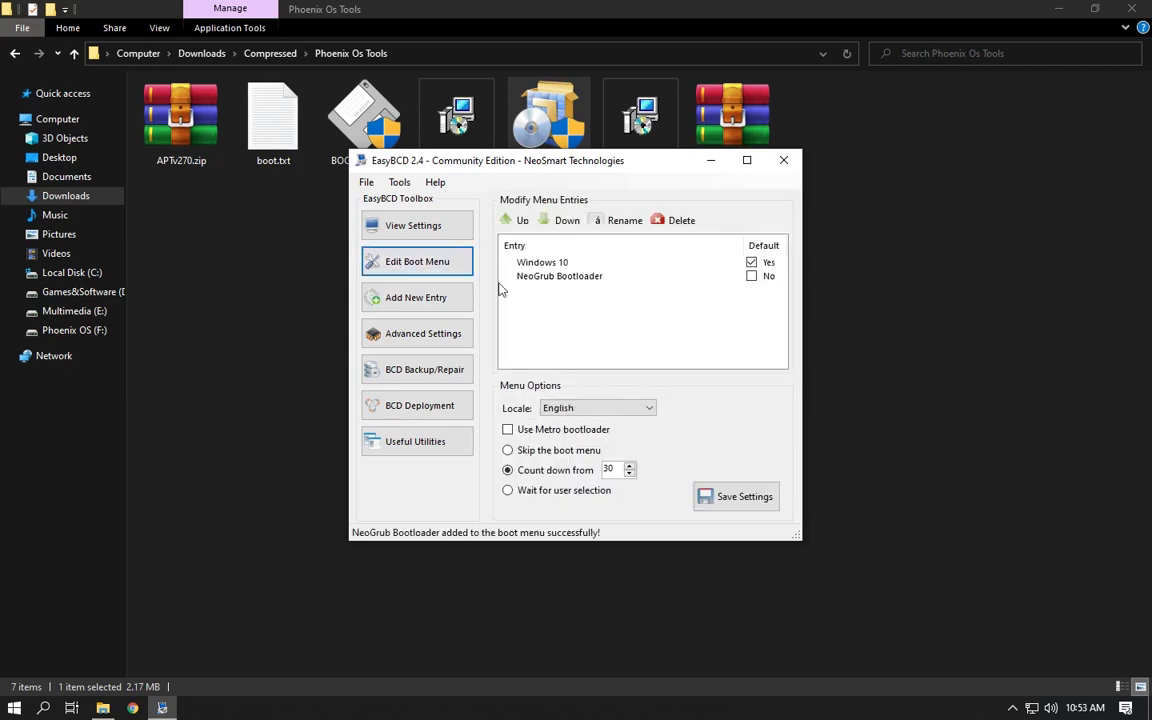
Rename the NeoGrub Bootloader entry to Phoenix OS, save settings, and close EasyBCD.
{"action": "left_click", "coordinate": [559, 276]}
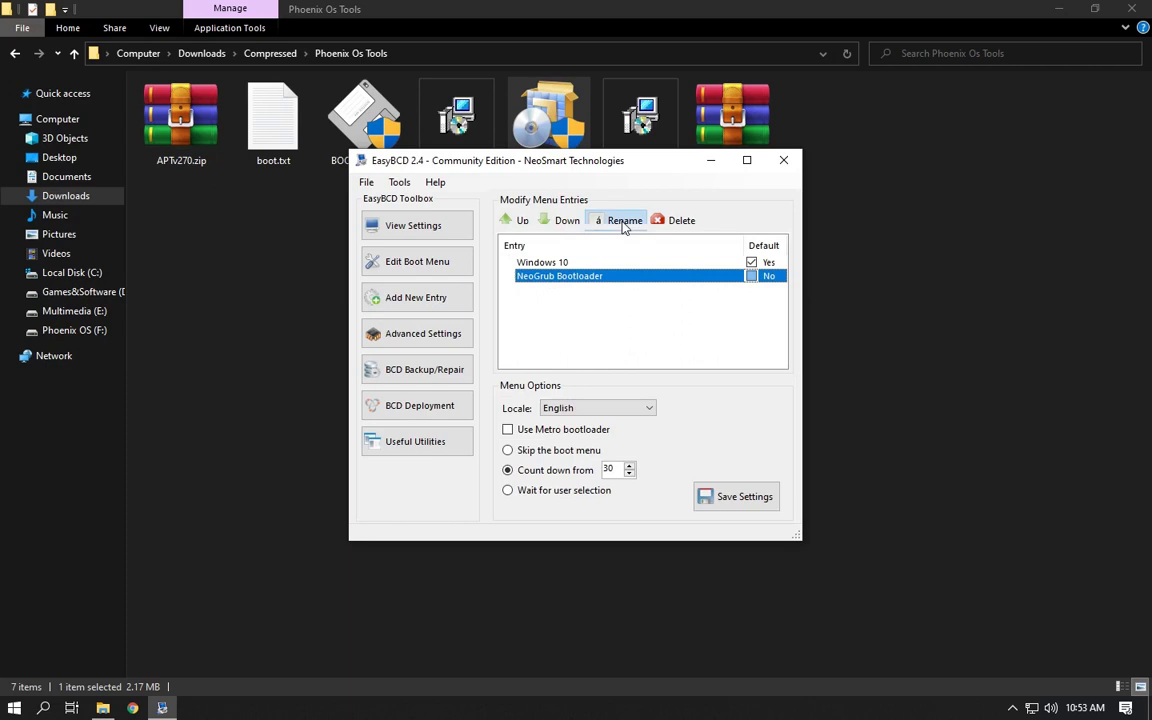
{"action": "left_click", "coordinate": [624, 220]}
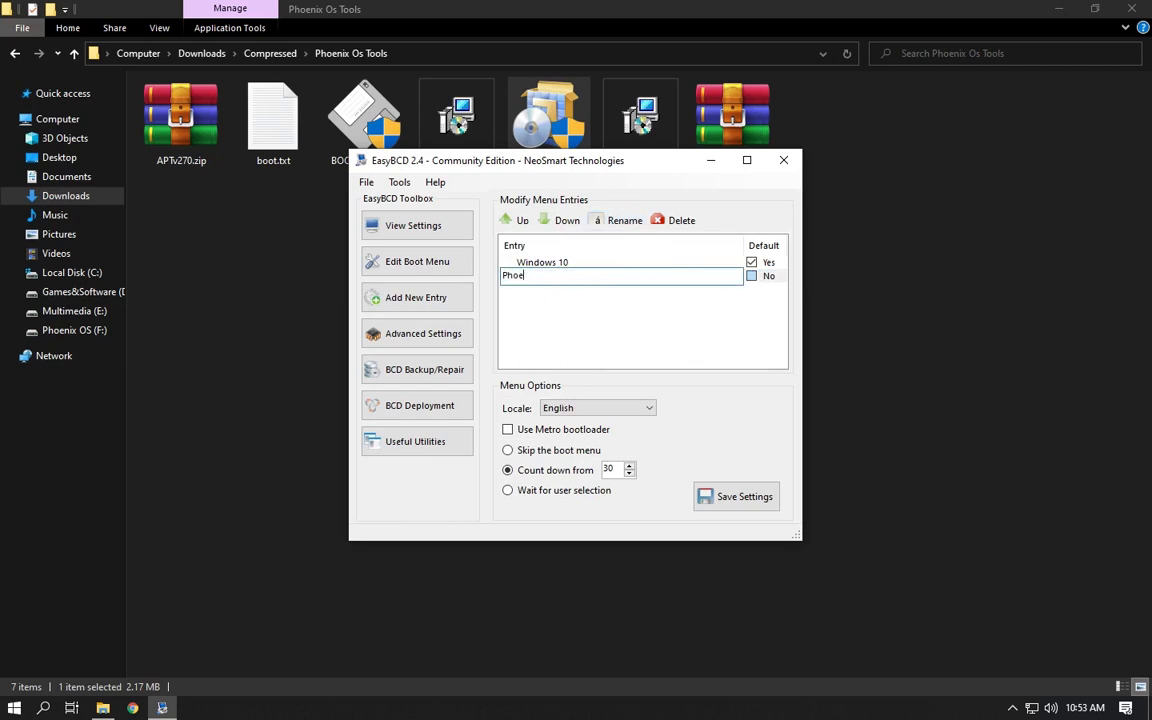
{"action": "key", "text": "Return"}
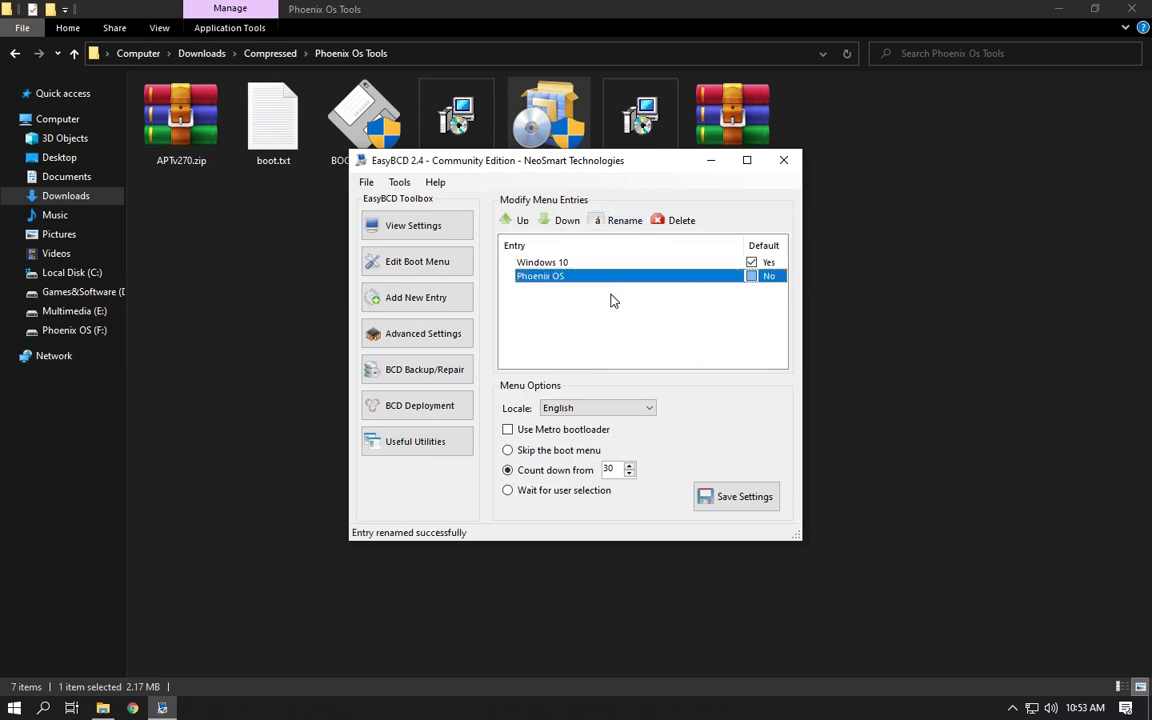
{"action": "mouse_move", "coordinate": [755, 599]}
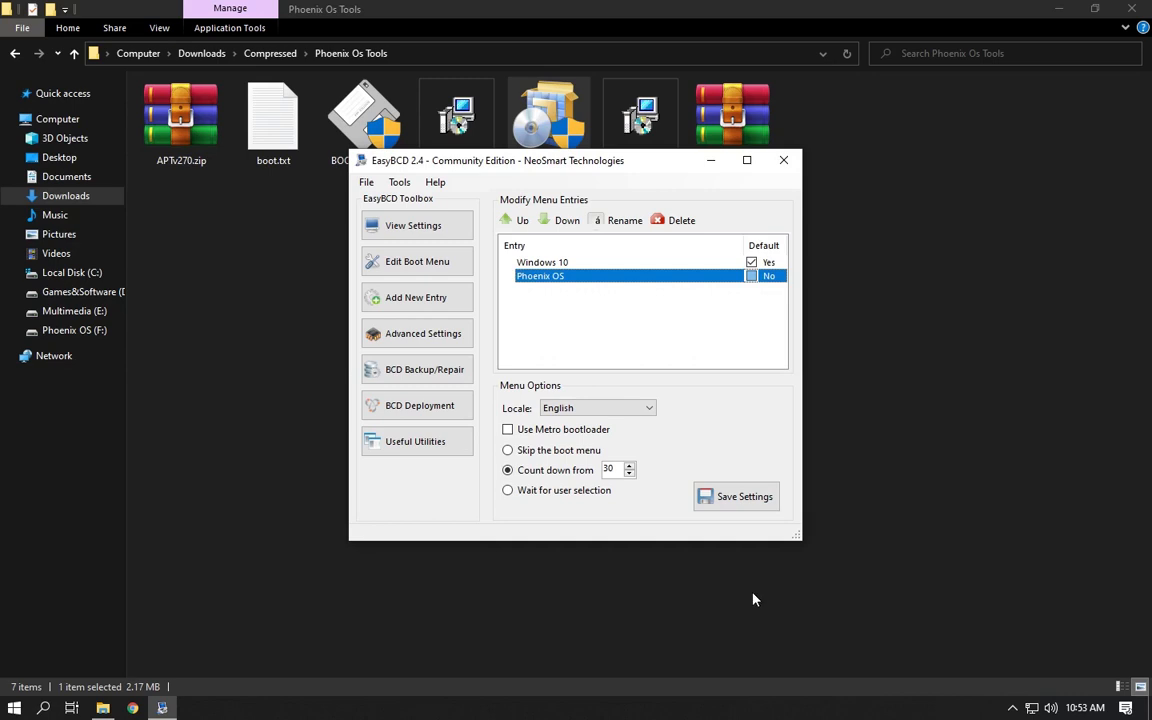
{"action": "left_click", "coordinate": [735, 496]}
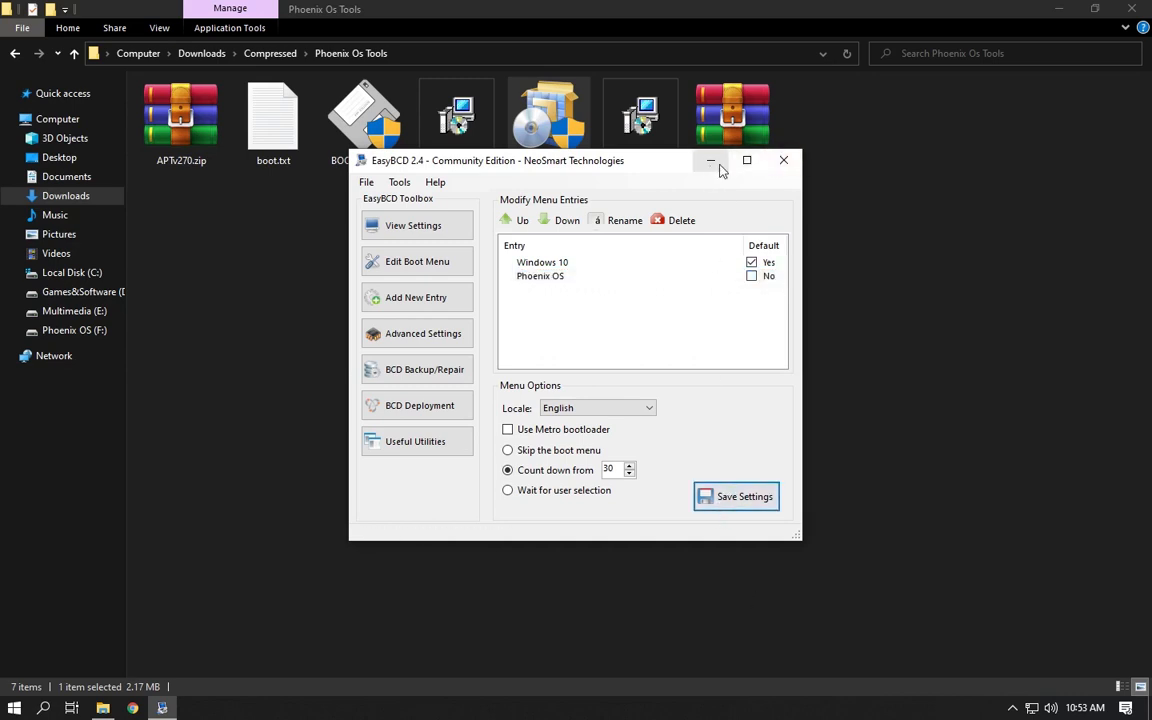
{"action": "mouse_move", "coordinate": [784, 160]}
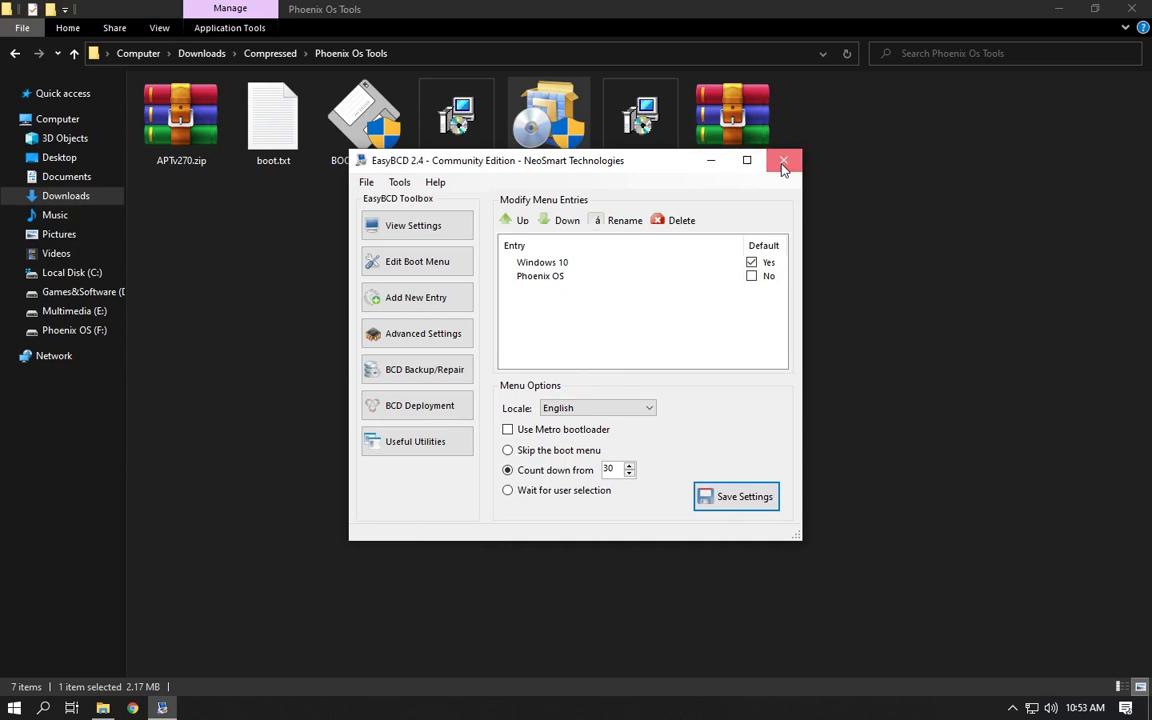
{"action": "left_click", "coordinate": [783, 160]}
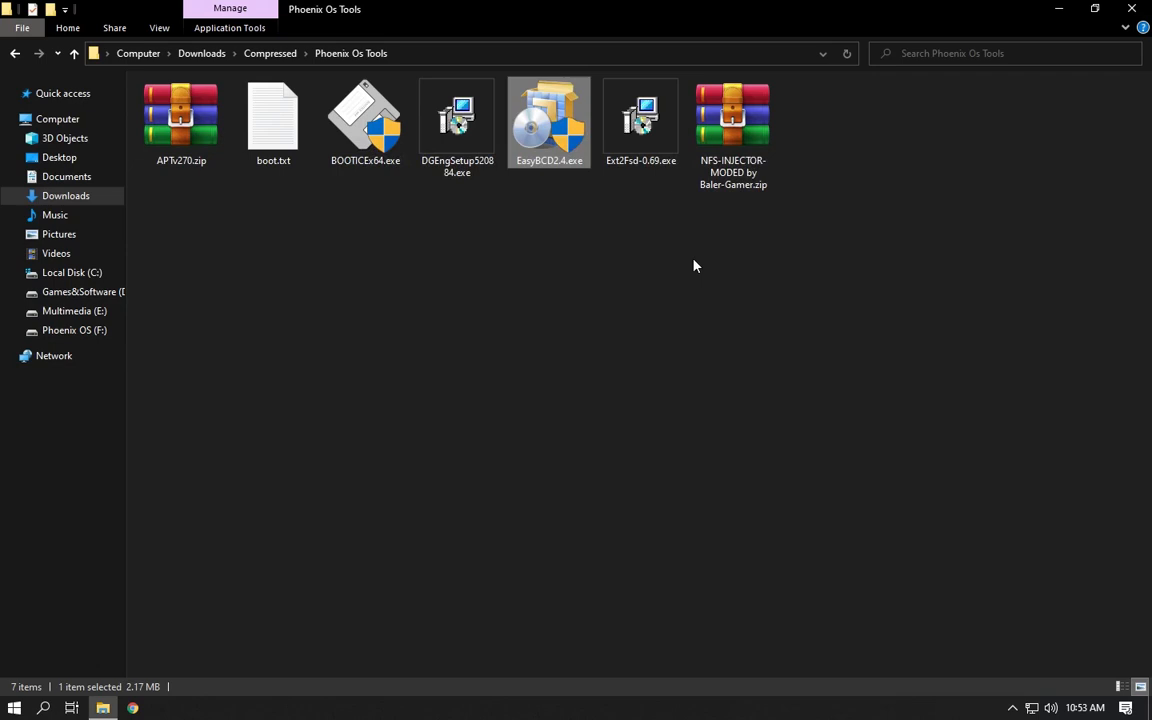
Launch BOOTICEx64.exe and select partition 6 (30 GB F:) in Parts Manage.
{"action": "left_click", "coordinate": [365, 120]}
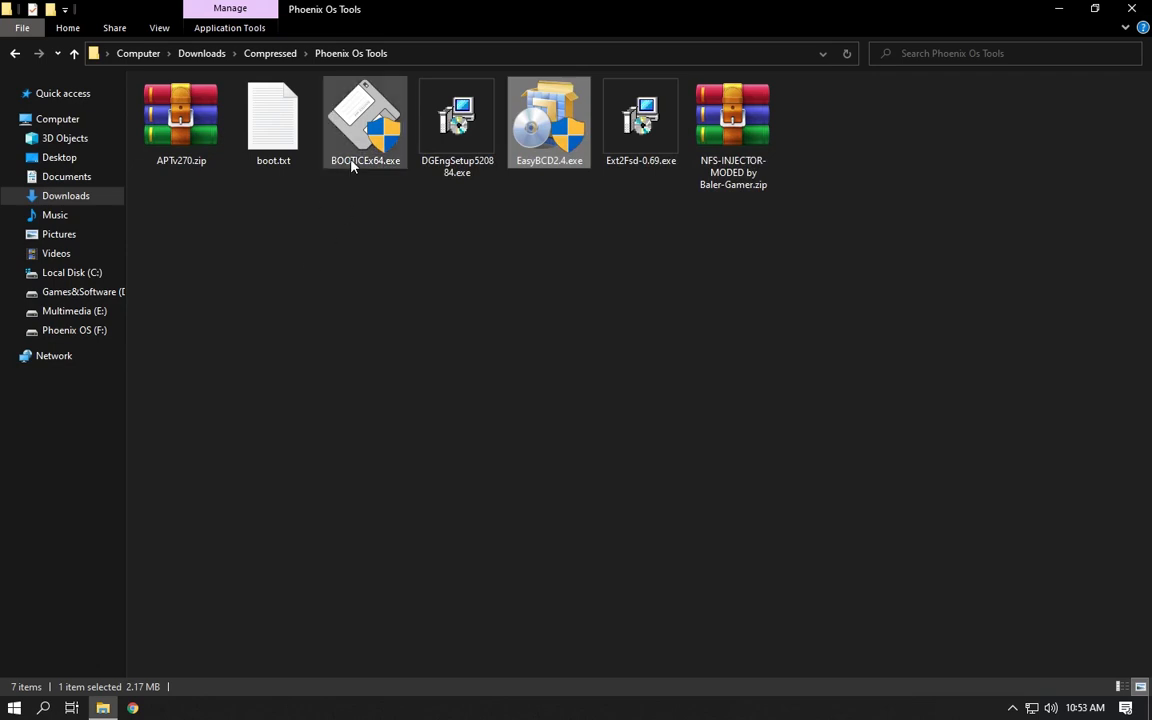
{"action": "left_click", "coordinate": [365, 120]}
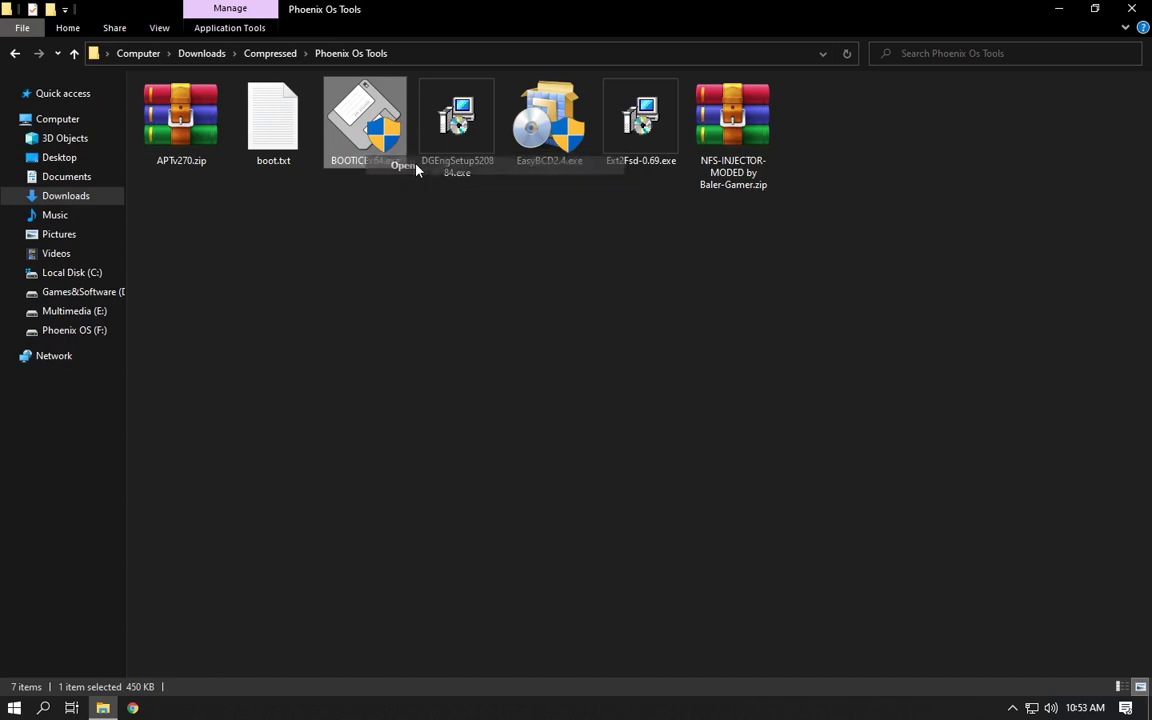
{"action": "double_click", "coordinate": [365, 115]}
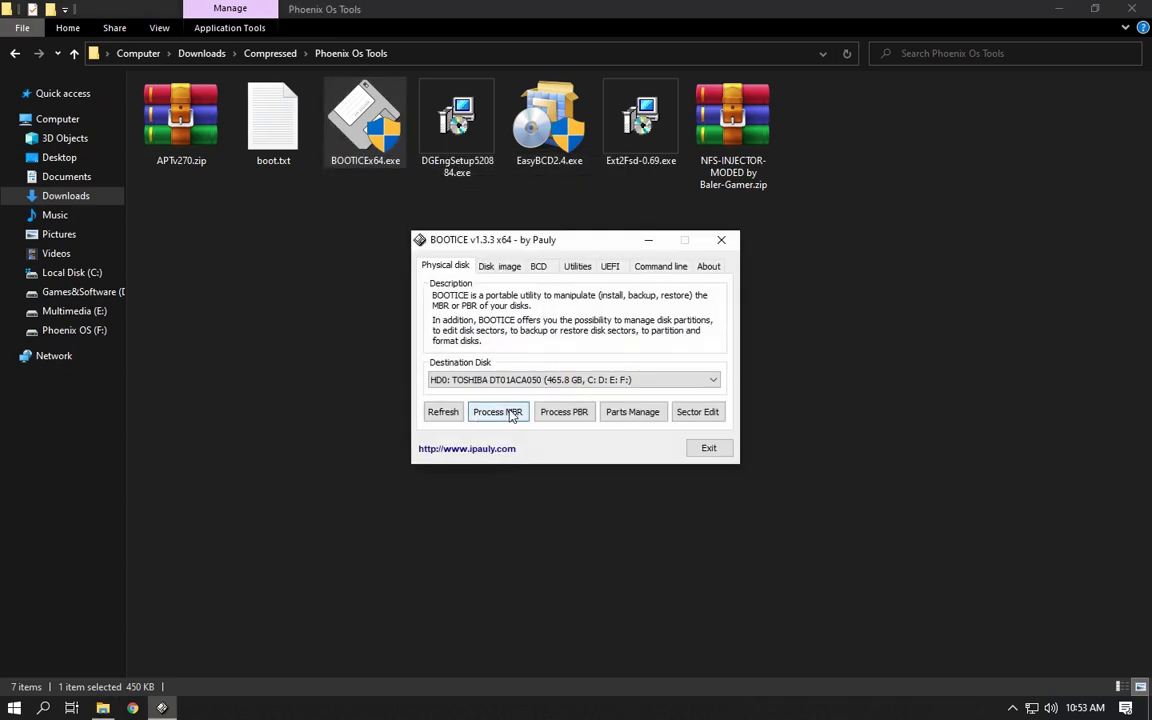
{"action": "mouse_move", "coordinate": [632, 411]}
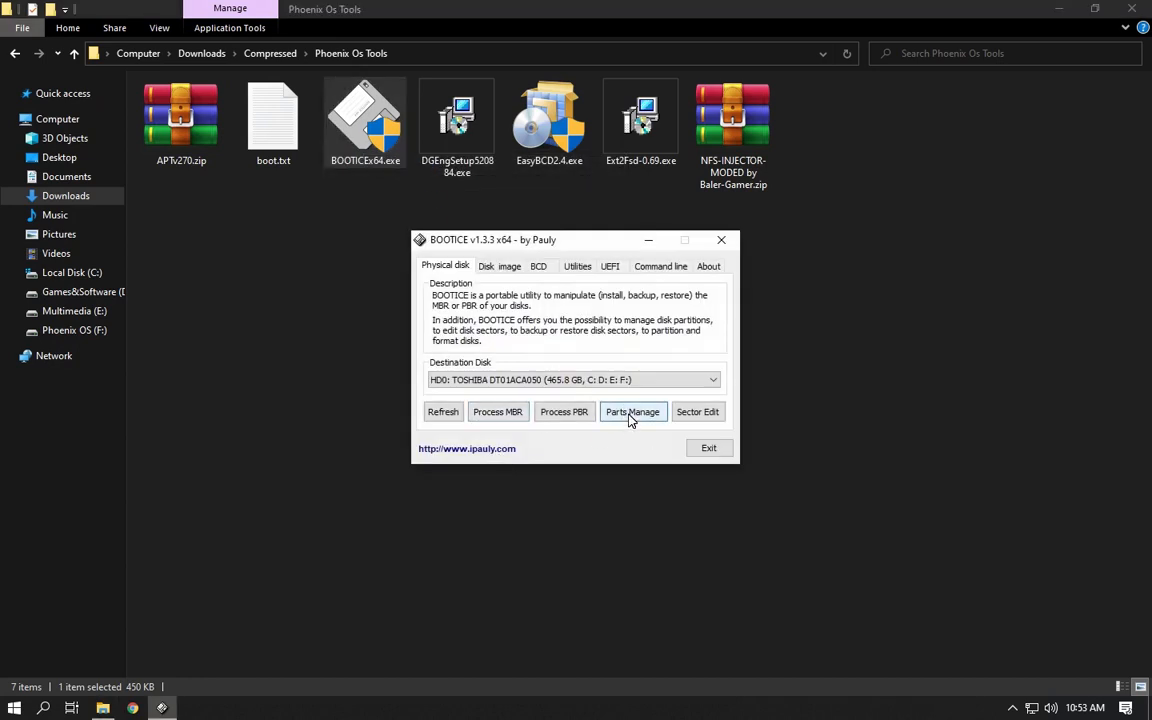
{"action": "left_click", "coordinate": [632, 411]}
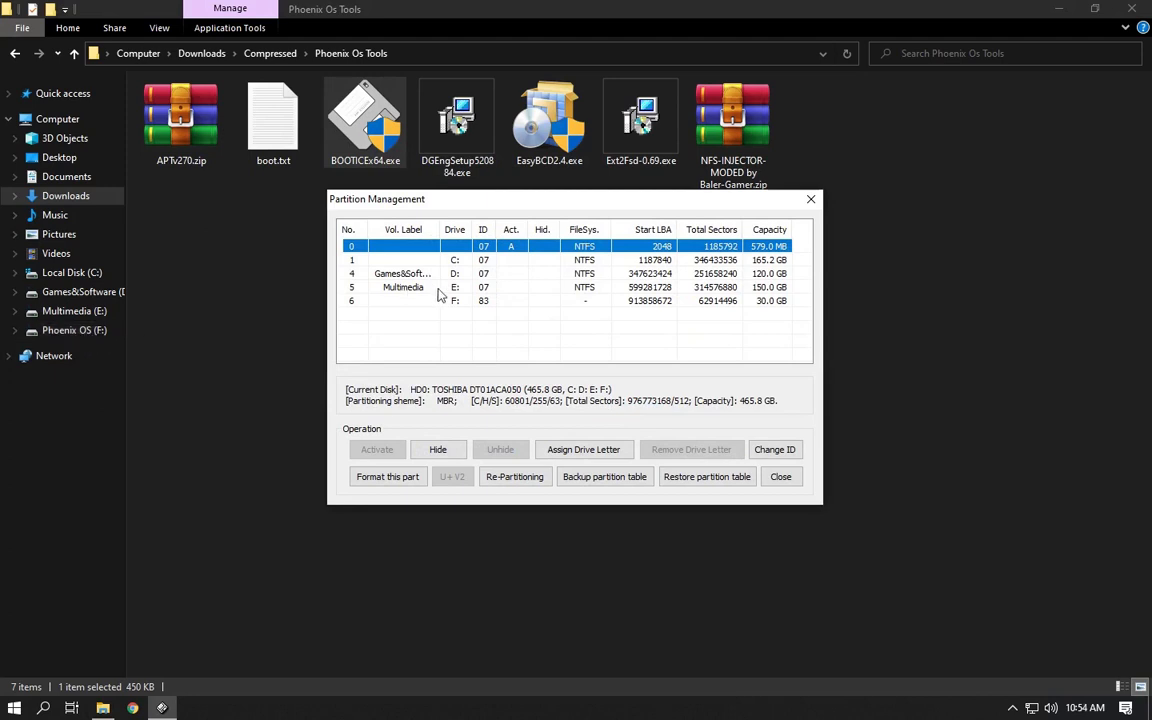
{"action": "left_click", "coordinate": [585, 300]}
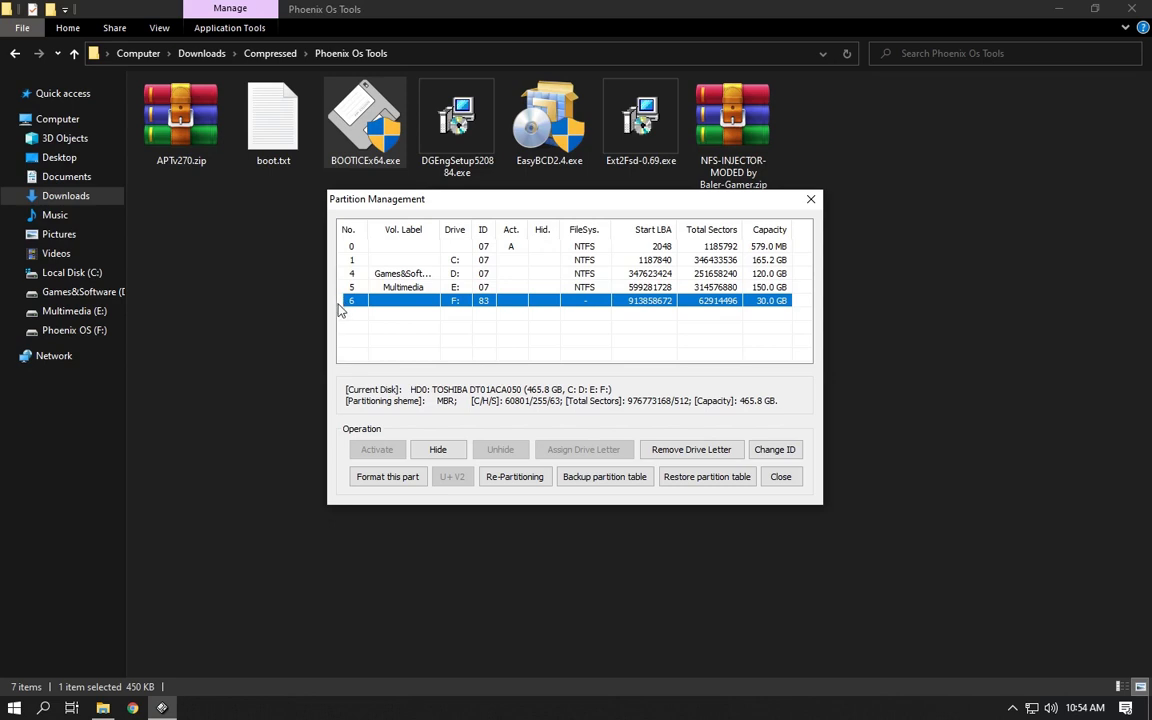
{"action": "mouse_move", "coordinate": [356, 308]}
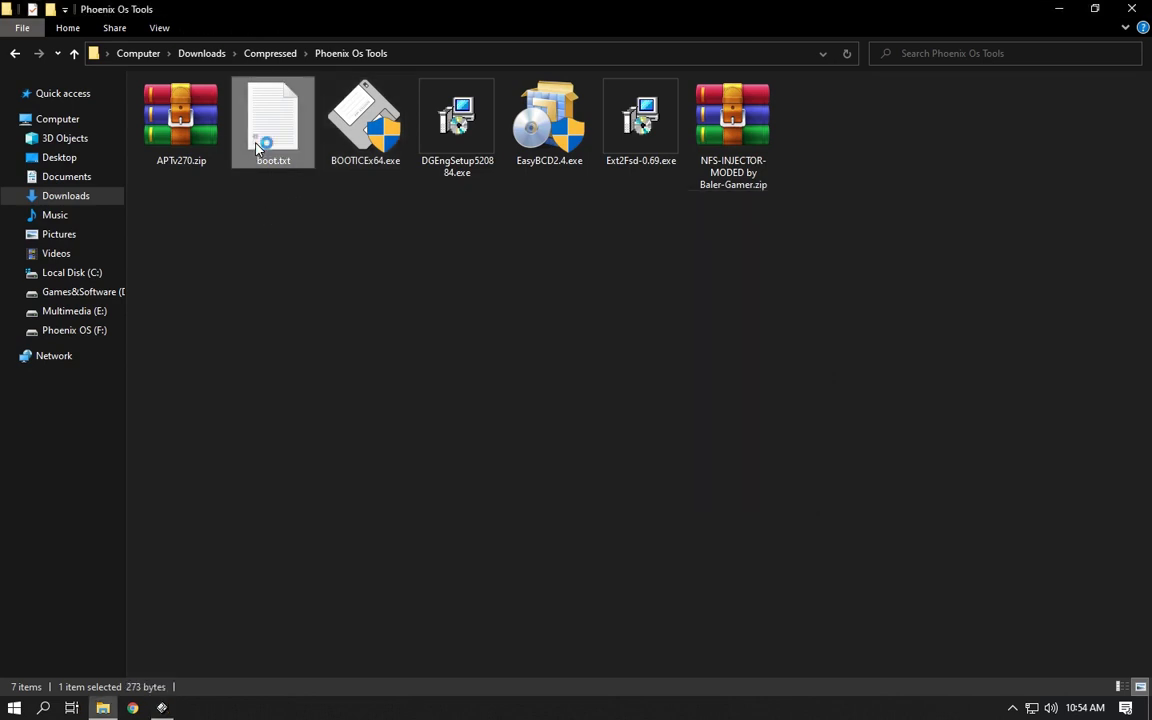
Change boot.txt's root to (hd0,6) and copy the whole boot entry.
{"action": "double_click", "coordinate": [273, 115]}
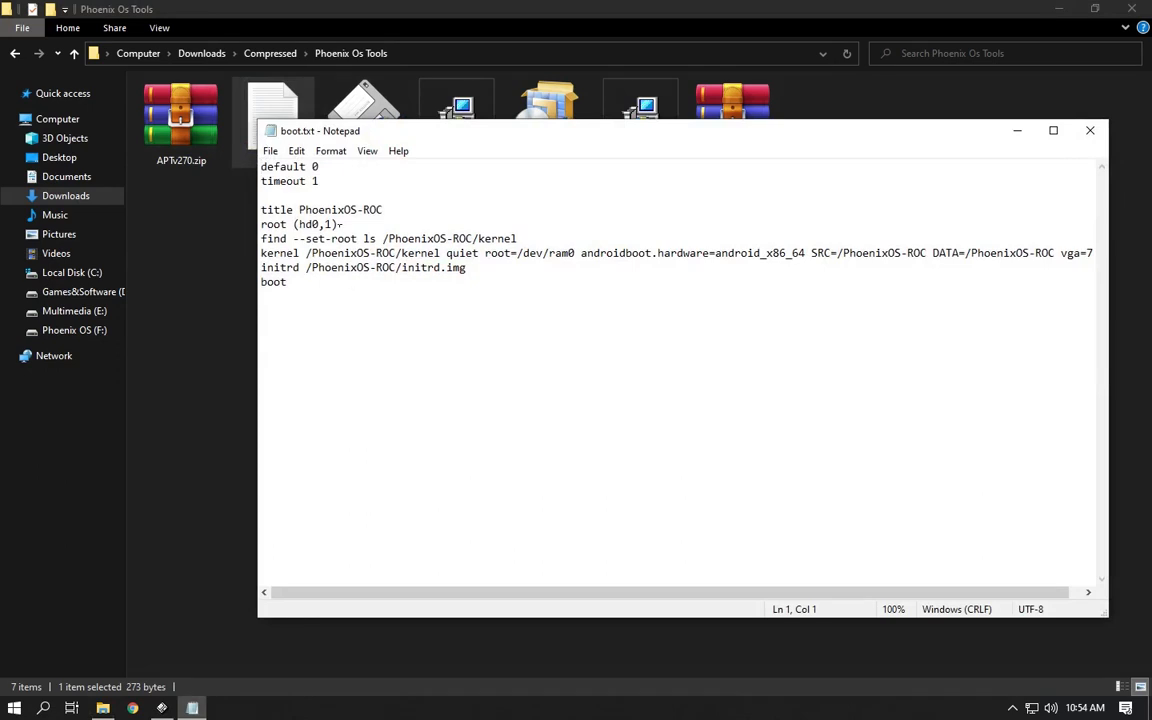
{"action": "type", "text": "6"}
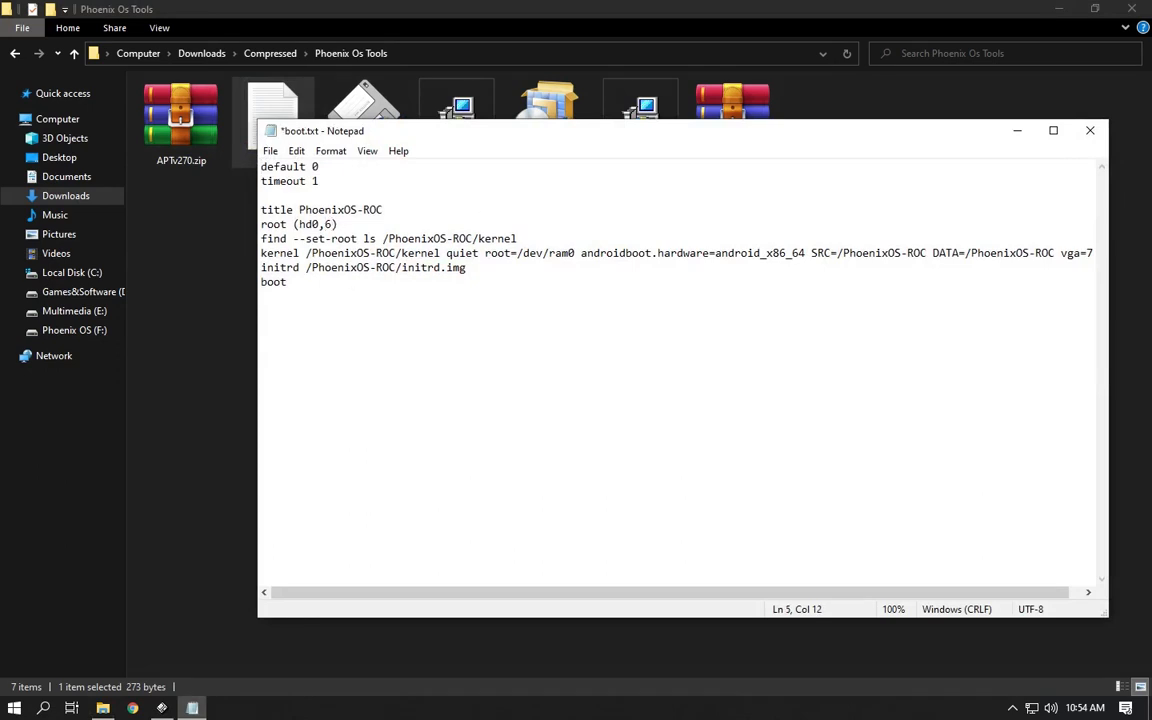
{"action": "right_click", "coordinate": [335, 255]}
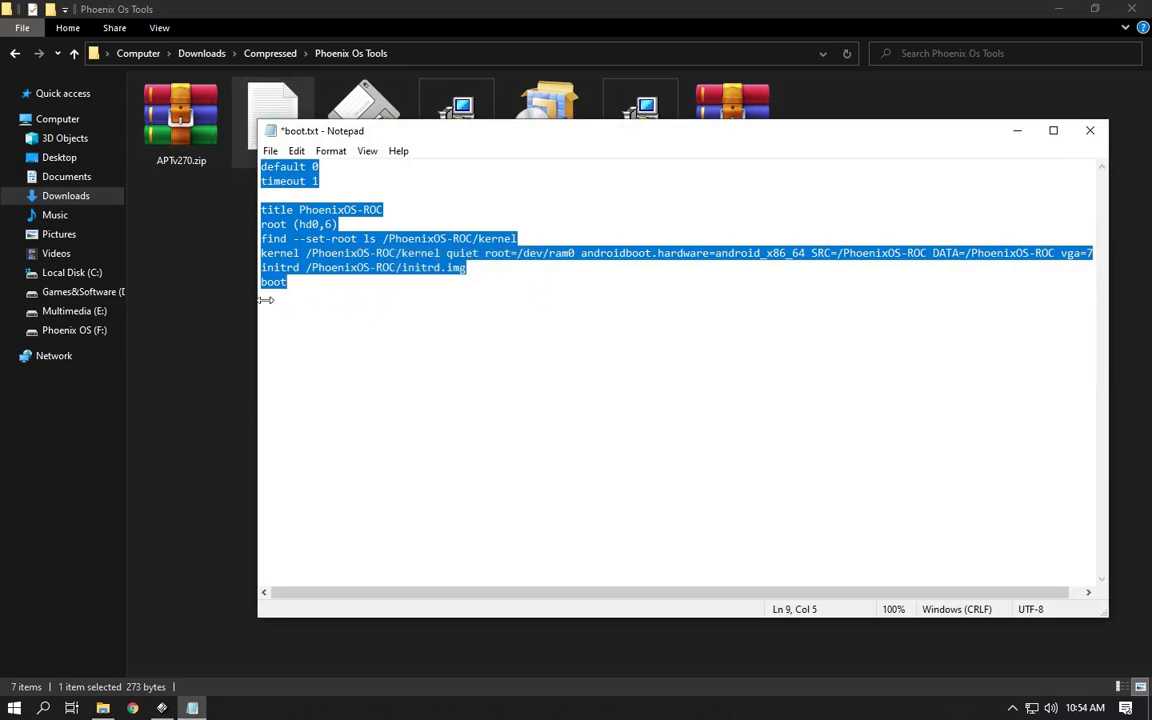
{"action": "left_click", "coordinate": [1090, 130]}
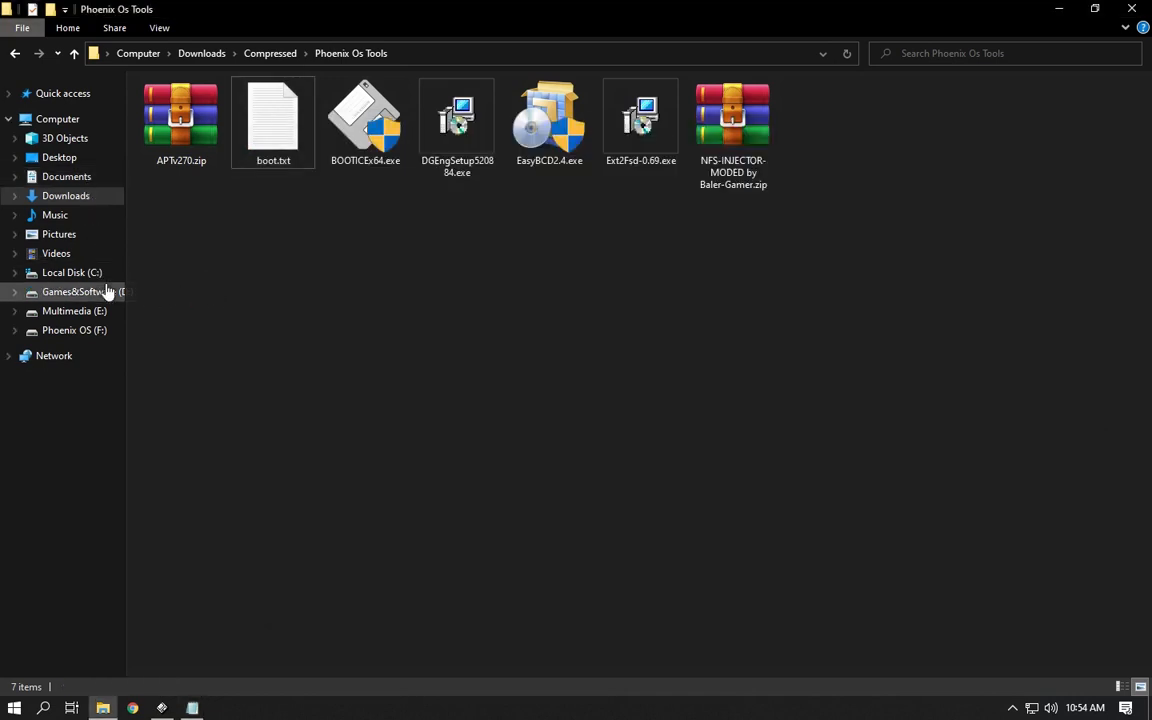
Paste the entry into C:\NST\menu.lst, save it, and close Notepad.
{"action": "left_click", "coordinate": [72, 272]}
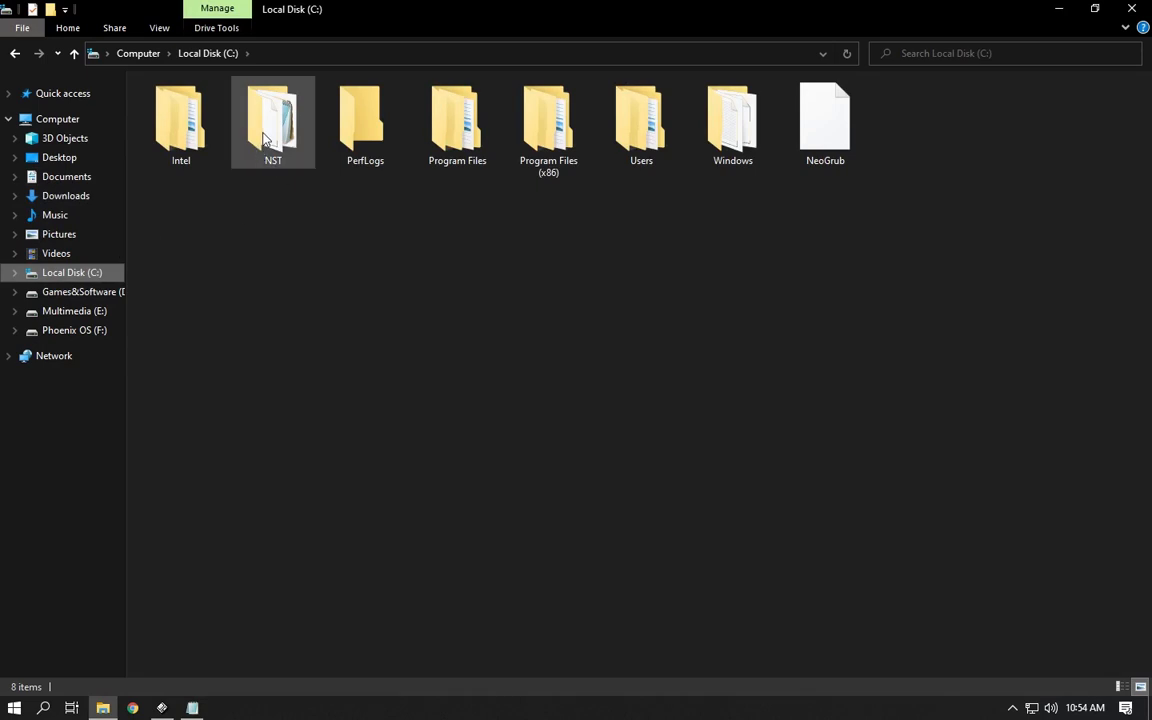
{"action": "double_click", "coordinate": [273, 120]}
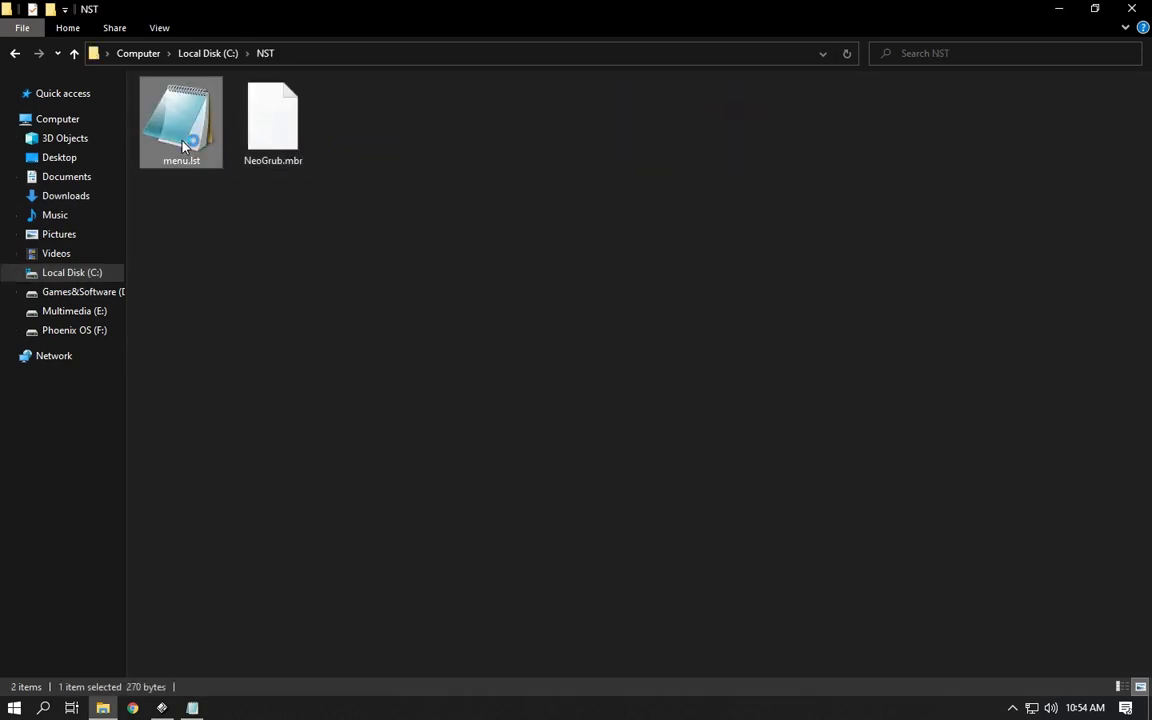
{"action": "double_click", "coordinate": [181, 120]}
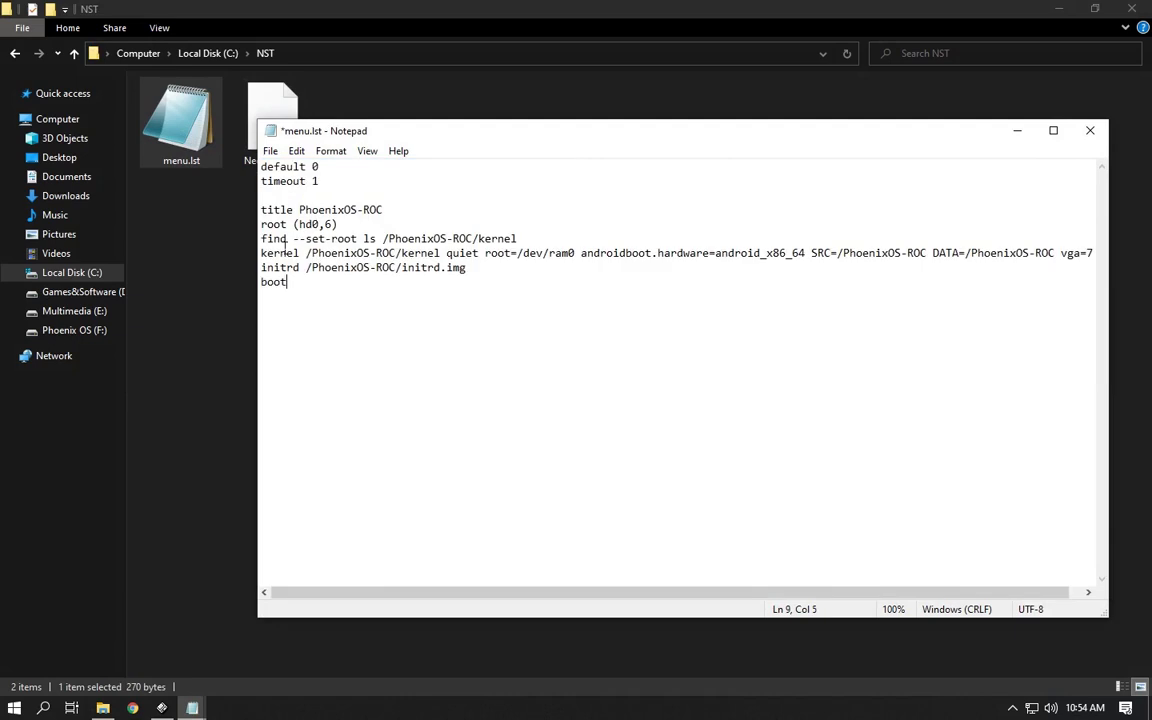
{"action": "left_click", "coordinate": [270, 151]}
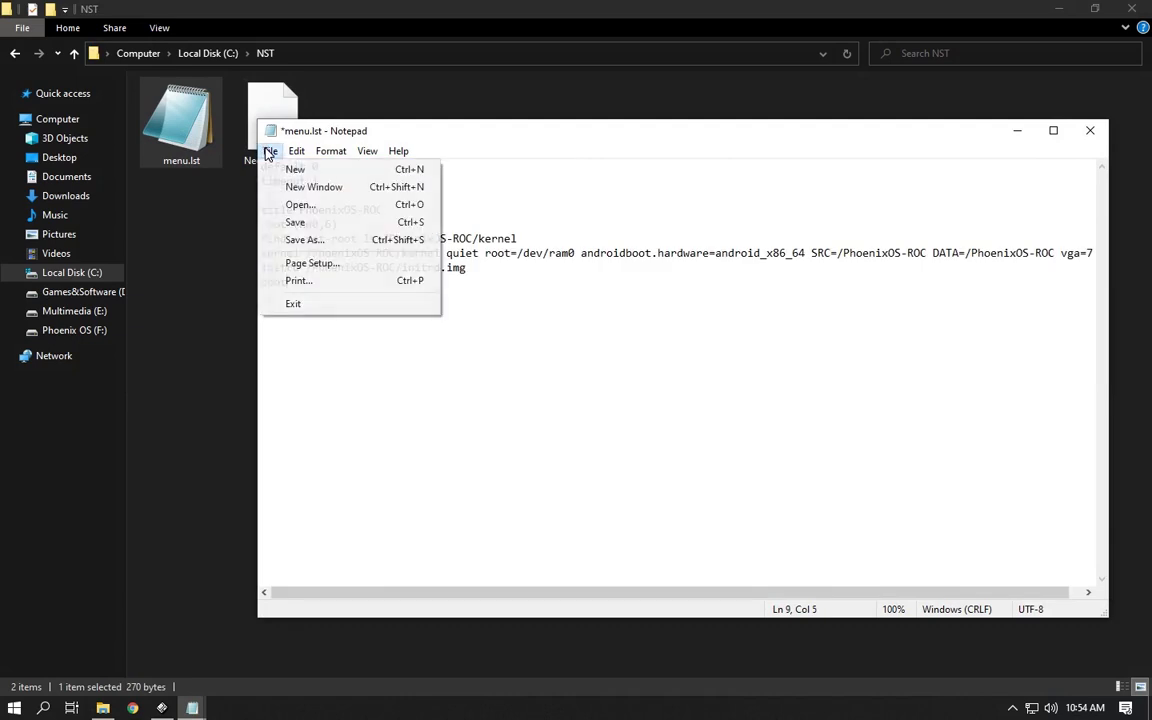
{"action": "left_click", "coordinate": [295, 222]}
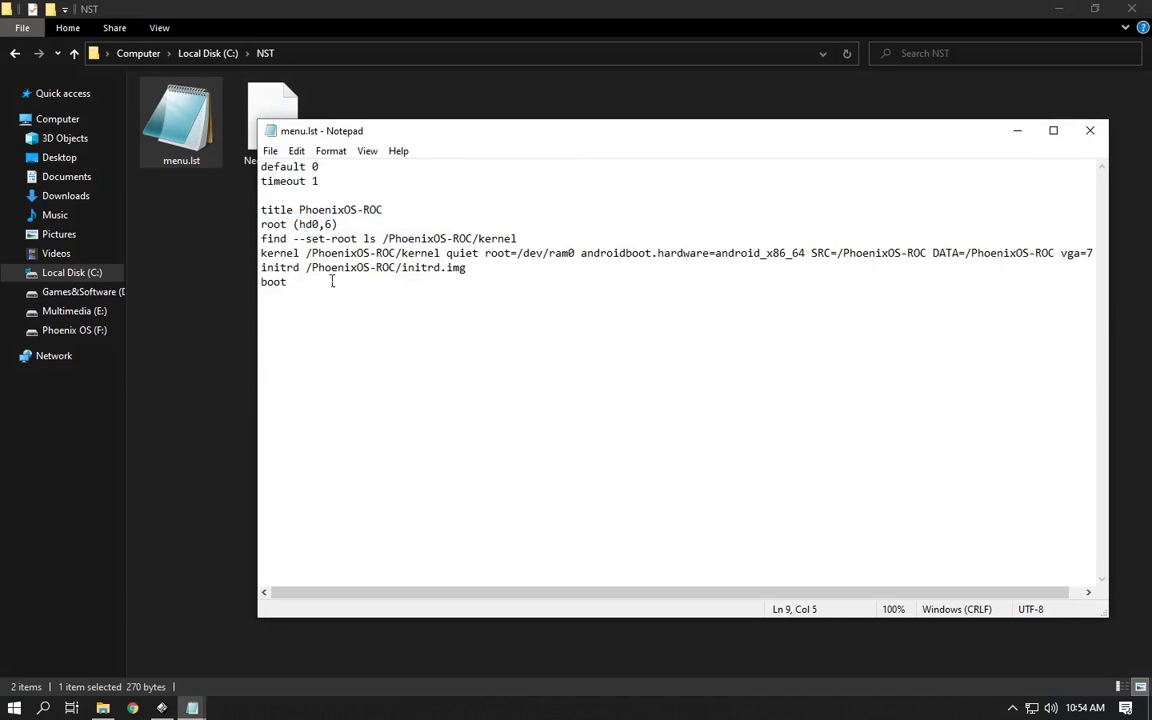
{"action": "double_click", "coordinate": [446, 238]}
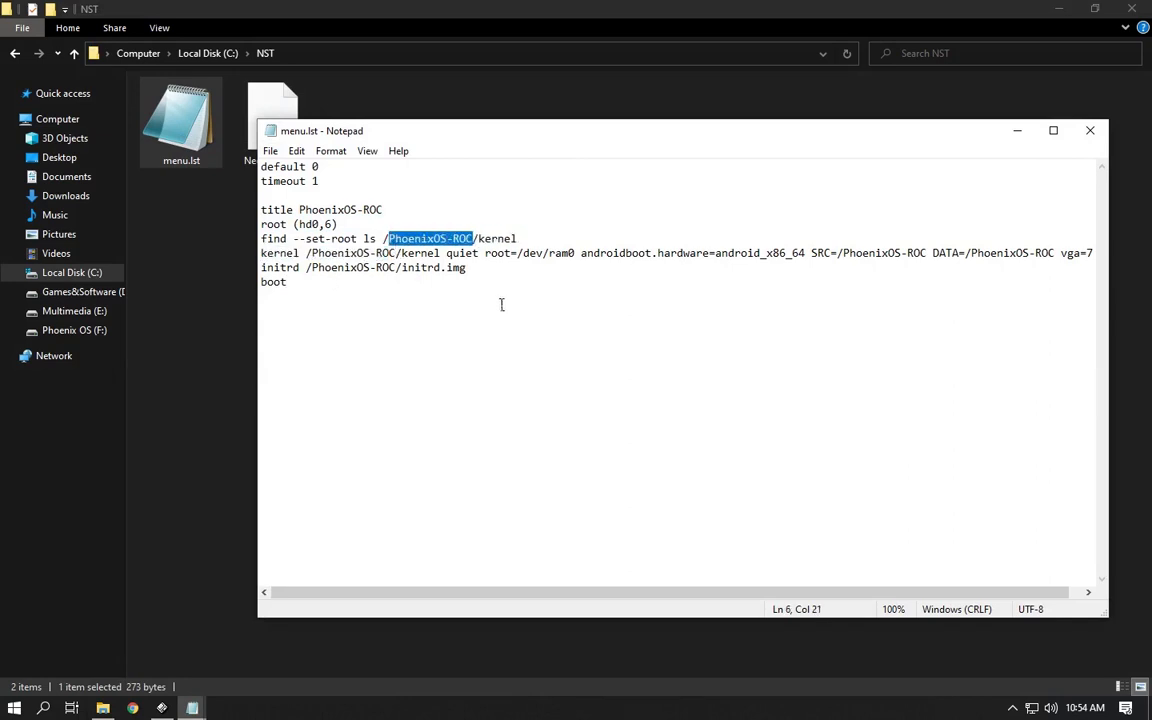
{"action": "mouse_move", "coordinate": [1140, 100]}
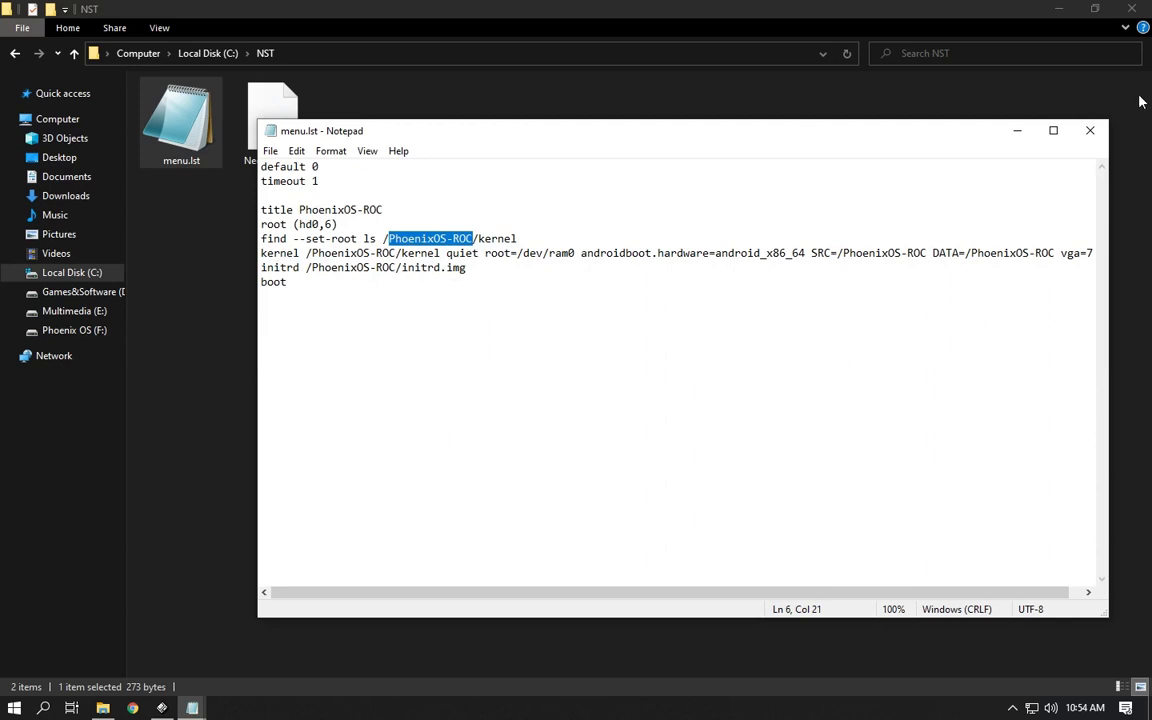
{"action": "left_click", "coordinate": [1089, 130]}
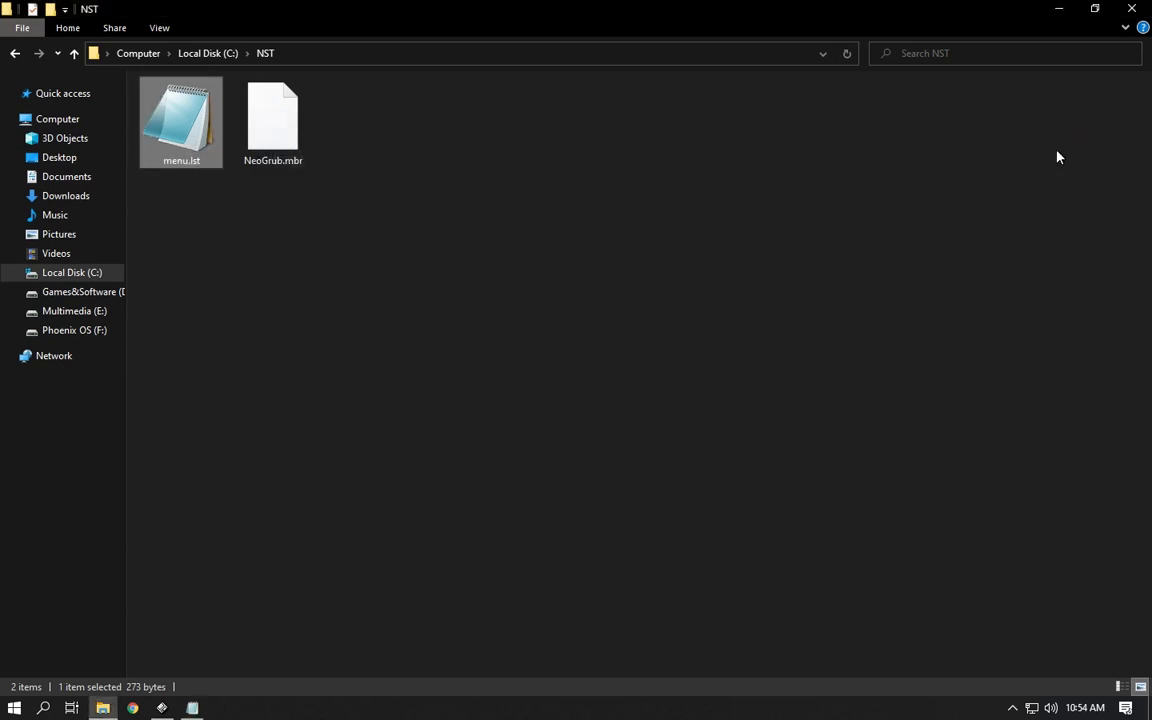
Rename F:'s Phoenix OS folder to PhoenixOS-ROC, refresh, and answer the boot.txt save prompt.
{"action": "left_click", "coordinate": [74, 330]}
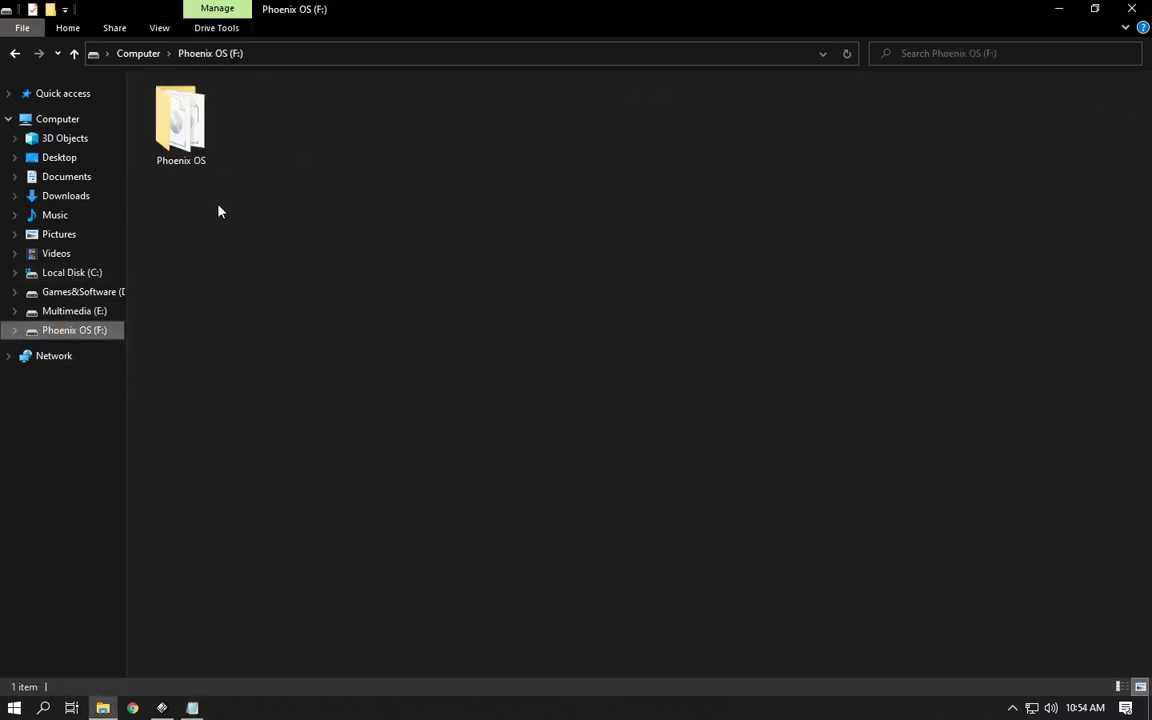
{"action": "right_click", "coordinate": [180, 120]}
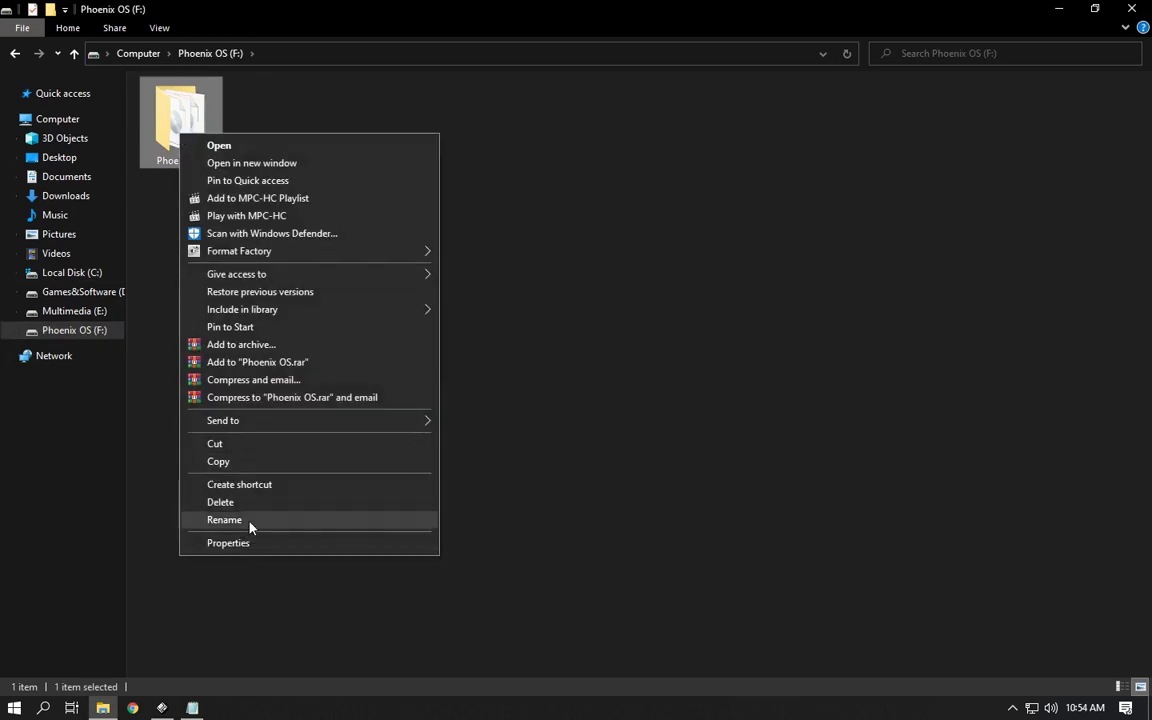
{"action": "left_click", "coordinate": [224, 519]}
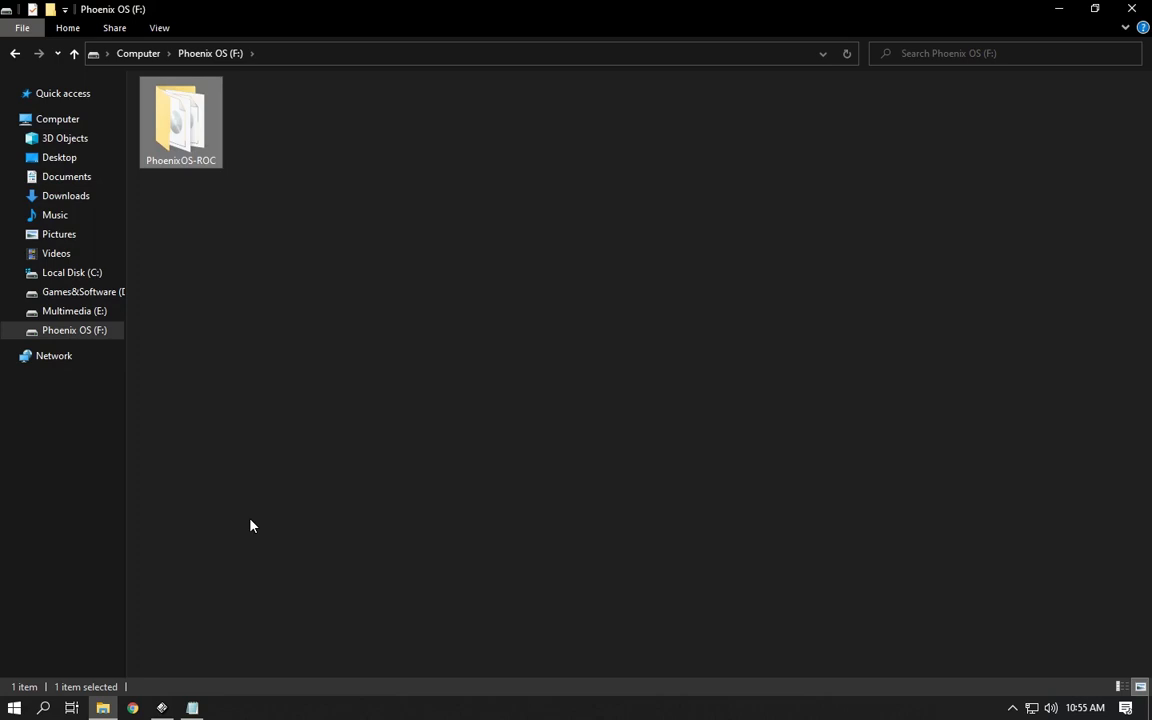
{"action": "right_click", "coordinate": [320, 196]}
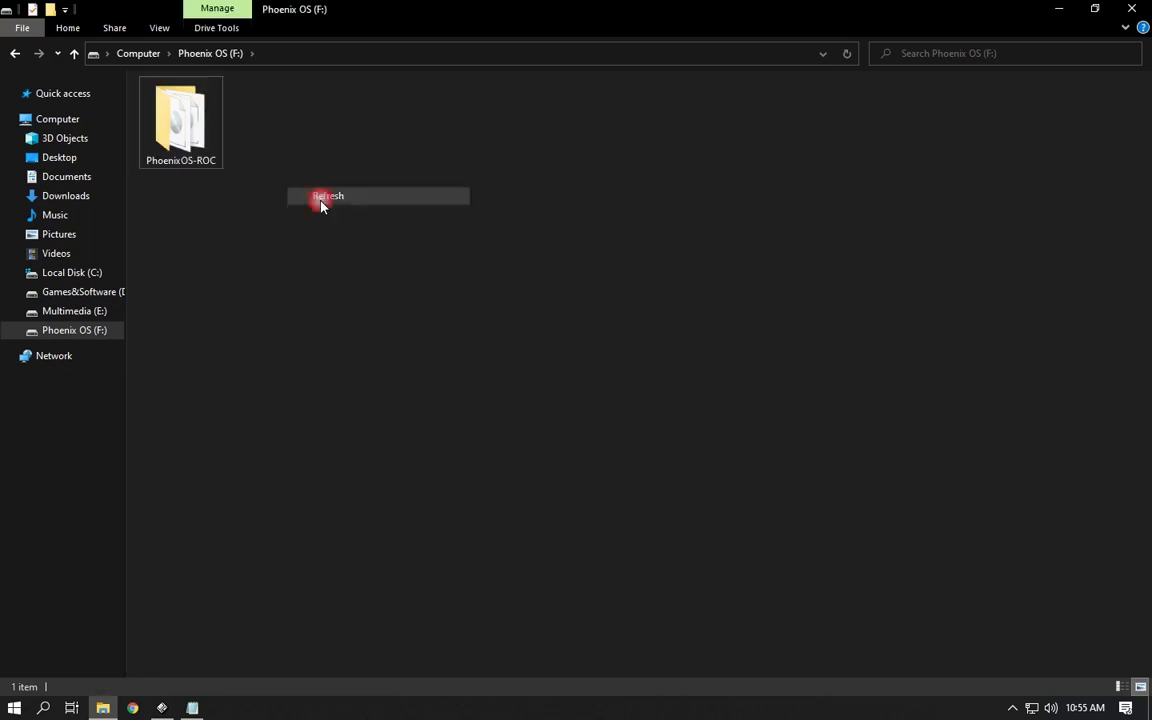
{"action": "right_click", "coordinate": [320, 196]}
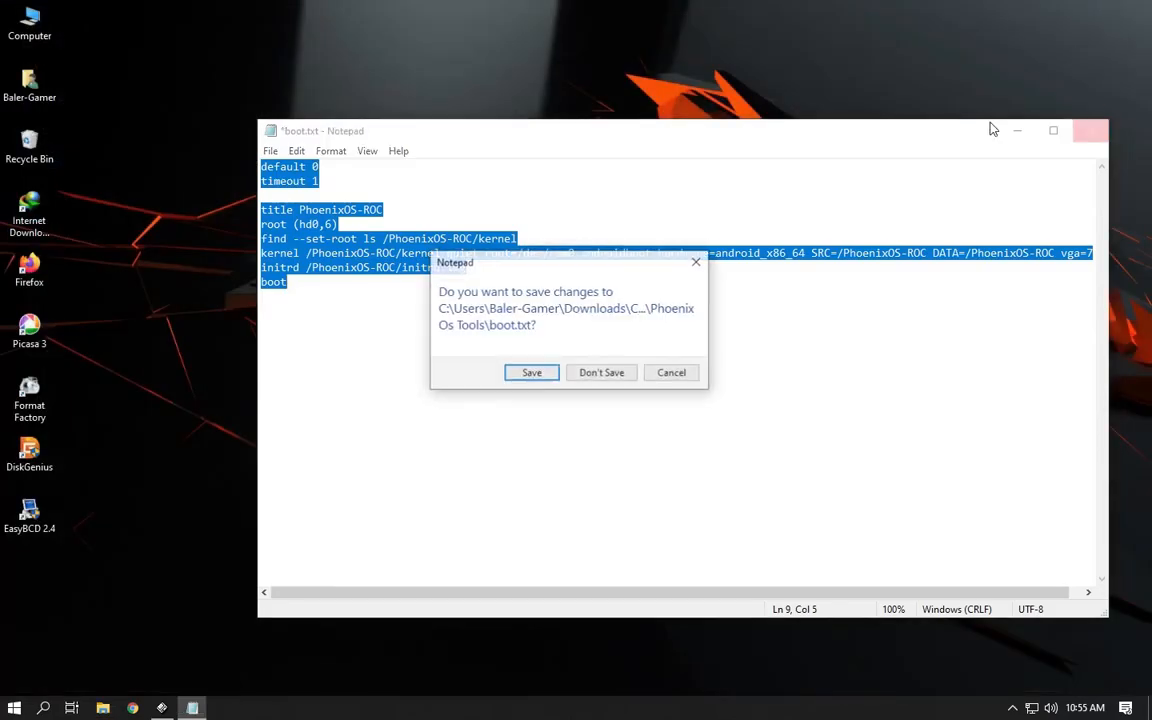
{"action": "left_click", "coordinate": [601, 372]}
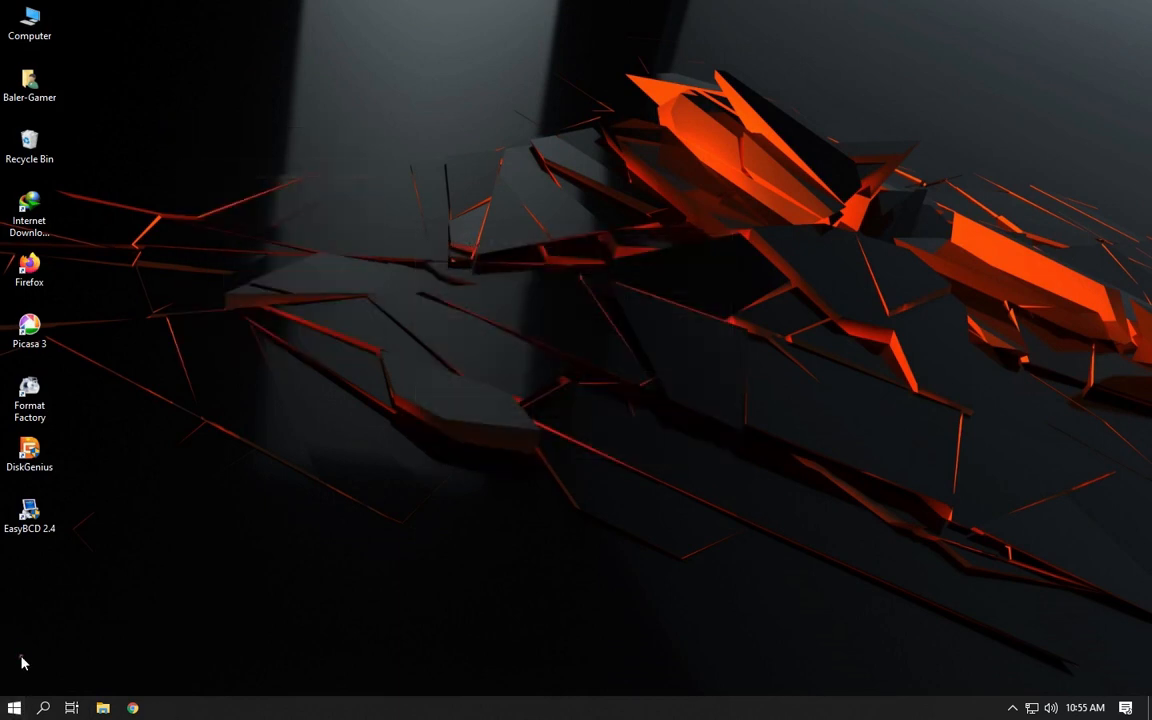
Restart Windows from the Start menu and boot into the PhoenixOS-ROC entry.
{"action": "left_click", "coordinate": [14, 708]}
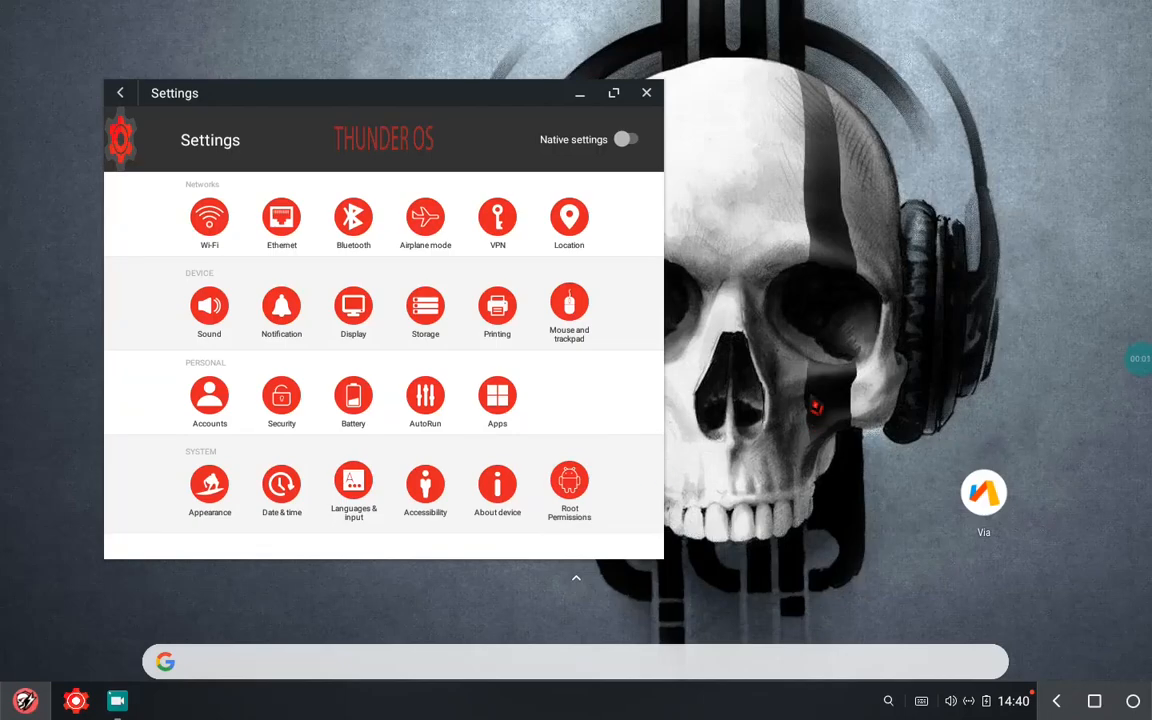
Check the display resolution choices, keep 1440x900@60Hz, and close Settings.
{"action": "left_click", "coordinate": [646, 93]}
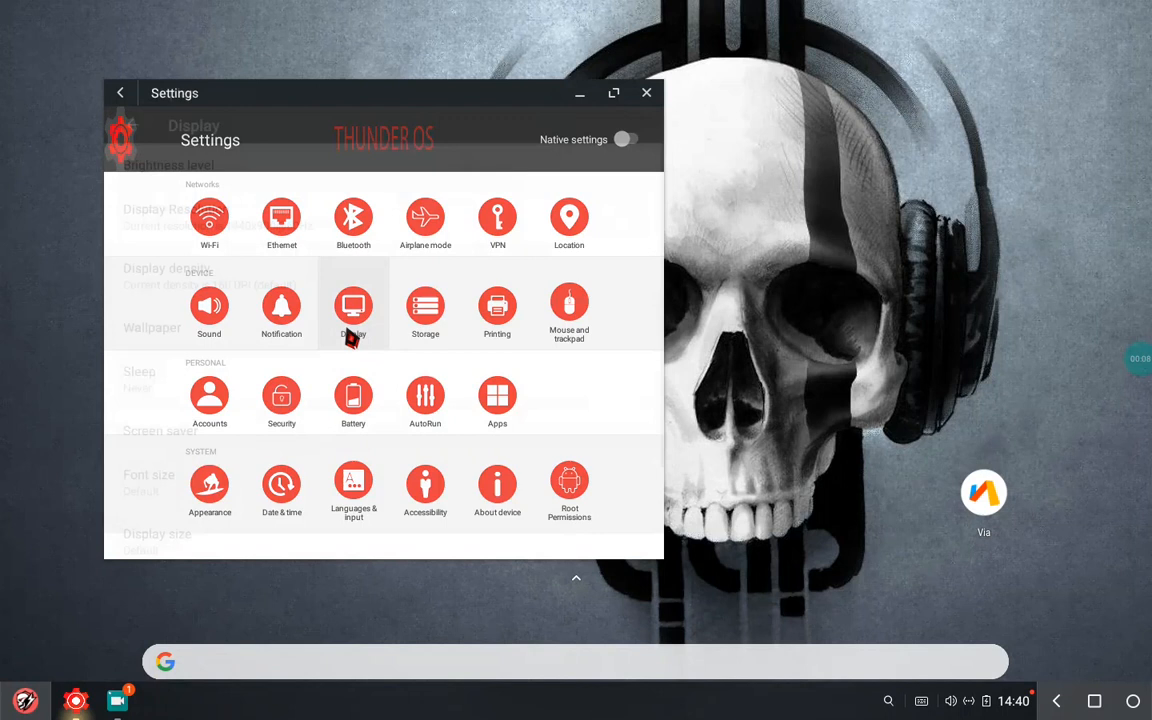
{"action": "left_click", "coordinate": [353, 305]}
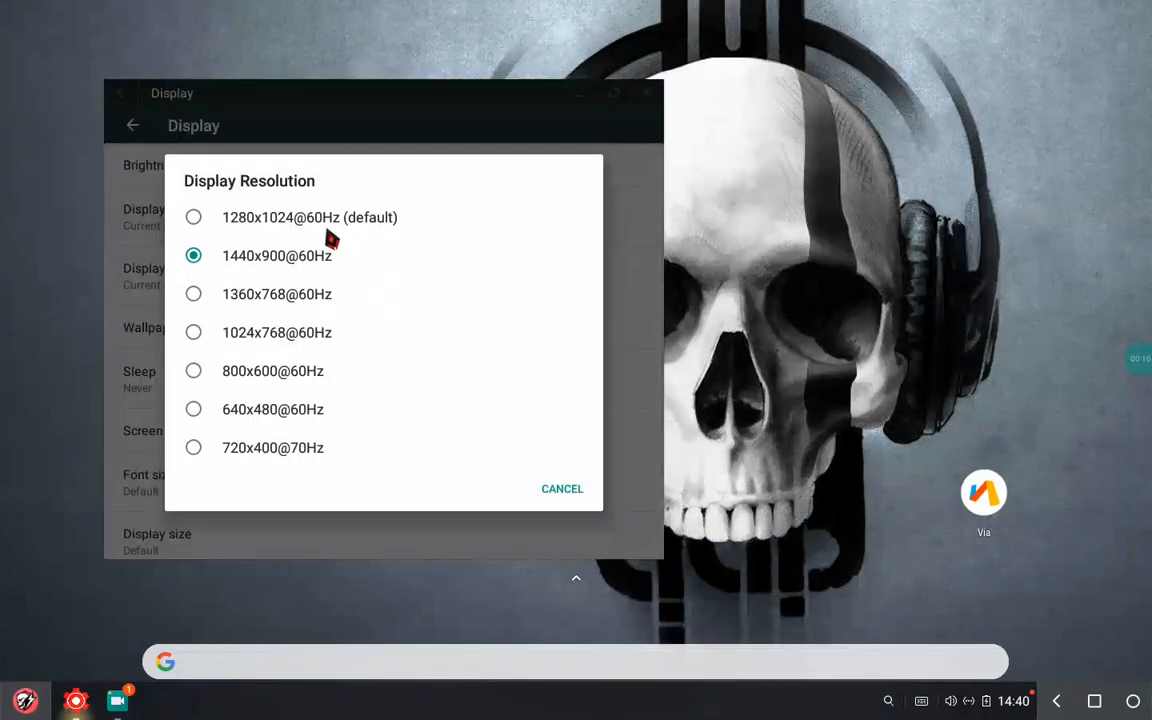
{"action": "left_click", "coordinate": [562, 488]}
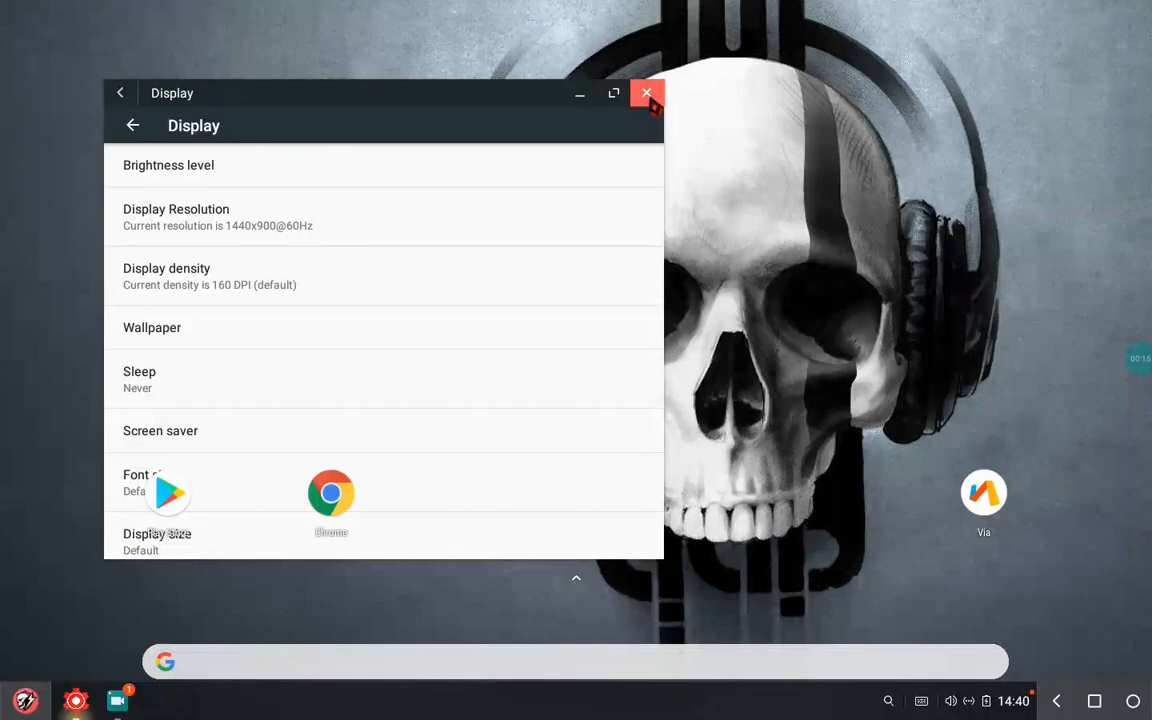
{"action": "left_click", "coordinate": [647, 93]}
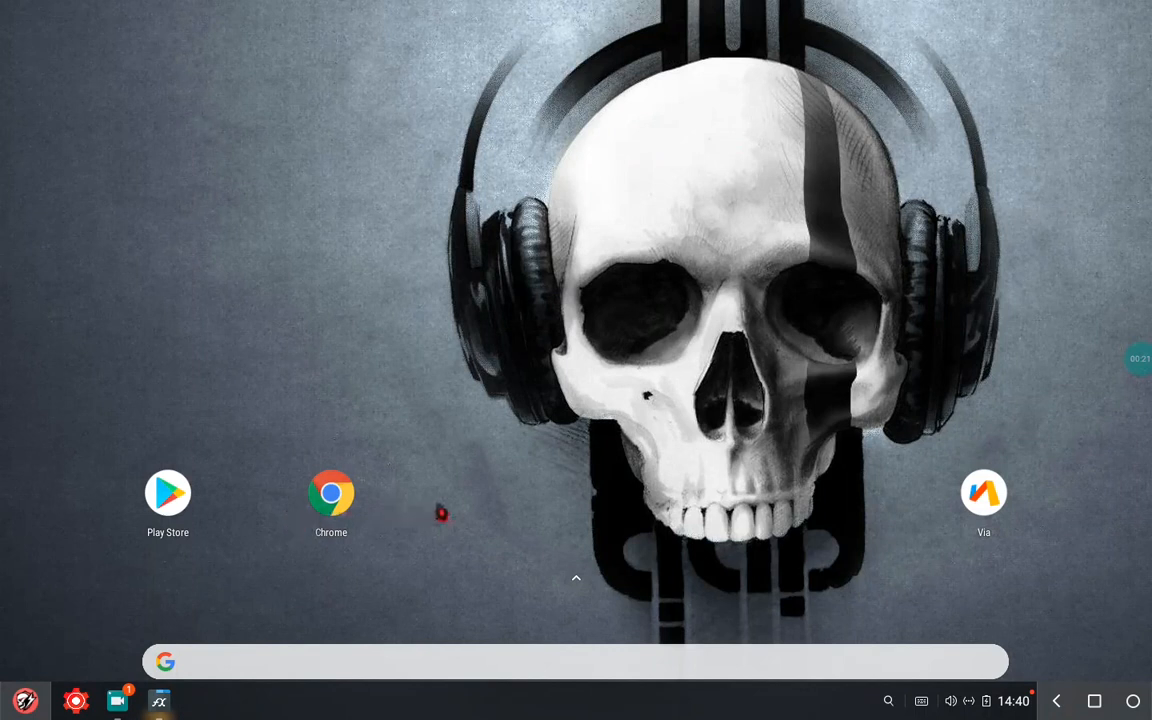
Open disk2's PUBG folder in FX and copy the com.pubg.krmobile folder.
{"action": "left_click", "coordinate": [159, 700]}
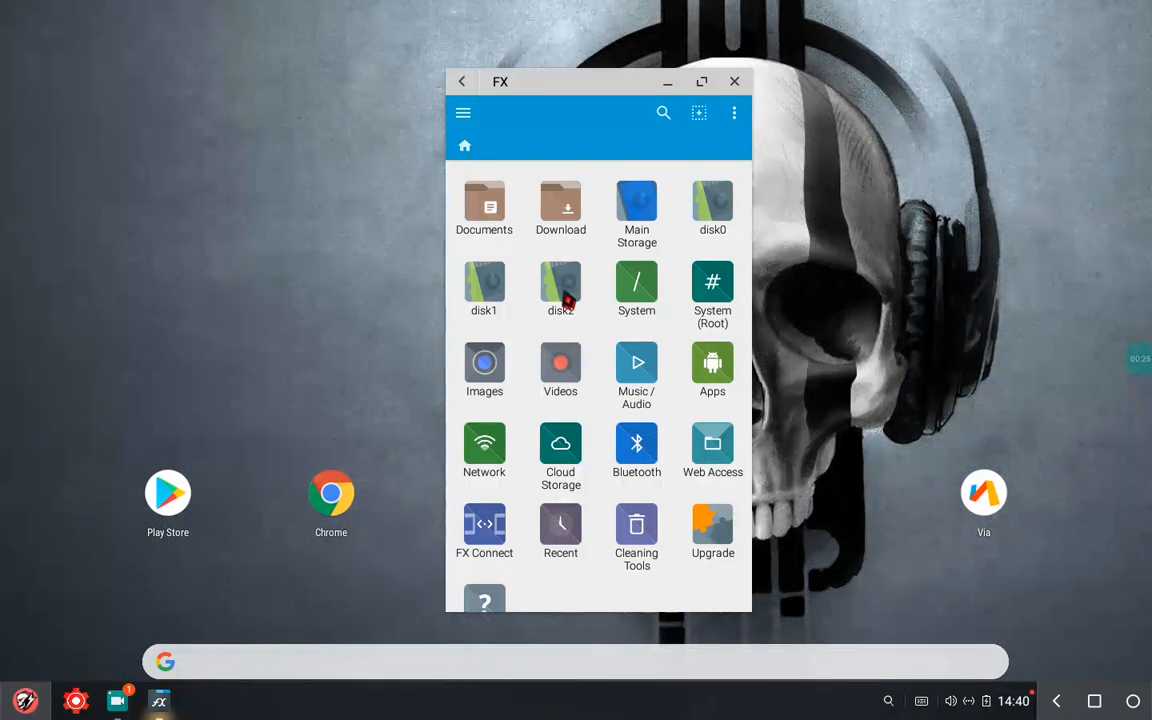
{"action": "left_click", "coordinate": [560, 290]}
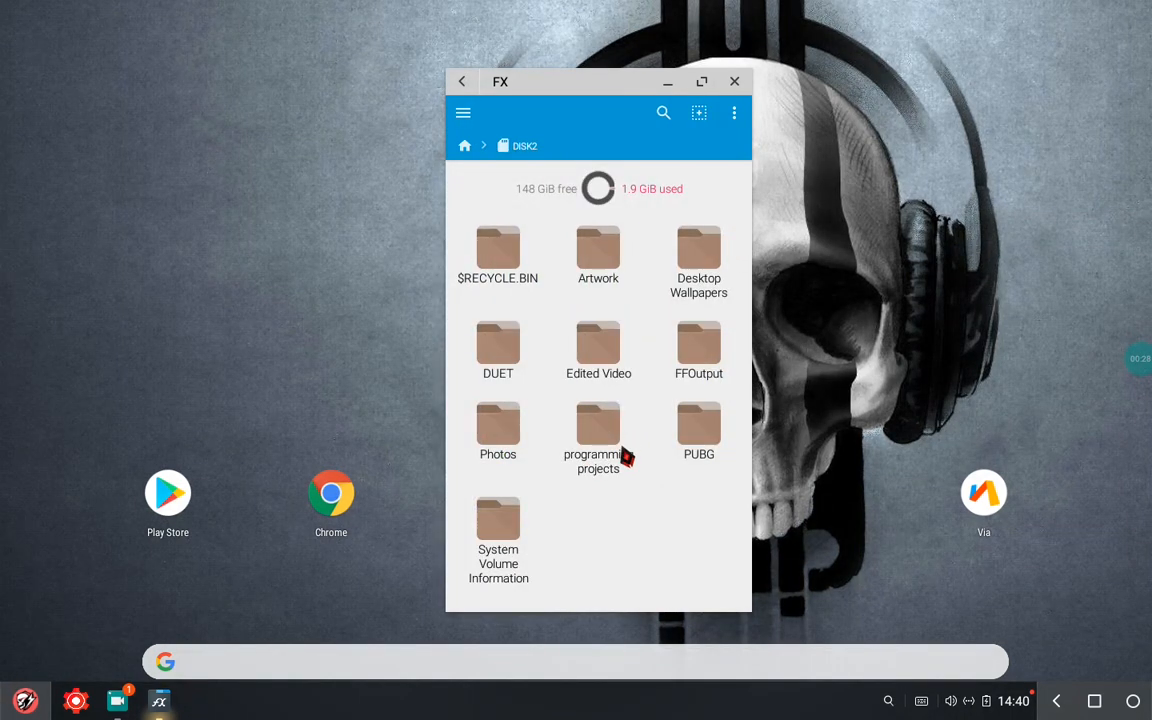
{"action": "double_click", "coordinate": [698, 425]}
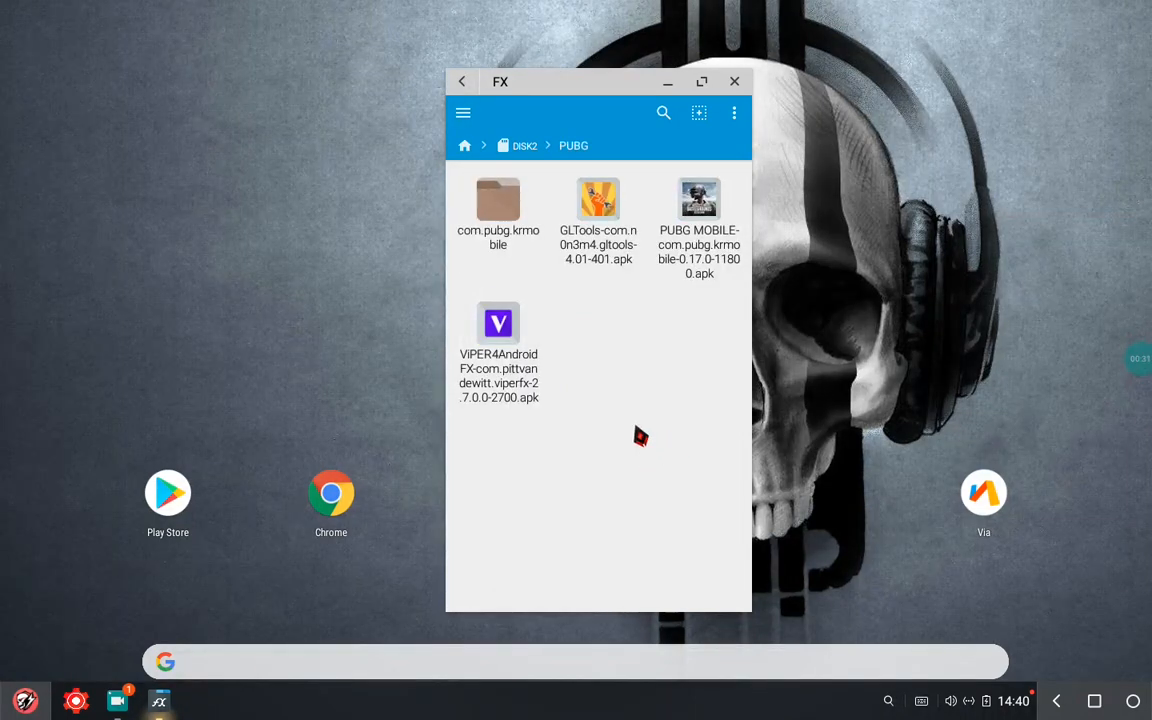
{"action": "mouse_move", "coordinate": [478, 325]}
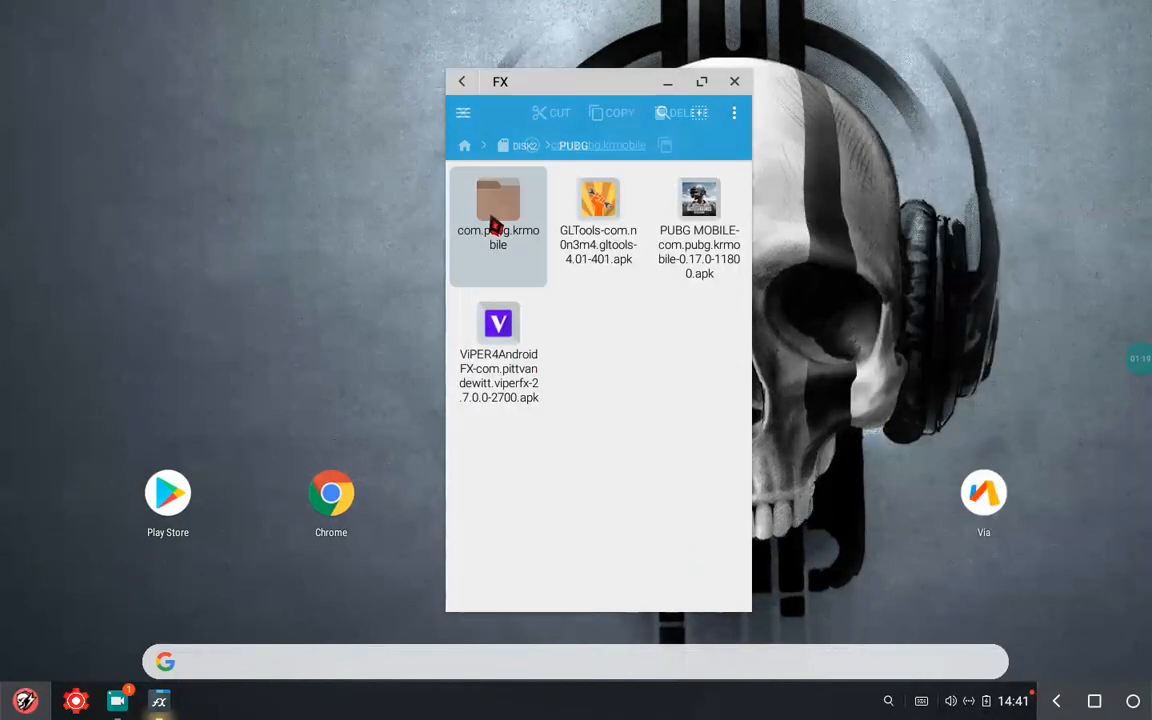
{"action": "left_click", "coordinate": [611, 113]}
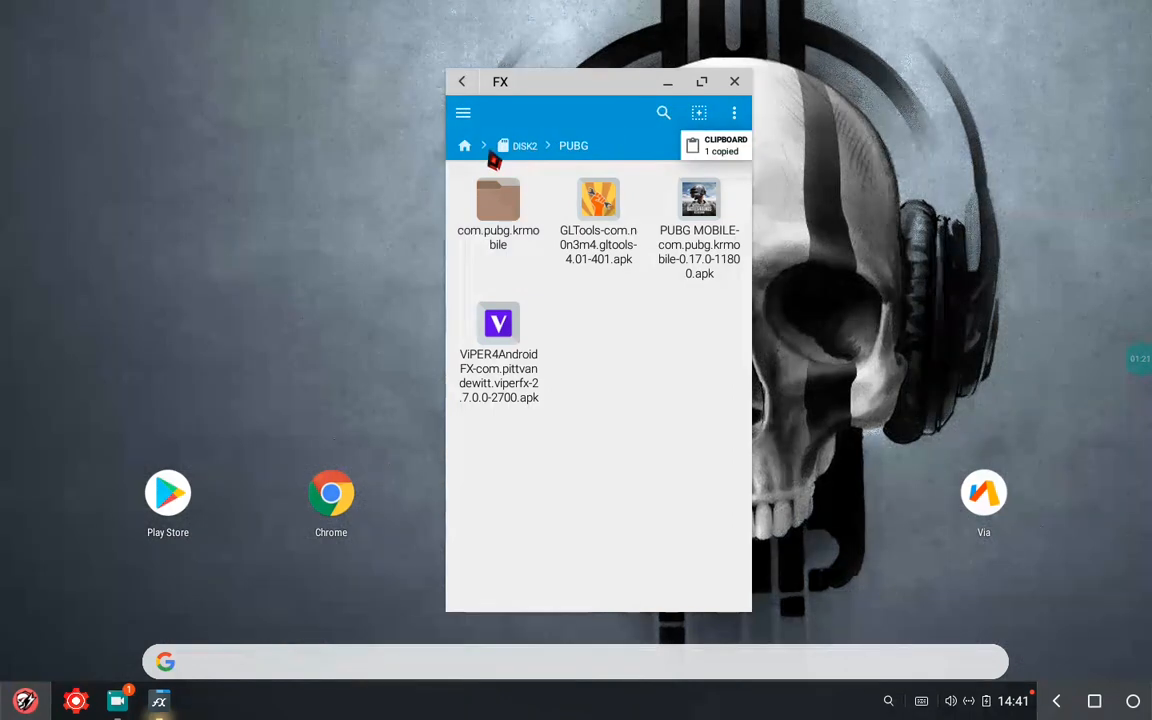
Paste com.pubg.krmobile into Android/obb, then return to disk2's PUBG folder.
{"action": "left_click", "coordinate": [464, 145]}
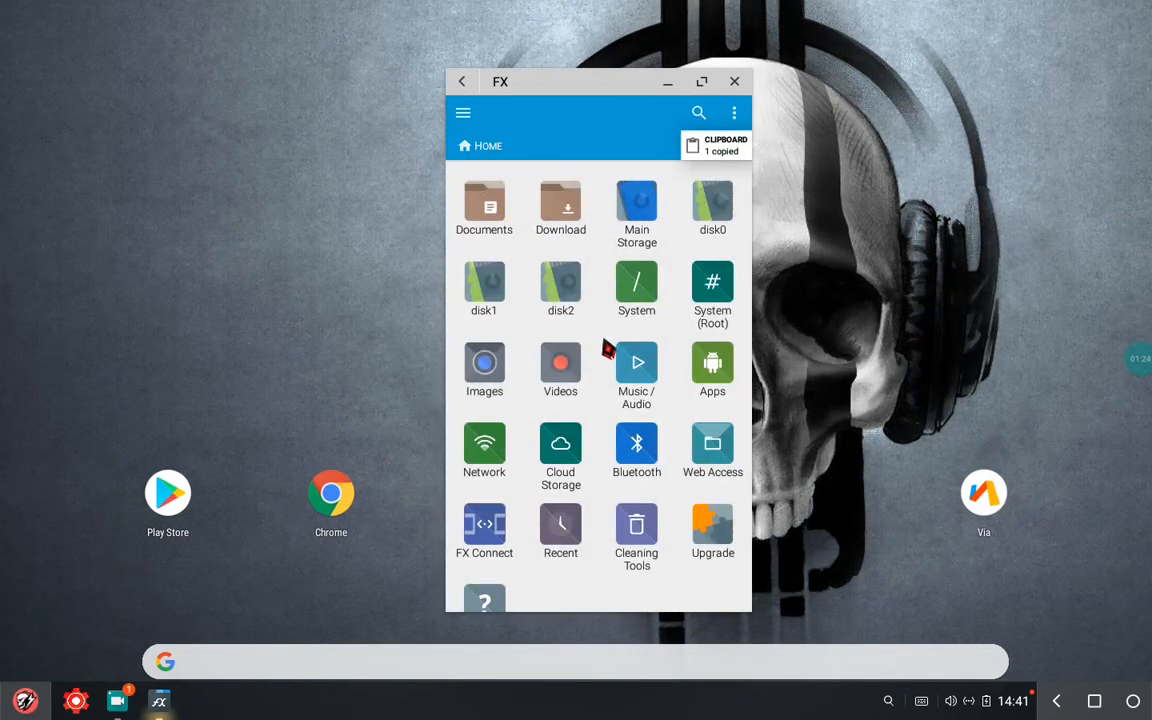
{"action": "left_click", "coordinate": [636, 210]}
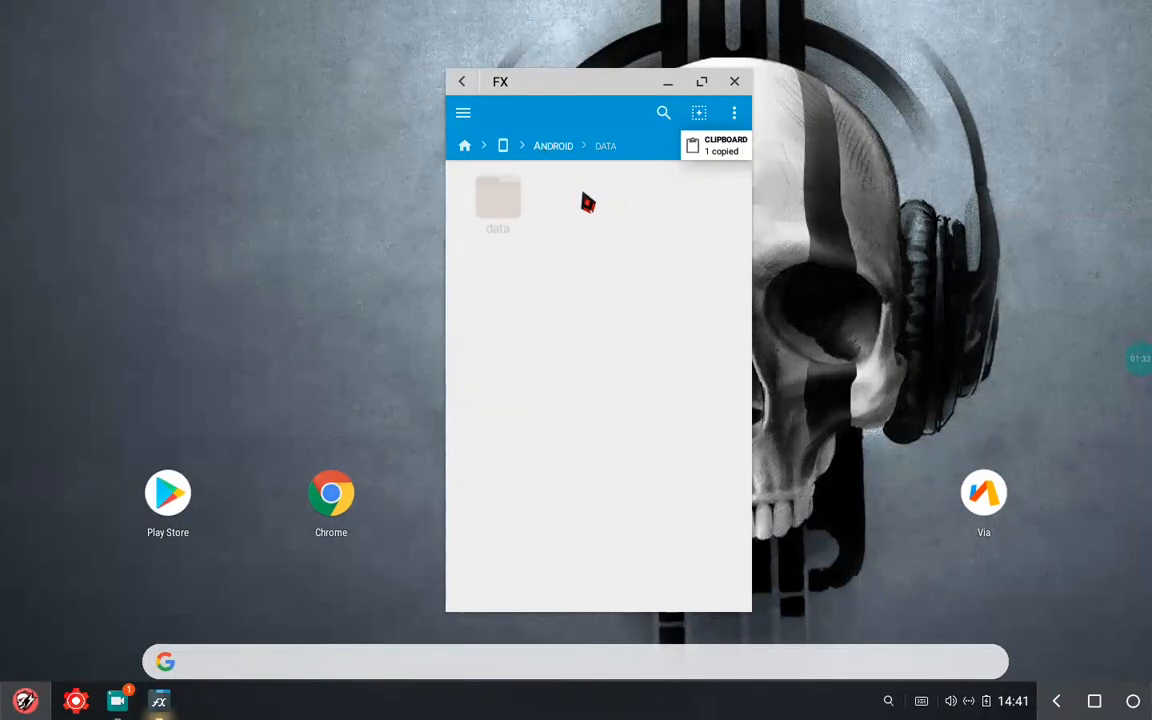
{"action": "left_click", "coordinate": [715, 145]}
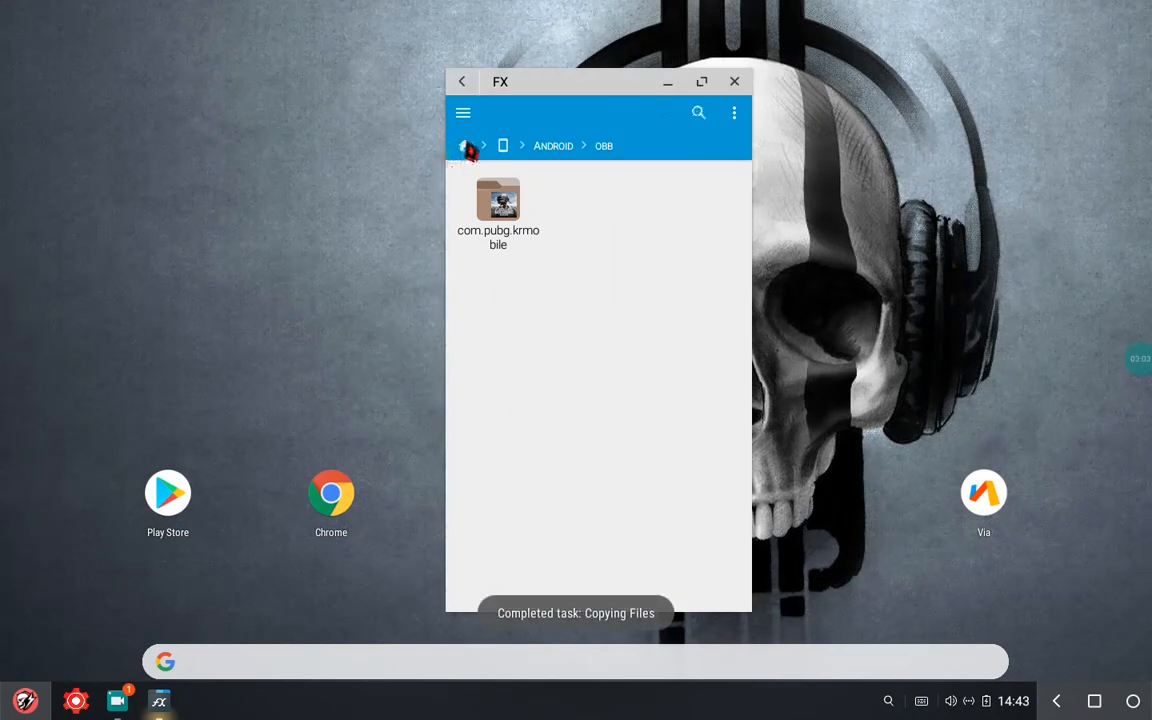
{"action": "left_click", "coordinate": [466, 146]}
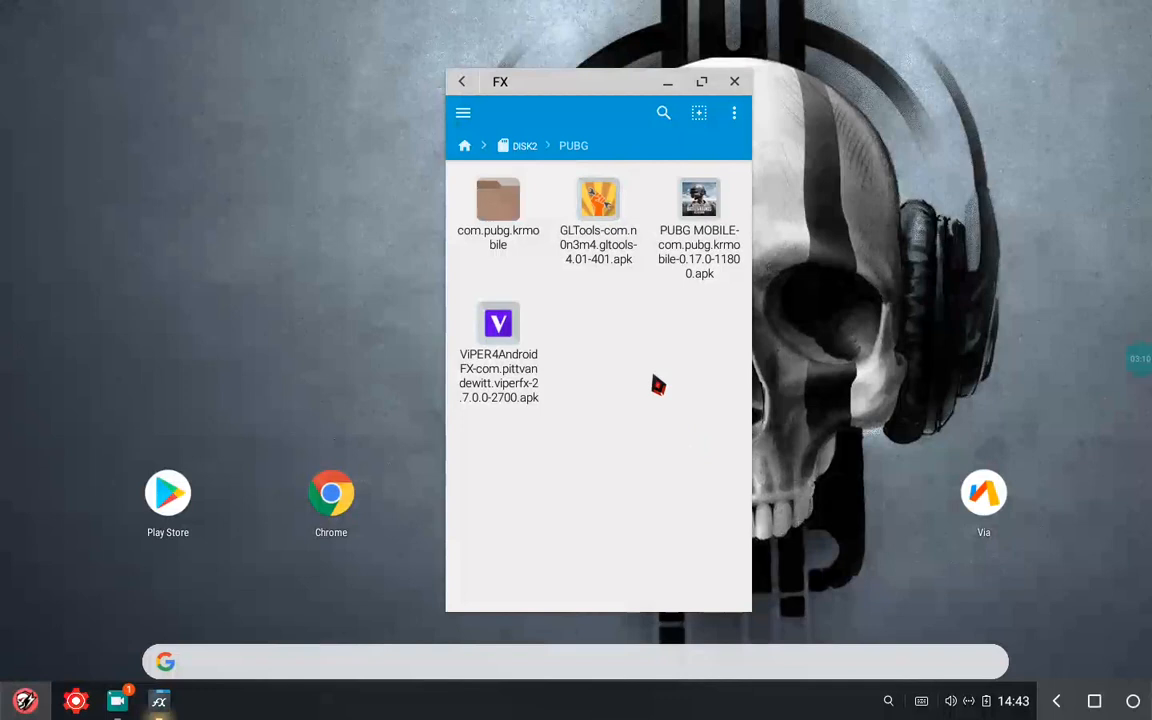
{"action": "mouse_move", "coordinate": [493, 353]}
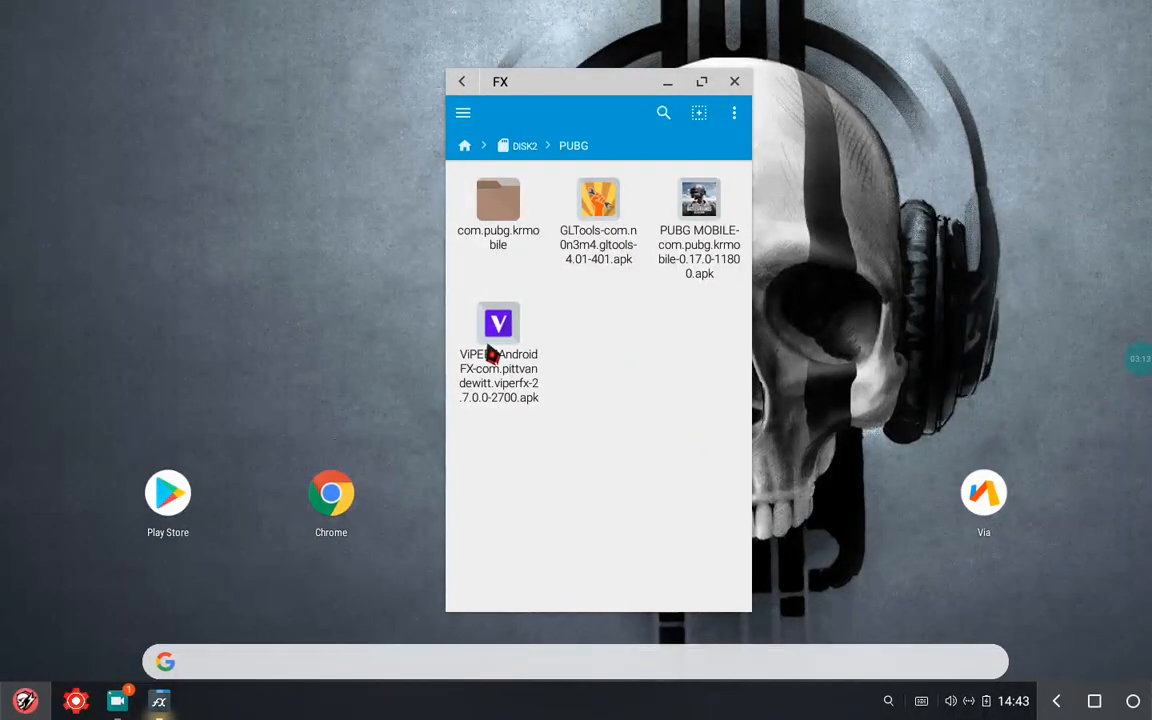
Install the ViPER4Android FX apk, then open the GLTools apk and answer Play Protect.
{"action": "double_click", "coordinate": [498, 340]}
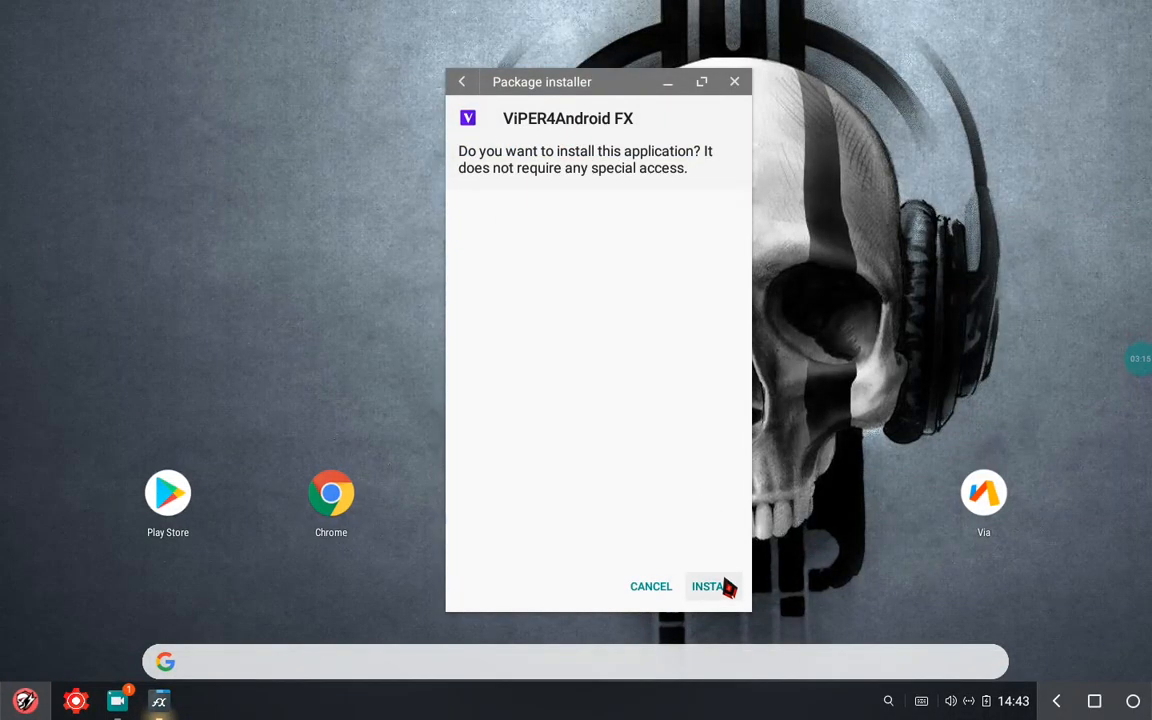
{"action": "left_click", "coordinate": [711, 586]}
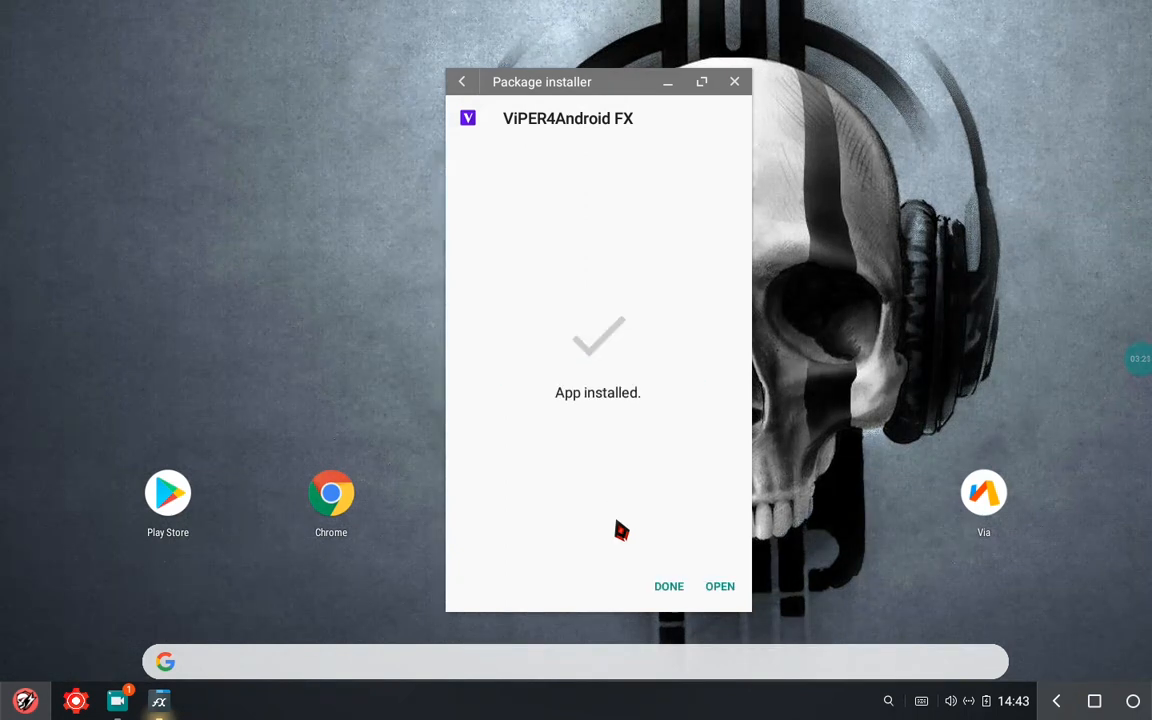
{"action": "left_click", "coordinate": [669, 586]}
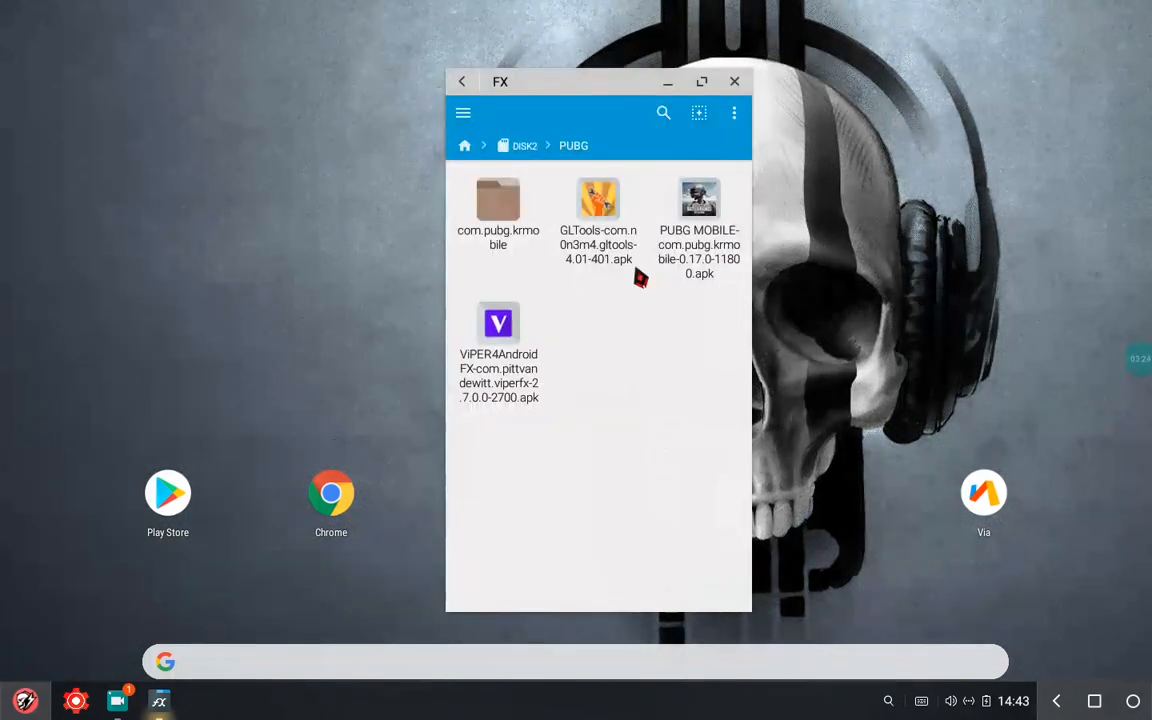
{"action": "double_click", "coordinate": [598, 217]}
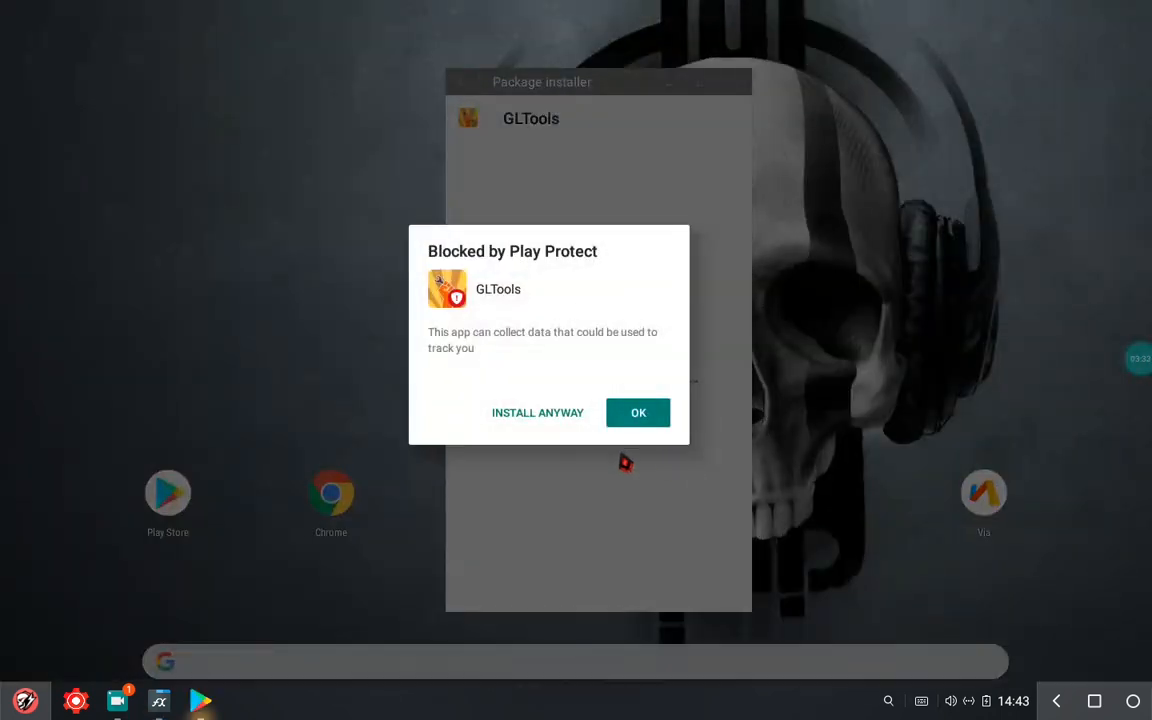
{"action": "left_click", "coordinate": [537, 412]}
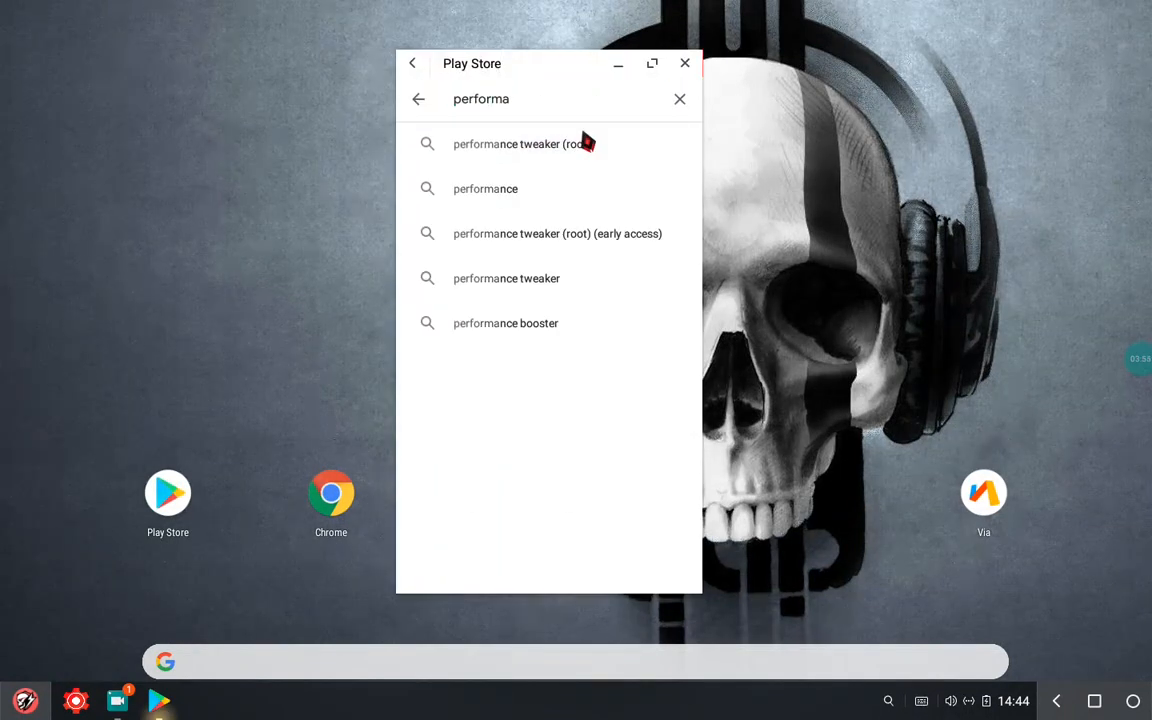
Search Play Store for 'performance tweaker (root)', then launch L Speed.
{"action": "left_click", "coordinate": [520, 143]}
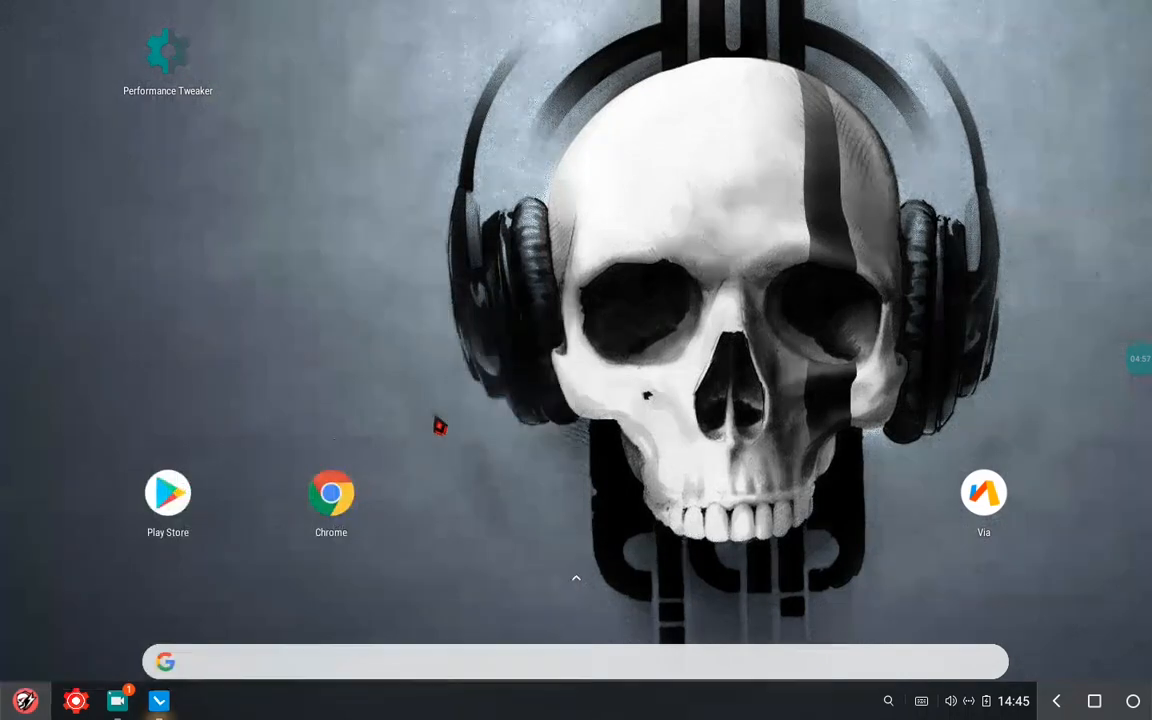
{"action": "left_click", "coordinate": [159, 700]}
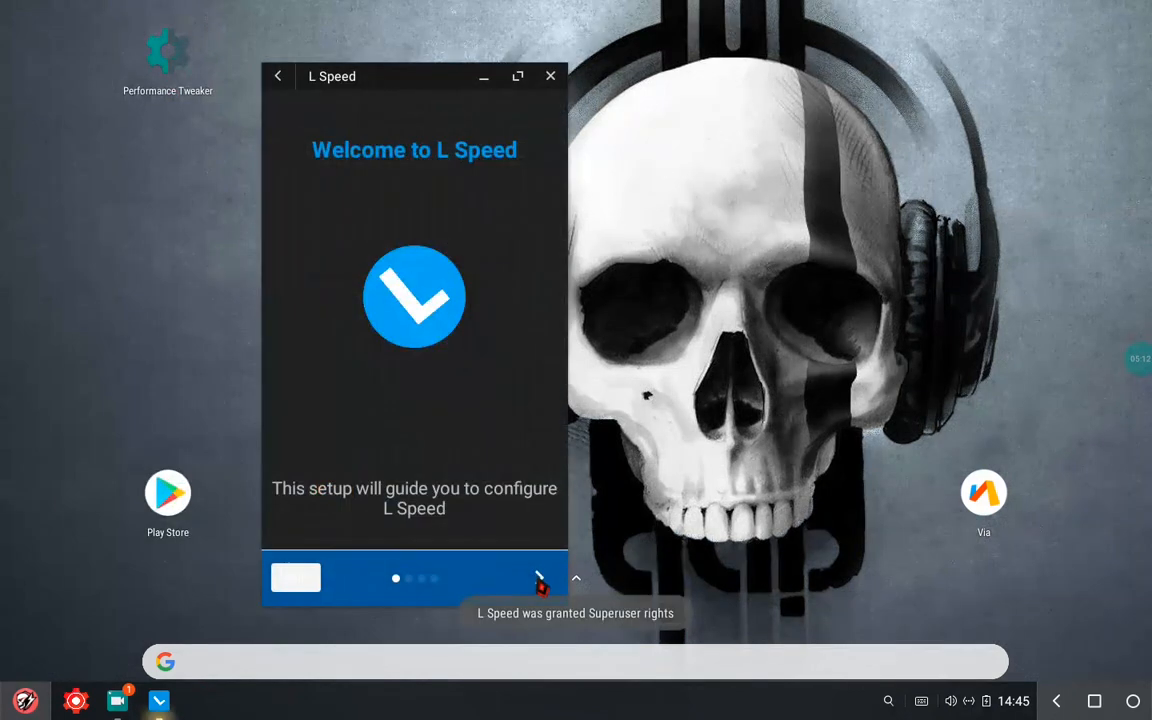
Finish the L Speed setup wizard with Profile Performance and Theme Dark.
{"action": "left_click", "coordinate": [538, 578]}
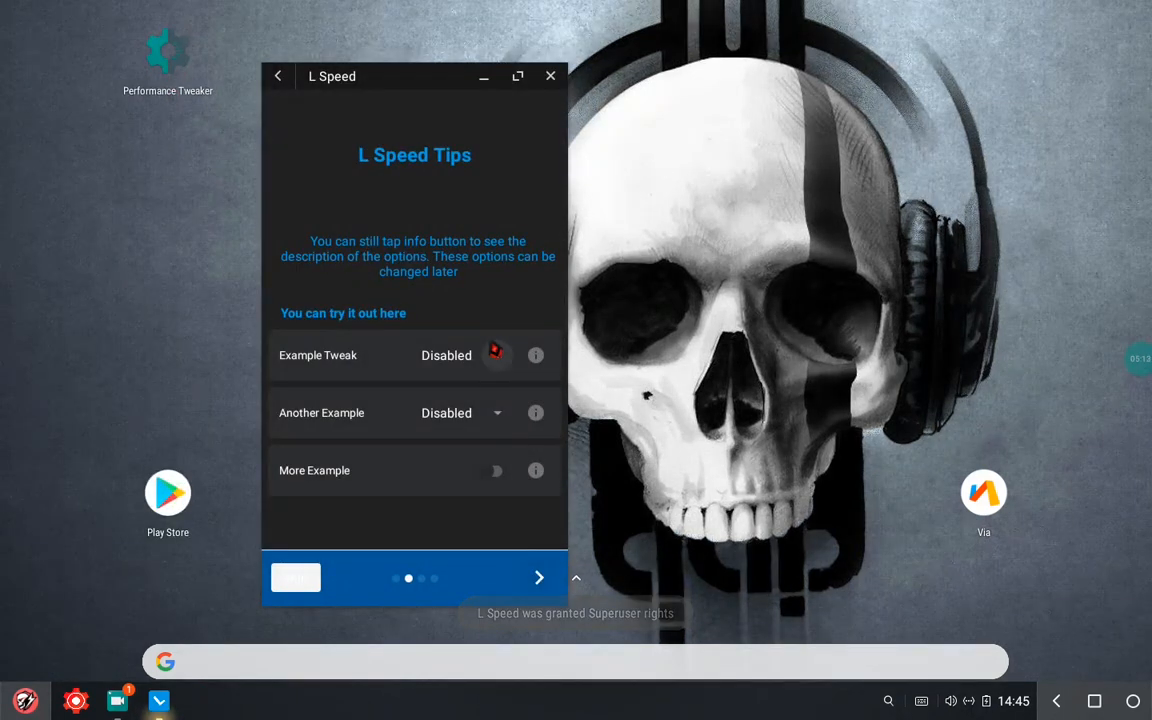
{"action": "left_click", "coordinate": [497, 355]}
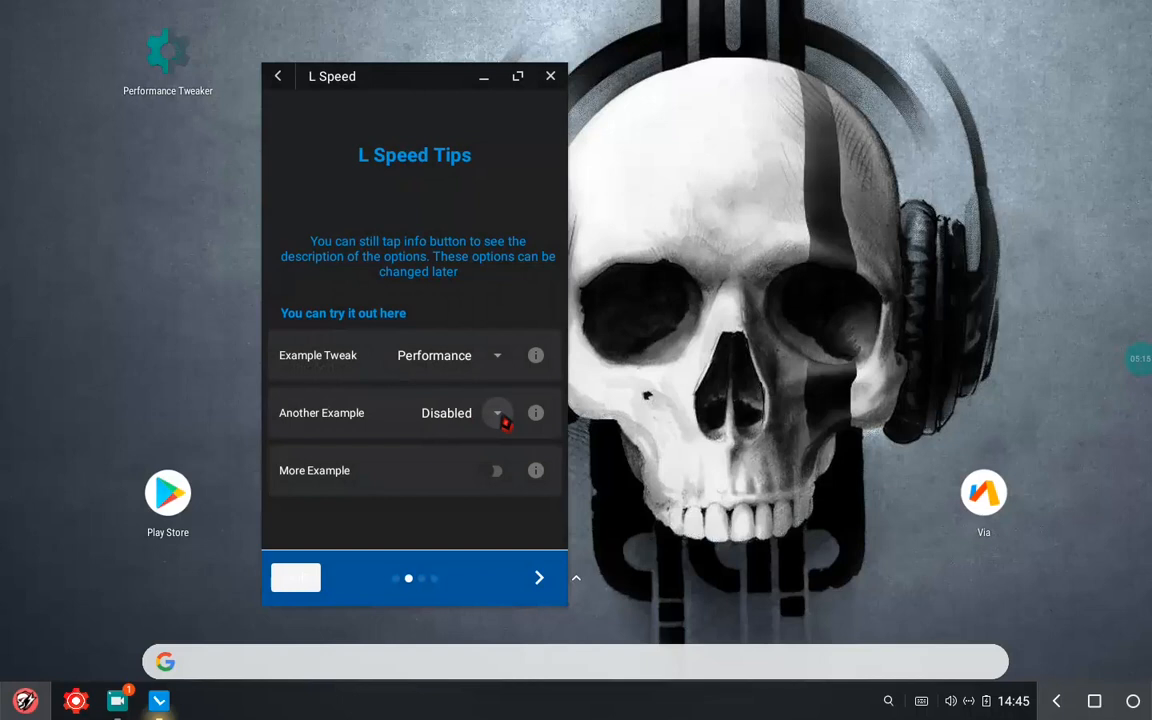
{"action": "left_click", "coordinate": [497, 412]}
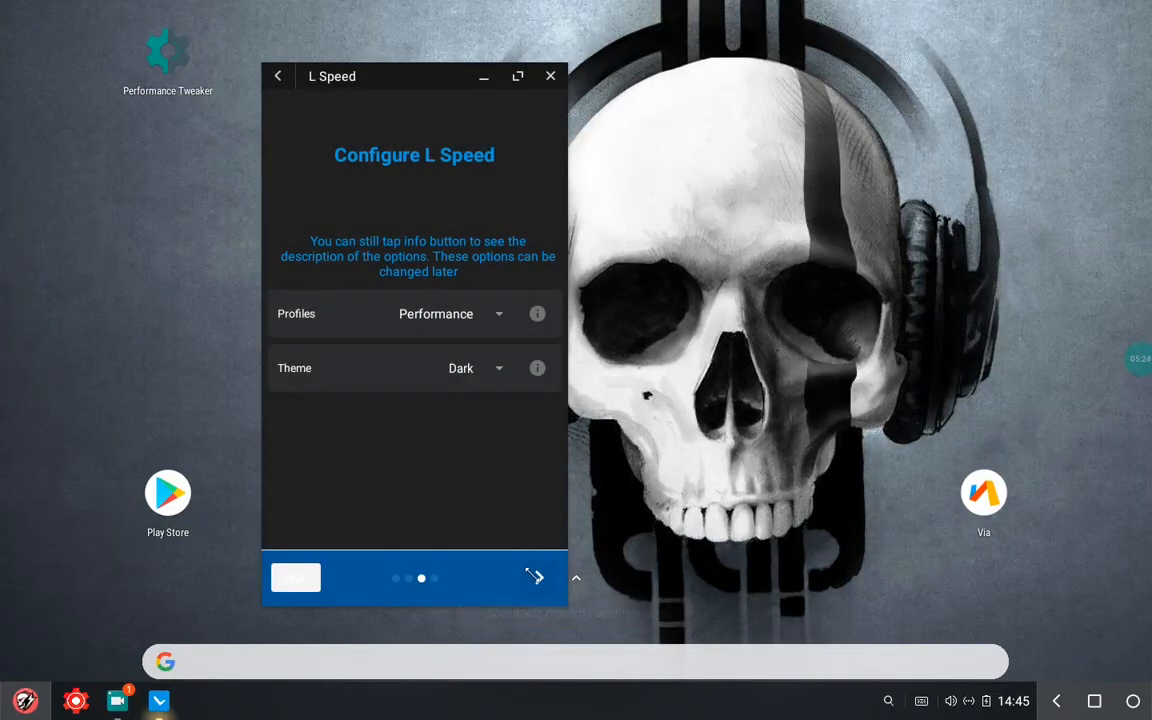
{"action": "left_click", "coordinate": [534, 578]}
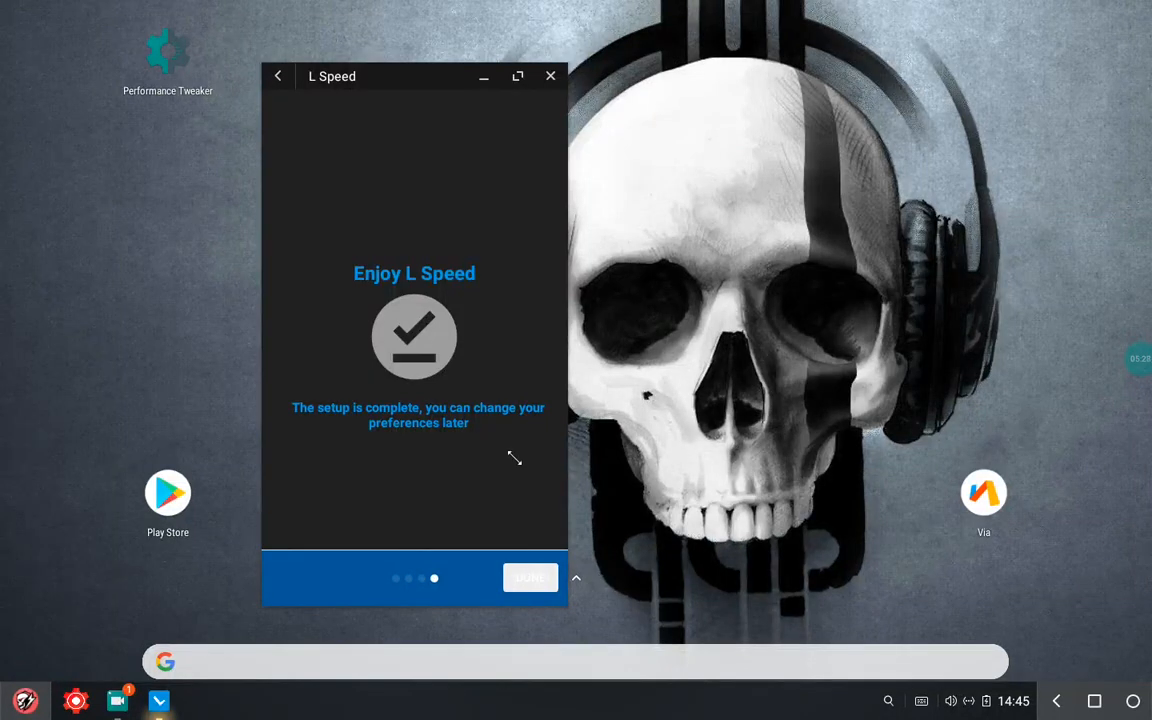
{"action": "left_click", "coordinate": [530, 578]}
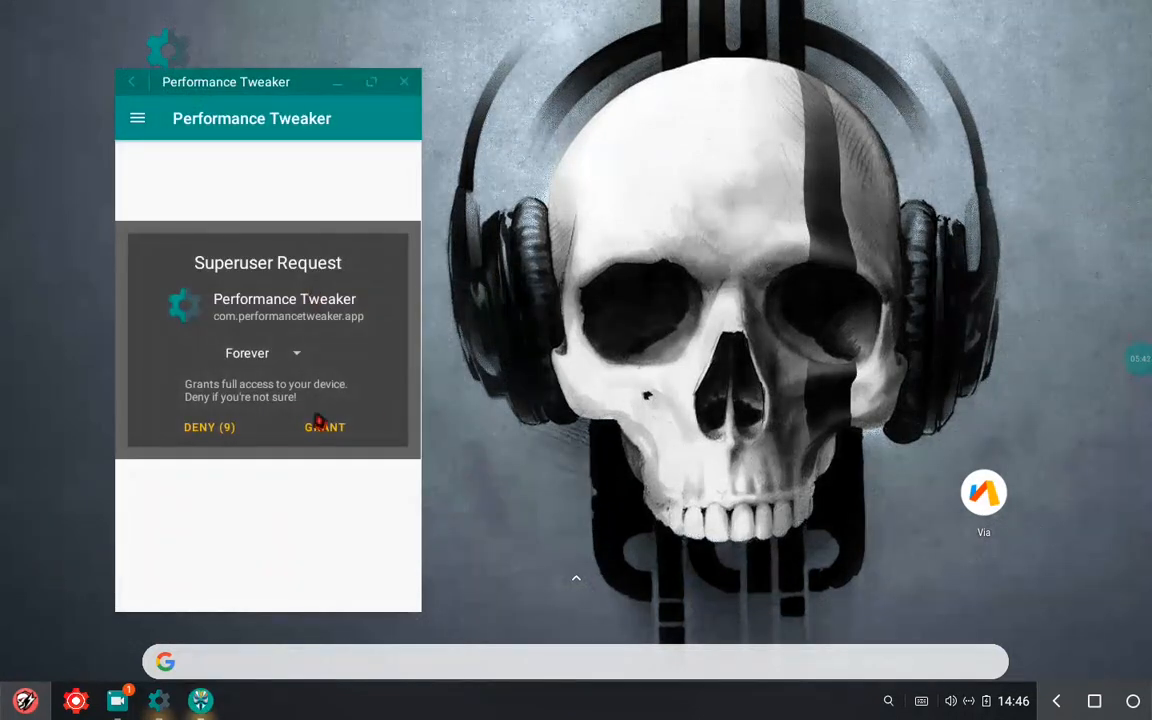
Grant Performance Tweaker Superuser access, apply CPU settings on boot, and close it.
{"action": "left_click", "coordinate": [324, 427]}
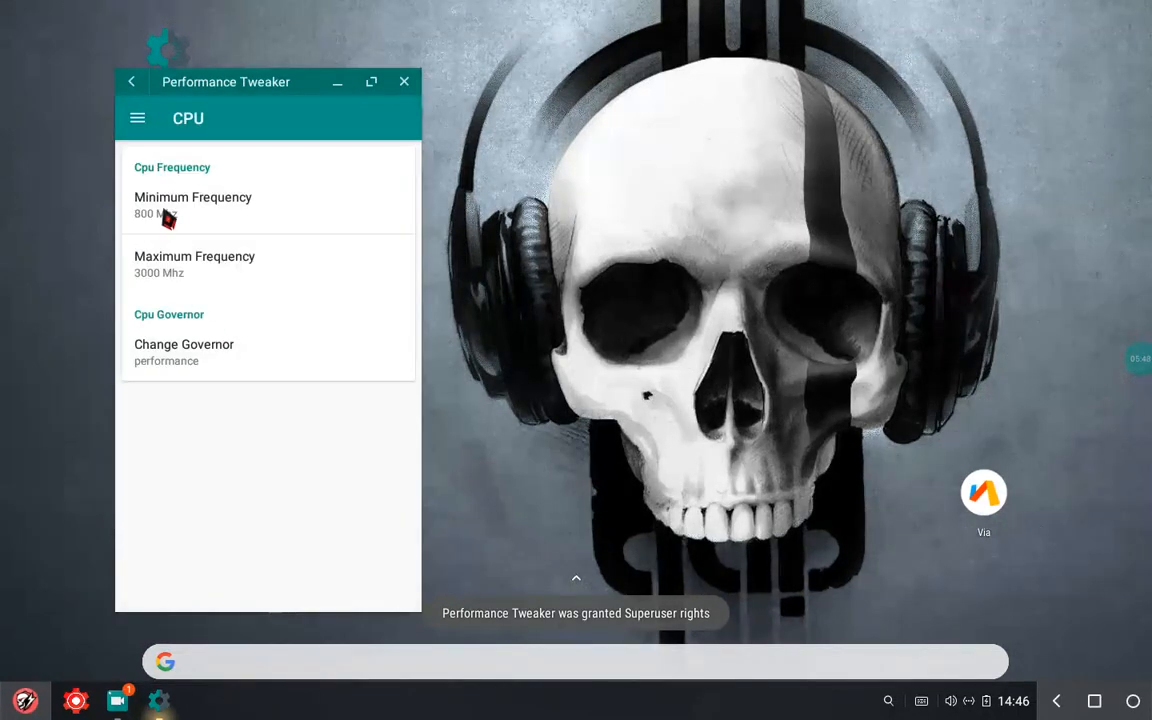
{"action": "left_click", "coordinate": [137, 118]}
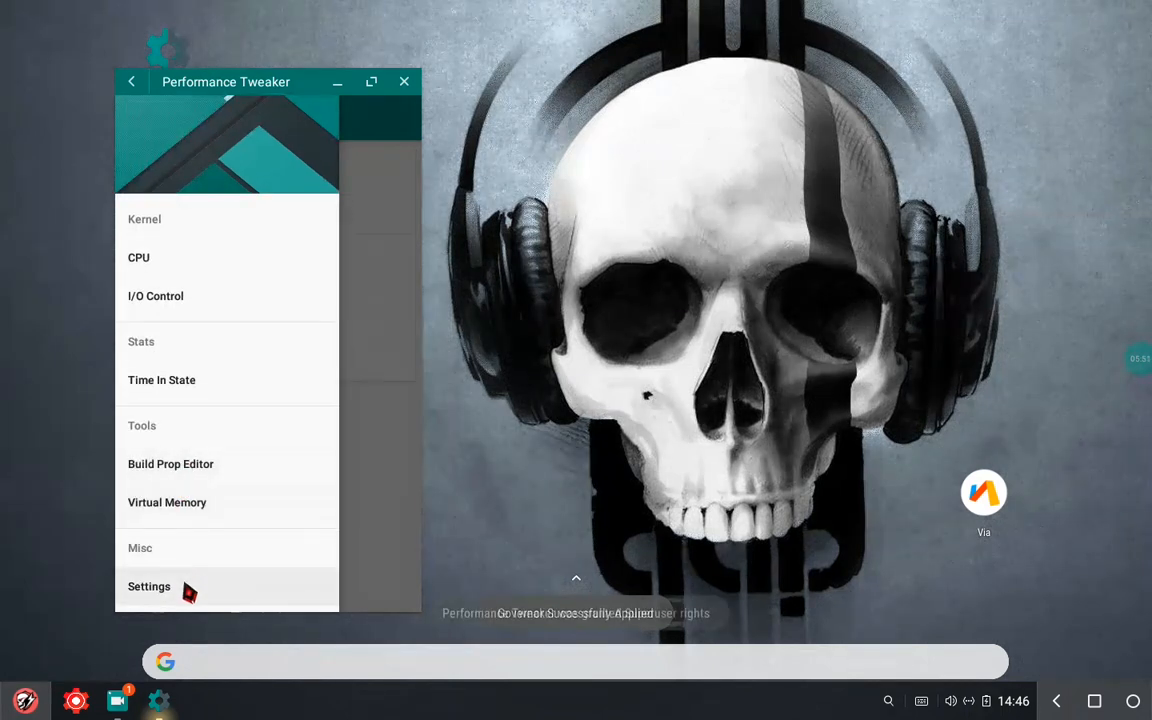
{"action": "left_click", "coordinate": [149, 586]}
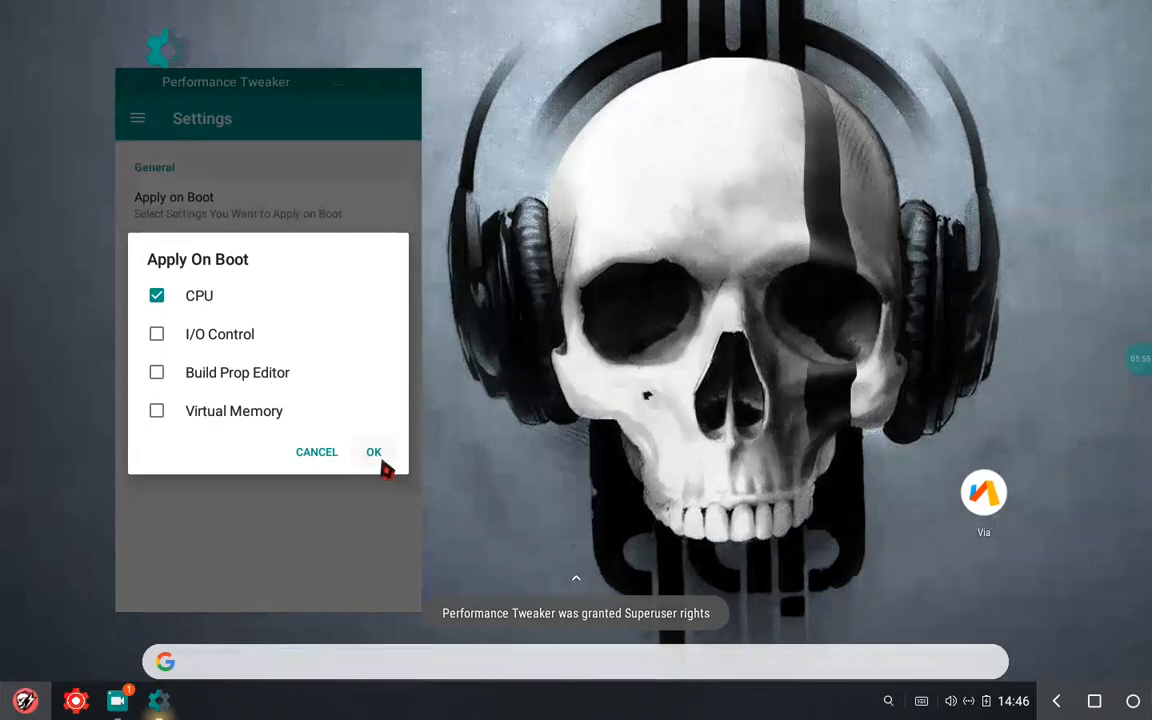
{"action": "left_click", "coordinate": [373, 452]}
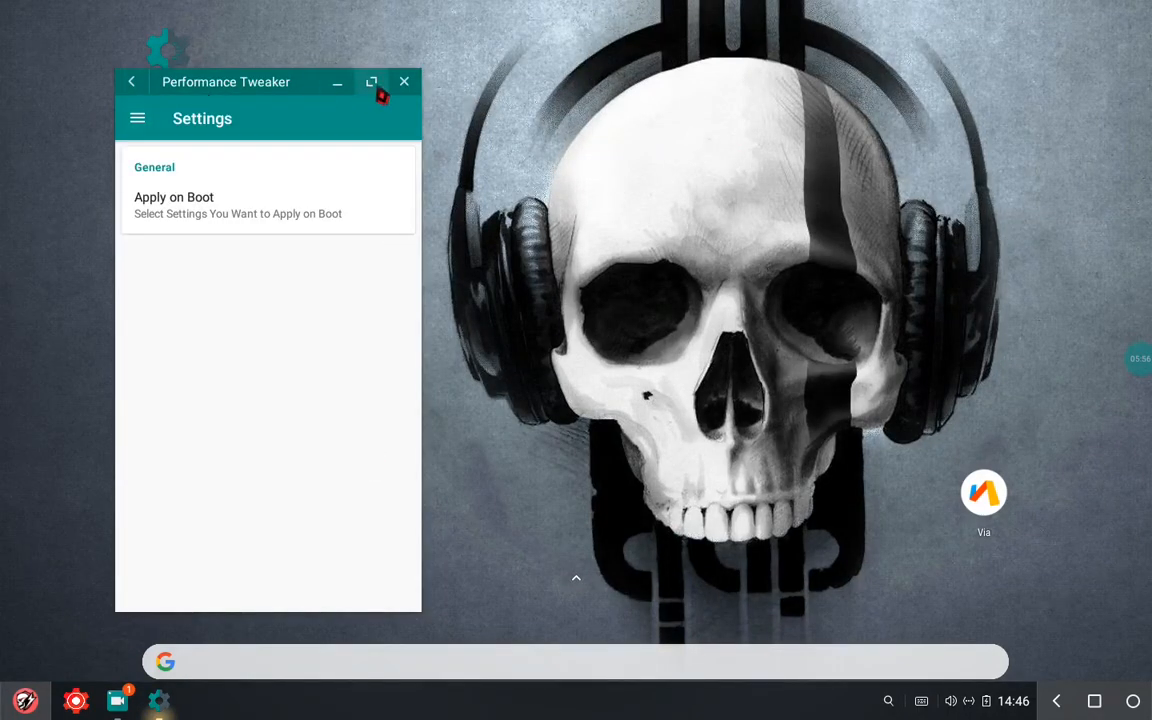
{"action": "left_click", "coordinate": [404, 81]}
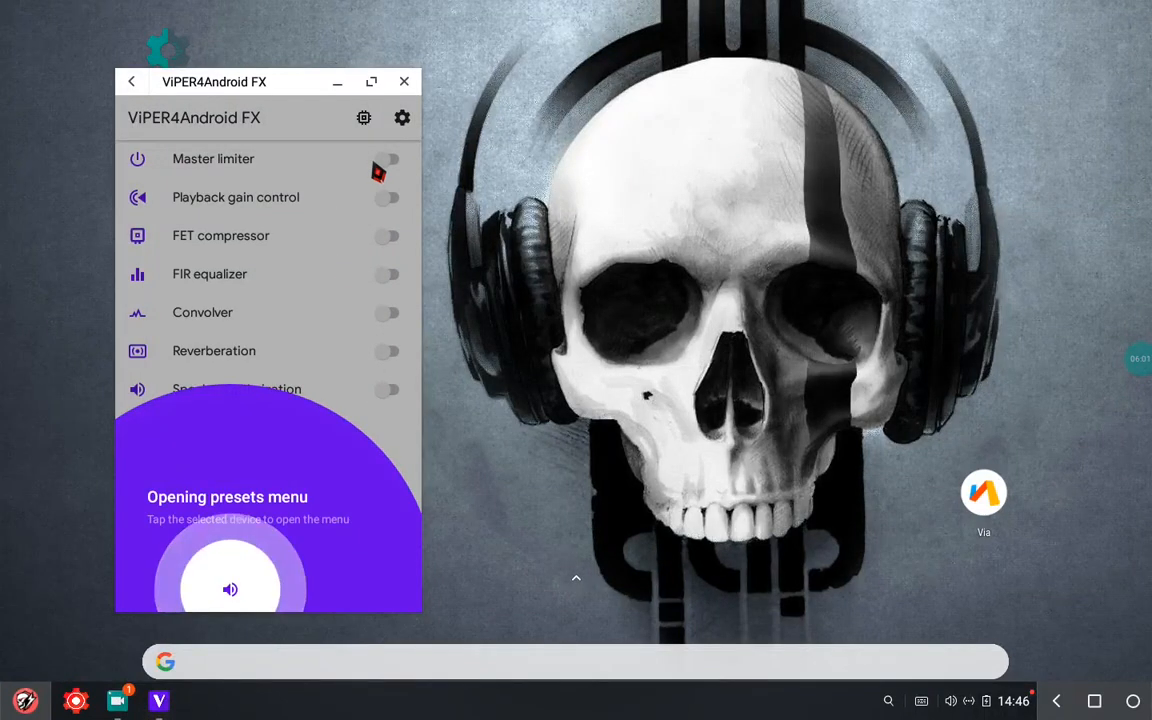
Turn on Master limiter and drag the speaker Maximum gain slider to 4x.
{"action": "left_click", "coordinate": [388, 159]}
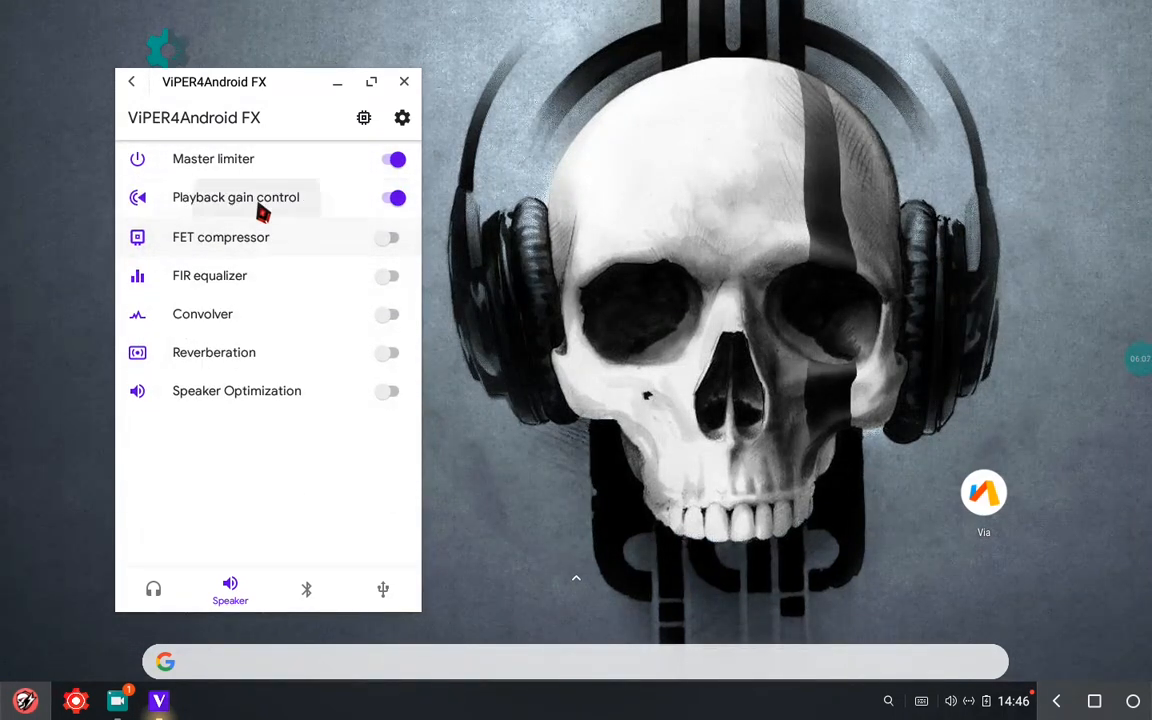
{"action": "left_click", "coordinate": [236, 197]}
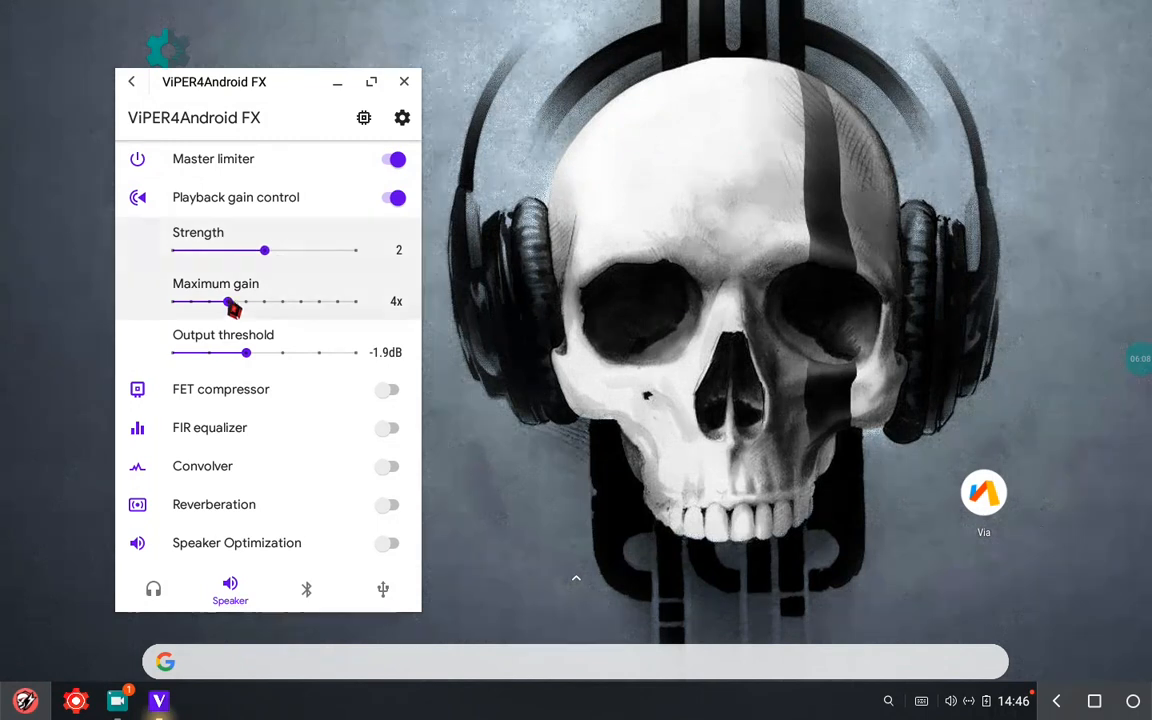
{"action": "left_click_drag", "start_coordinate": [232, 301], "coordinate": [300, 301]}
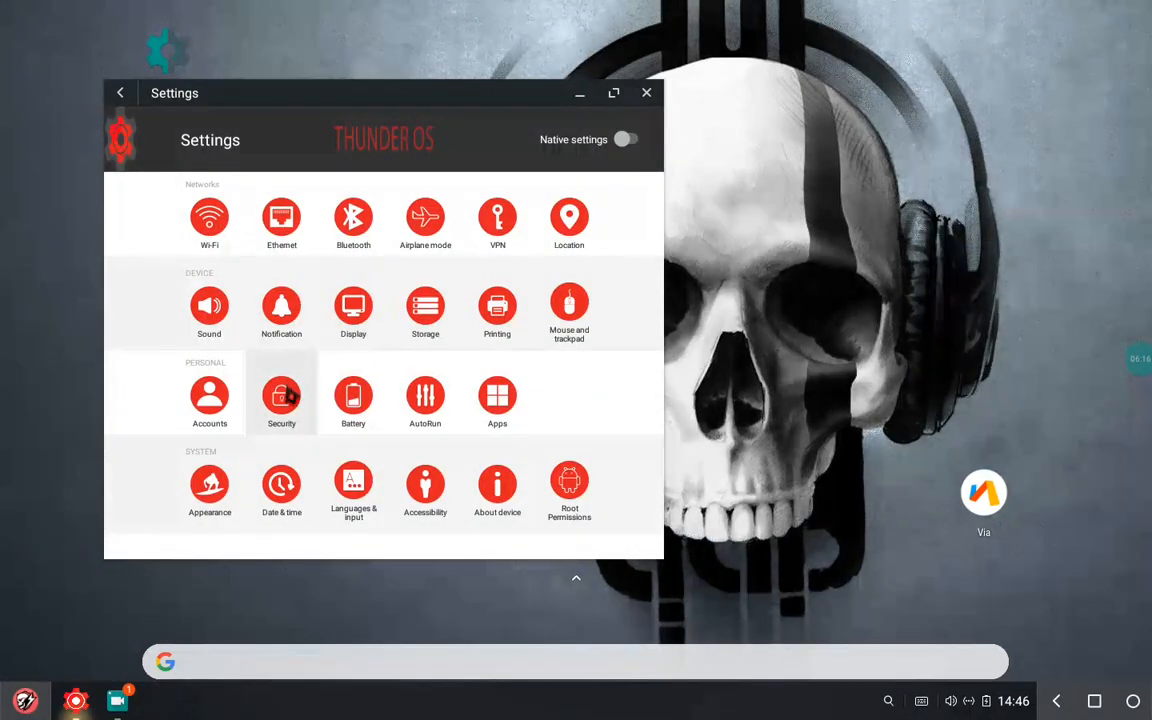
Open AutoRun background permissions and switch on background running for PUBG MOBILE.
{"action": "left_click", "coordinate": [425, 395]}
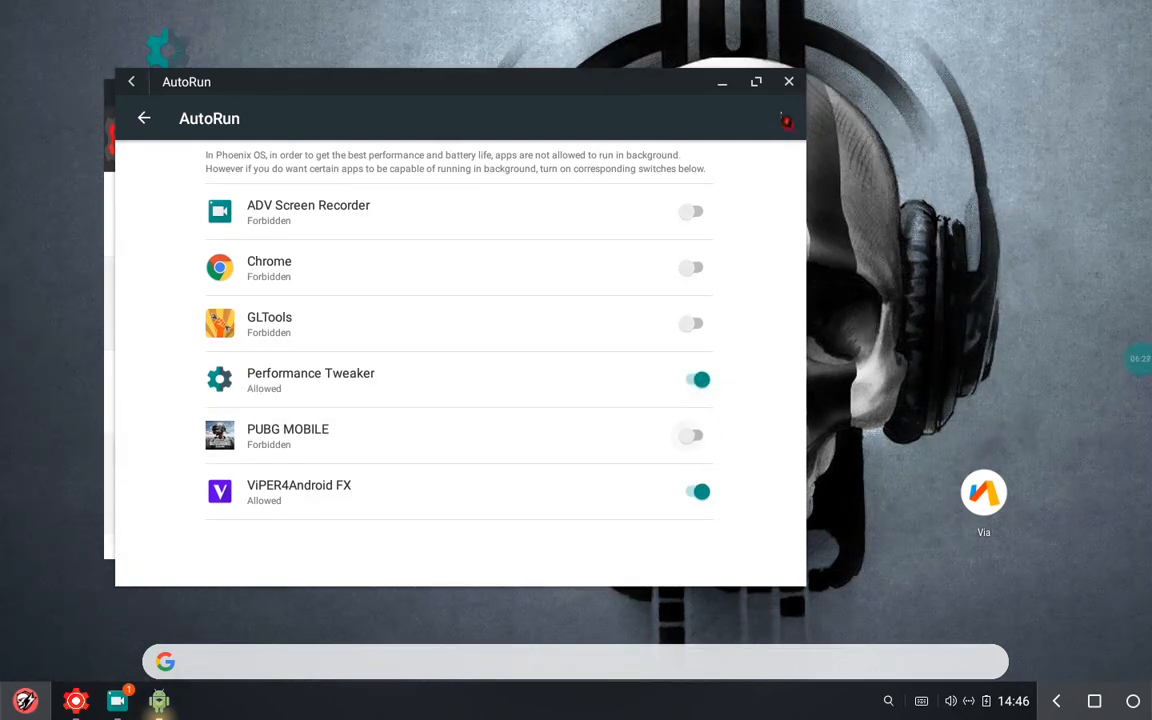
{"action": "left_click", "coordinate": [143, 118]}
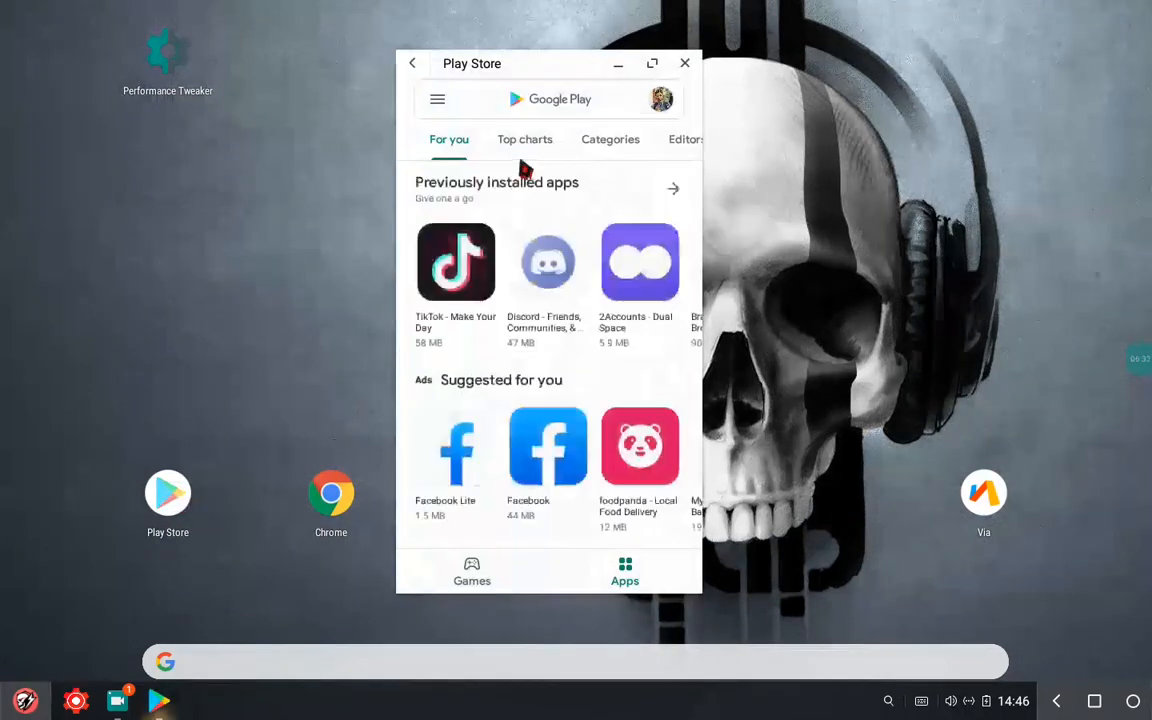
Search Play Store for 'bagt', install Battlegrounds Advanced Graphics Tool, and close the store.
{"action": "type", "text": "bagt"}
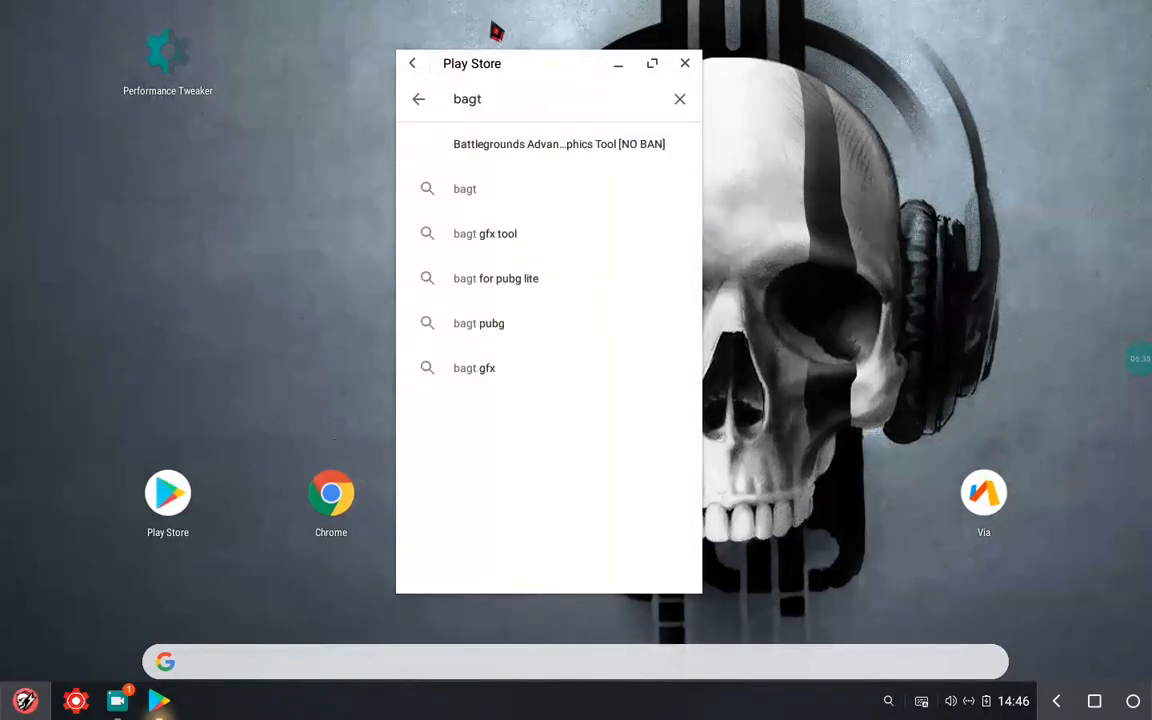
{"action": "left_click", "coordinate": [558, 143]}
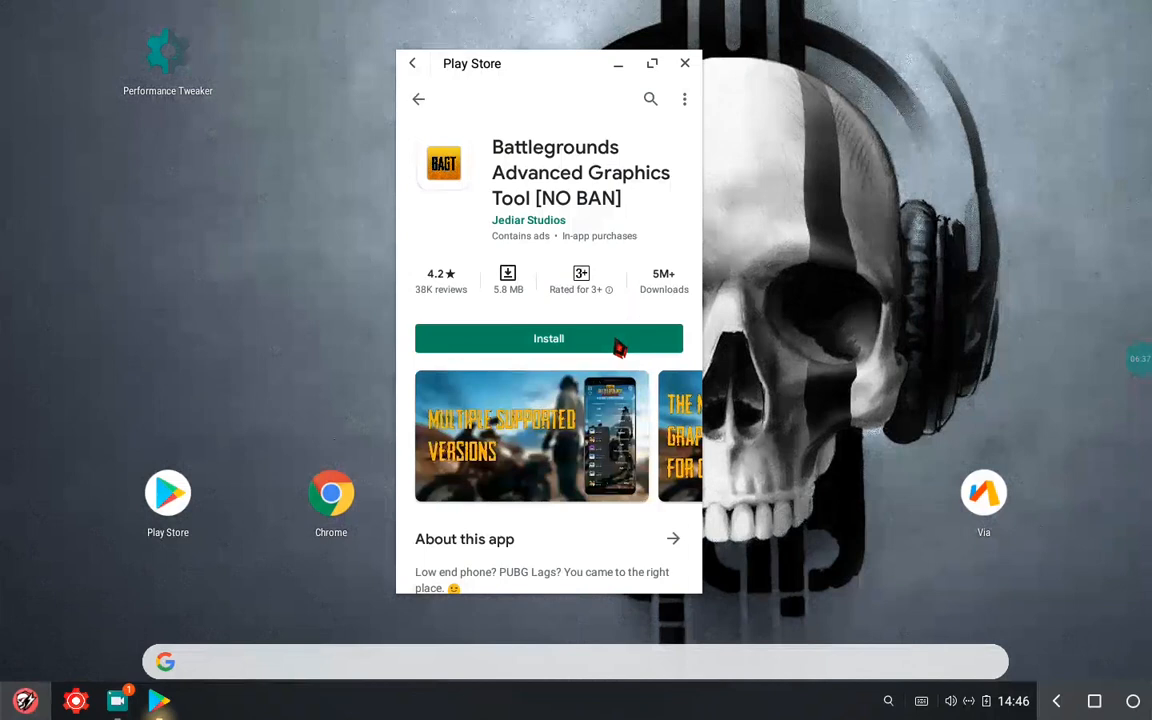
{"action": "left_click", "coordinate": [548, 338]}
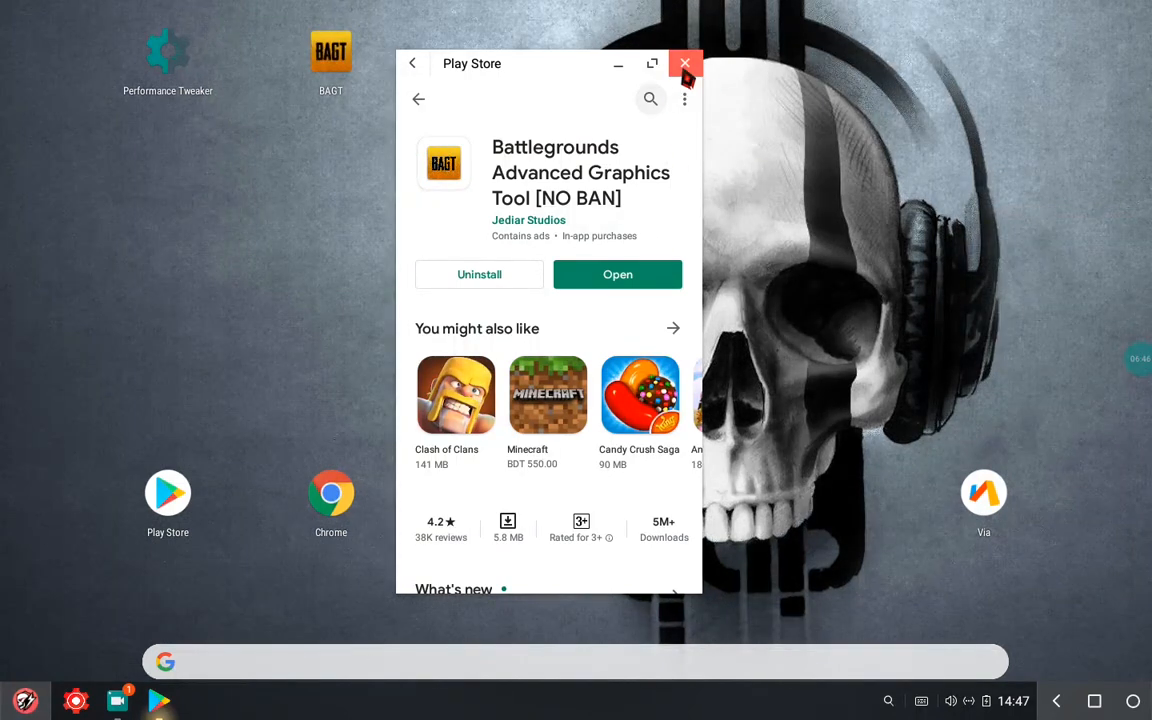
{"action": "left_click", "coordinate": [685, 63]}
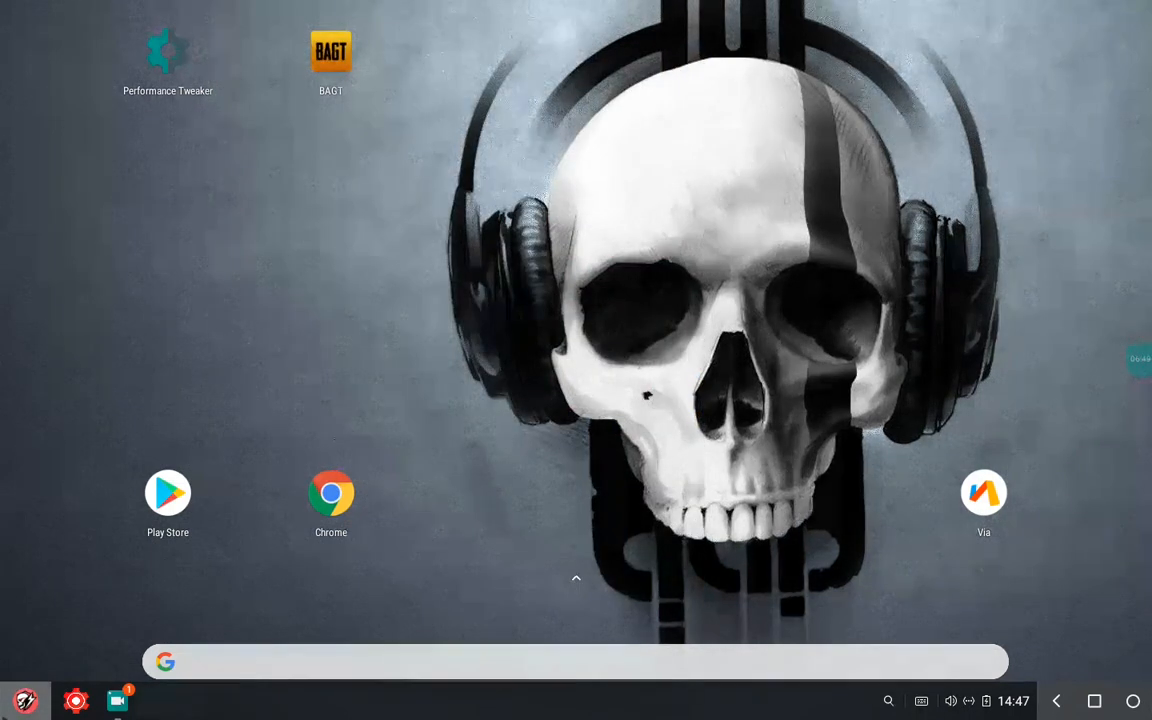
{"action": "left_click", "coordinate": [576, 578]}
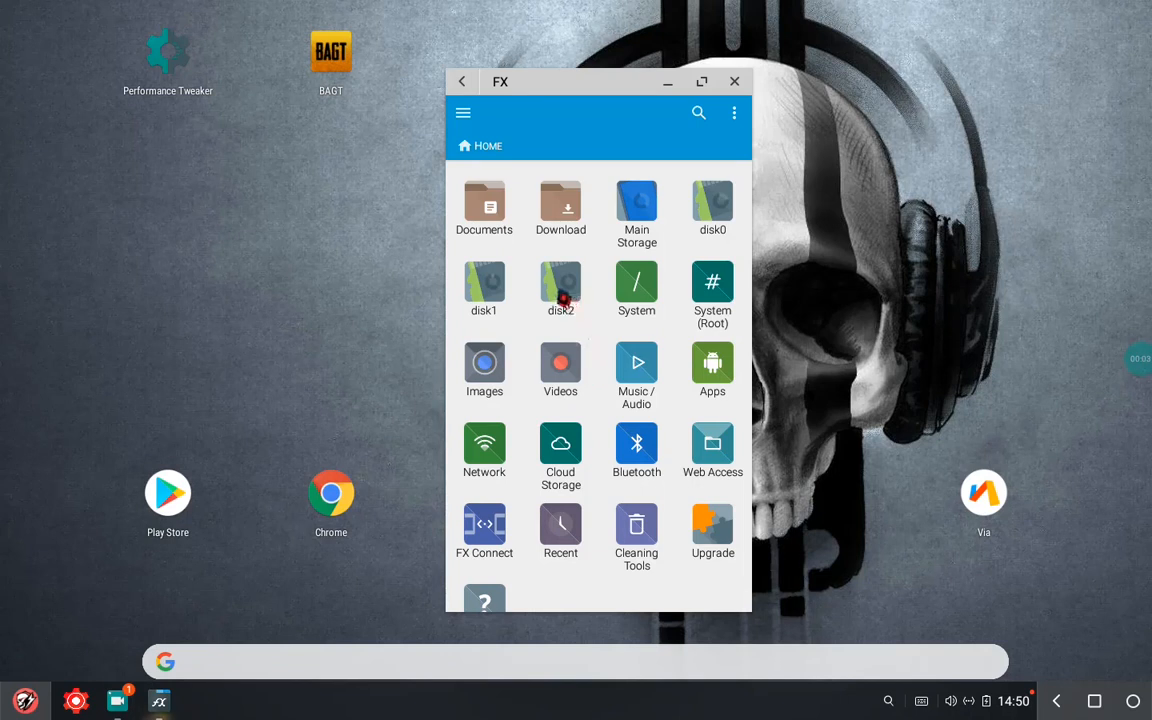
{"action": "mouse_move", "coordinate": [600, 275]}
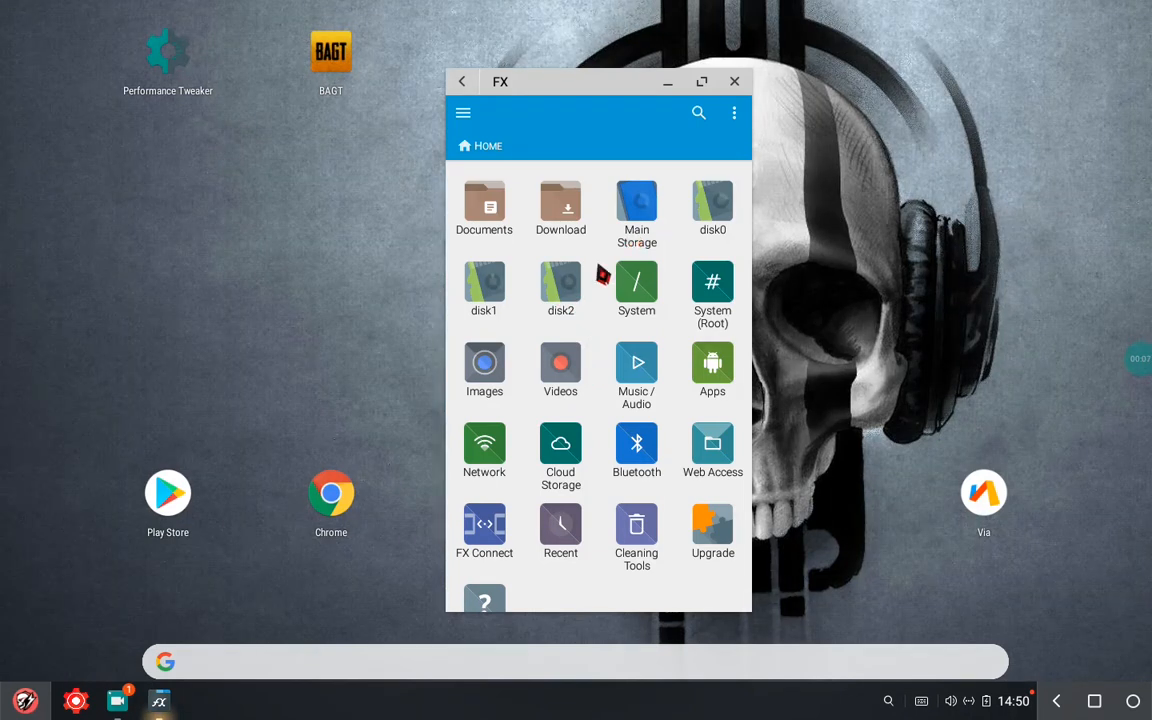
Browse disk0 > Users > user folder > Downloads and open Phoenix Os Tools.
{"action": "left_click", "coordinate": [712, 207]}
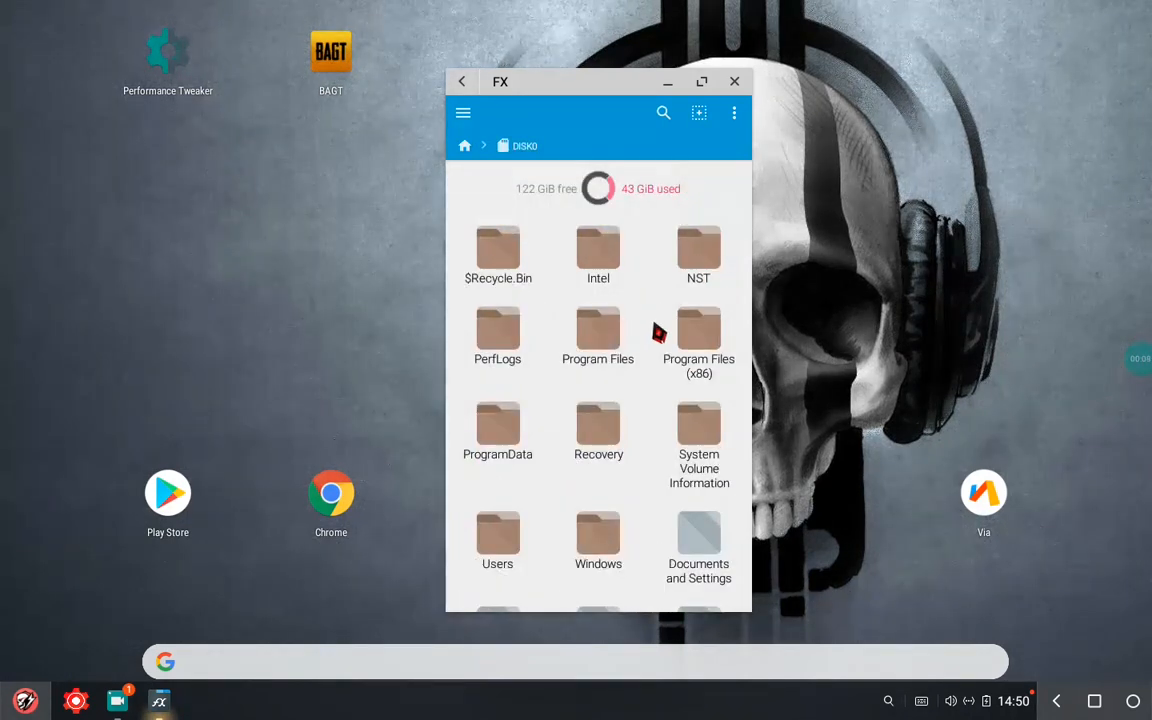
{"action": "double_click", "coordinate": [497, 535]}
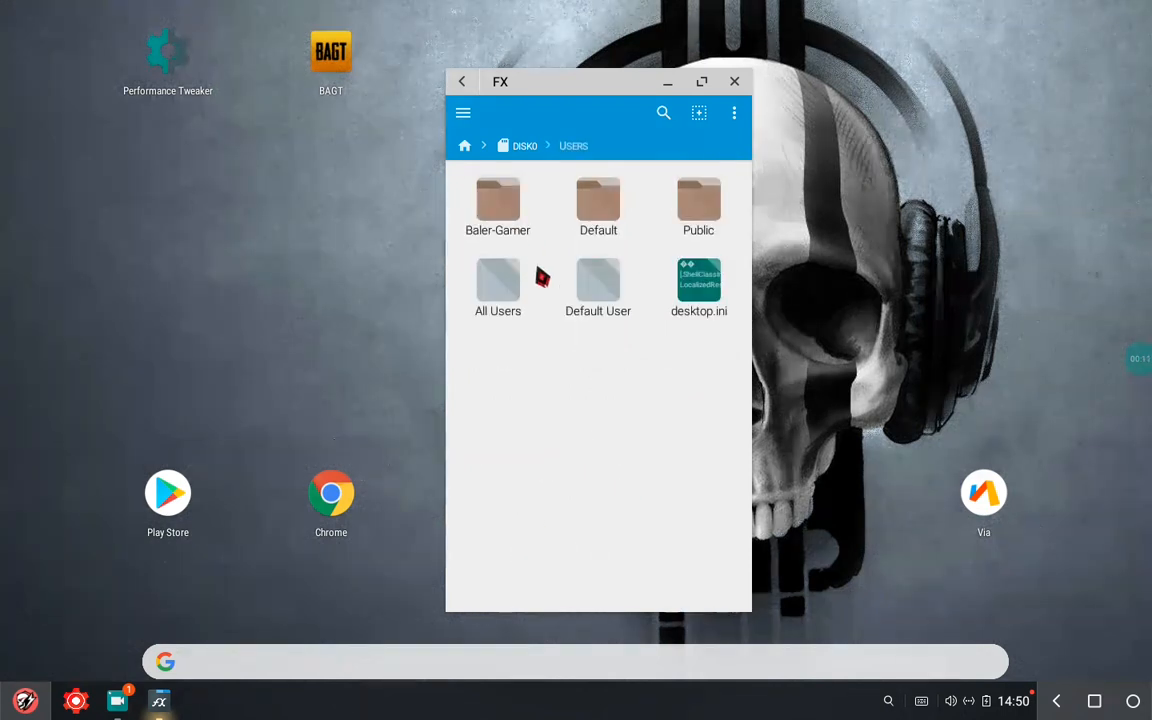
{"action": "double_click", "coordinate": [498, 200]}
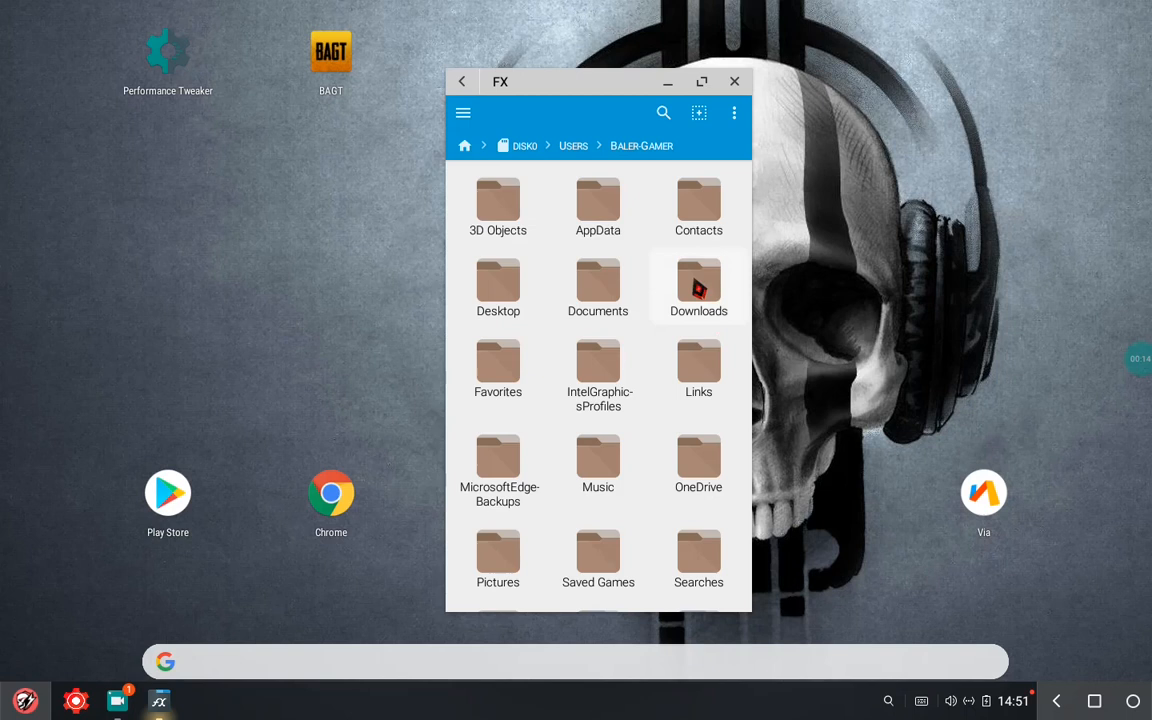
{"action": "double_click", "coordinate": [698, 288]}
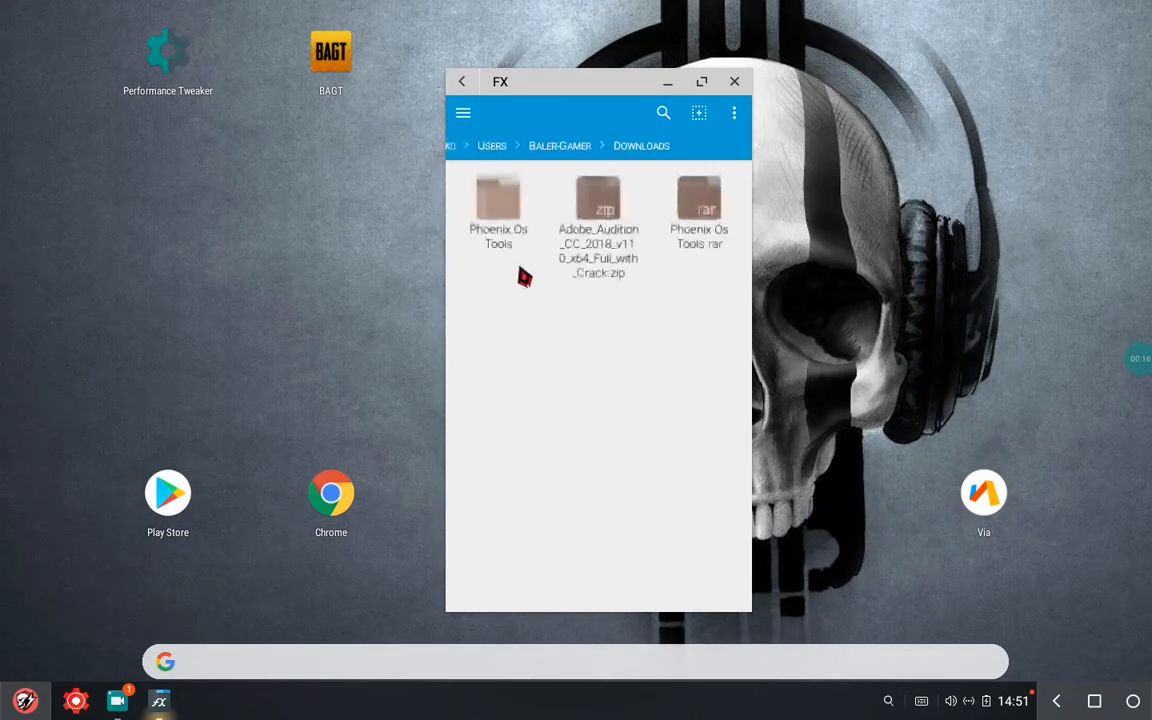
{"action": "double_click", "coordinate": [498, 210]}
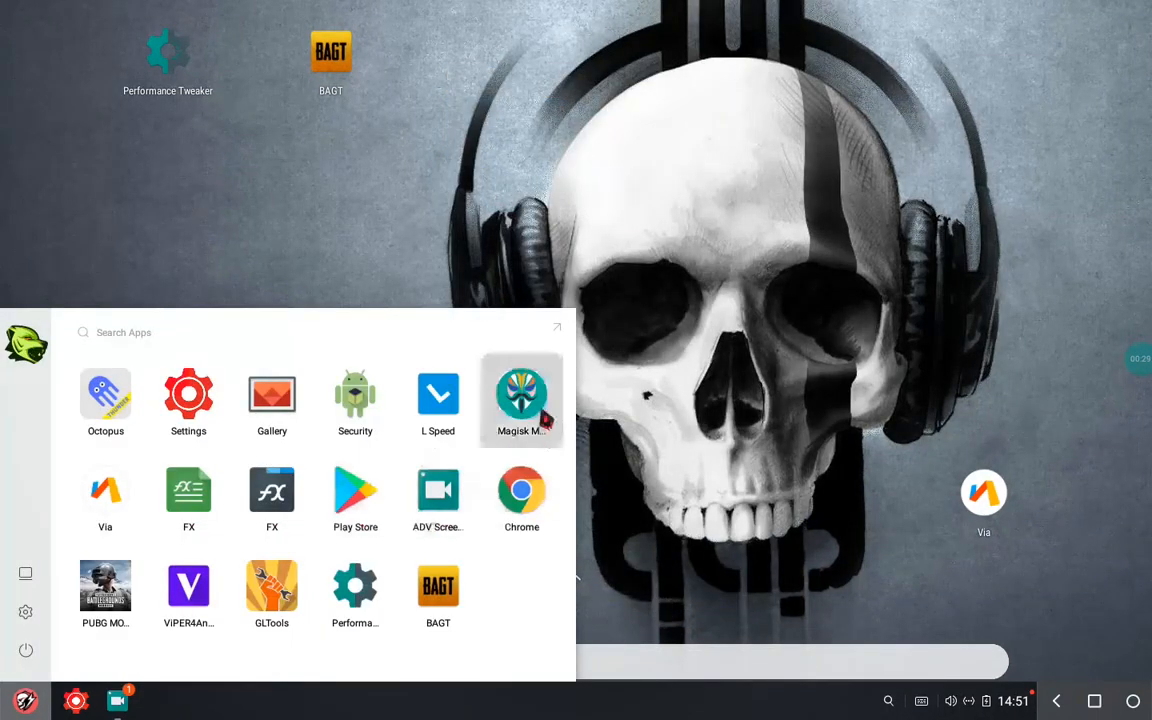
Open Magisk Manager's Modules page, allow file access, and browse via FX File Chooser.
{"action": "left_click", "coordinate": [521, 395]}
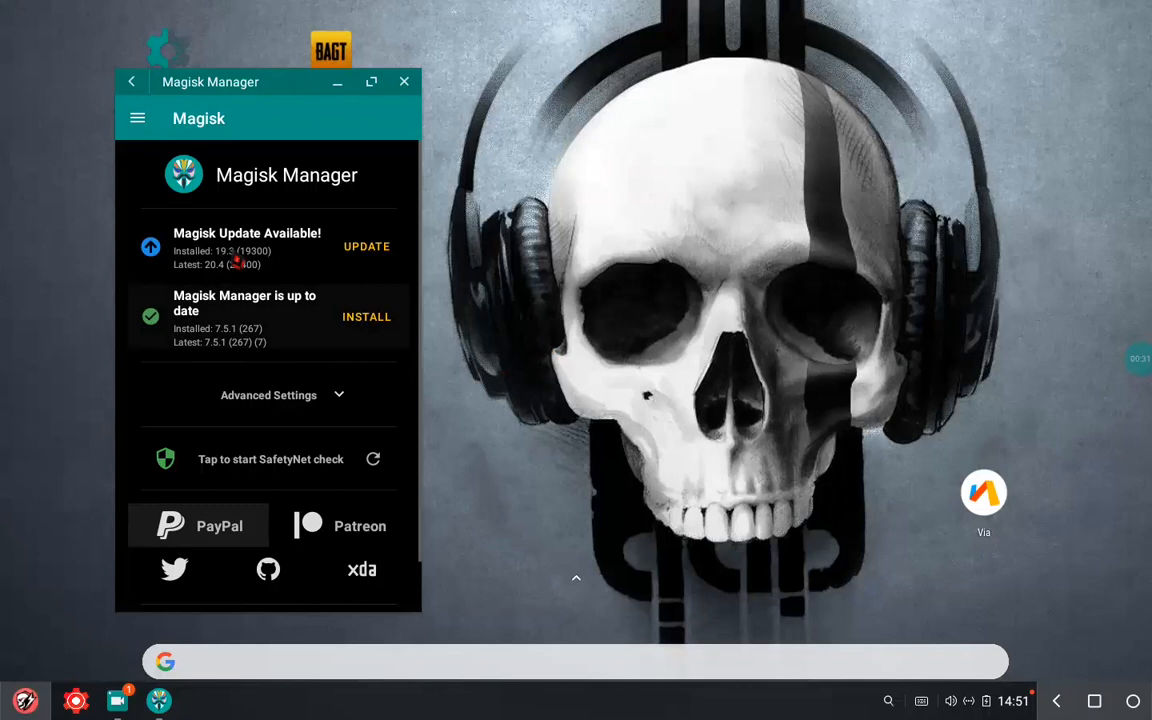
{"action": "left_click", "coordinate": [137, 118]}
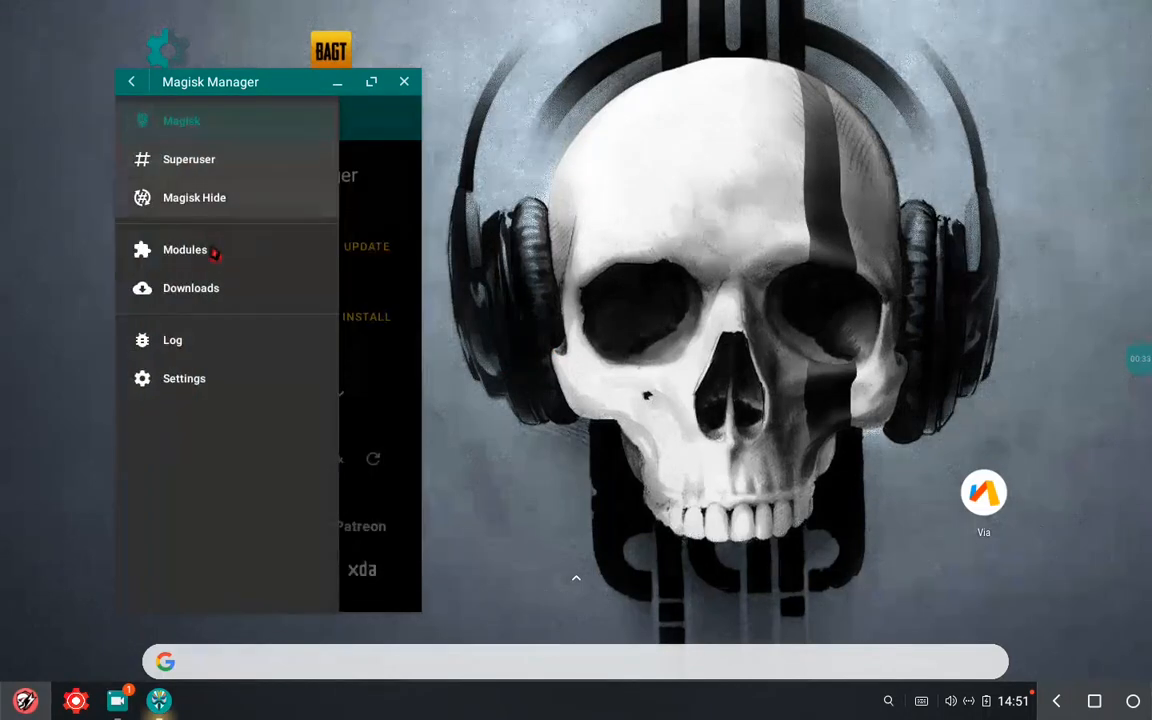
{"action": "left_click", "coordinate": [185, 249]}
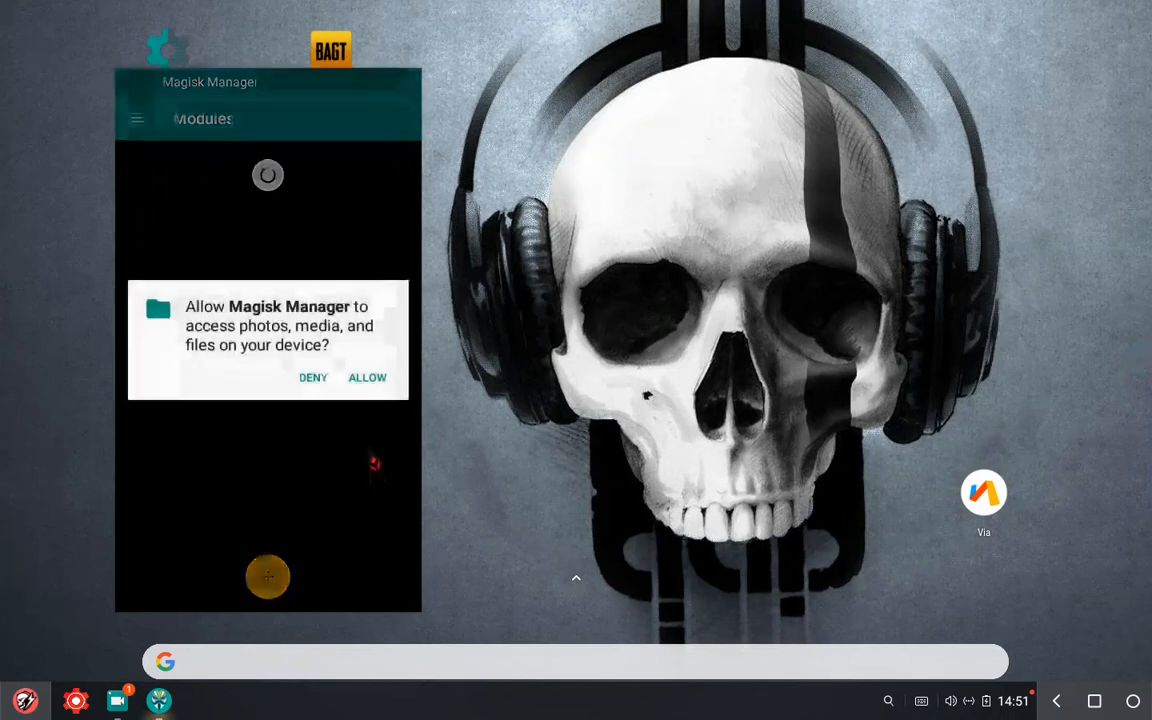
{"action": "left_click", "coordinate": [367, 377]}
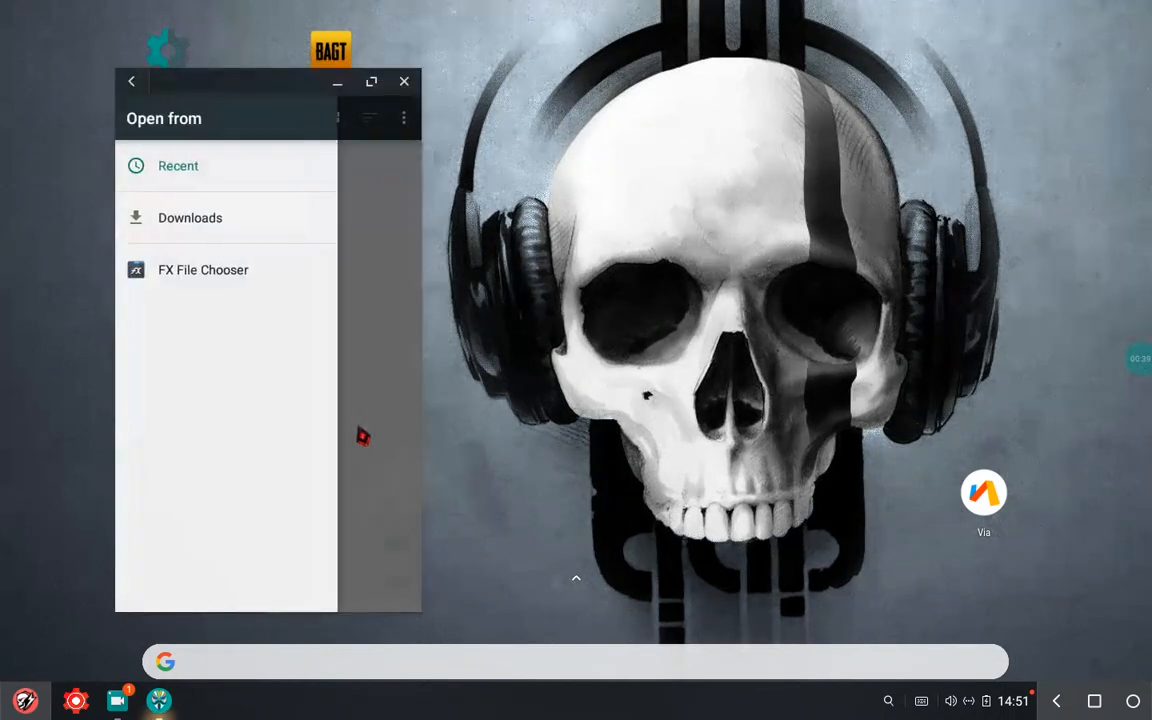
{"action": "left_click", "coordinate": [203, 269]}
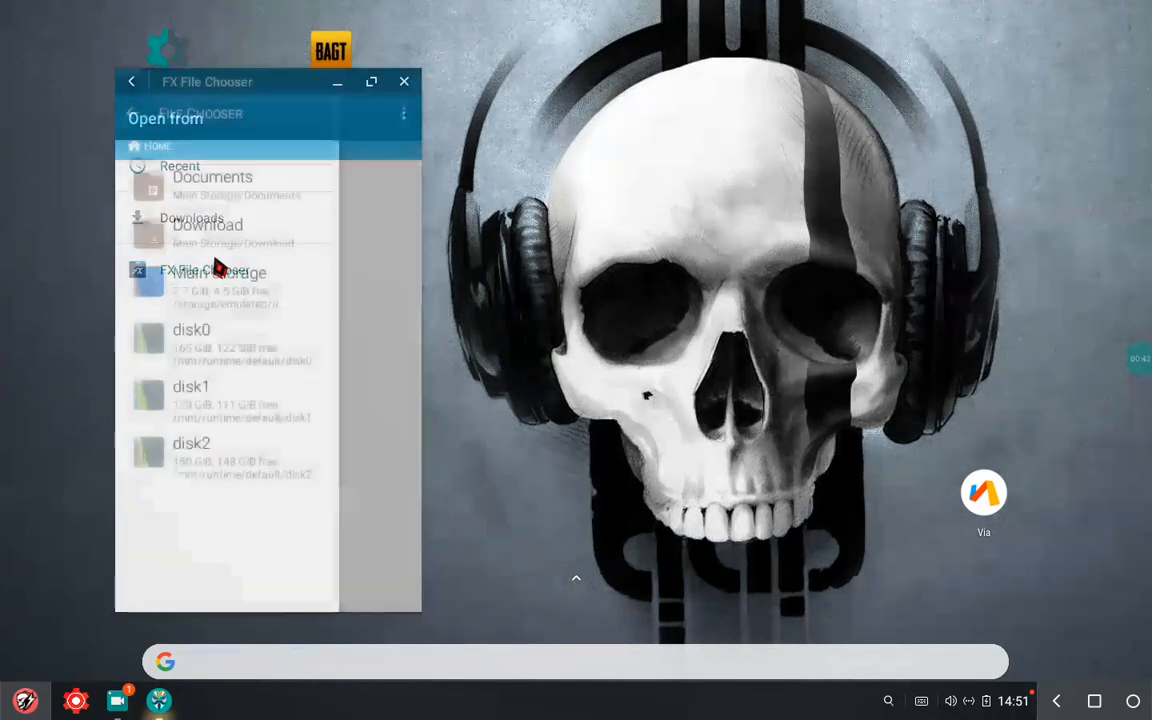
{"action": "left_click", "coordinate": [206, 224]}
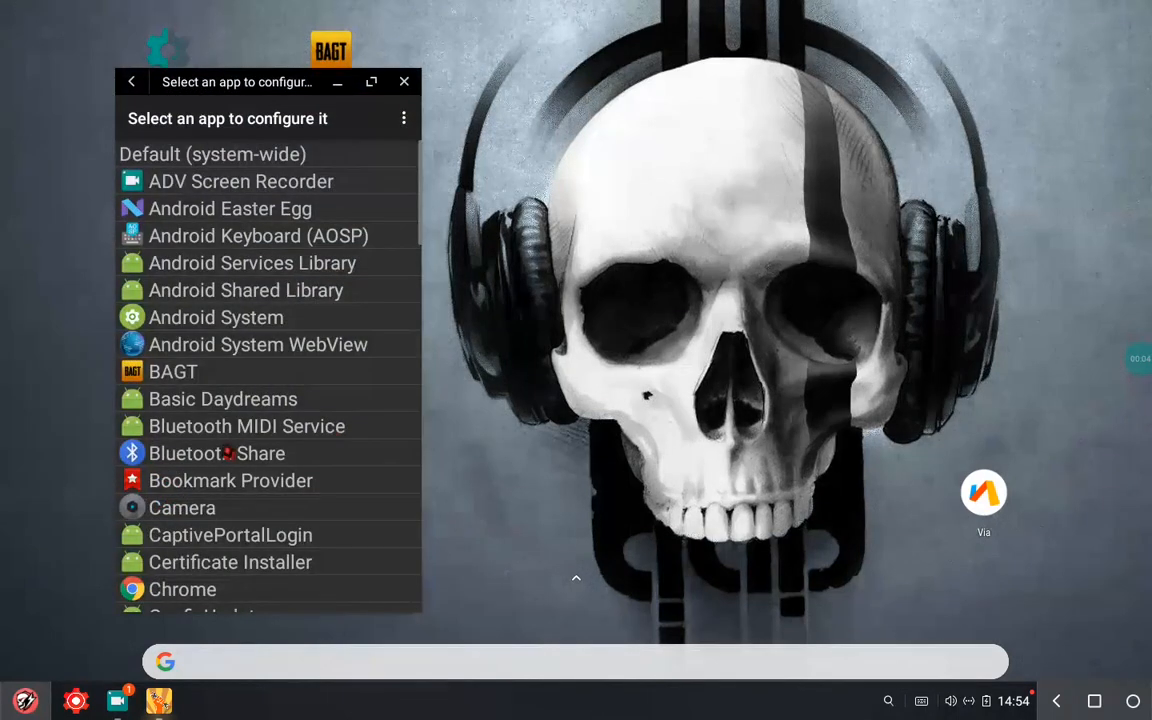
Open PUBG MOBILE's GLTools graphics settings and turn on fake GPU info.
{"action": "scroll", "scroll_direction": "down", "scroll_amount": 3}
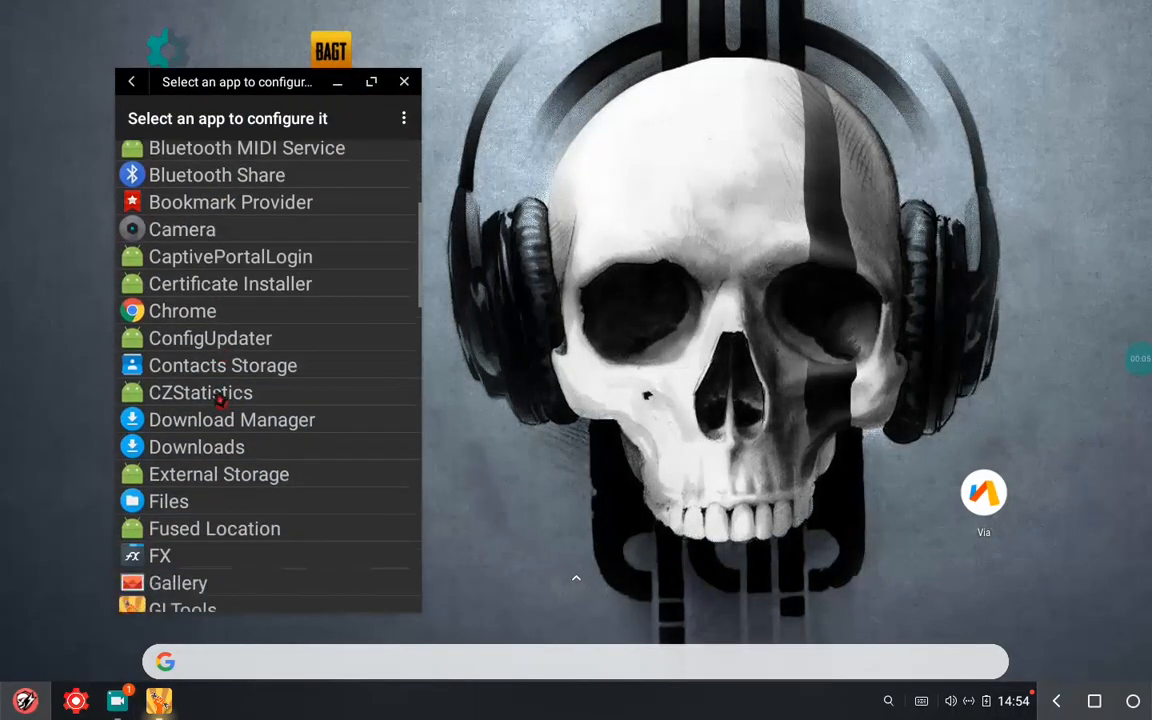
{"action": "scroll", "scroll_direction": "down", "scroll_amount": 3}
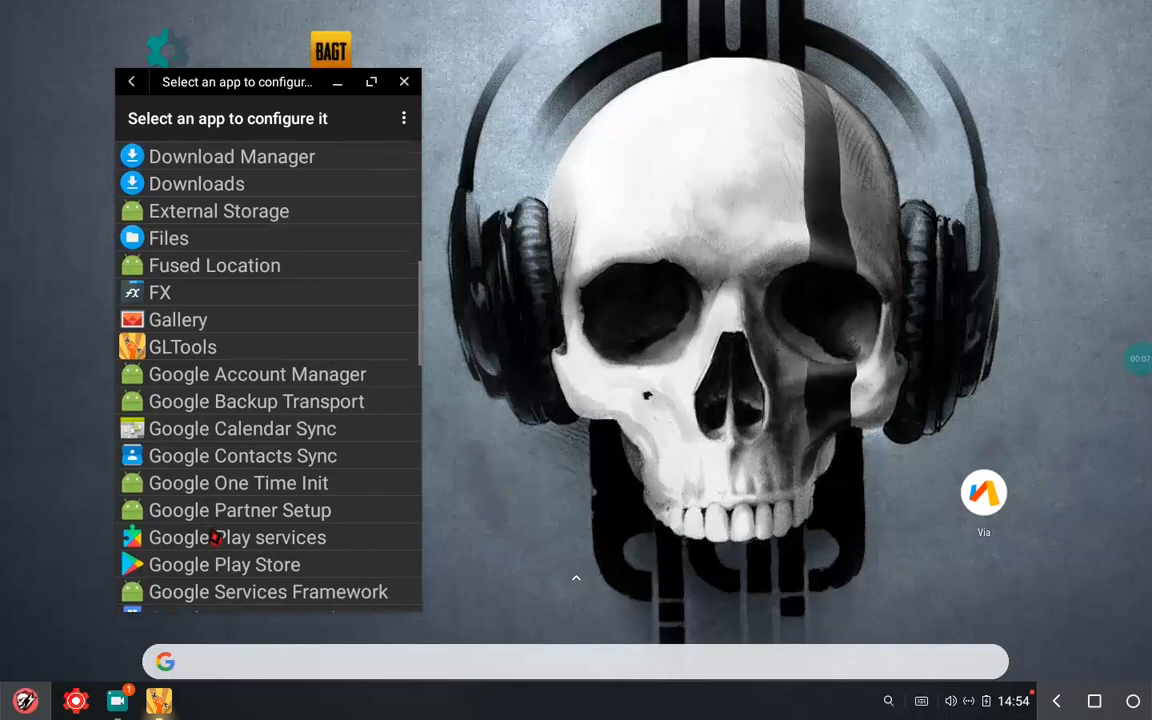
{"action": "scroll", "scroll_direction": "down", "scroll_amount": 3}
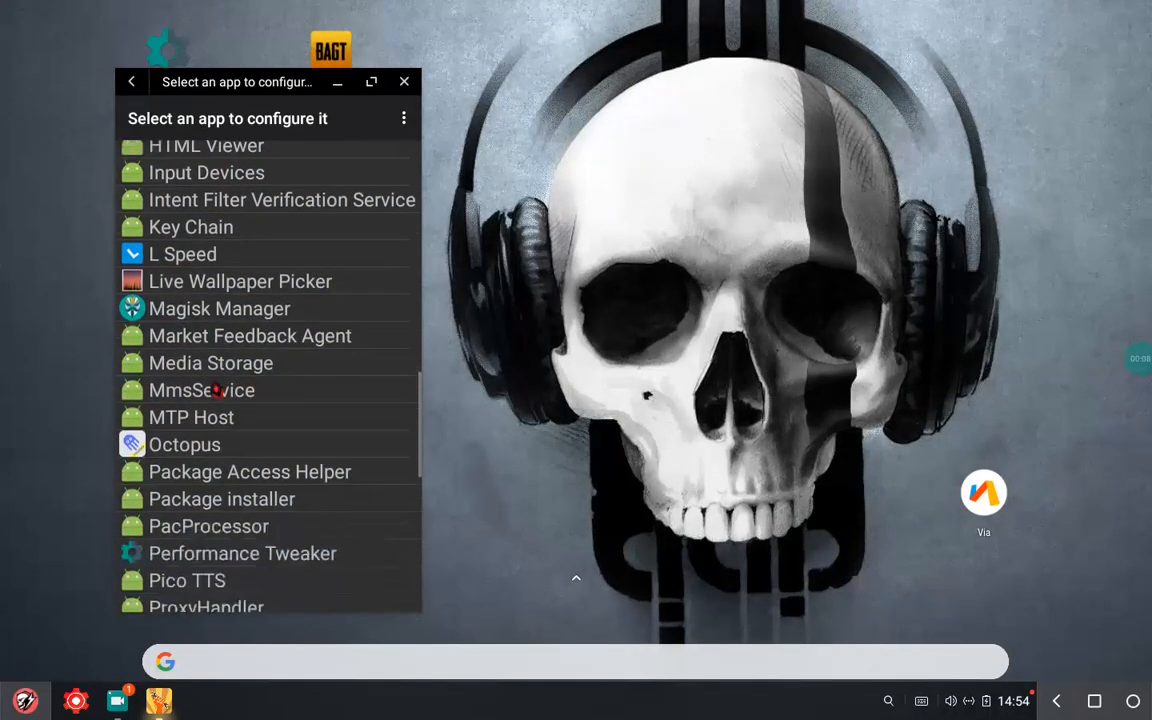
{"action": "scroll", "scroll_direction": "down", "scroll_amount": 3}
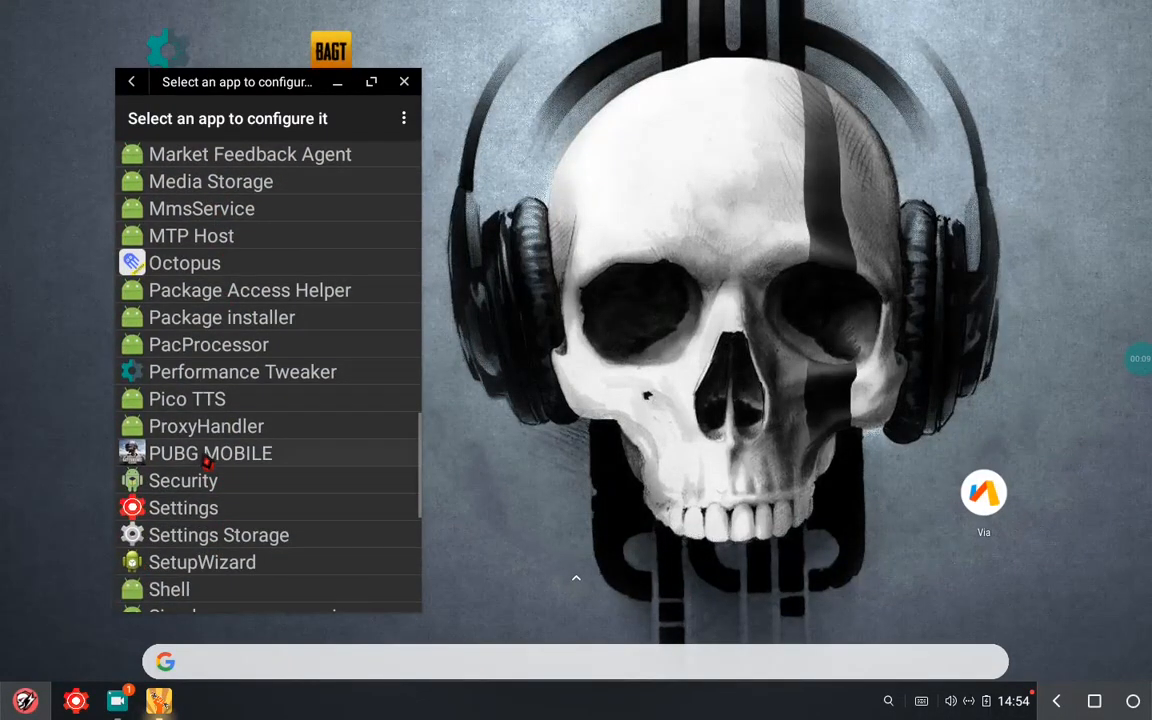
{"action": "left_click", "coordinate": [210, 453]}
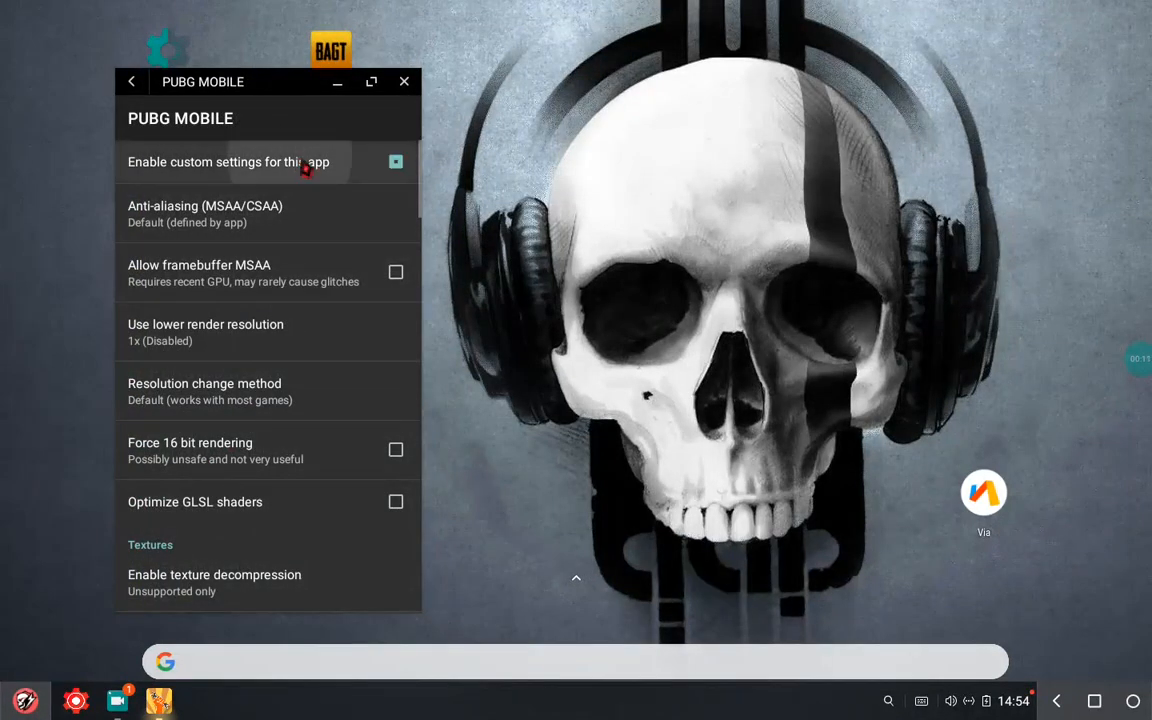
{"action": "scroll", "scroll_direction": "down", "scroll_amount": 3}
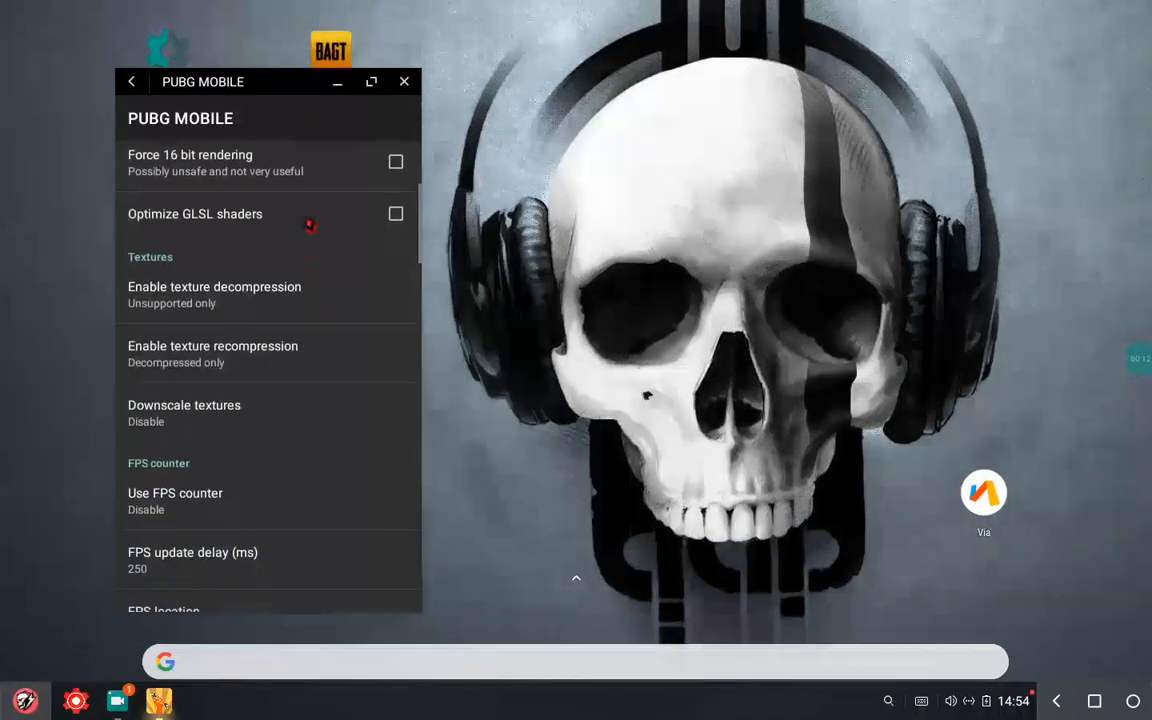
{"action": "scroll", "scroll_direction": "down", "scroll_amount": 3}
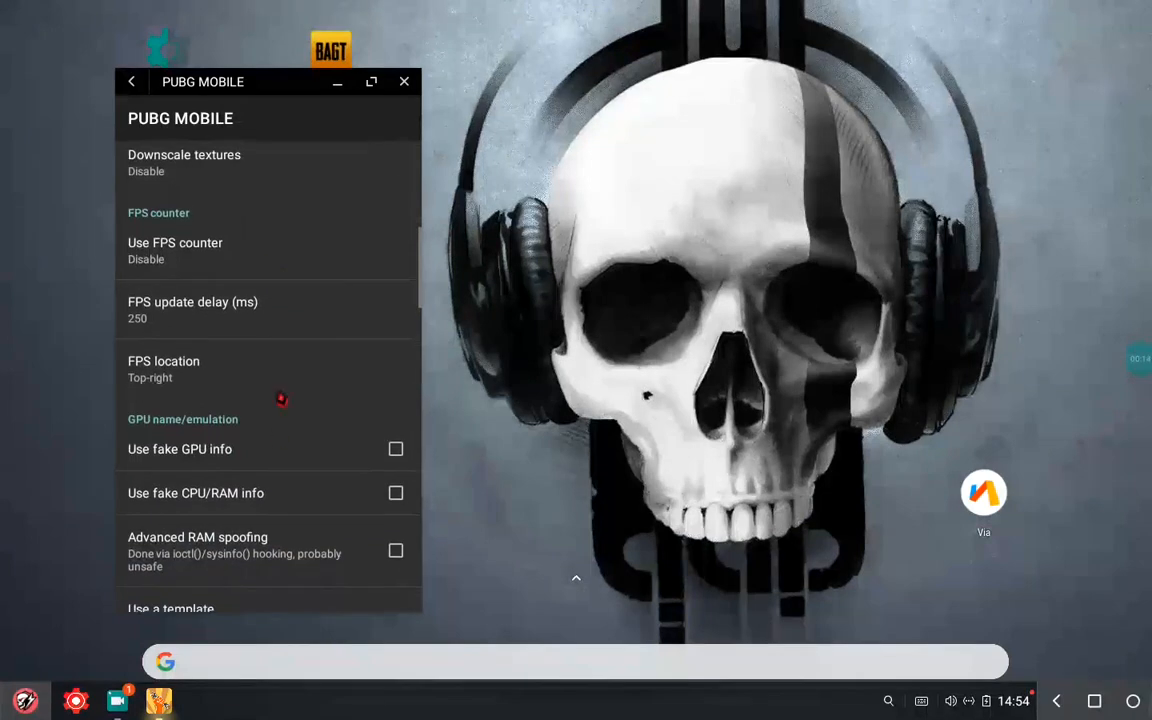
{"action": "left_click", "coordinate": [395, 448]}
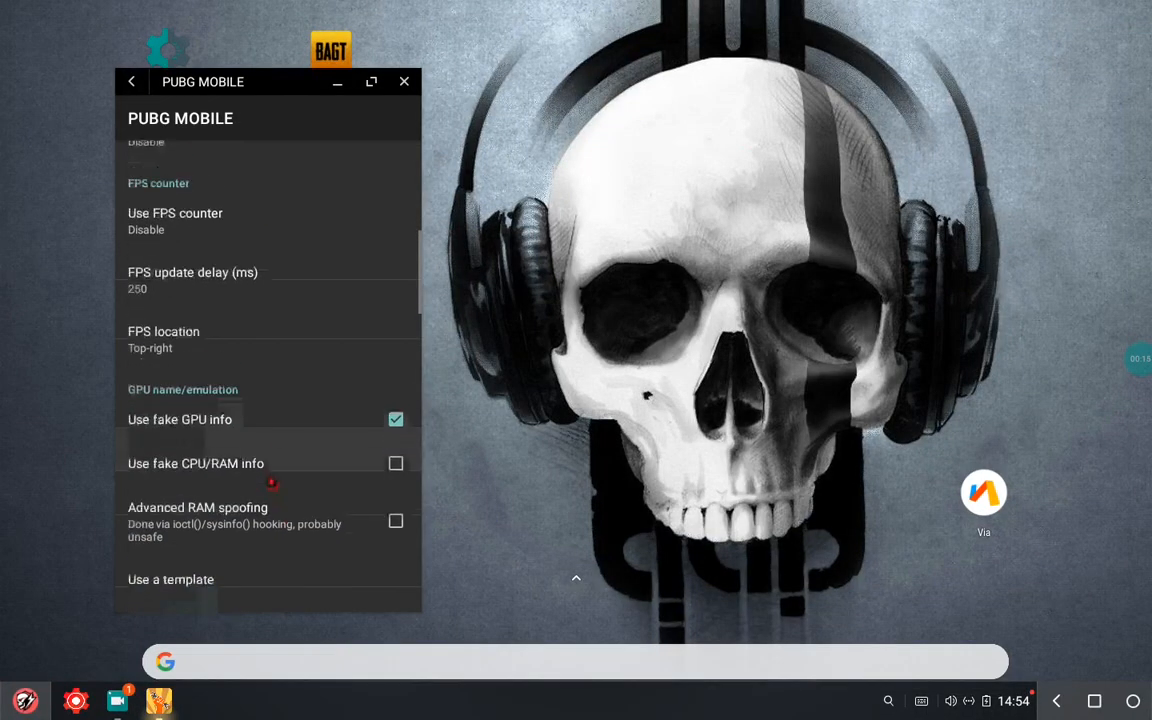
Fill the NVIDIA Tegra template, set GL_VERSION to OpenGL ES 3.0, and return to apps.
{"action": "scroll", "scroll_direction": "down", "scroll_amount": 3}
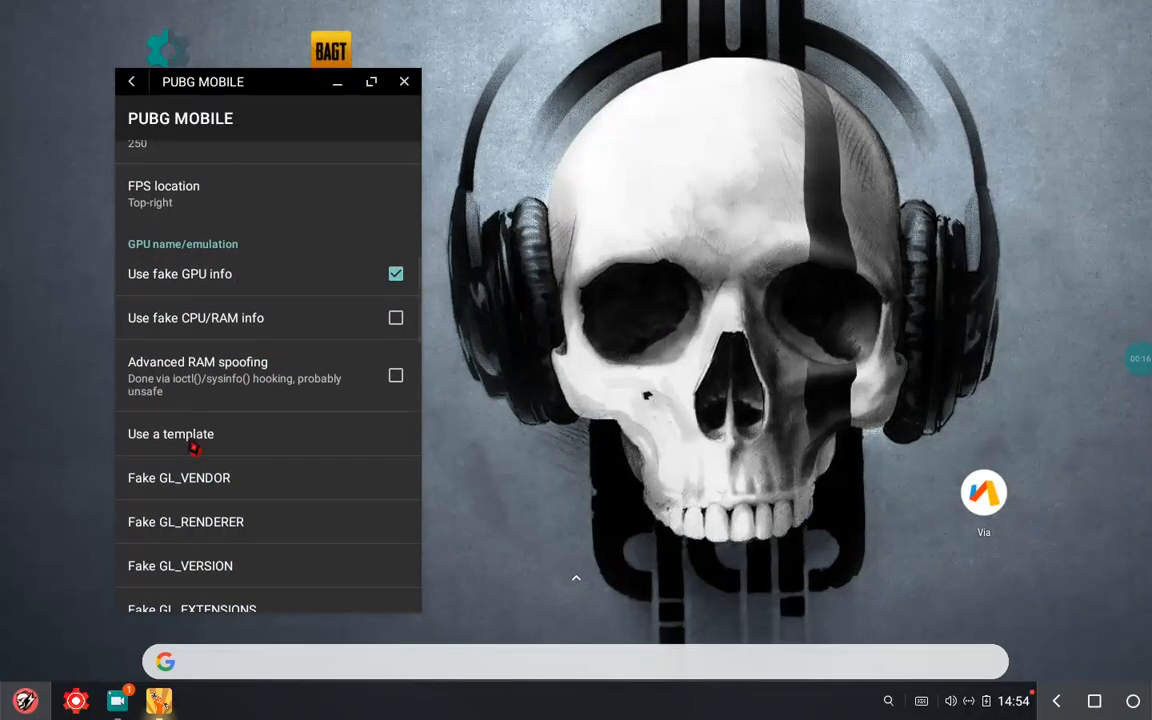
{"action": "left_click", "coordinate": [171, 433]}
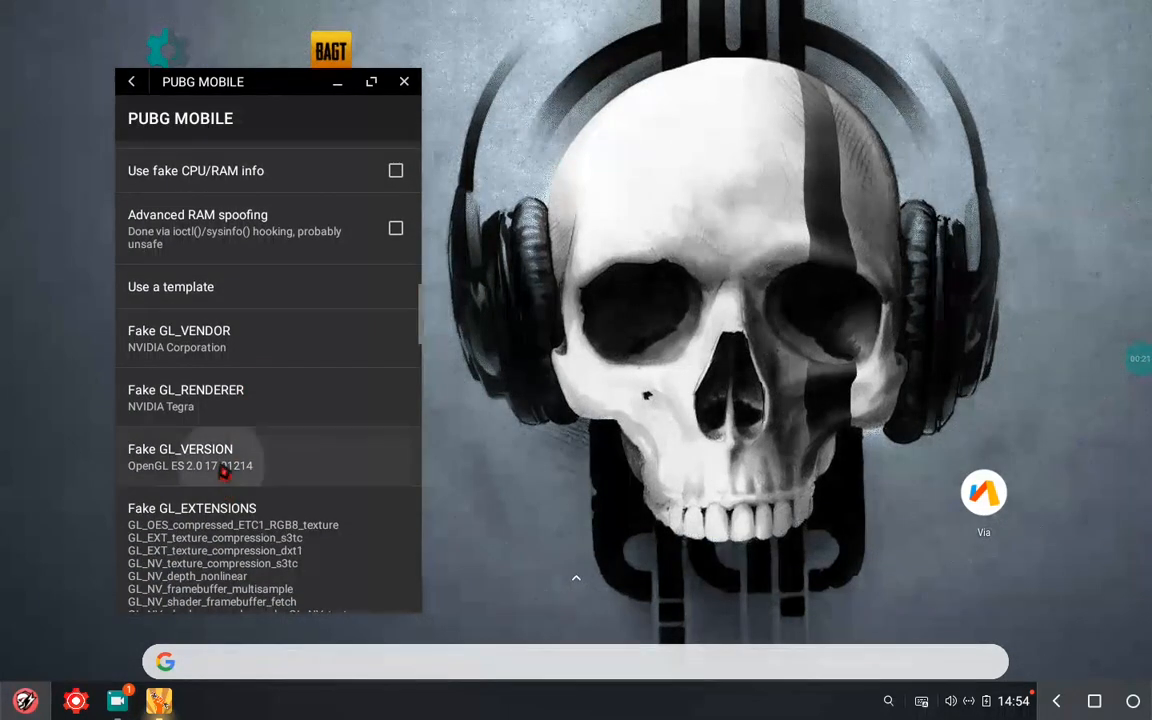
{"action": "left_click", "coordinate": [180, 456]}
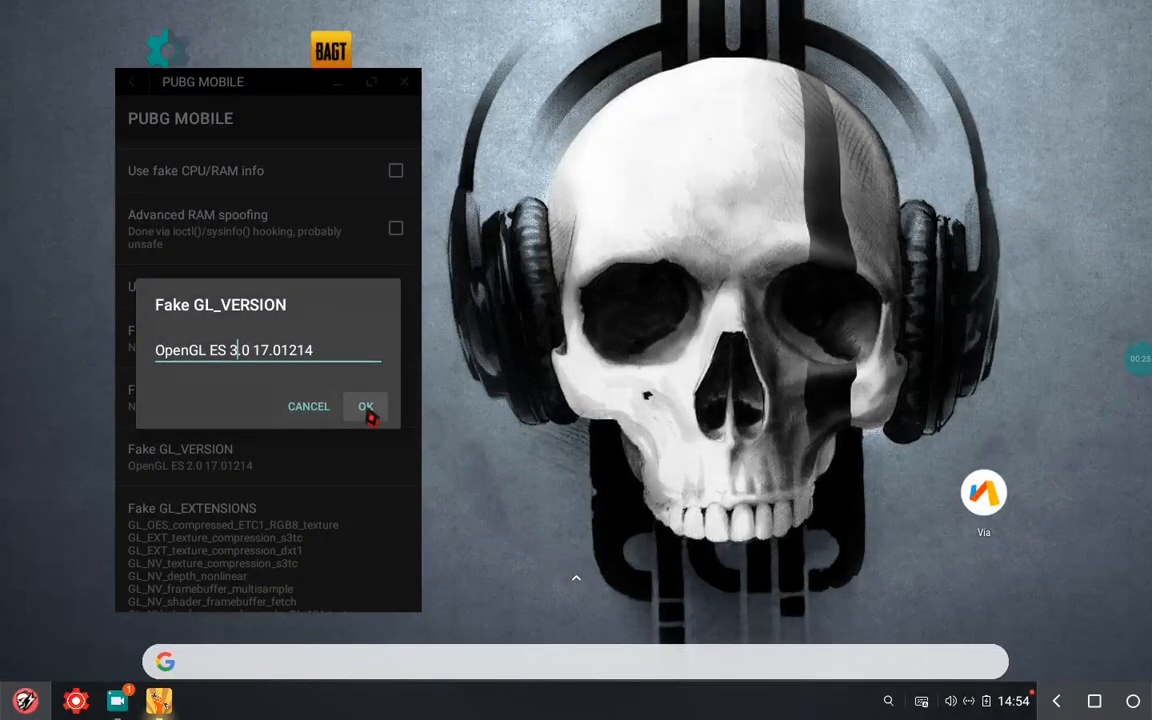
{"action": "left_click", "coordinate": [365, 406]}
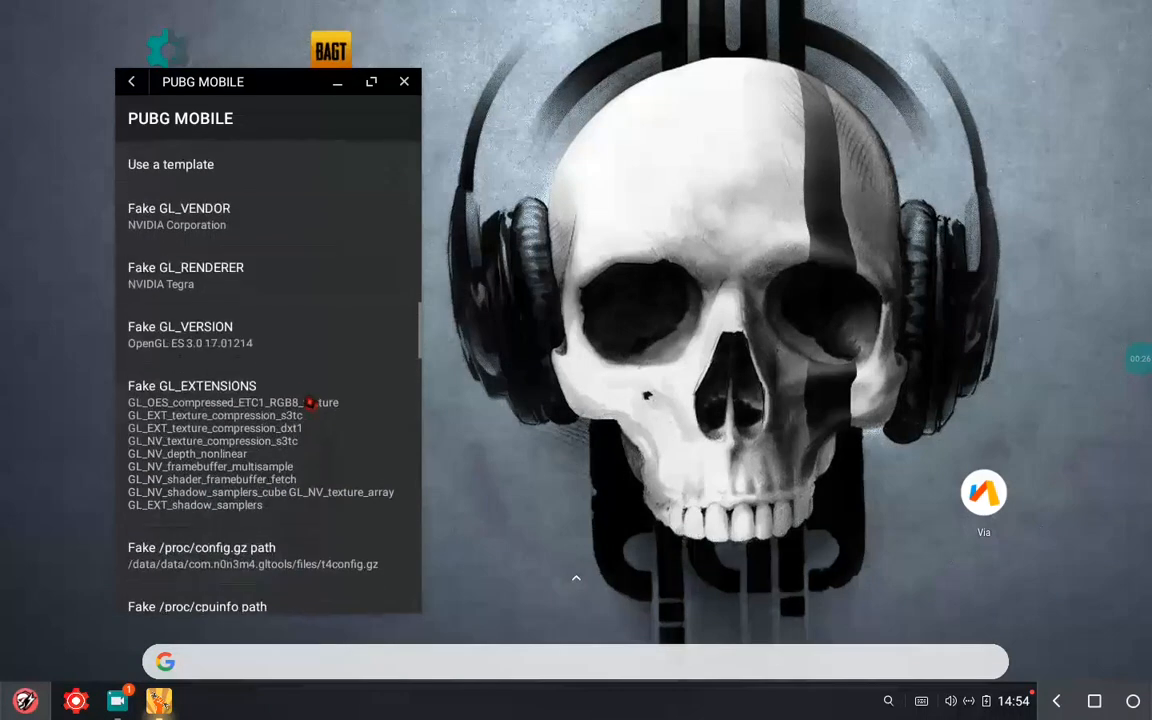
{"action": "left_click", "coordinate": [131, 81]}
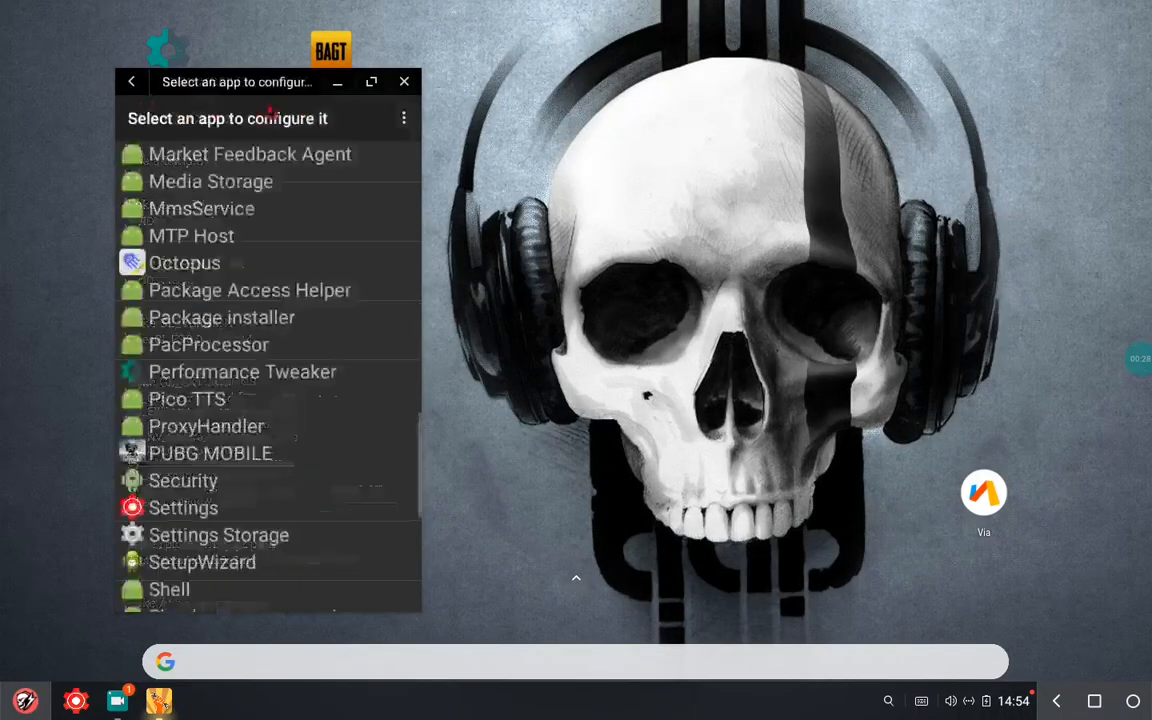
{"action": "left_click", "coordinate": [404, 82]}
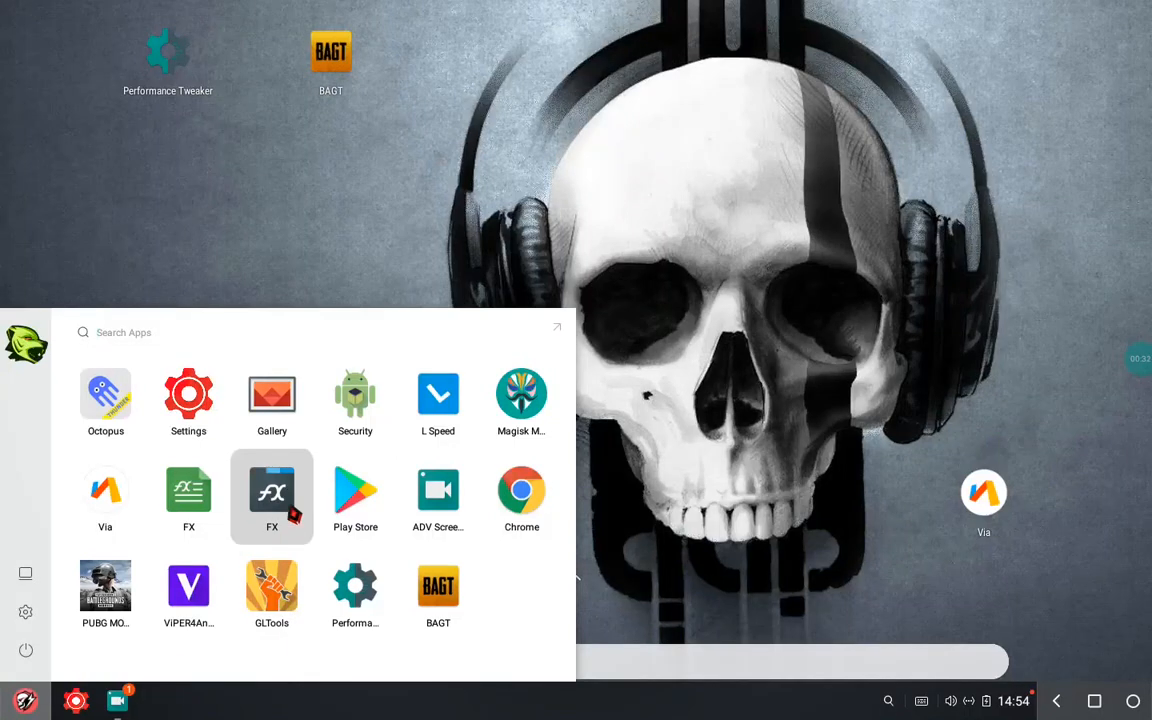
Browse the root file system in FX File Explorer, granting superuser access permanently.
{"action": "left_click", "coordinate": [272, 492]}
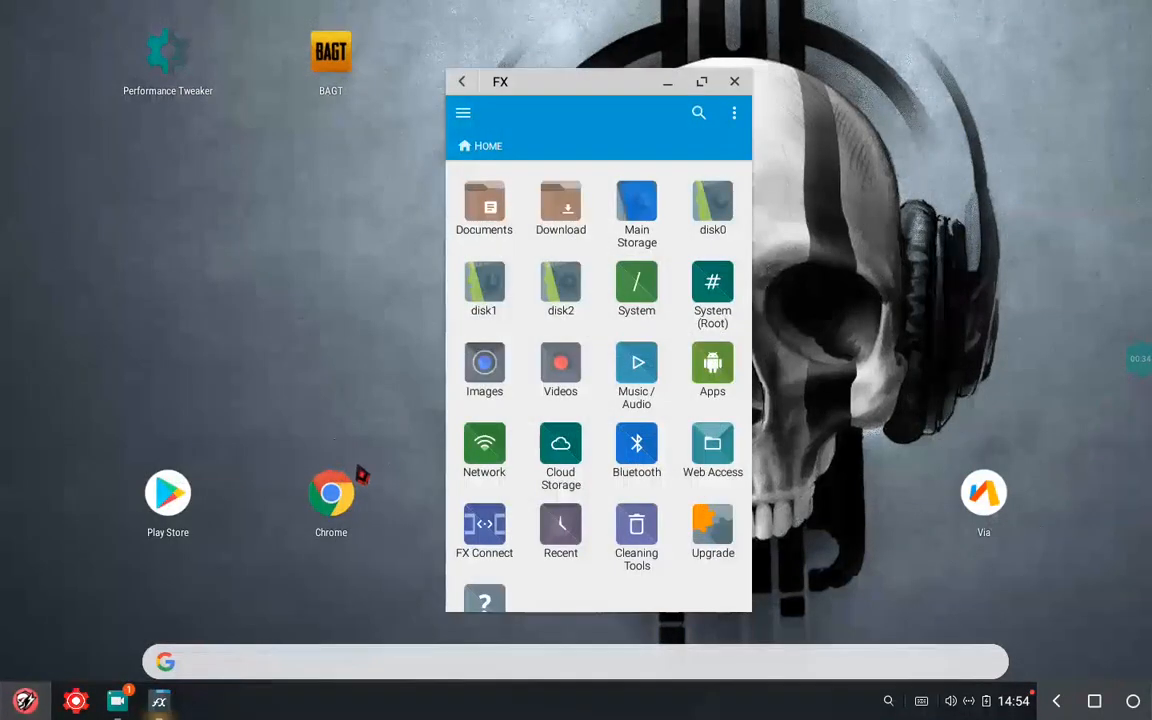
{"action": "mouse_move", "coordinate": [600, 323]}
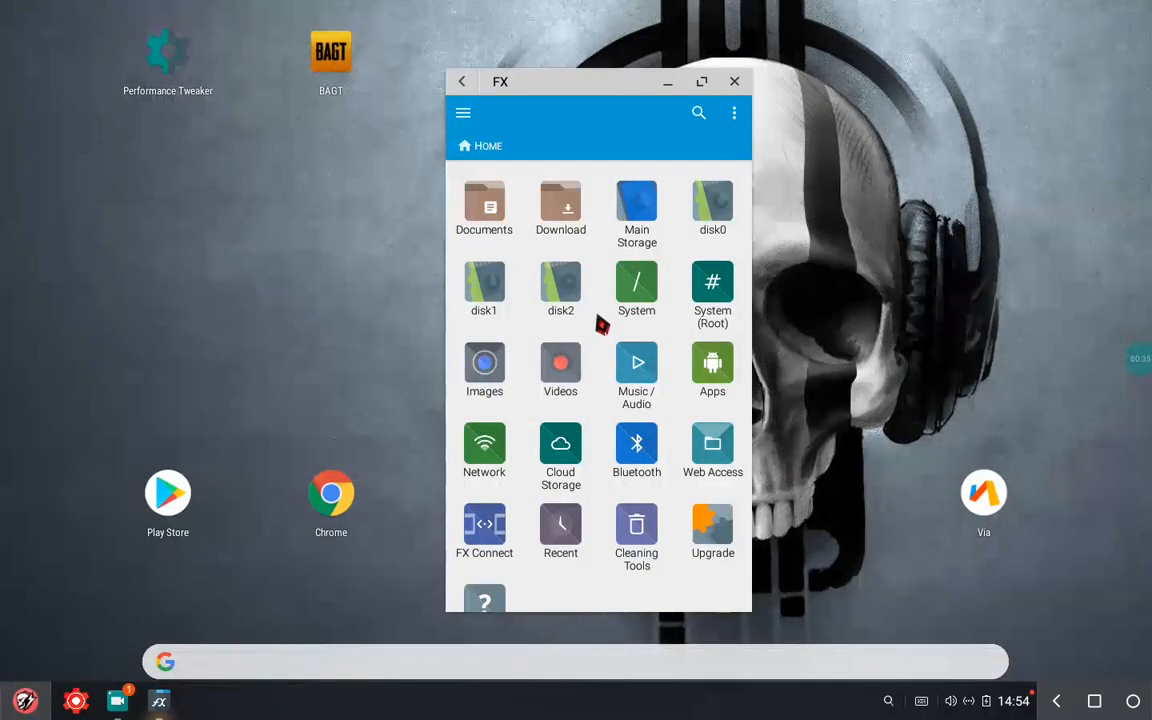
{"action": "left_click", "coordinate": [712, 290]}
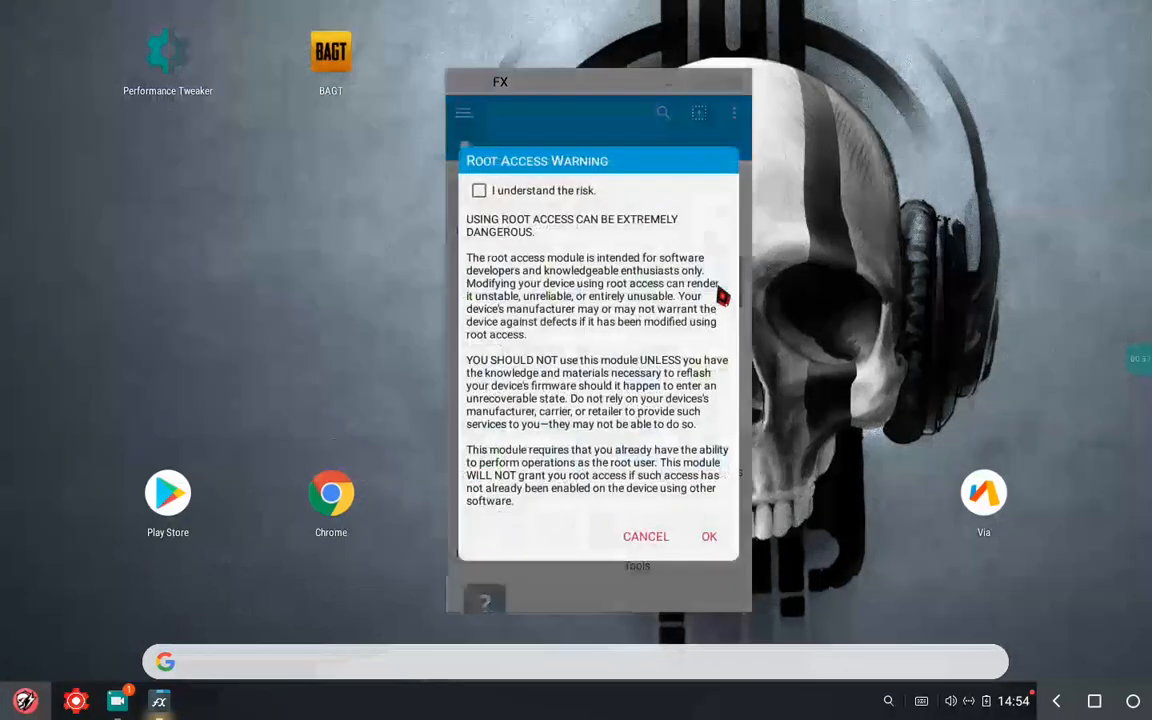
{"action": "left_click", "coordinate": [479, 190]}
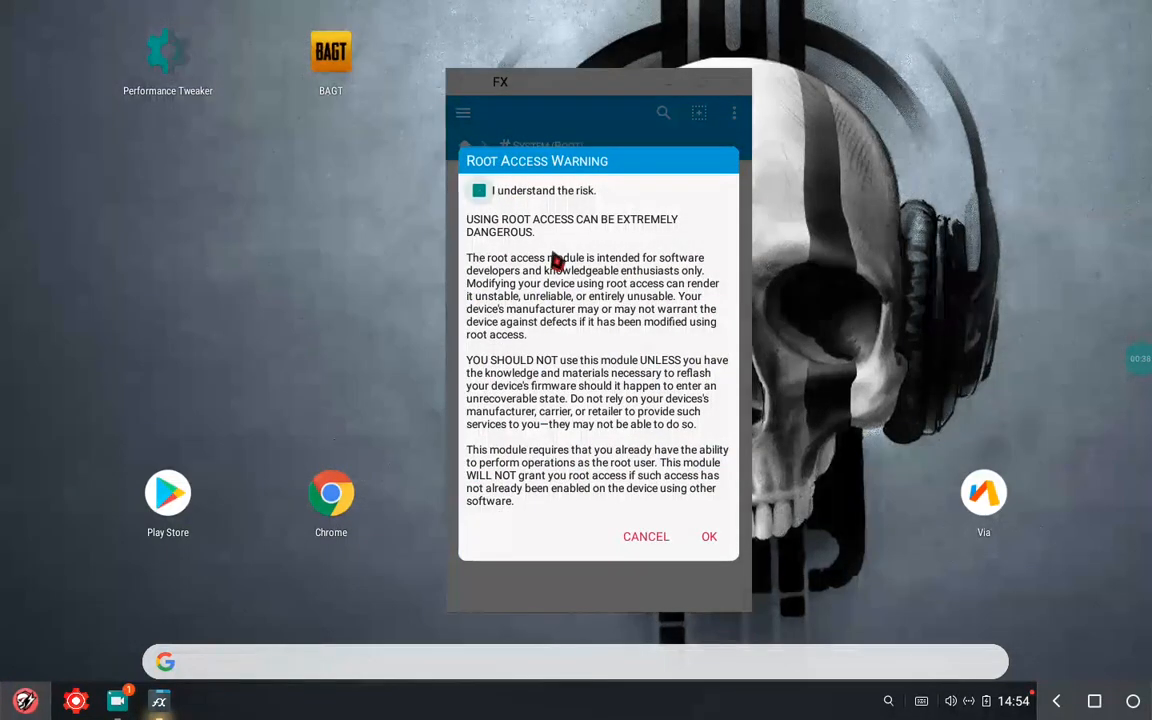
{"action": "left_click", "coordinate": [709, 536]}
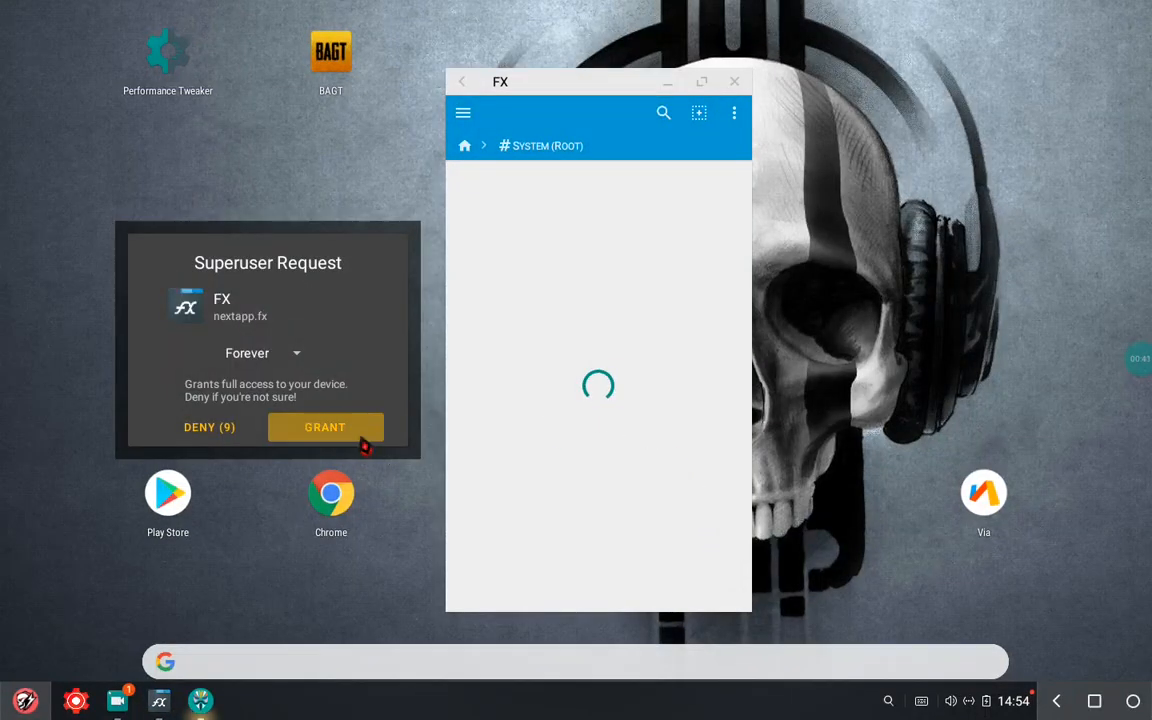
{"action": "left_click", "coordinate": [325, 427]}
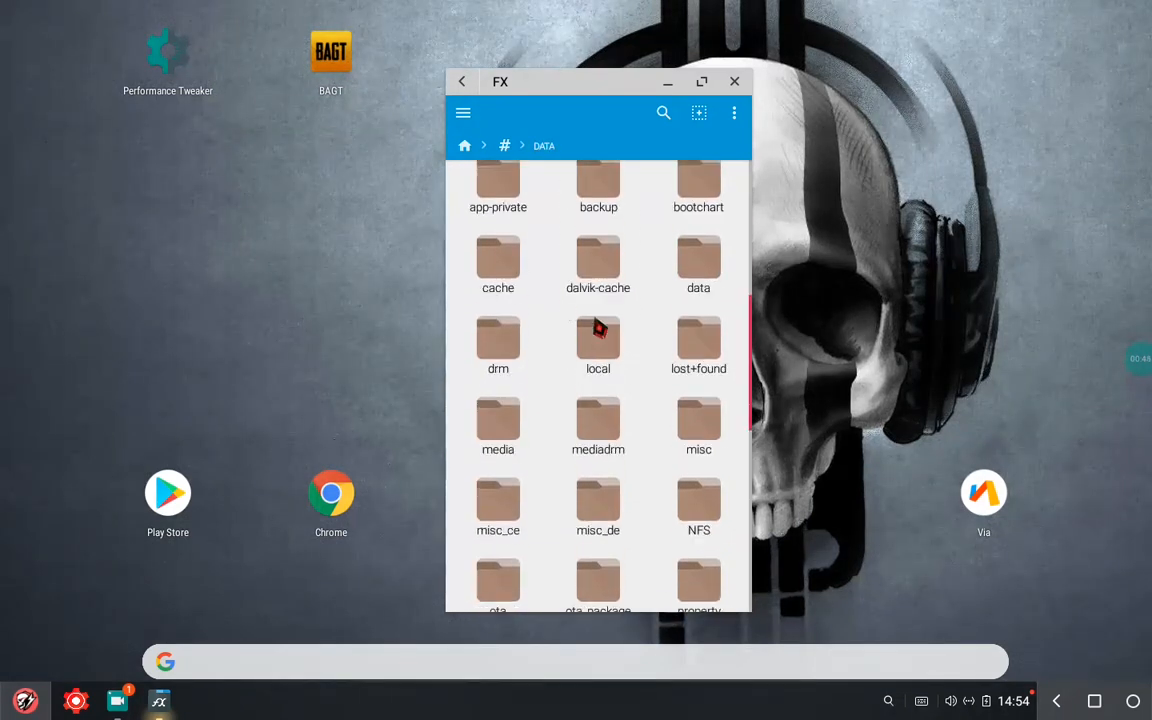
Change data/NFS/mode.txt from 1 to 2, save it, and return to FX home.
{"action": "scroll", "scroll_direction": "down", "scroll_amount": 3}
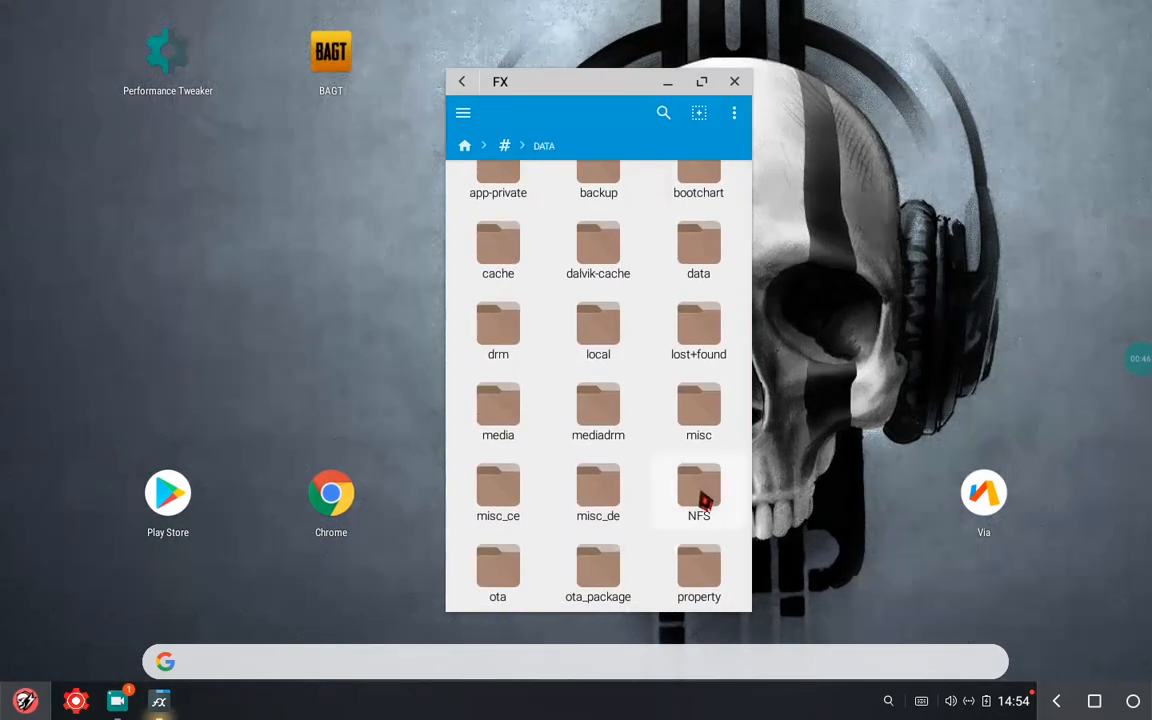
{"action": "double_click", "coordinate": [698, 490]}
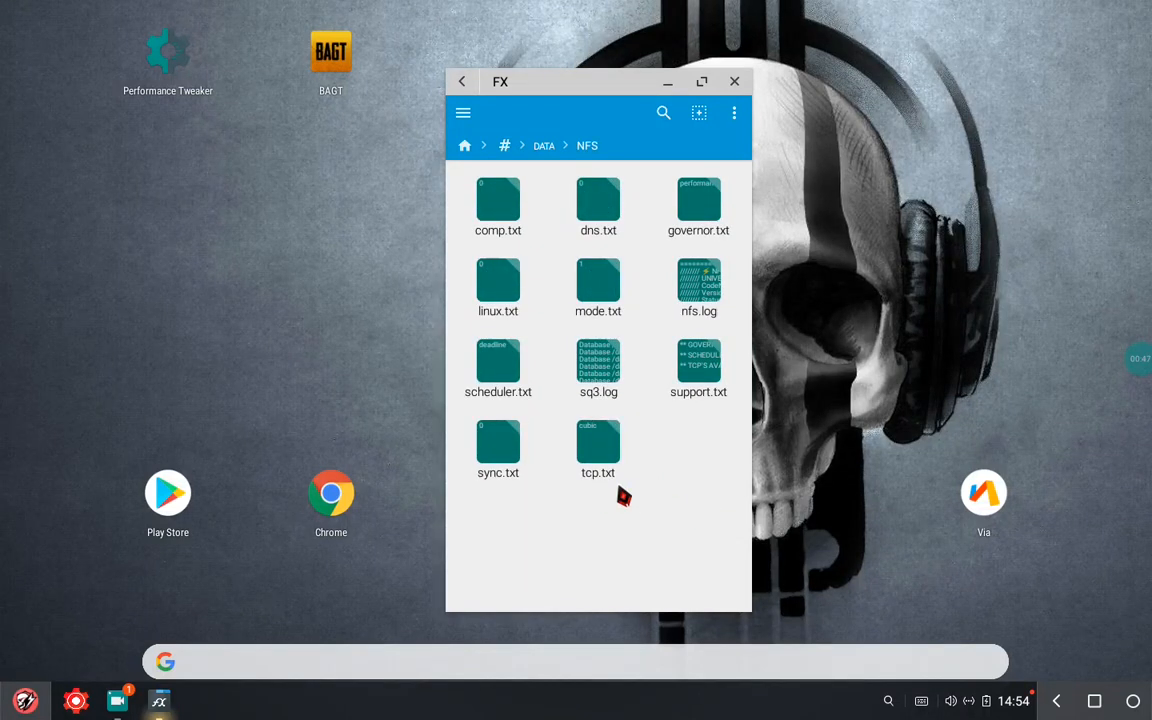
{"action": "mouse_move", "coordinate": [667, 340]}
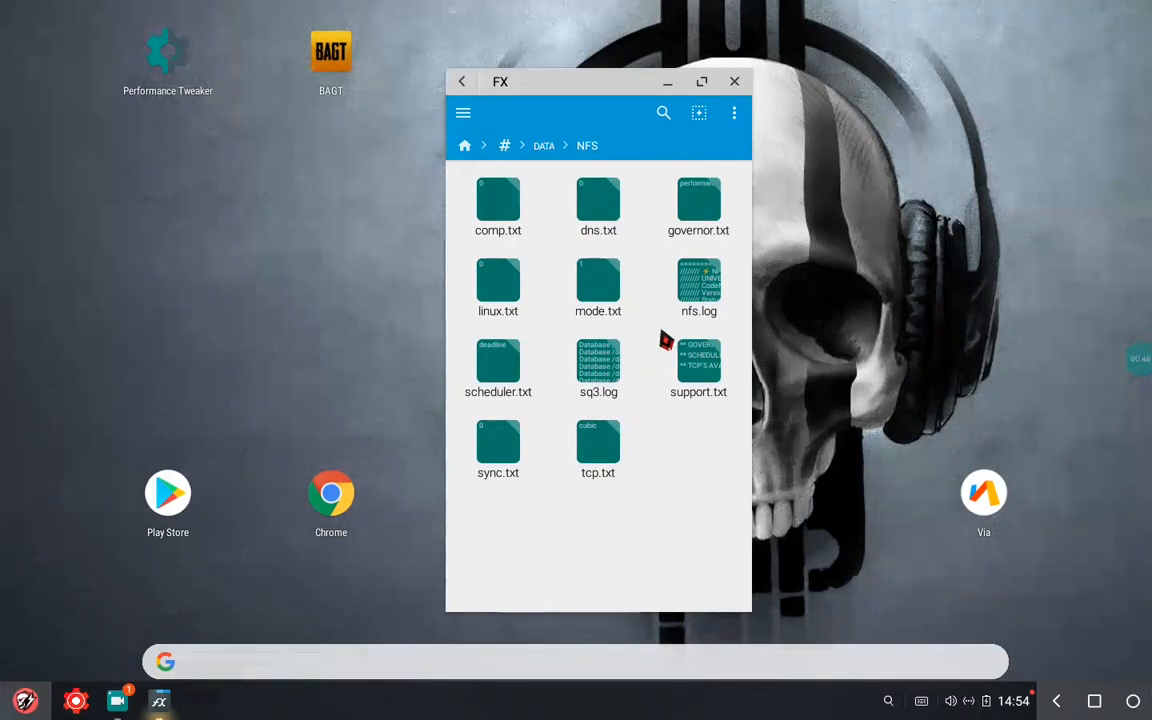
{"action": "double_click", "coordinate": [598, 288]}
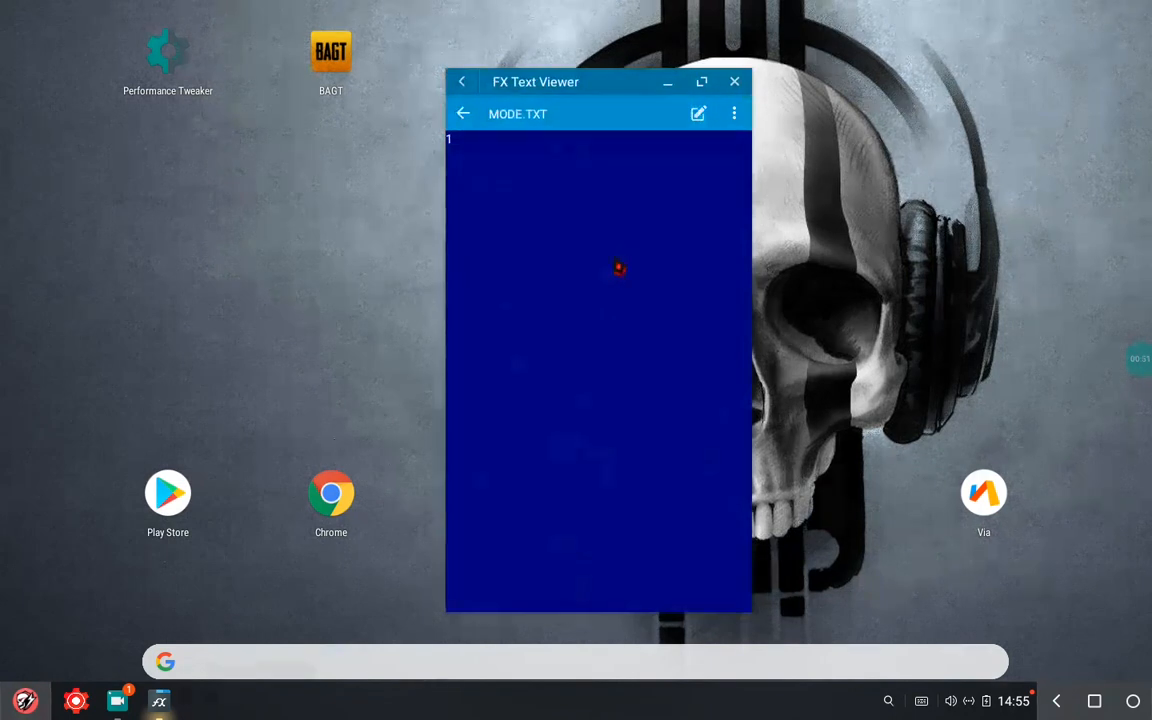
{"action": "left_click", "coordinate": [697, 113]}
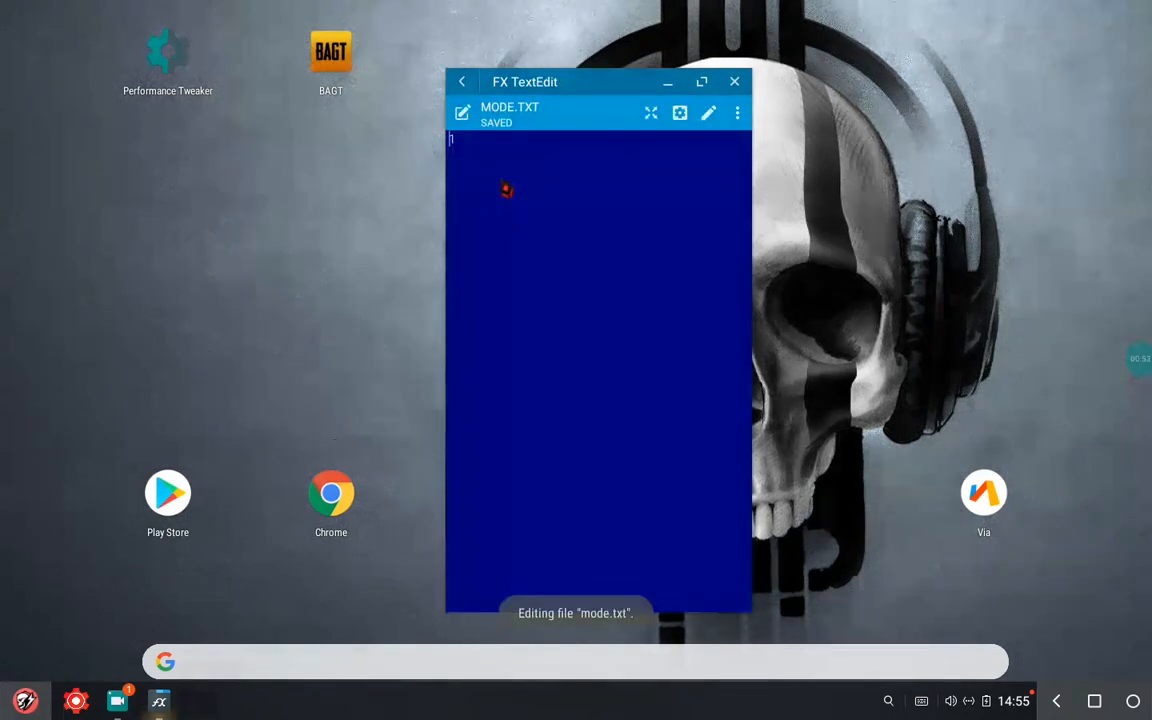
{"action": "type", "text": "2"}
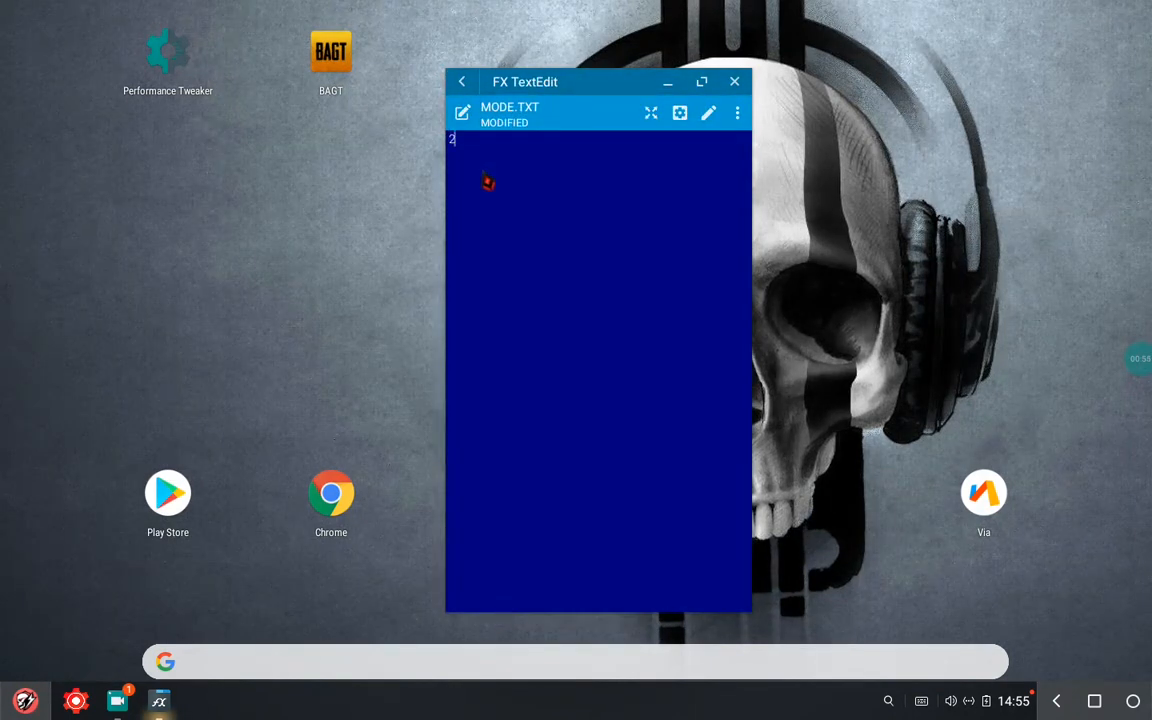
{"action": "left_click", "coordinate": [737, 112]}
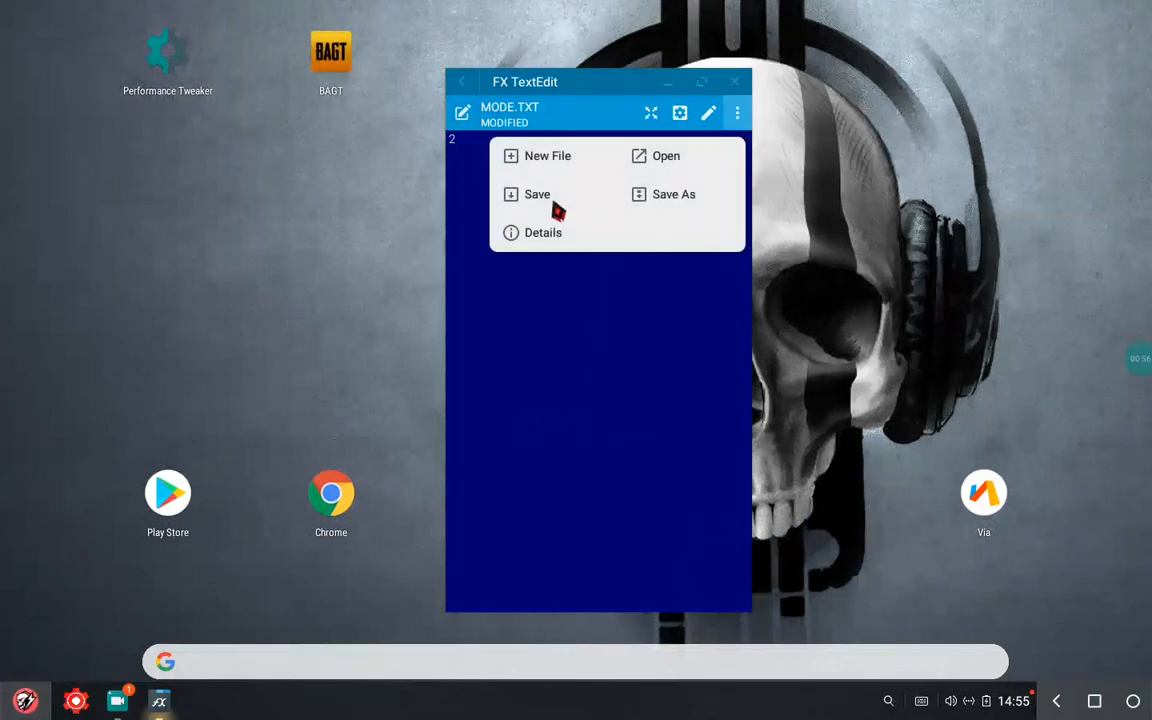
{"action": "left_click", "coordinate": [537, 194]}
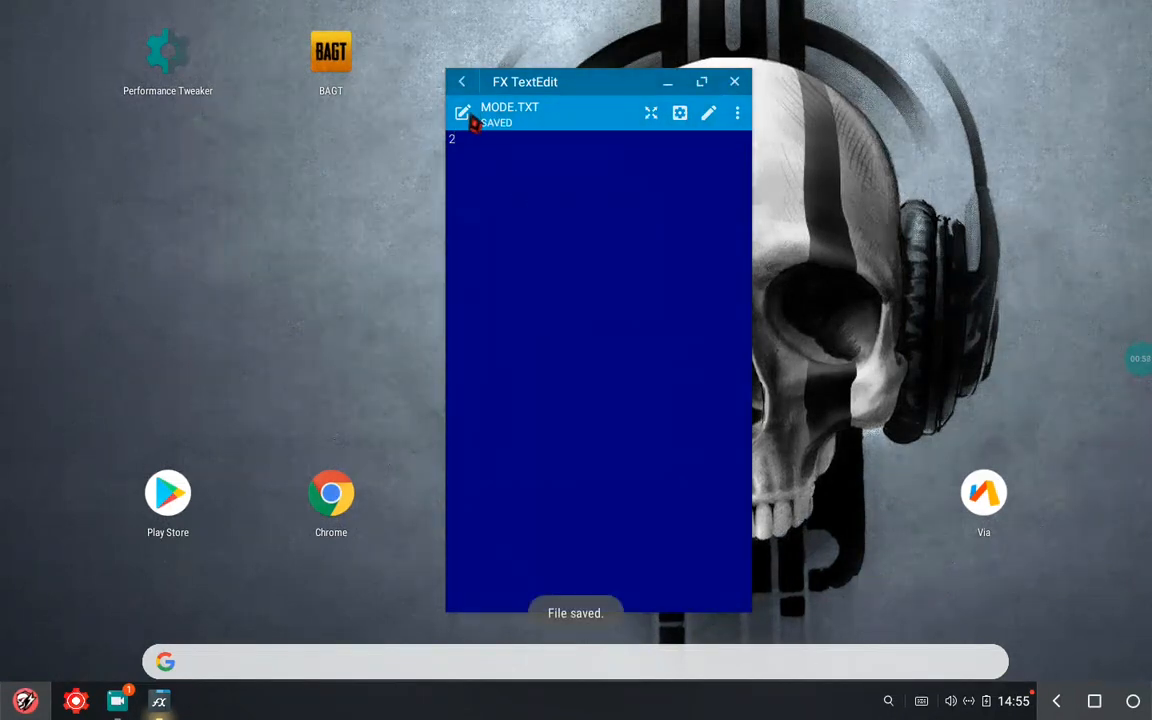
{"action": "left_click", "coordinate": [462, 81]}
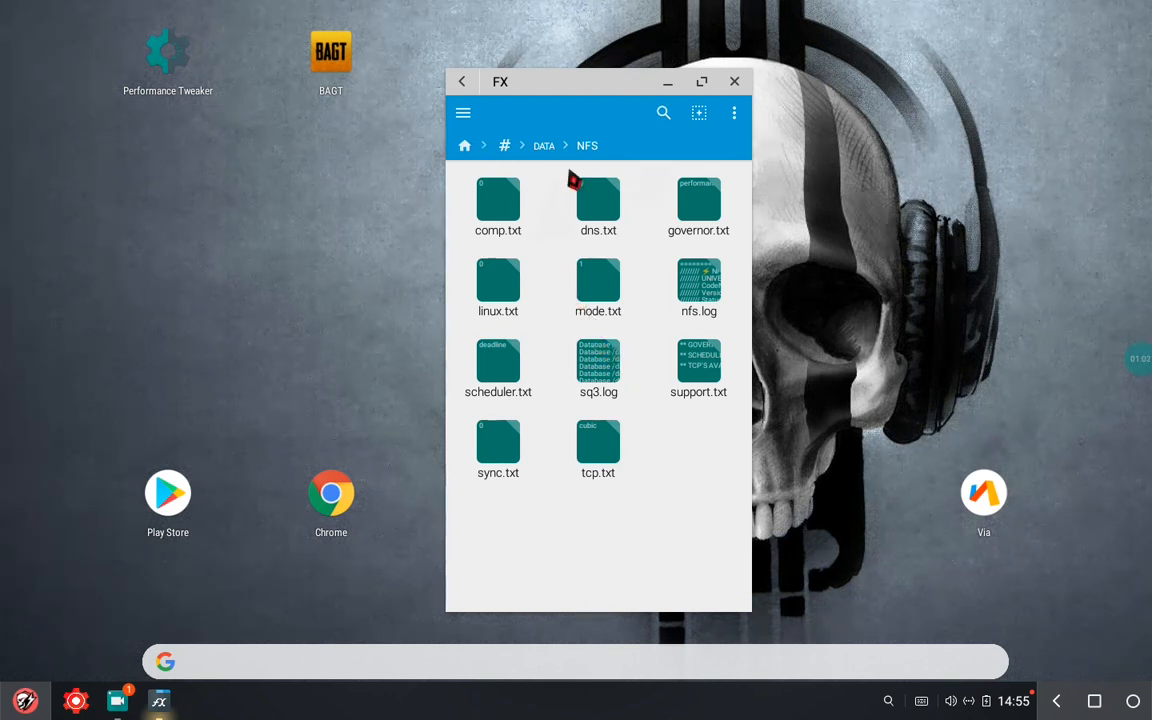
{"action": "left_click", "coordinate": [464, 145]}
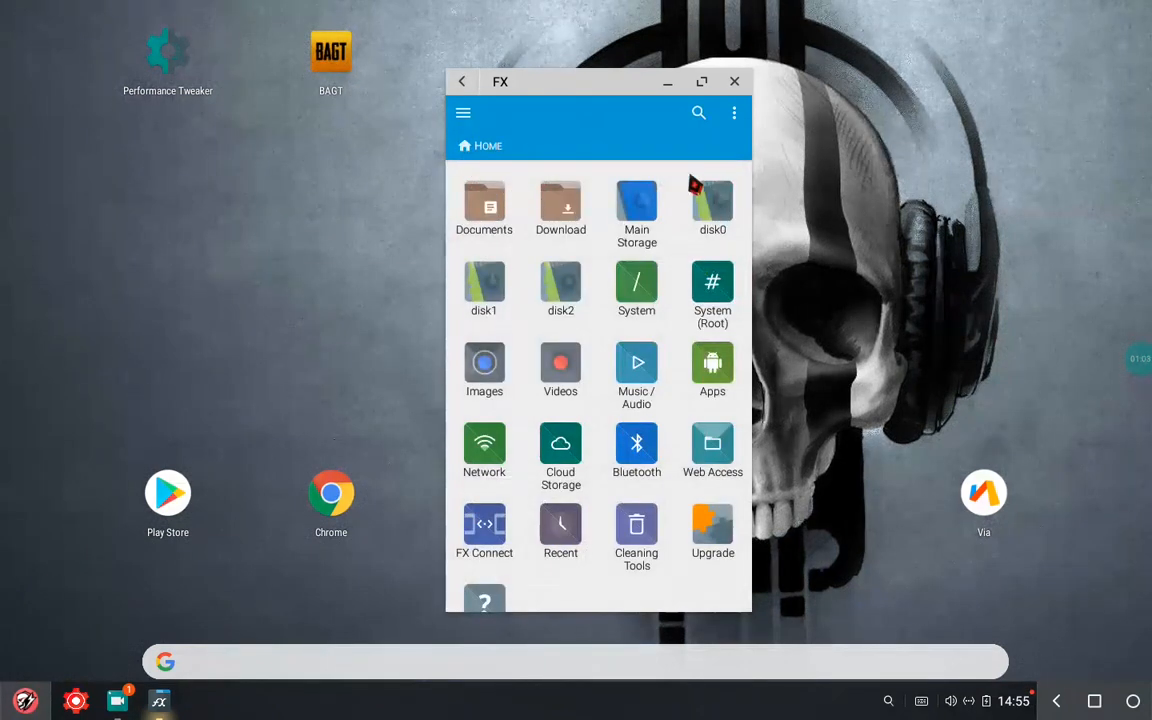
In BAGT, allow file access and choose 60fps, Medium resolution and High render distance.
{"action": "left_click", "coordinate": [734, 81]}
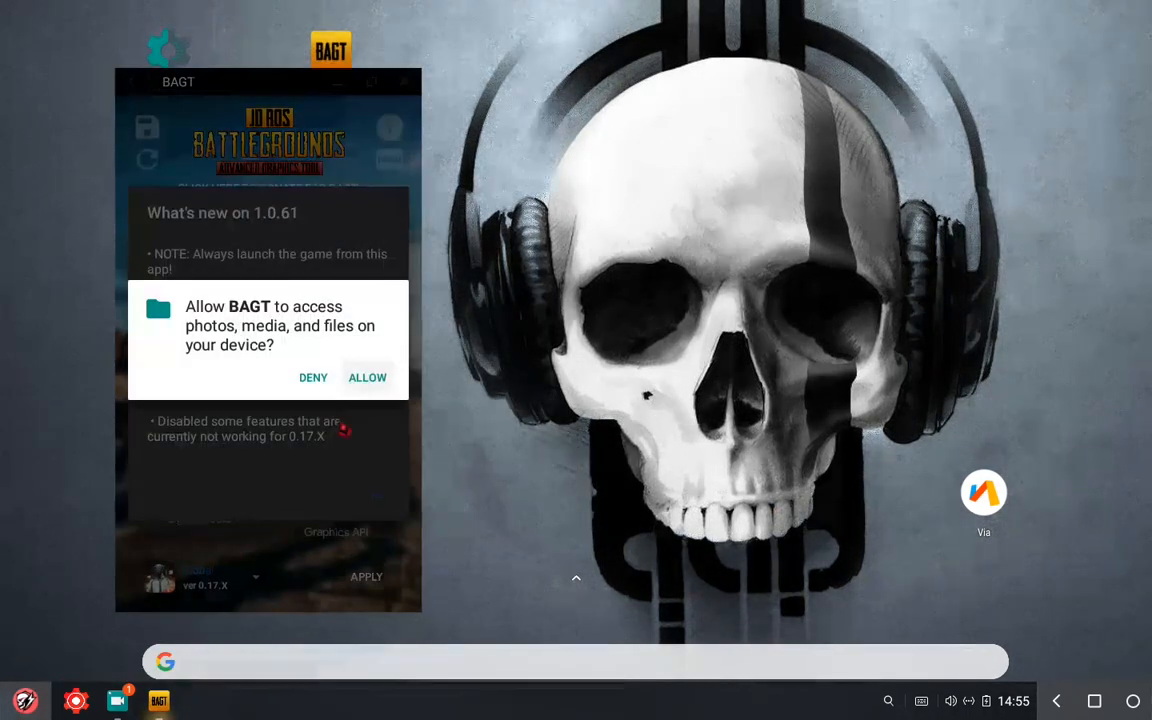
{"action": "left_click", "coordinate": [367, 377]}
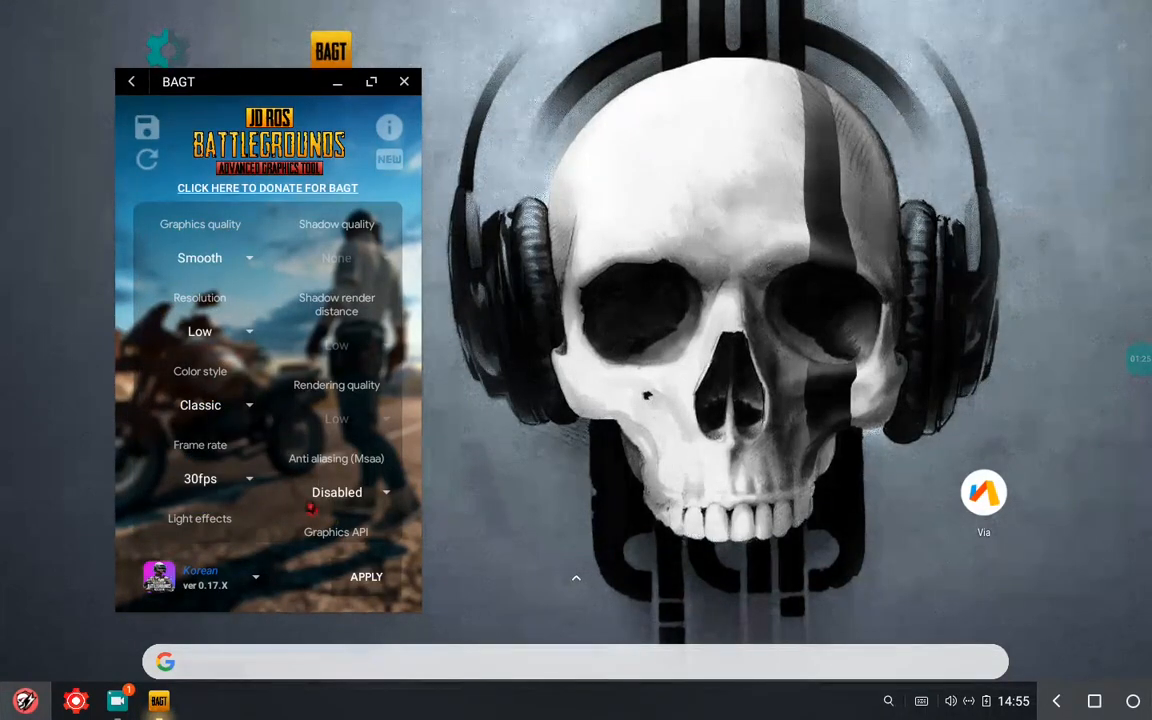
{"action": "left_click", "coordinate": [200, 478]}
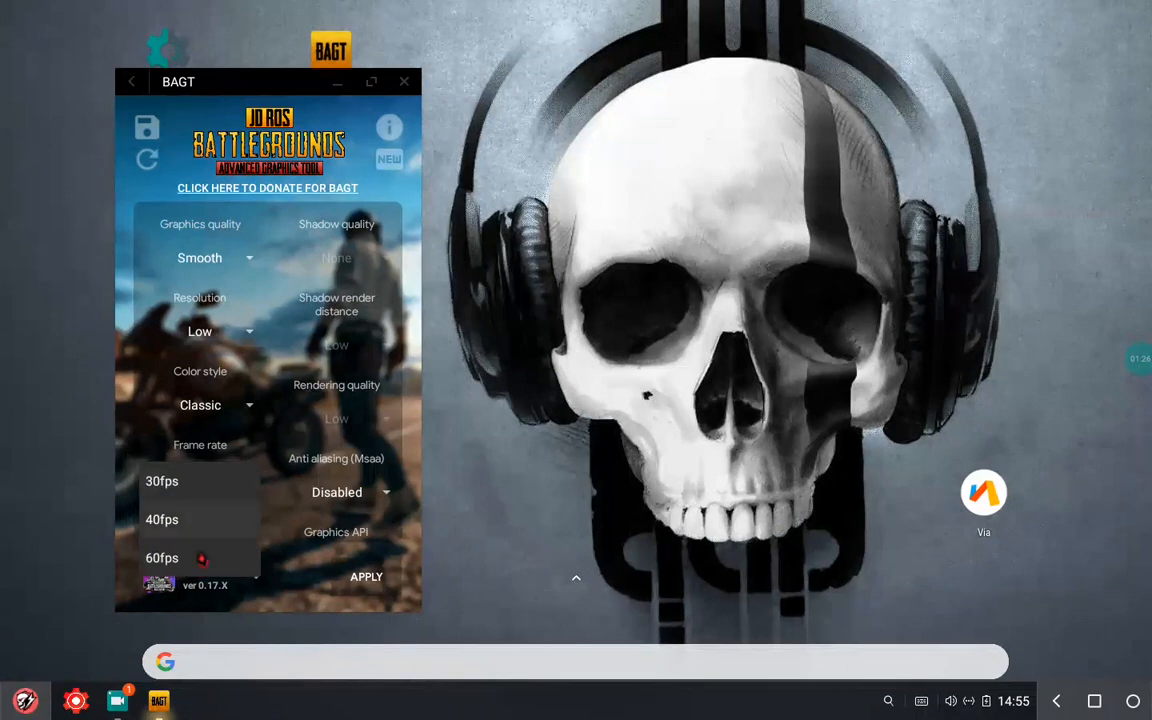
{"action": "left_click", "coordinate": [200, 331]}
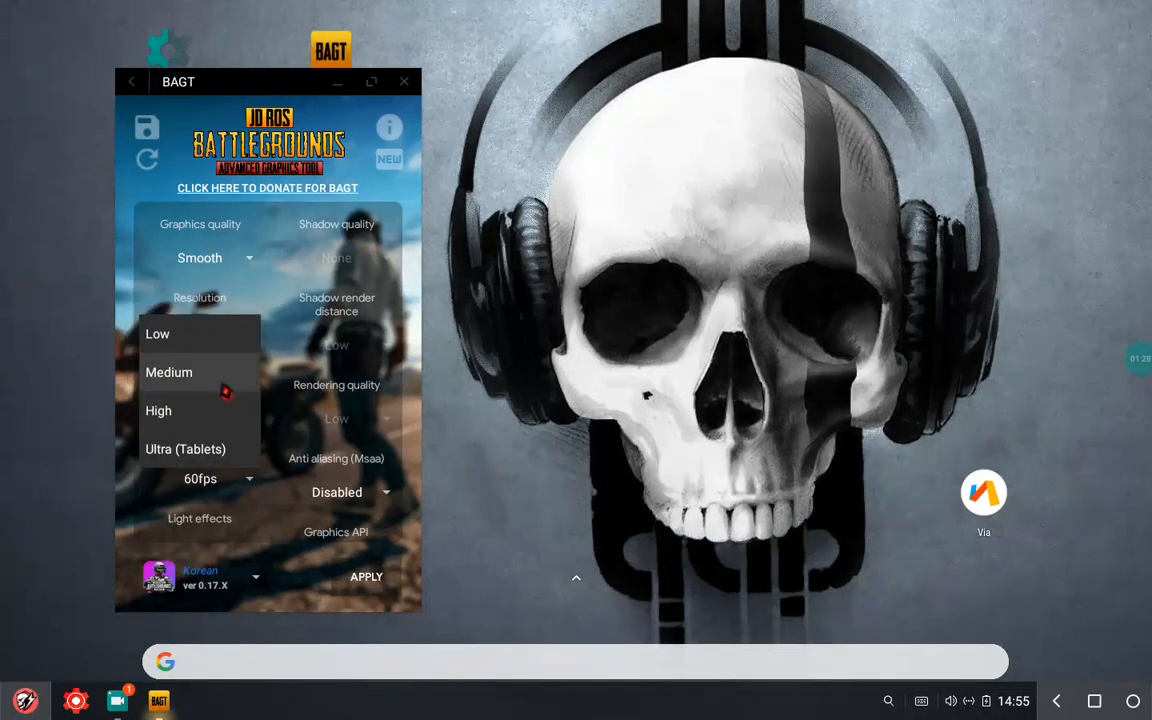
{"action": "left_click", "coordinate": [199, 258]}
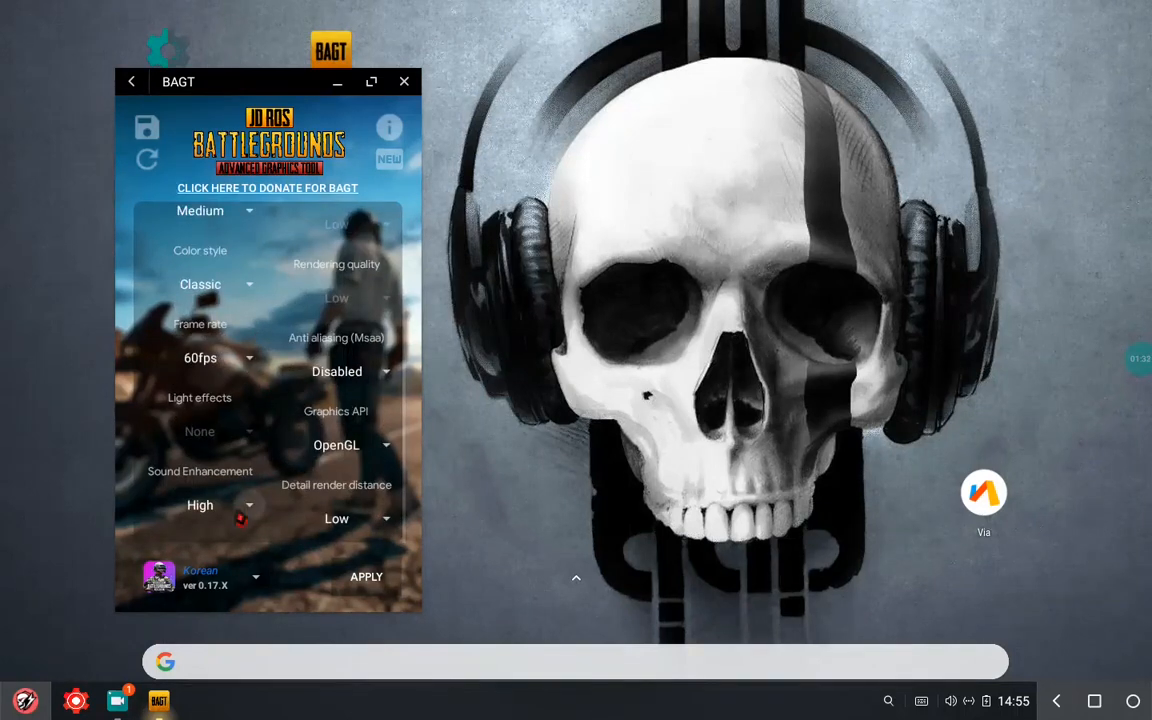
{"action": "left_click", "coordinate": [350, 518]}
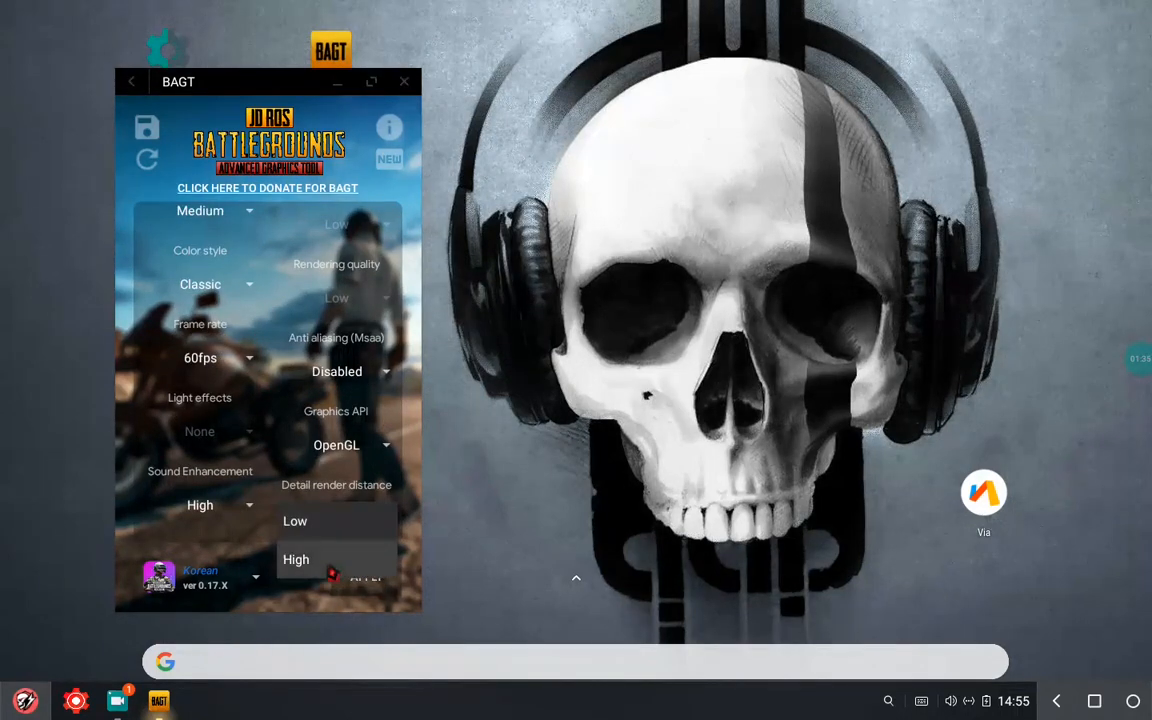
{"action": "left_click", "coordinate": [336, 445]}
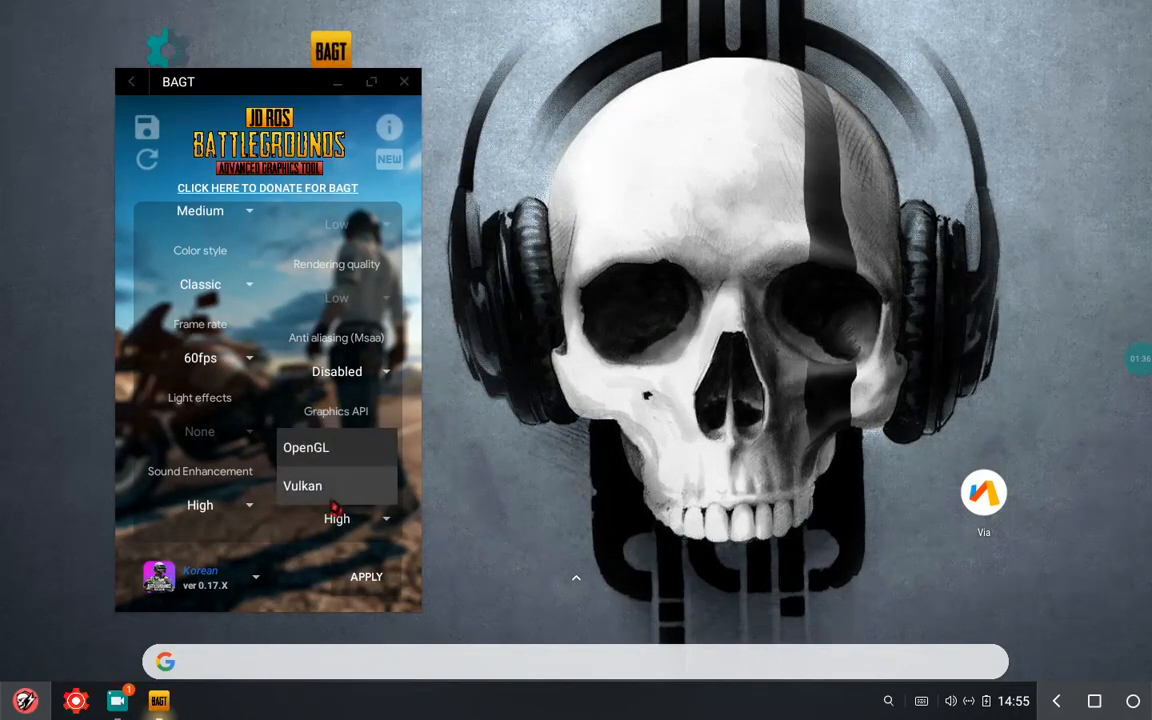
{"action": "left_click", "coordinate": [302, 485]}
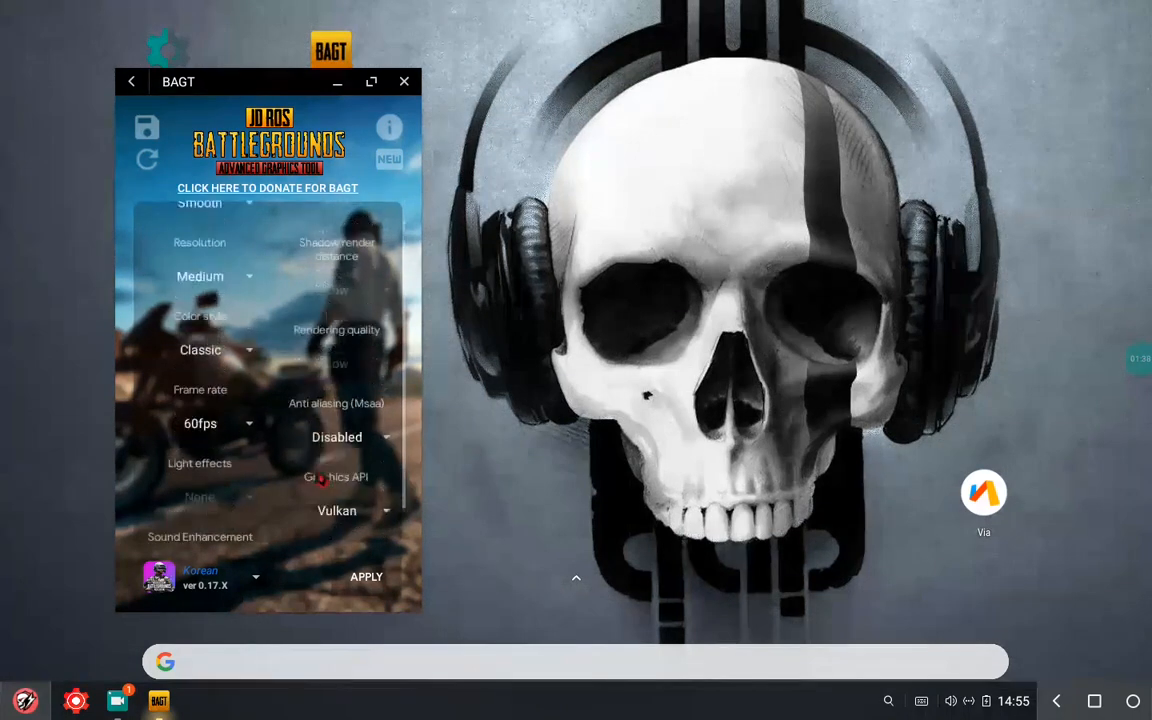
Apply the BAGT graphics config and run the game.
{"action": "left_click", "coordinate": [366, 576]}
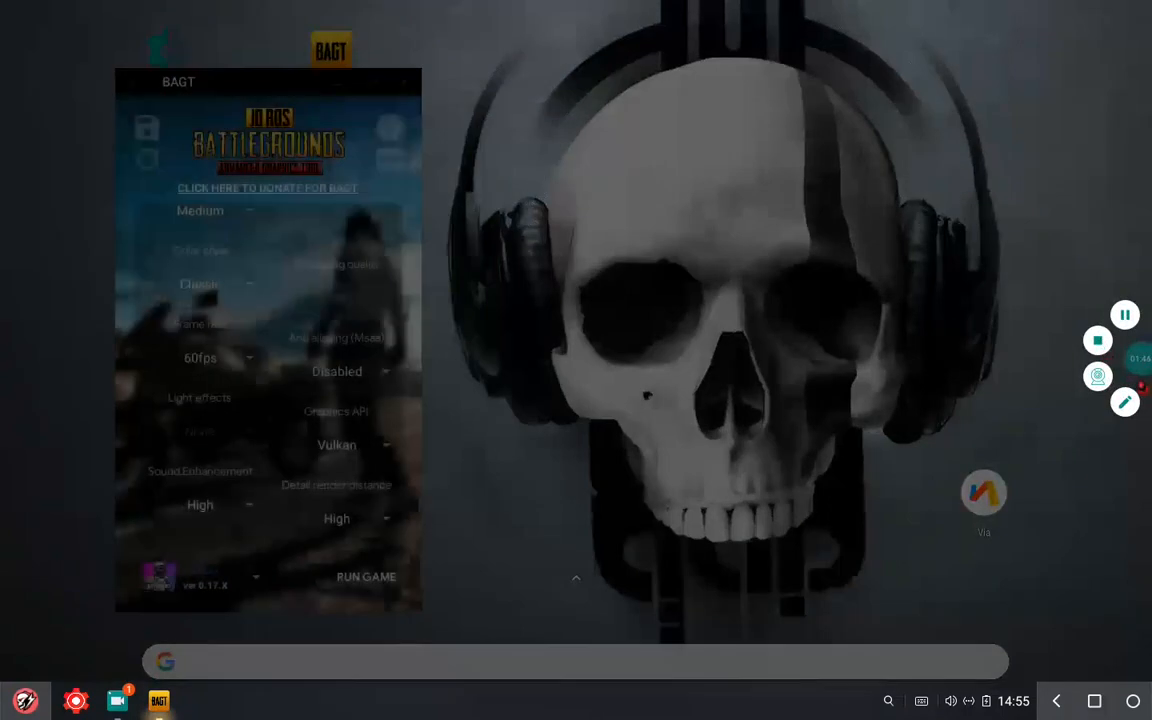
{"action": "left_click", "coordinate": [366, 576]}
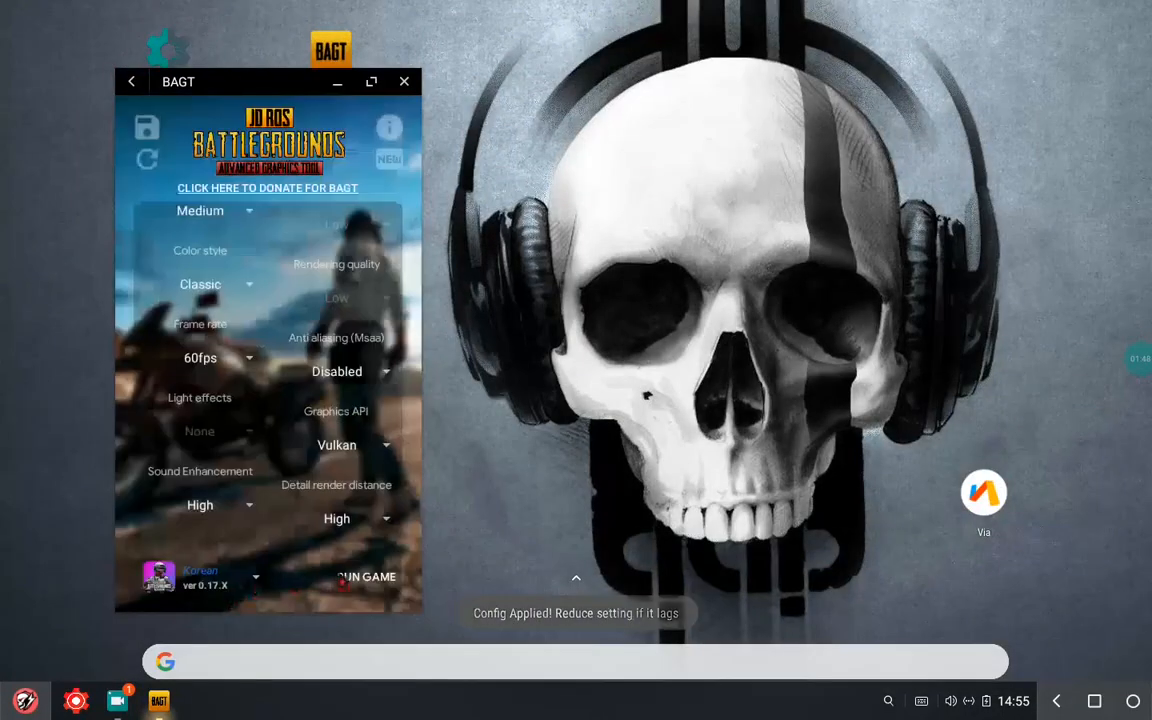
{"action": "left_click", "coordinate": [367, 577]}
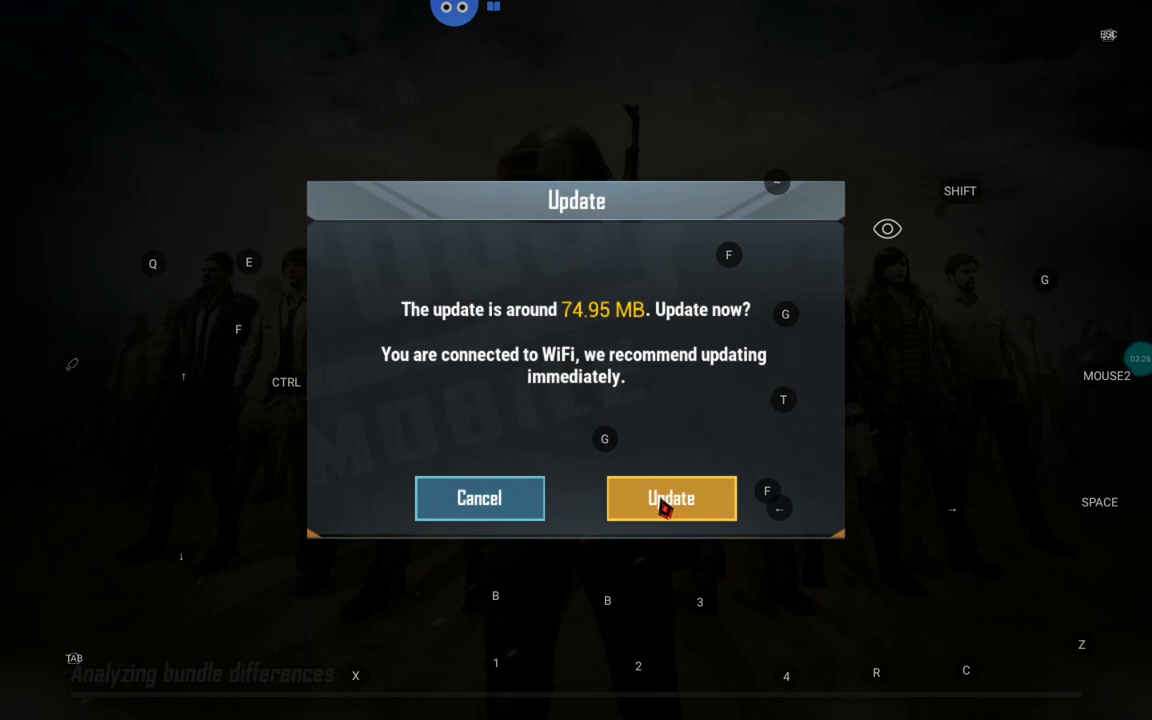
Accept the 74.95 MB PUBG Mobile update and open the player profile panel.
{"action": "left_click", "coordinate": [670, 498]}
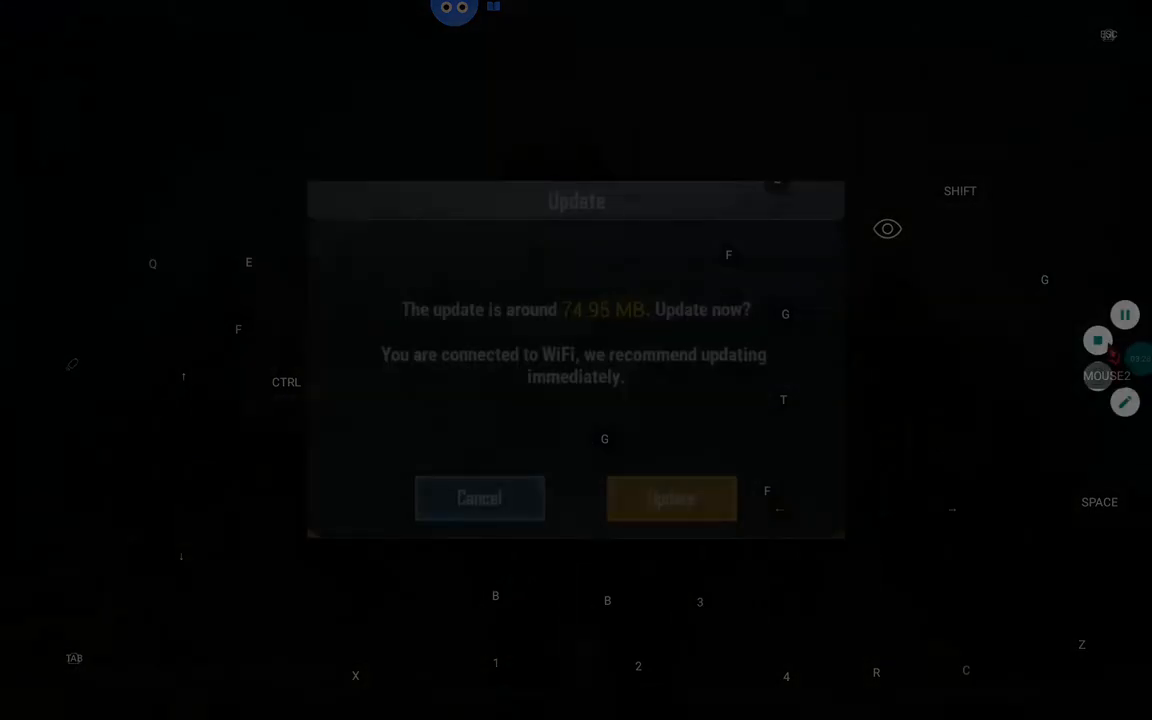
{"action": "left_click", "coordinate": [479, 498]}
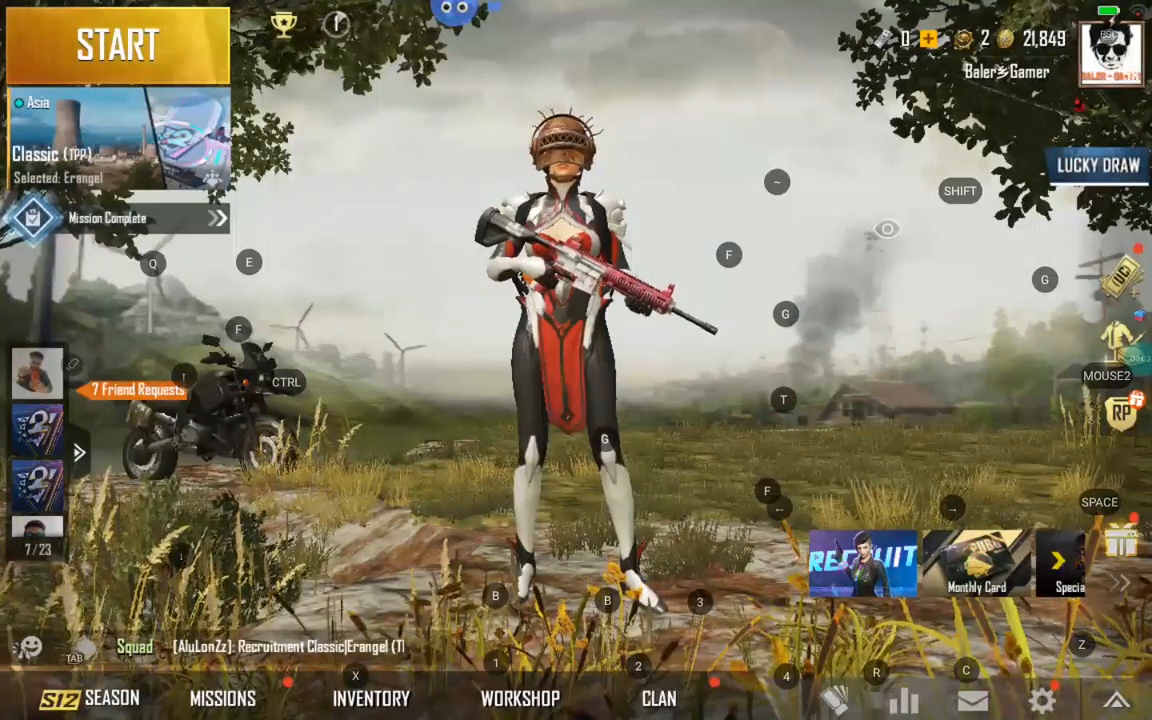
{"action": "left_click", "coordinate": [1109, 52]}
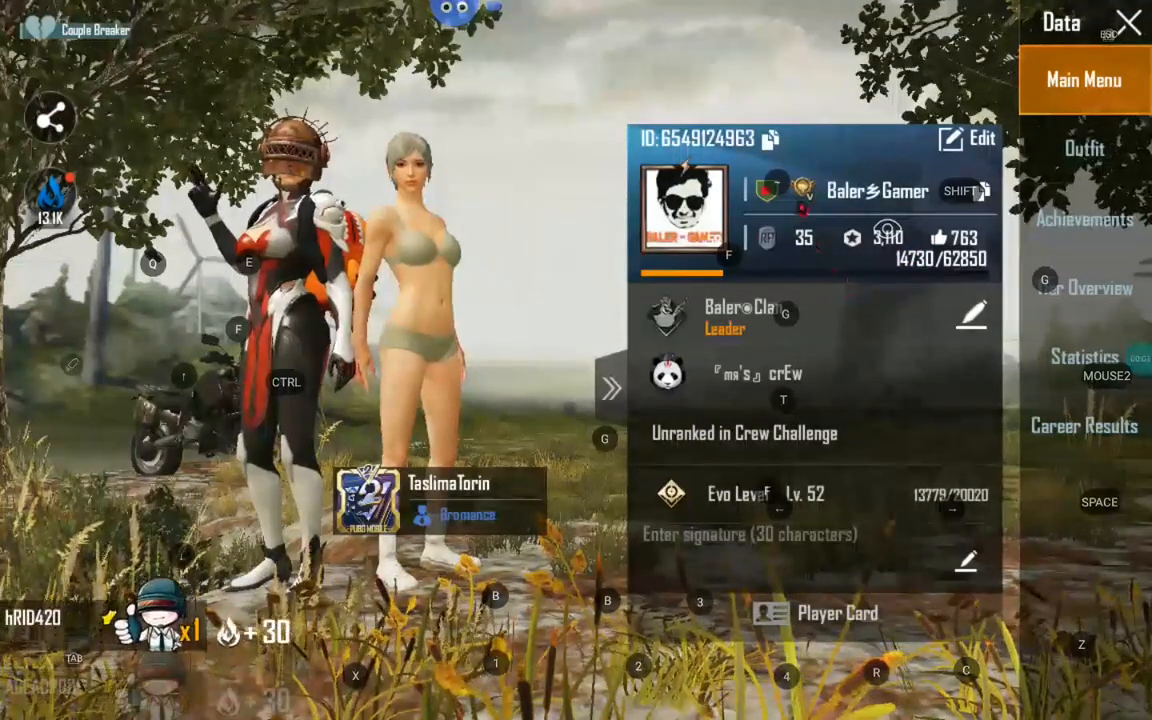
Open the profile's Outfit collection and scroll through the outfit grid.
{"action": "left_click", "coordinate": [1084, 148]}
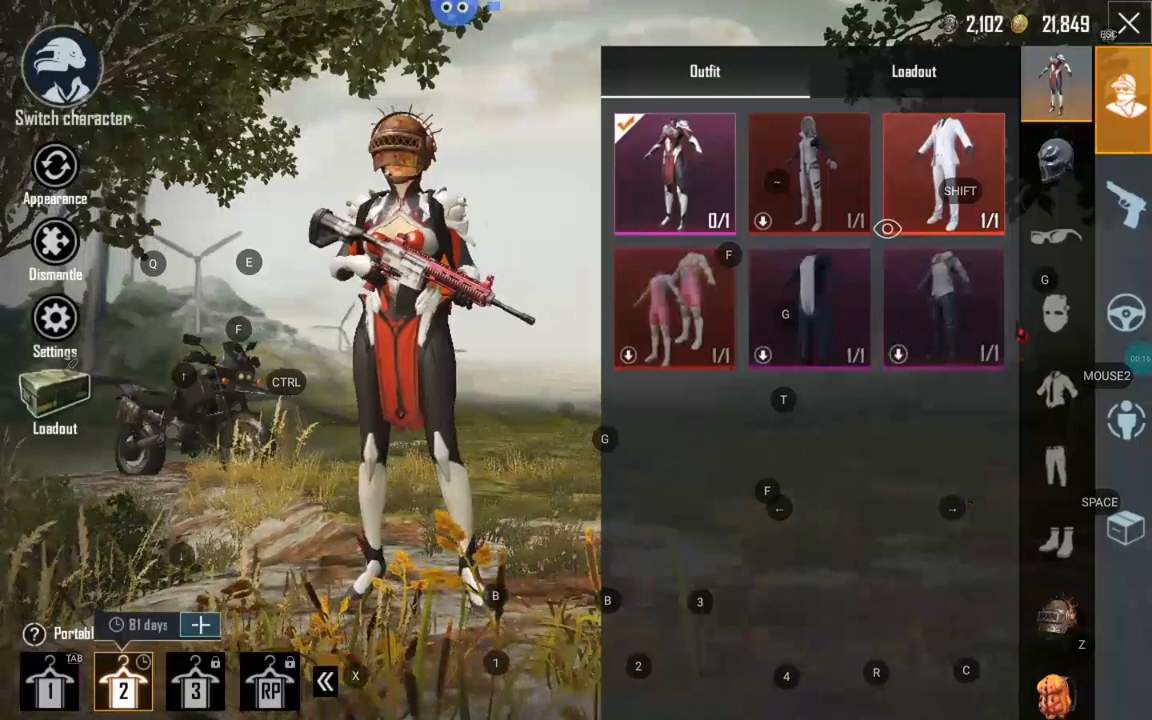
{"action": "scroll", "scroll_direction": "down", "scroll_amount": 3}
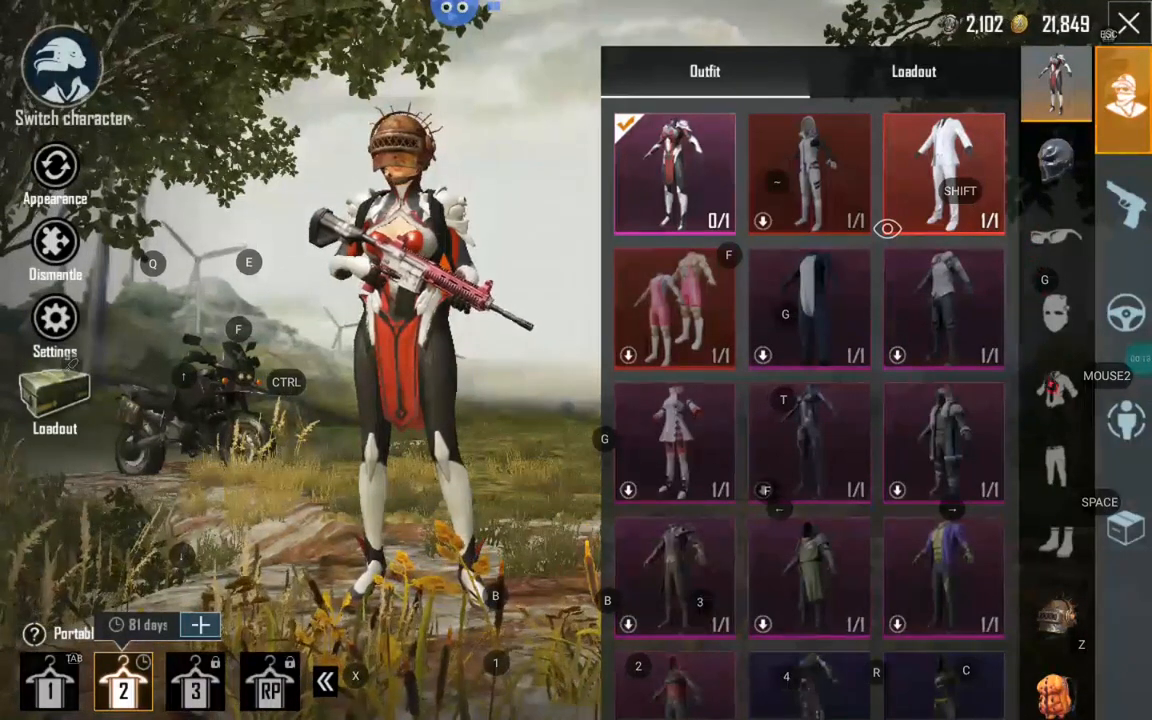
{"action": "scroll", "scroll_direction": "down", "scroll_amount": 3}
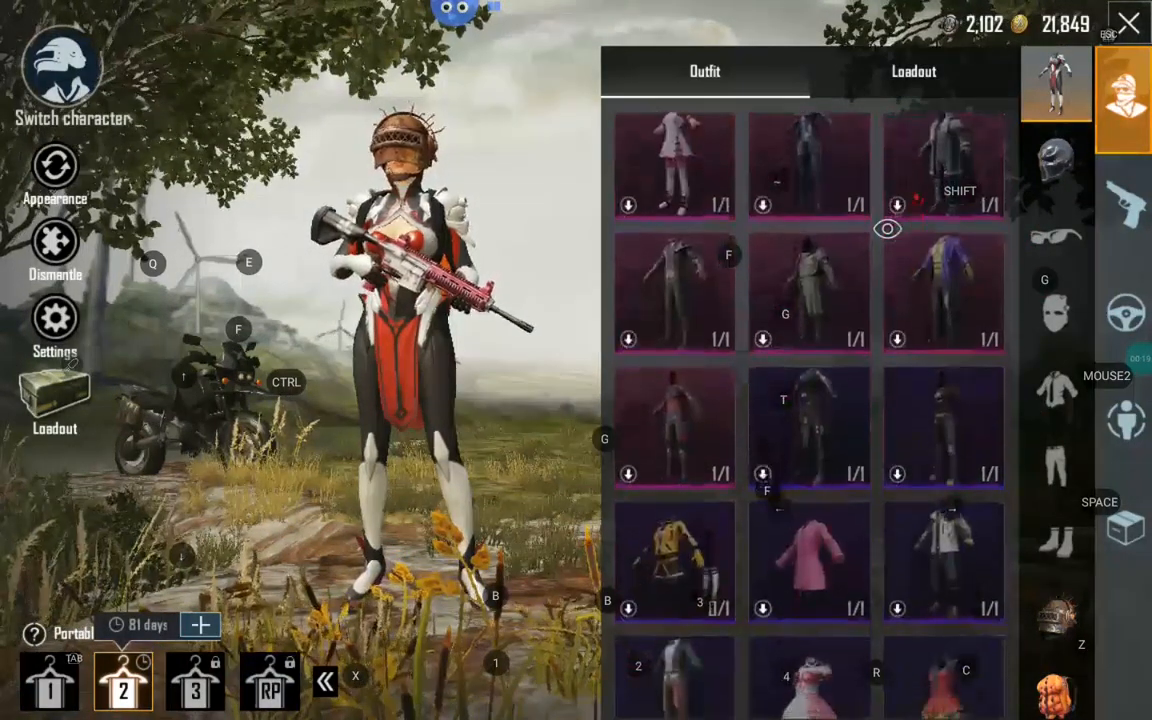
{"action": "scroll", "scroll_direction": "down", "scroll_amount": 3}
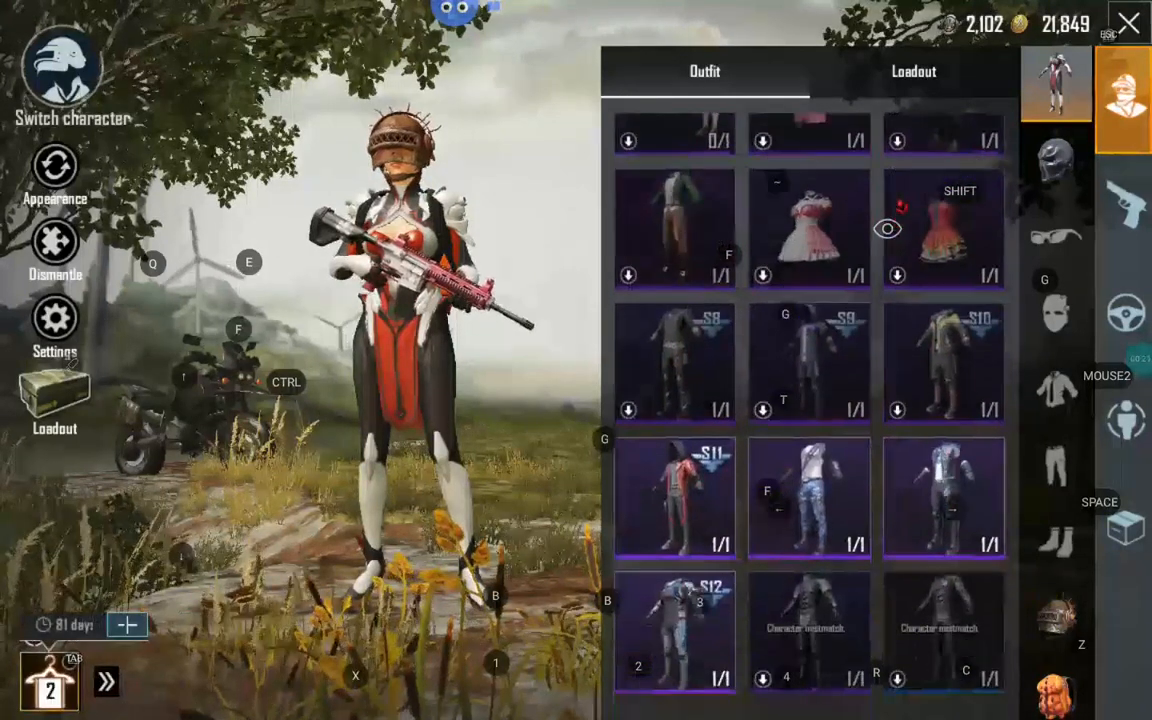
{"action": "scroll", "scroll_direction": "up", "scroll_amount": 3}
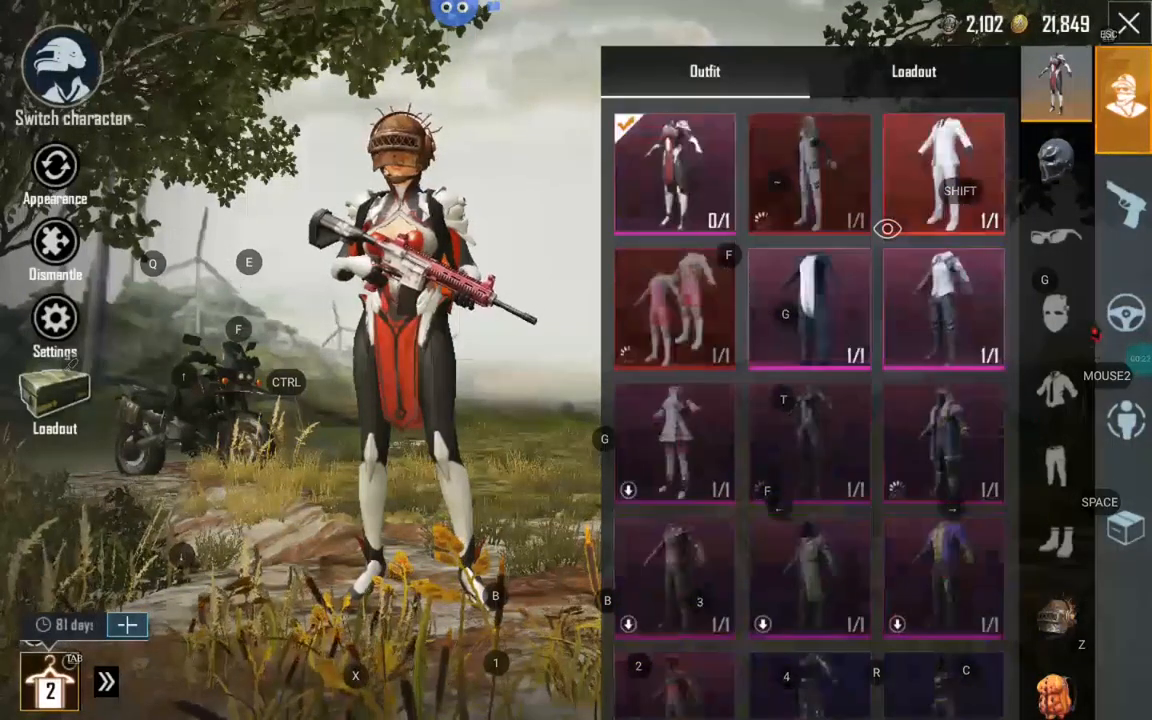
{"action": "left_click", "coordinate": [674, 308]}
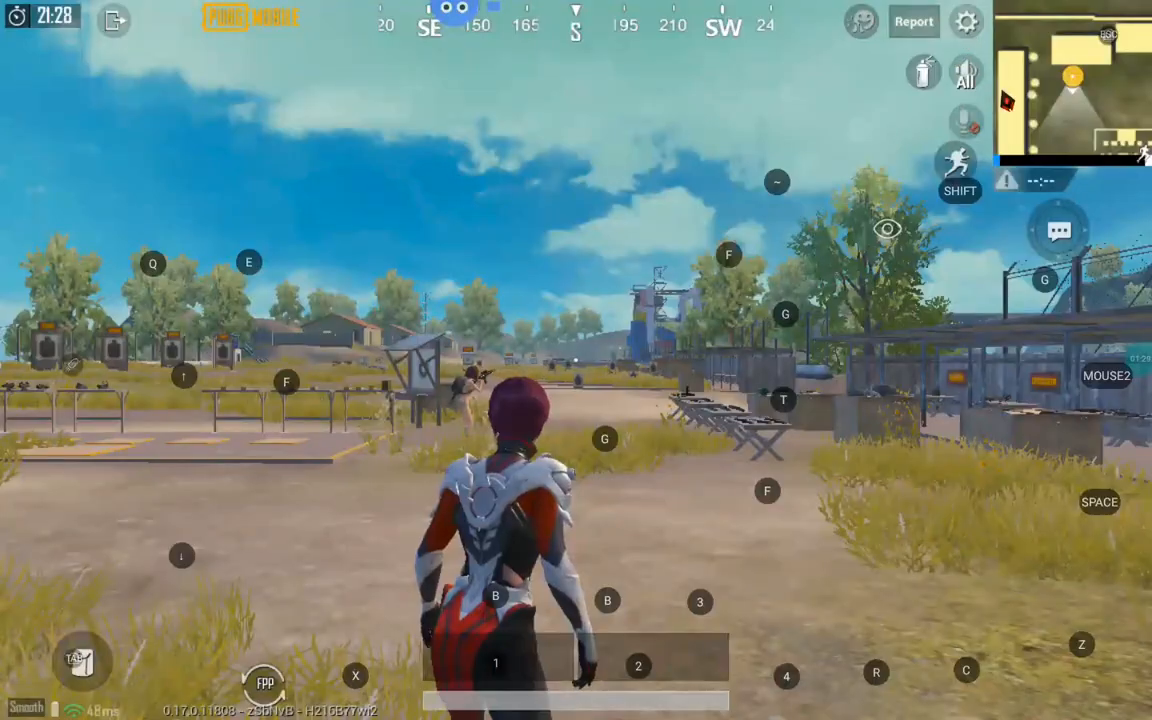
View the custom control layout, then scroll the Basic settings to review Peek & Fire.
{"action": "left_click", "coordinate": [965, 22]}
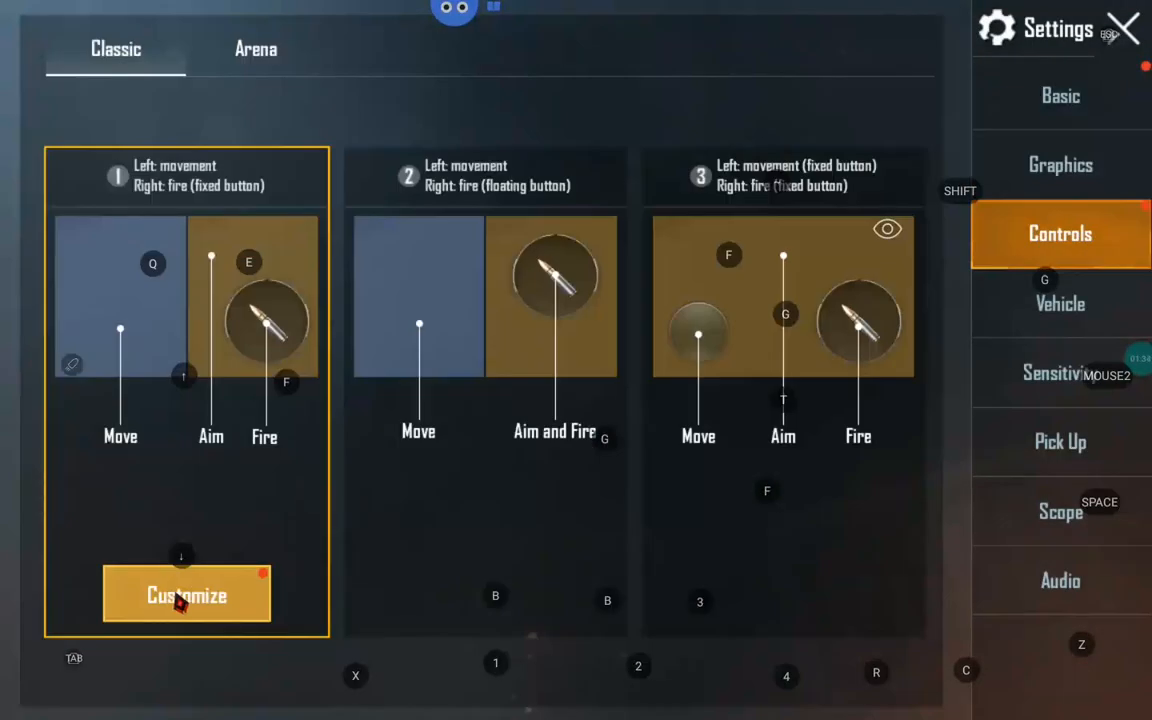
{"action": "left_click", "coordinate": [186, 594]}
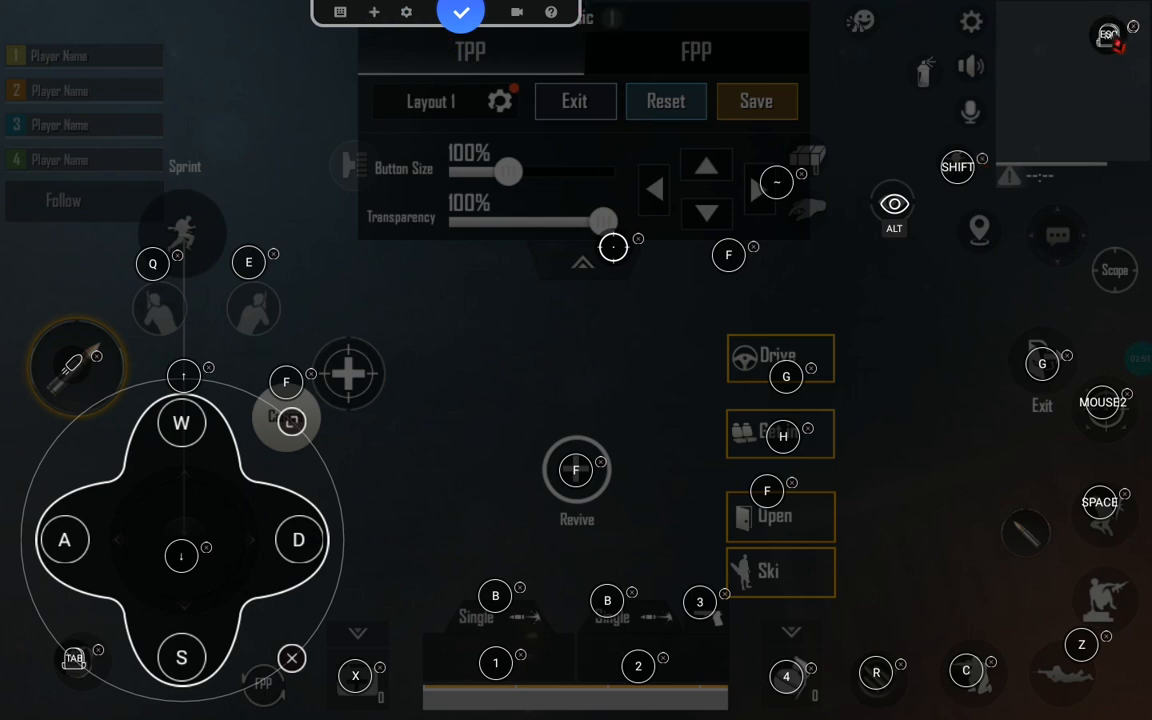
{"action": "left_click", "coordinate": [461, 13]}
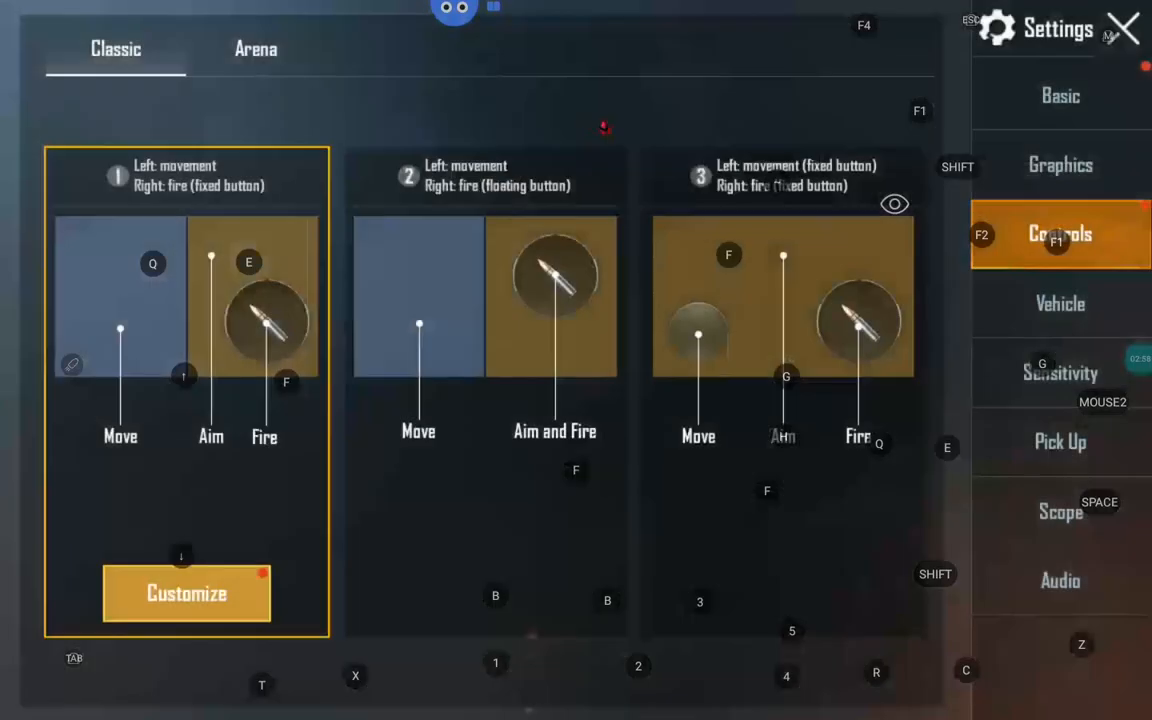
{"action": "left_click", "coordinate": [1122, 28]}
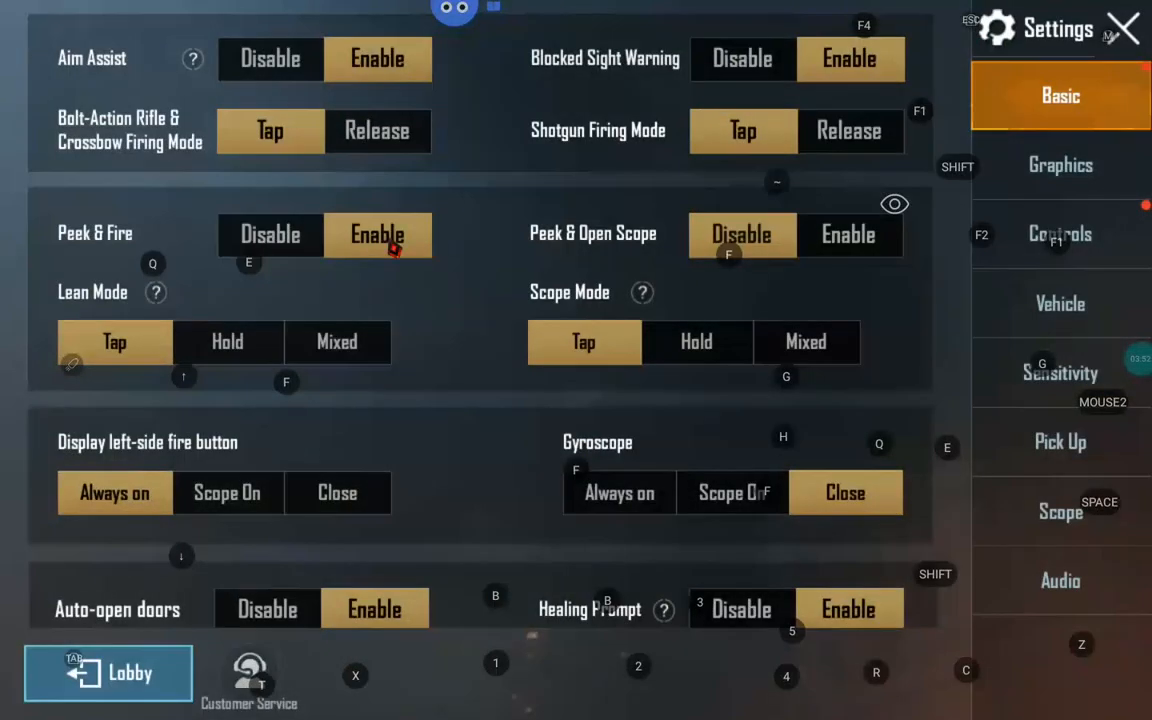
{"action": "scroll", "scroll_direction": "down", "scroll_amount": 3}
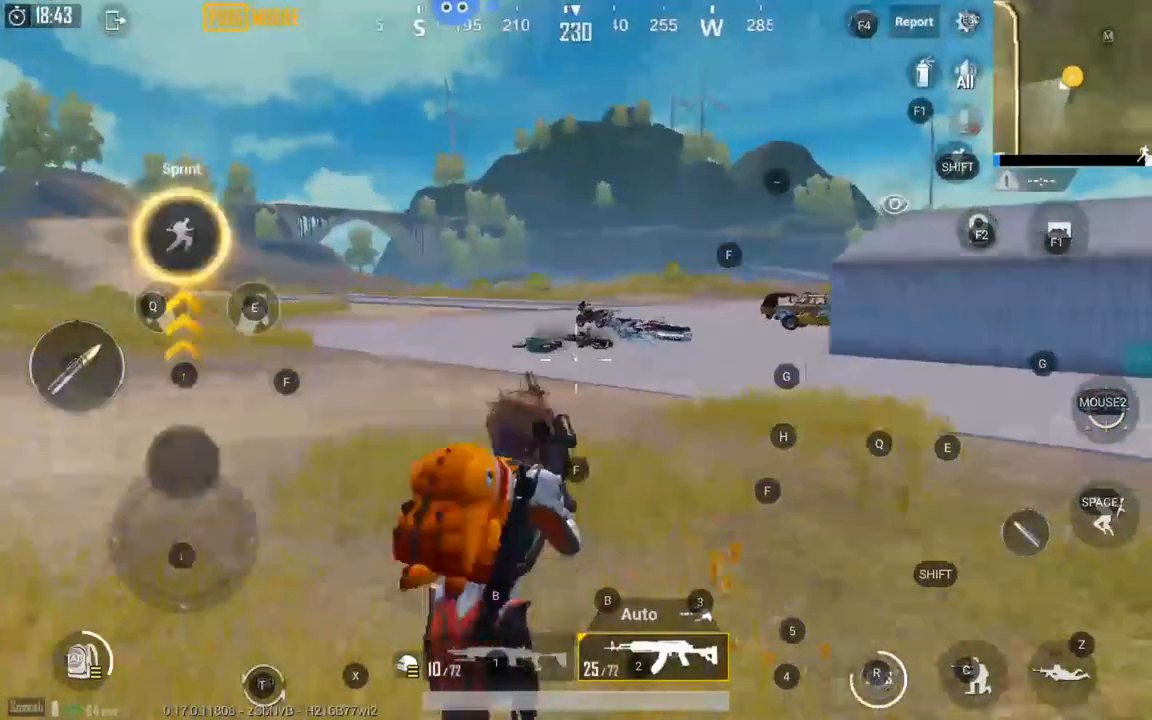
Play around the training ground vehicles using the keymapped controls.
{"action": "left_click", "coordinate": [1103, 405]}
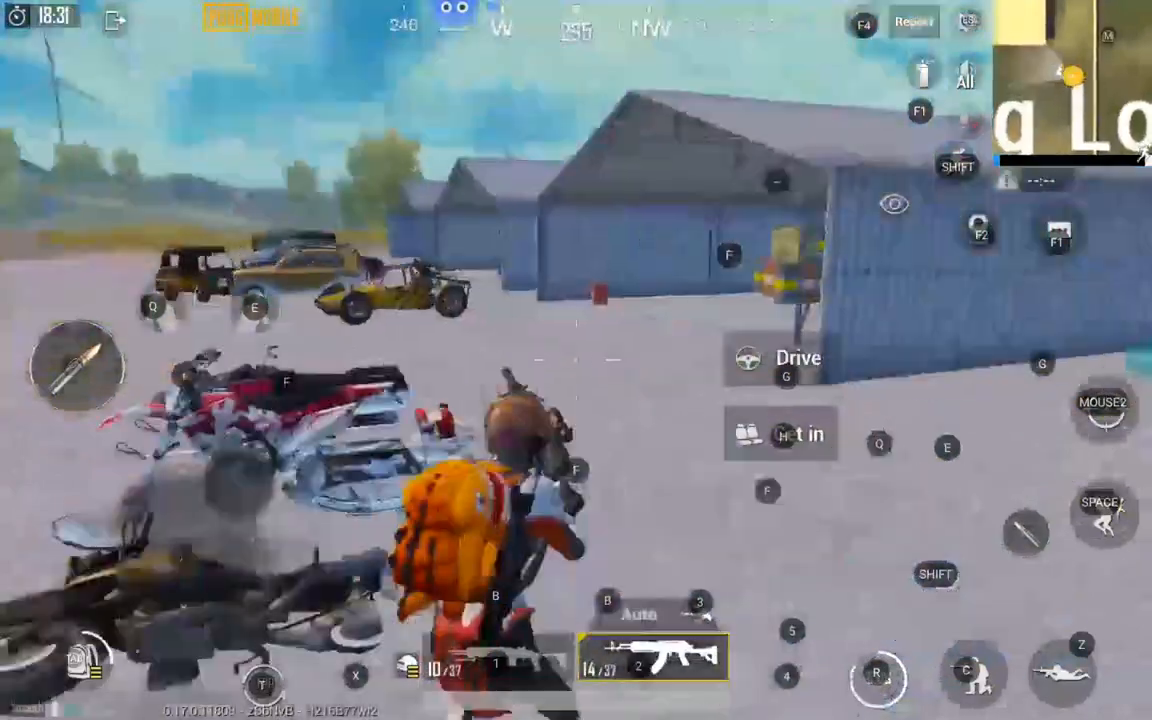
{"action": "left_click", "coordinate": [1104, 405]}
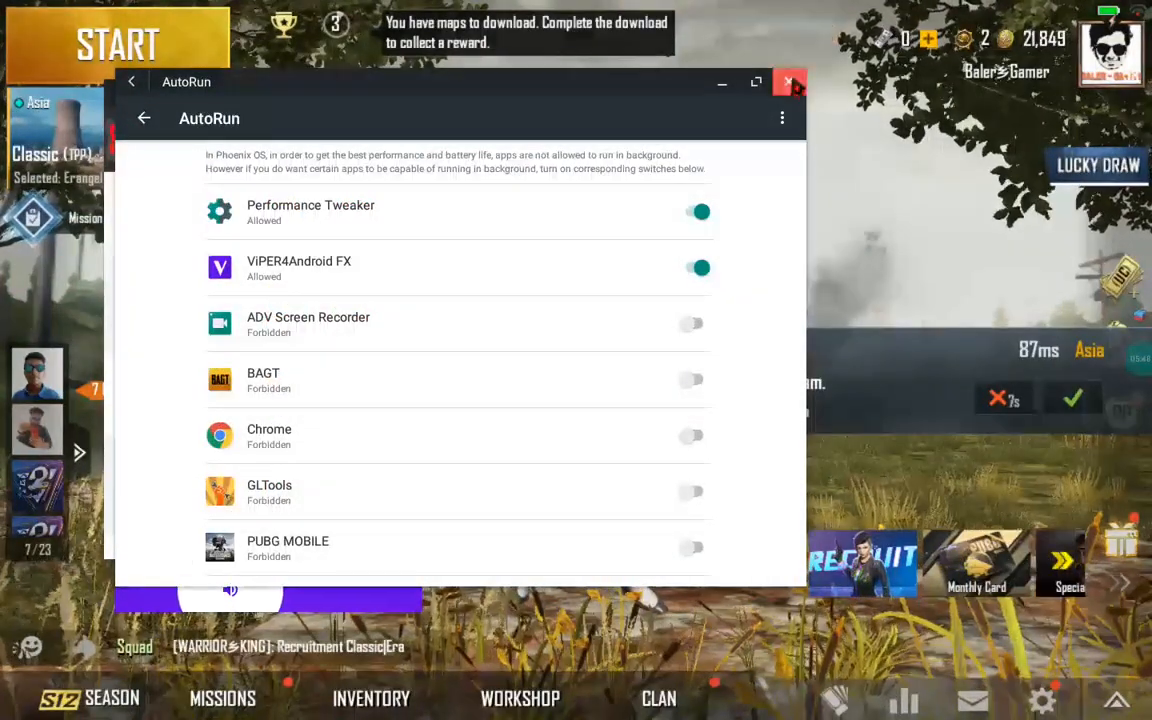
Close the AutoRun permissions window, check the Controls settings, and return to the match.
{"action": "left_click", "coordinate": [789, 82]}
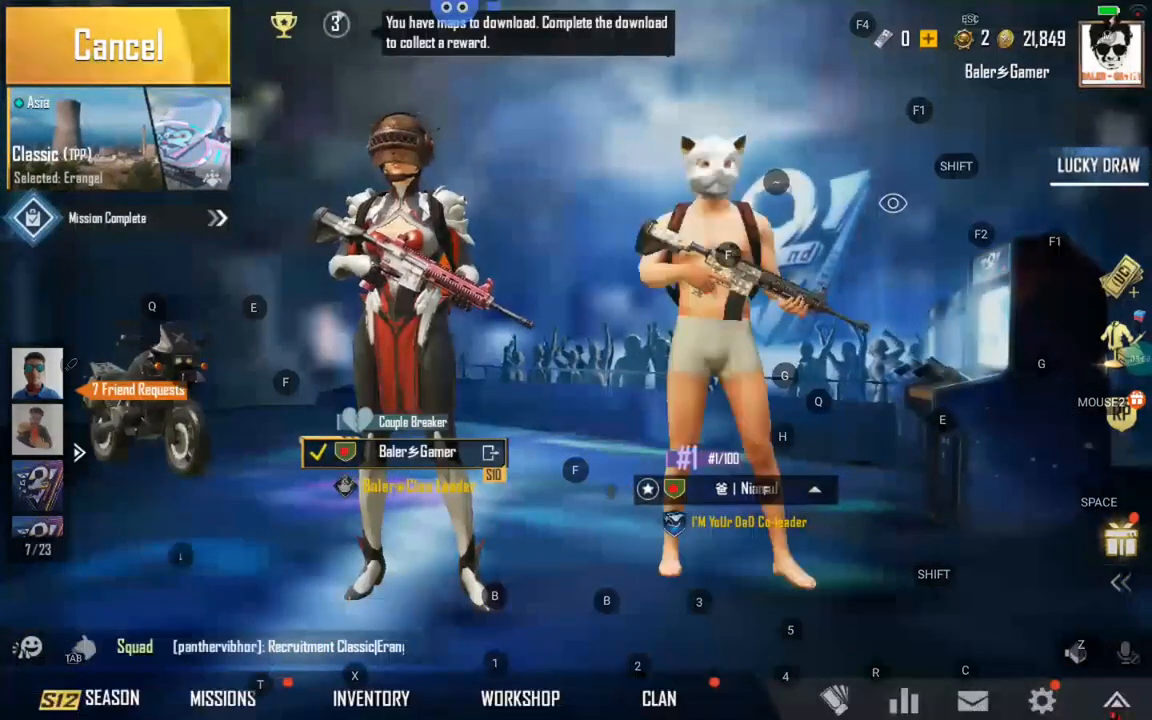
{"action": "left_click", "coordinate": [1042, 699]}
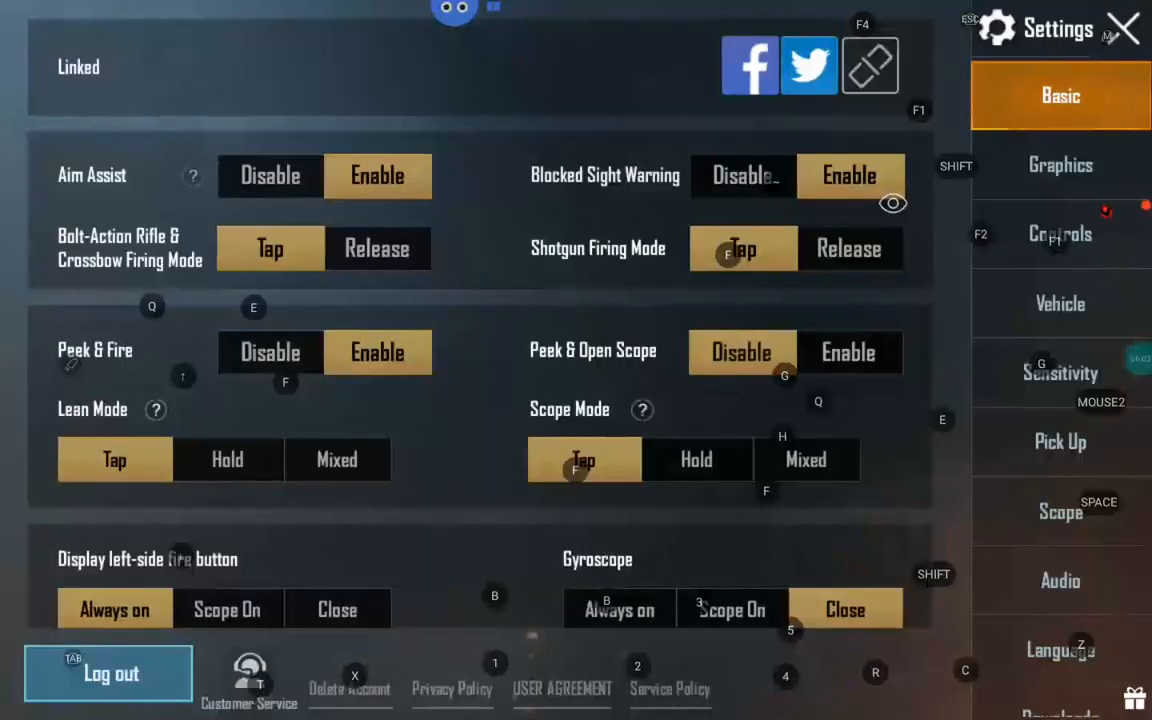
{"action": "left_click", "coordinate": [1060, 233]}
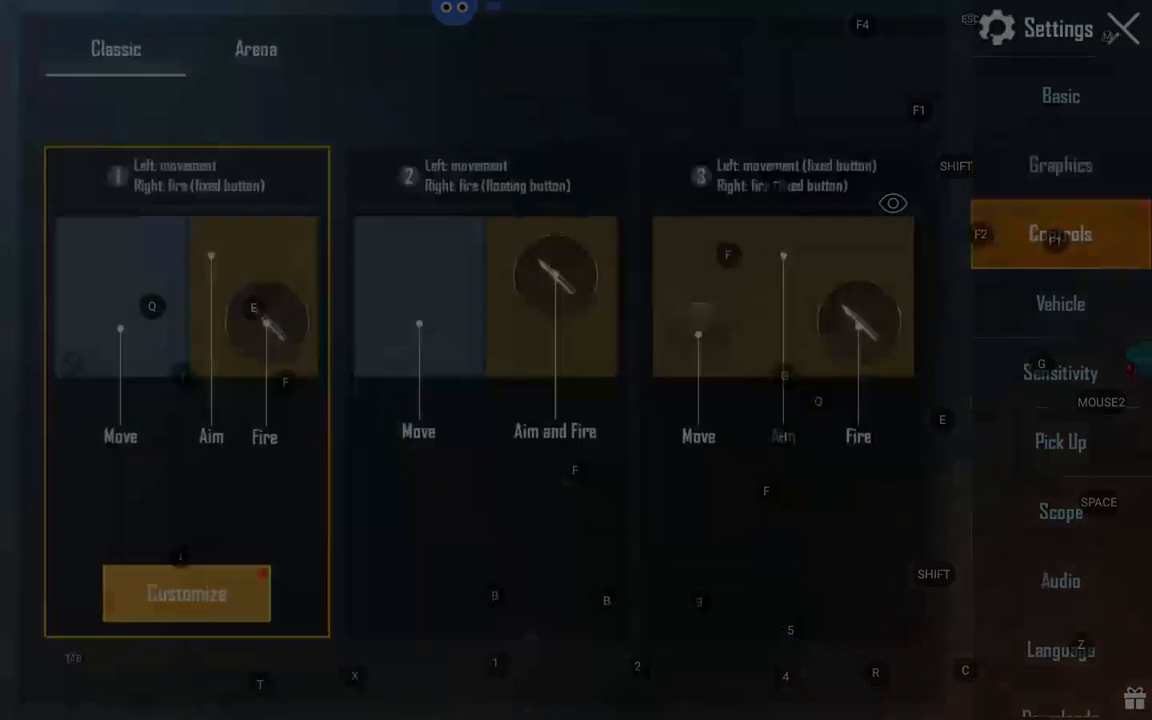
{"action": "left_click", "coordinate": [1122, 28]}
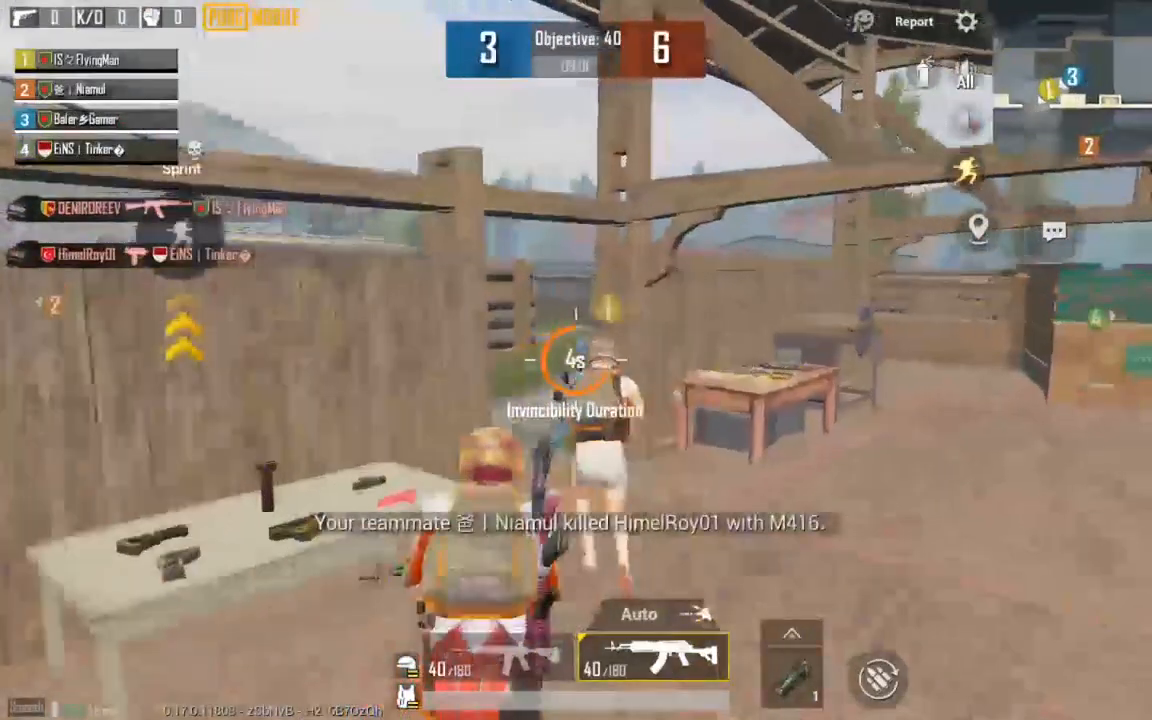